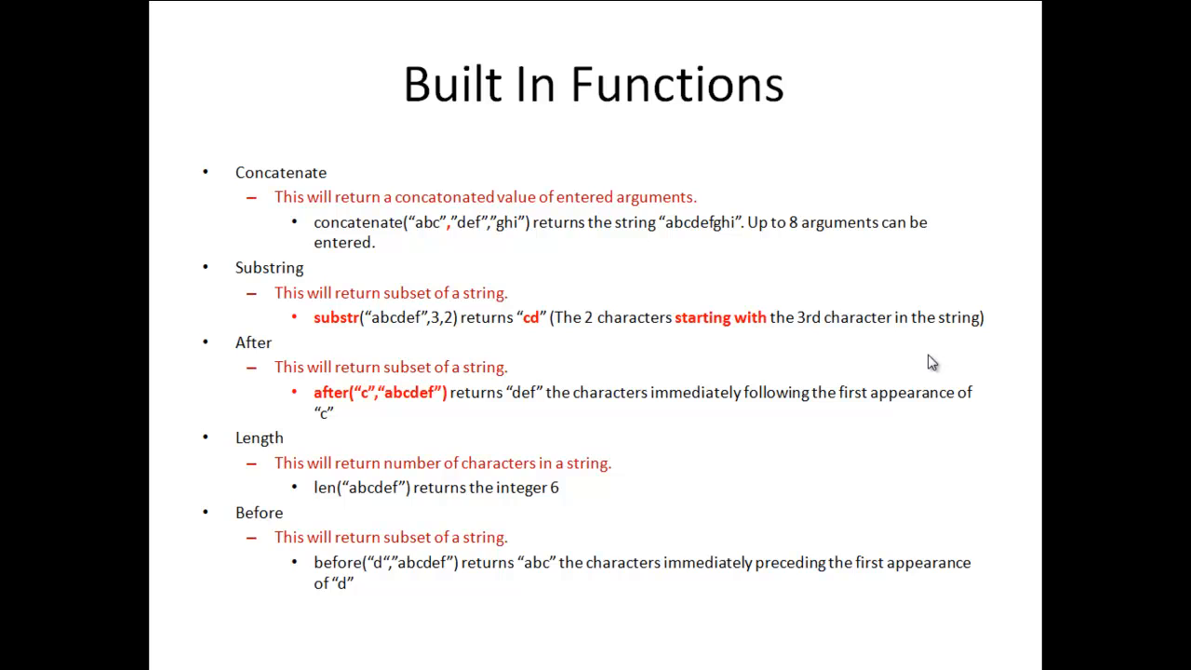
pyautogui.moveTo(909, 343)
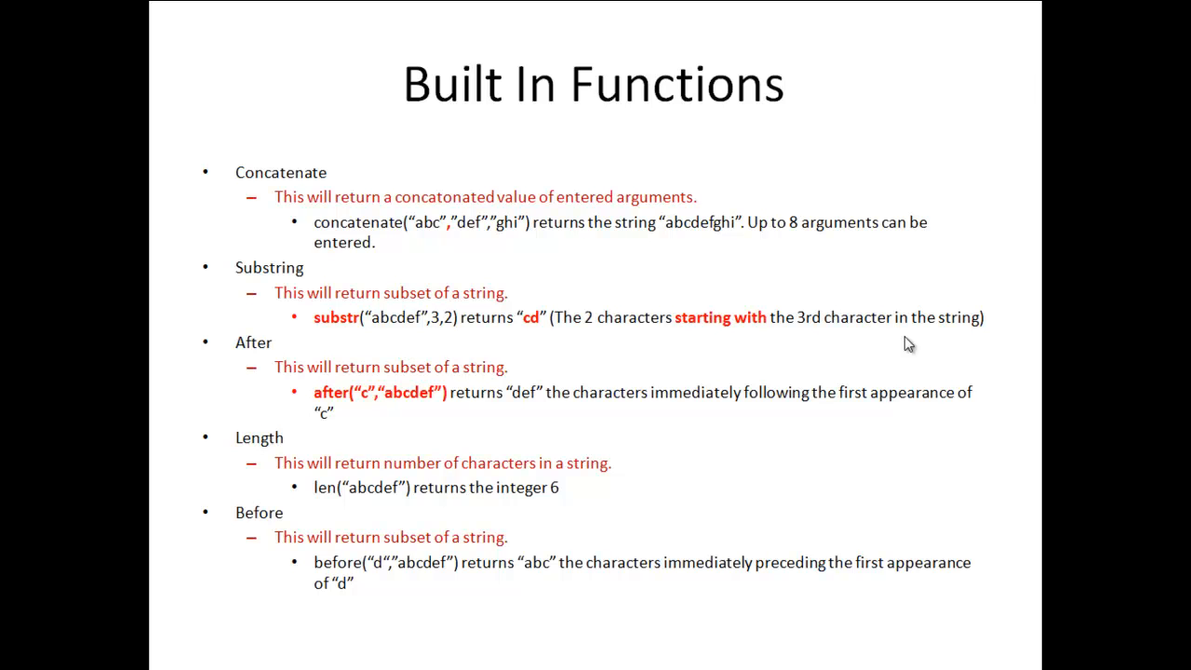
pyautogui.moveTo(938, 327)
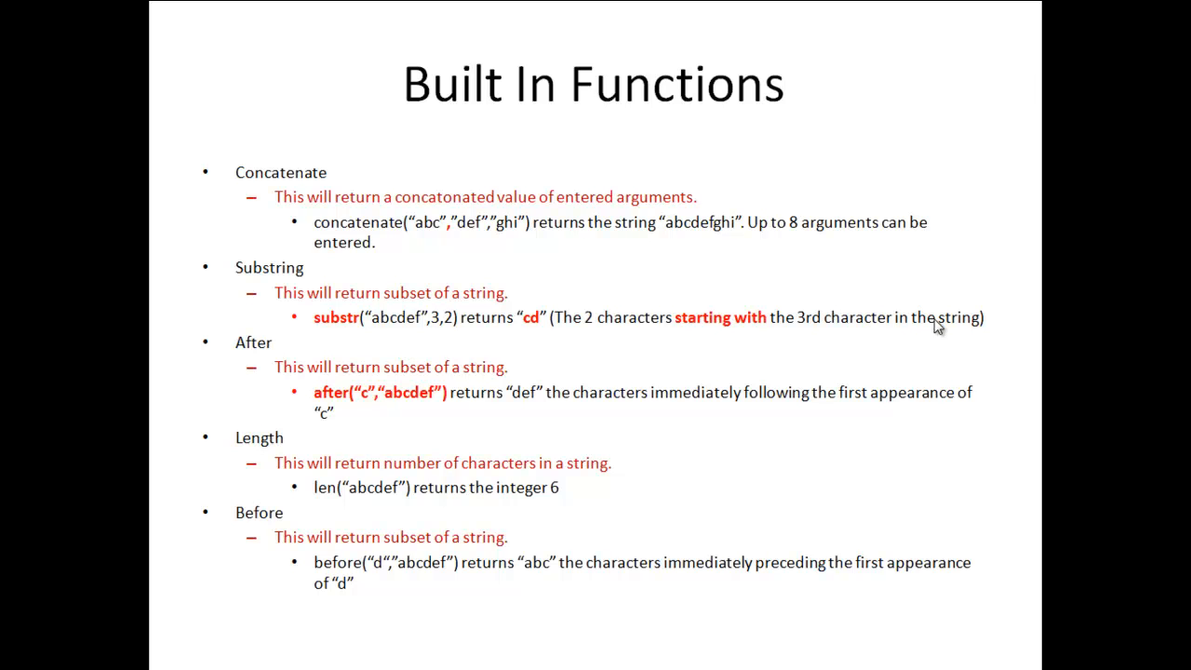
# Advance to the 'Consider the String' worked example slide.
pyautogui.press('Right')
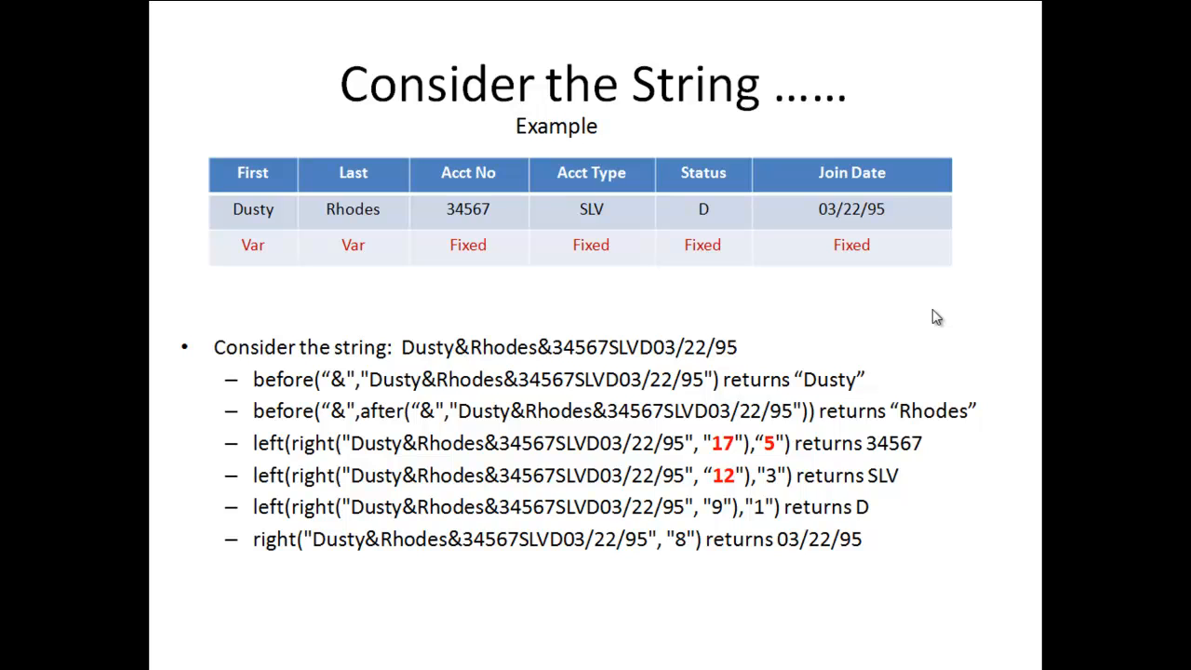
pyautogui.moveTo(939, 221)
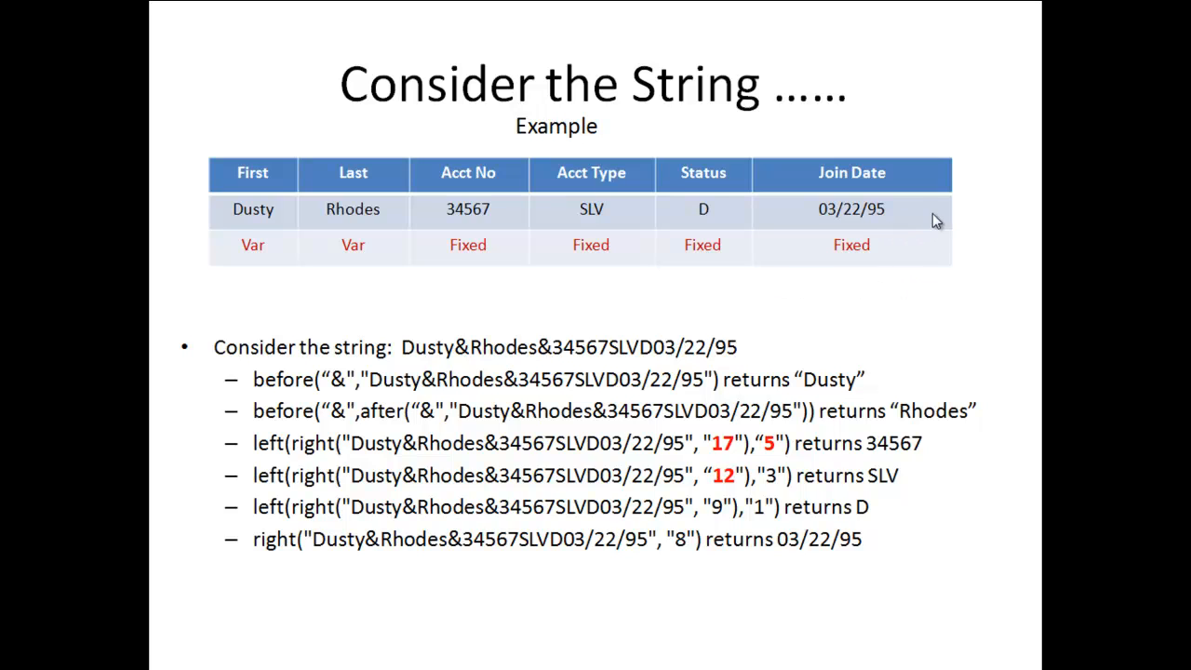
pyautogui.moveTo(283, 231)
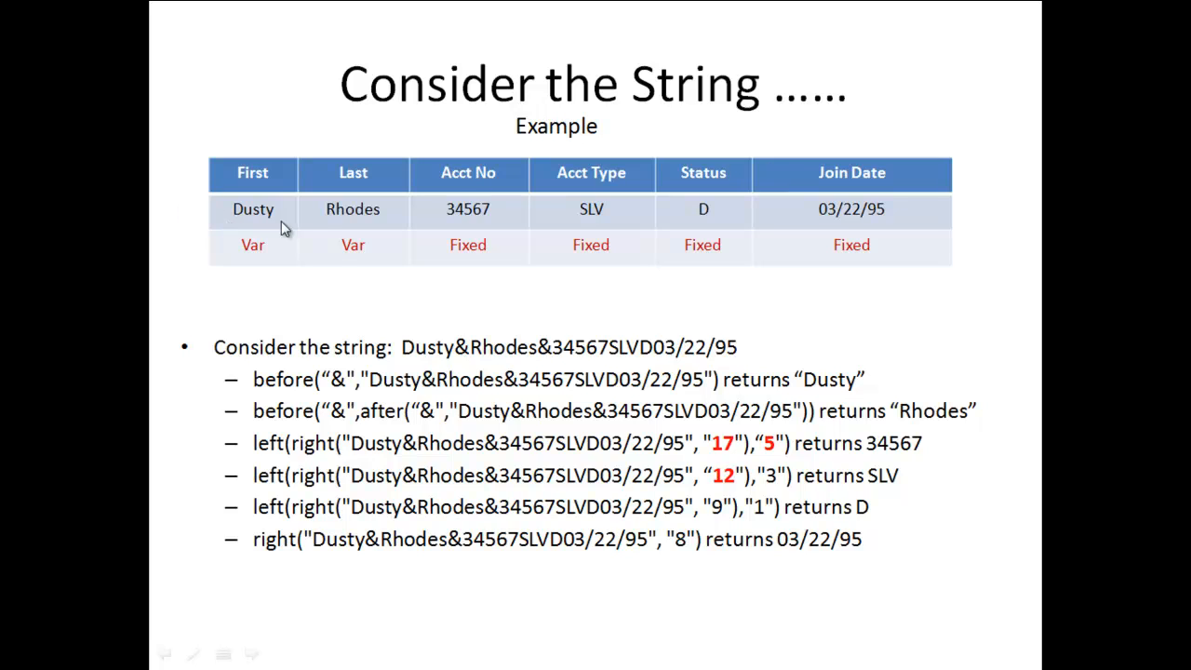
pyautogui.moveTo(469, 233)
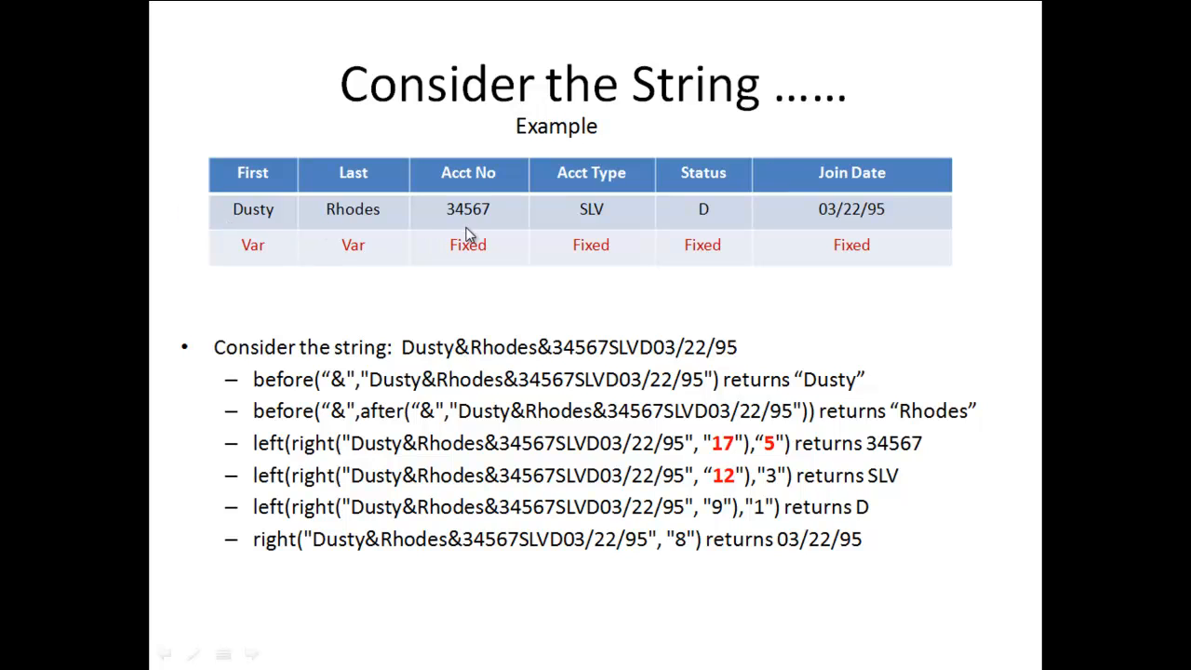
pyautogui.moveTo(600, 227)
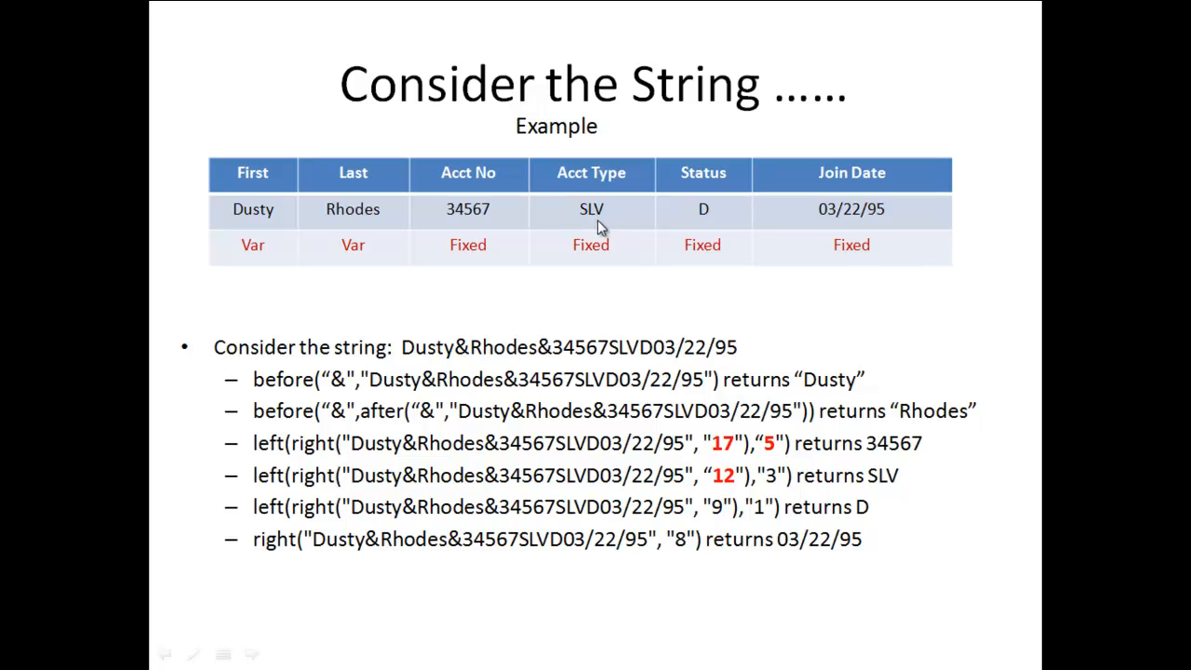
pyautogui.moveTo(873, 209)
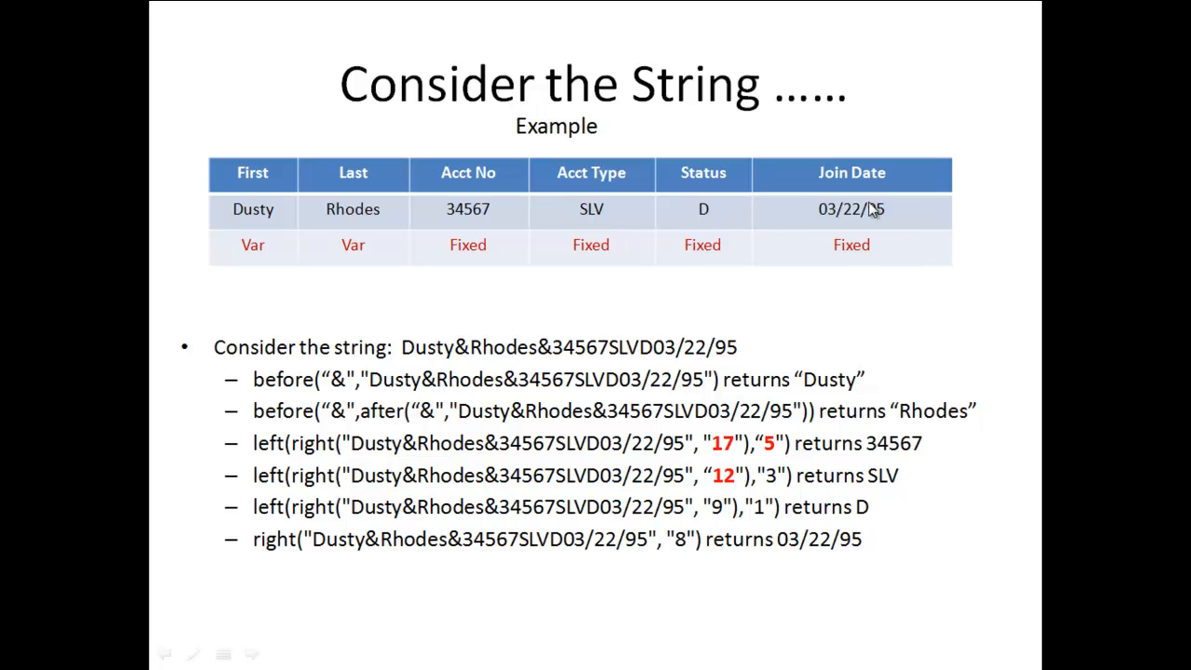
pyautogui.moveTo(833, 208)
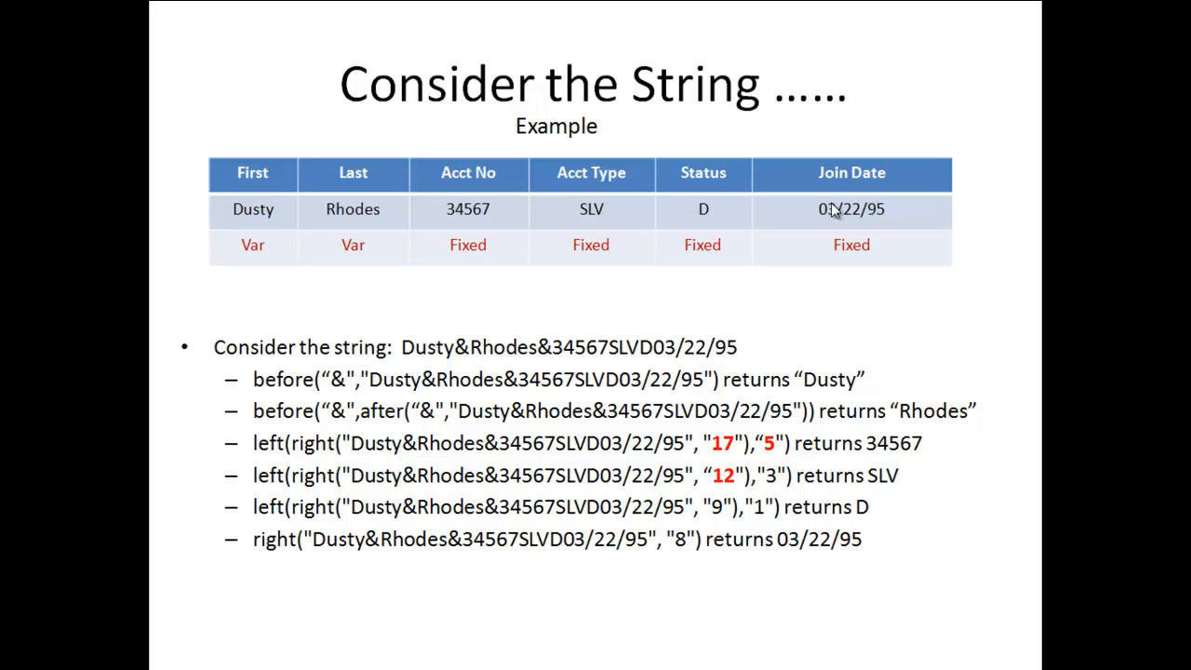
pyautogui.moveTo(726, 238)
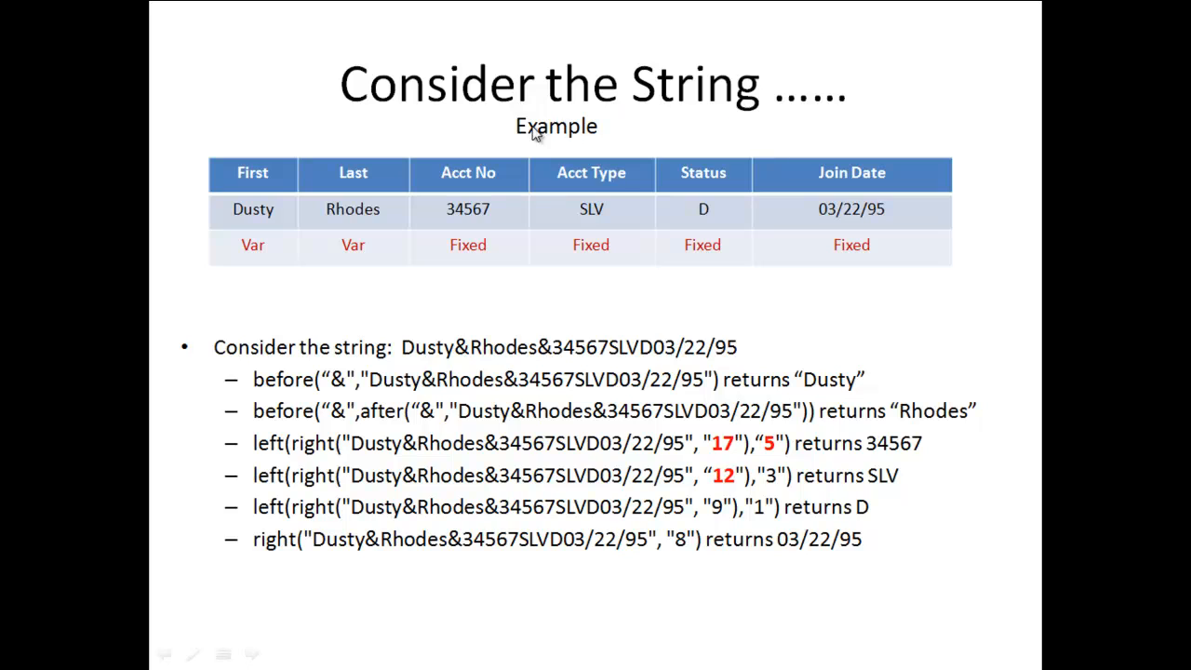
pyautogui.moveTo(469, 361)
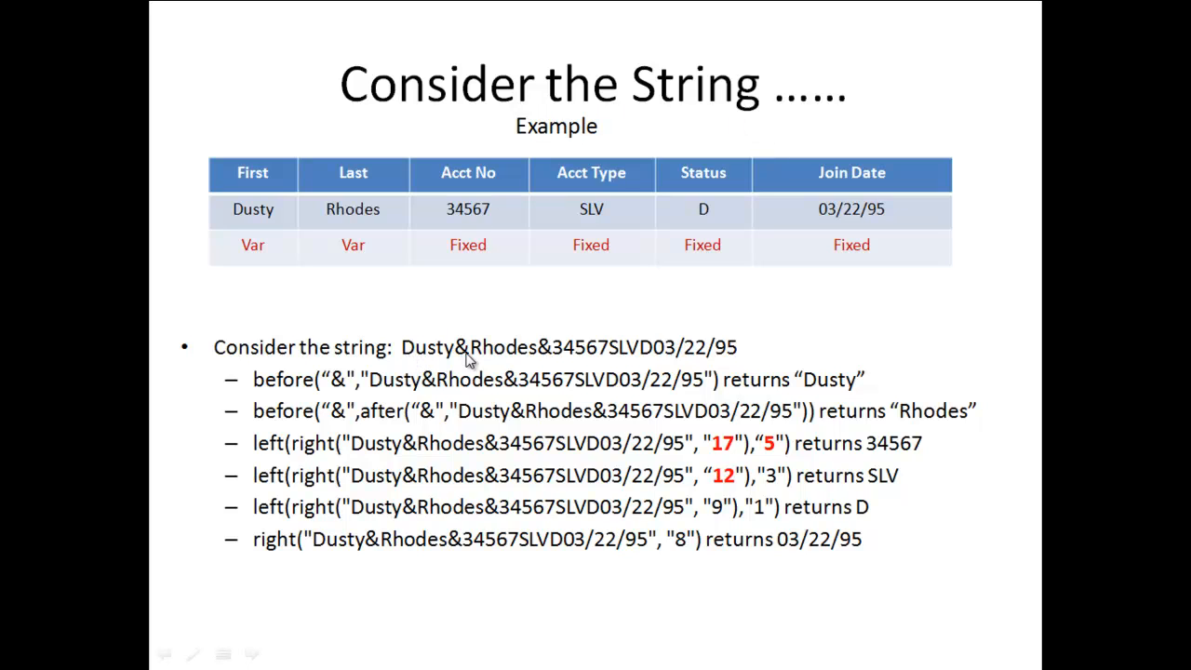
pyautogui.moveTo(517, 361)
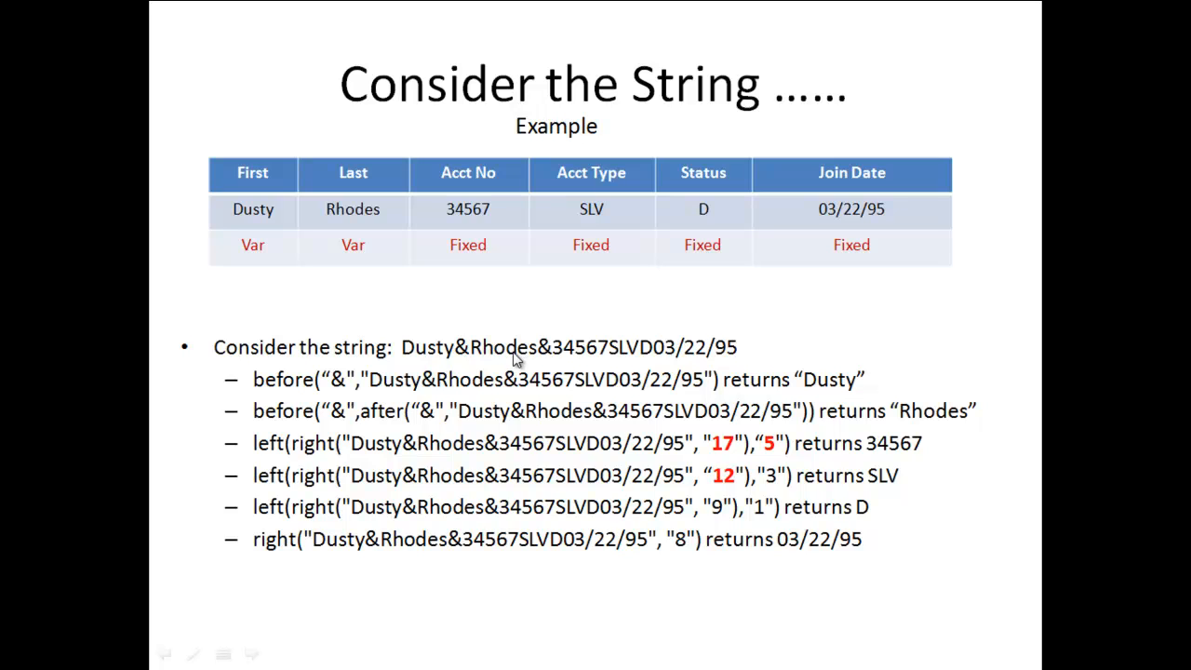
pyautogui.moveTo(533, 361)
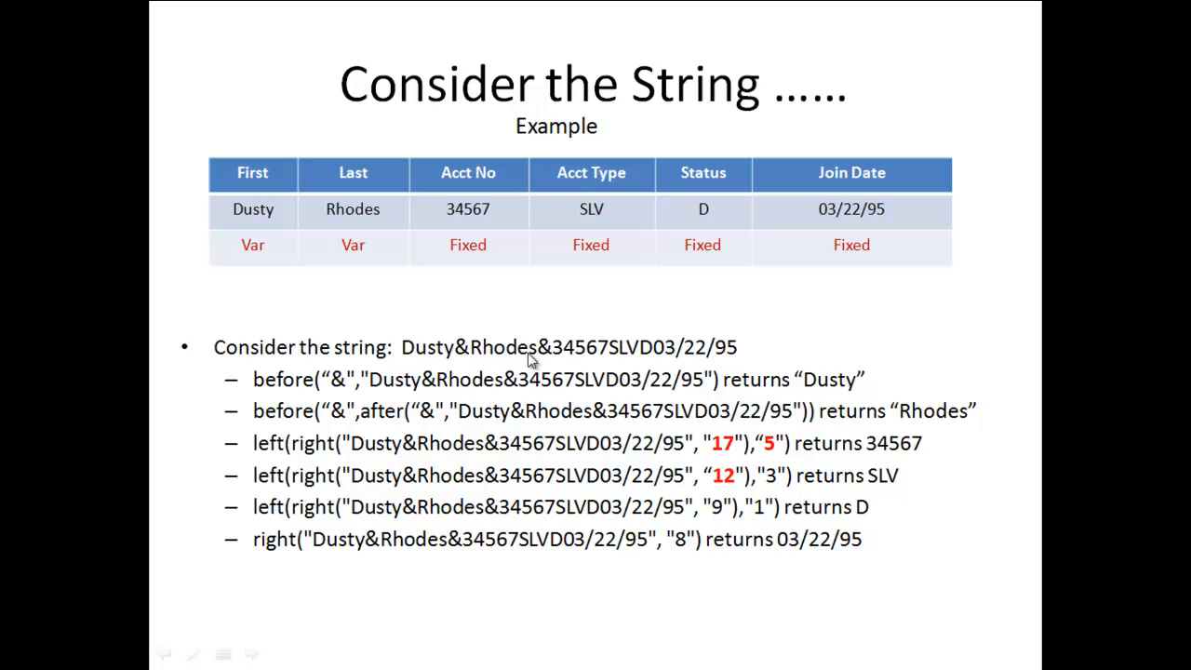
pyautogui.moveTo(361, 222)
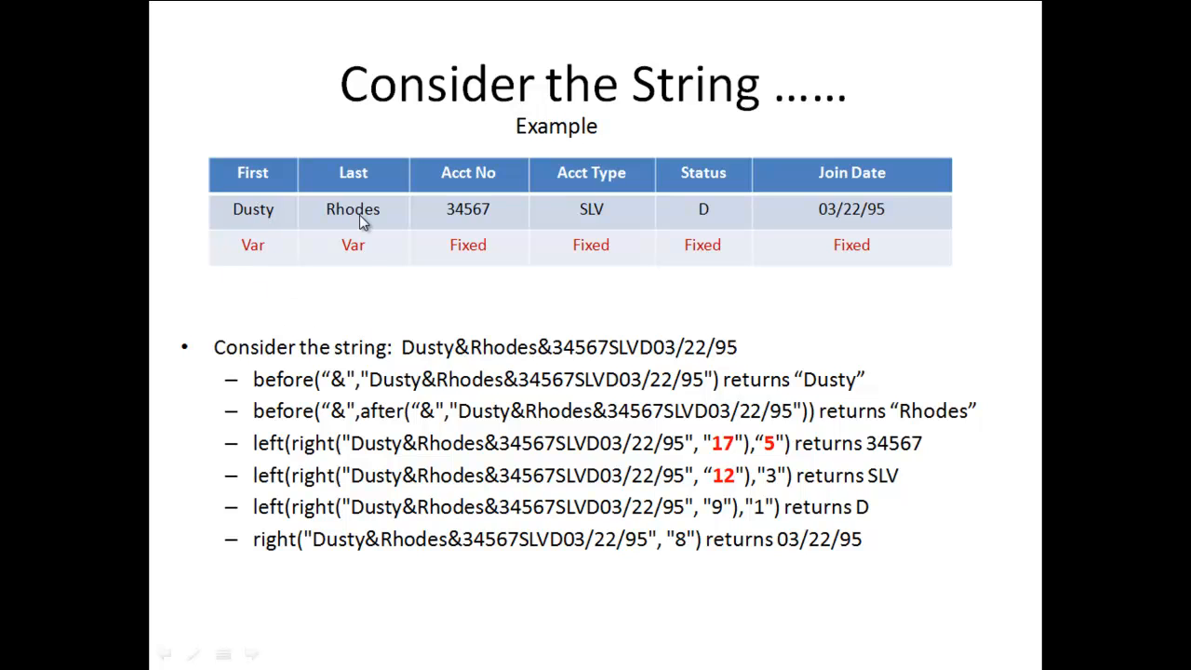
pyautogui.moveTo(417, 270)
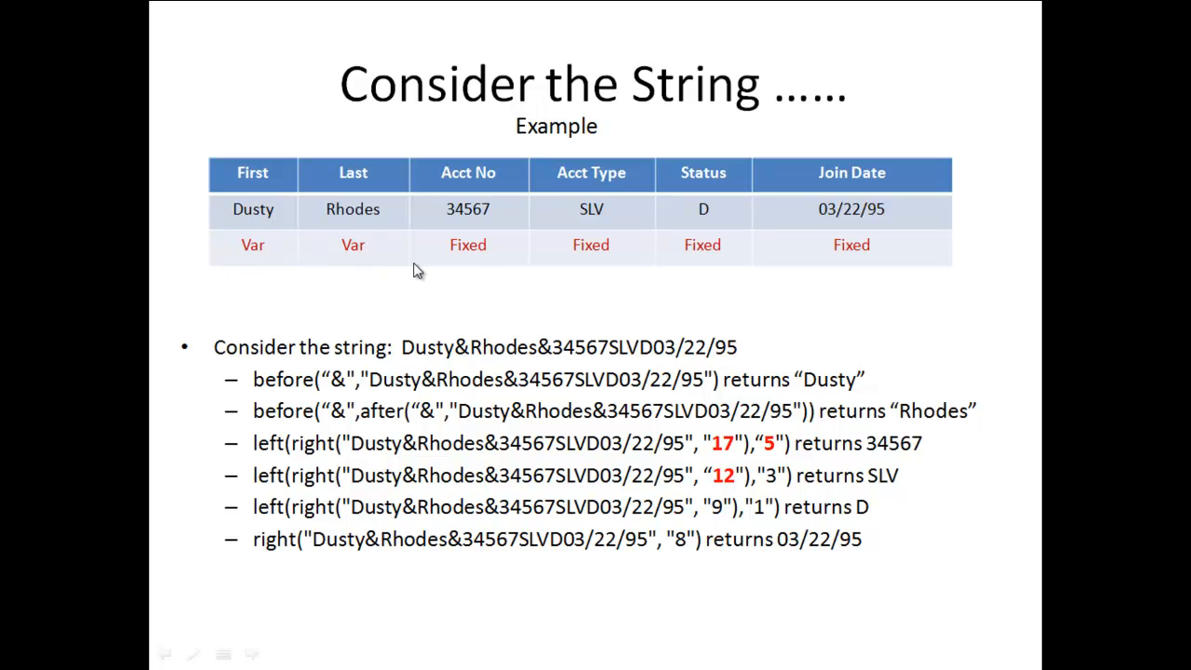
pyautogui.moveTo(573, 296)
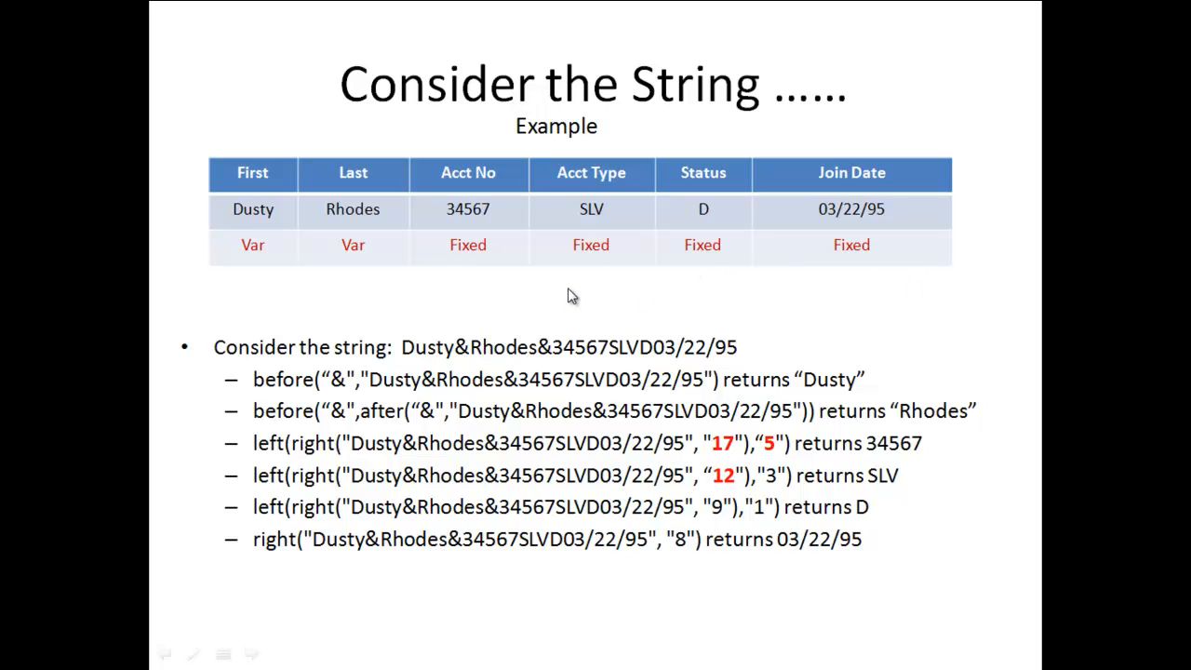
pyautogui.moveTo(575, 289)
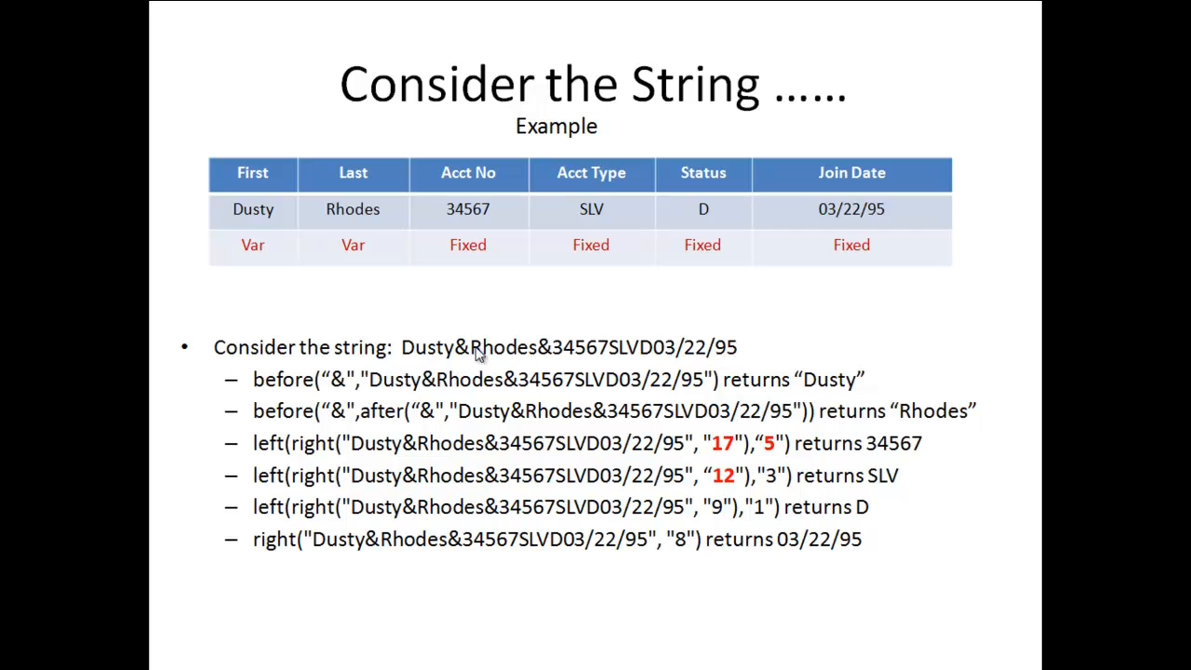
pyautogui.moveTo(579, 341)
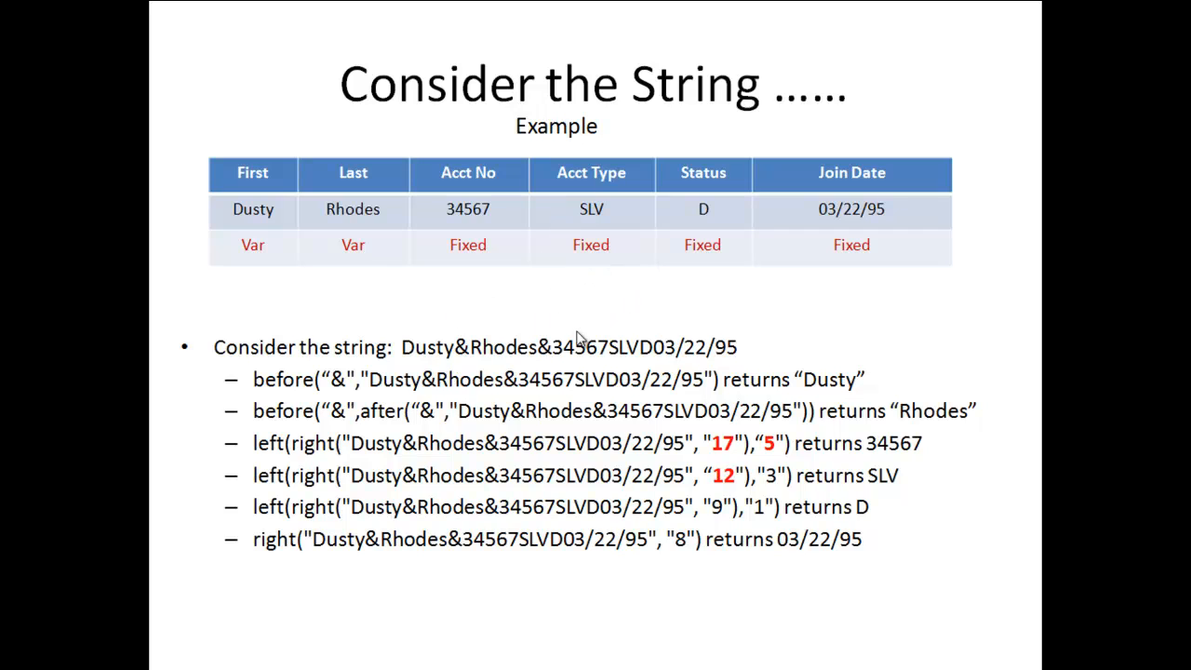
pyautogui.moveTo(335, 391)
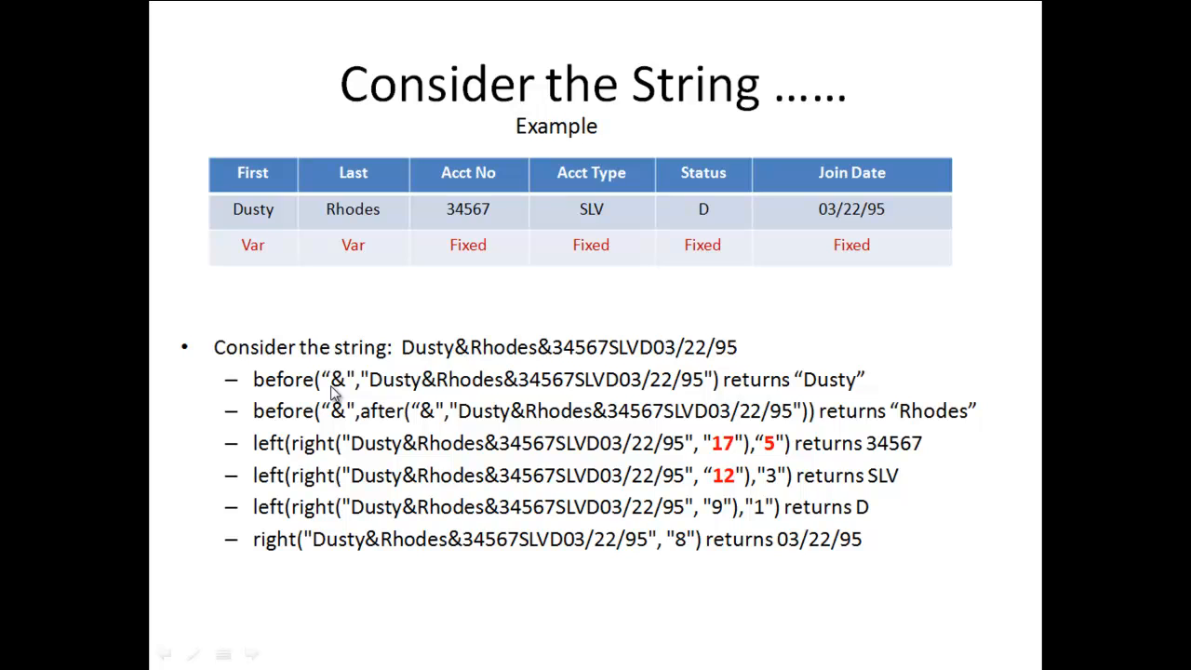
pyautogui.moveTo(344, 394)
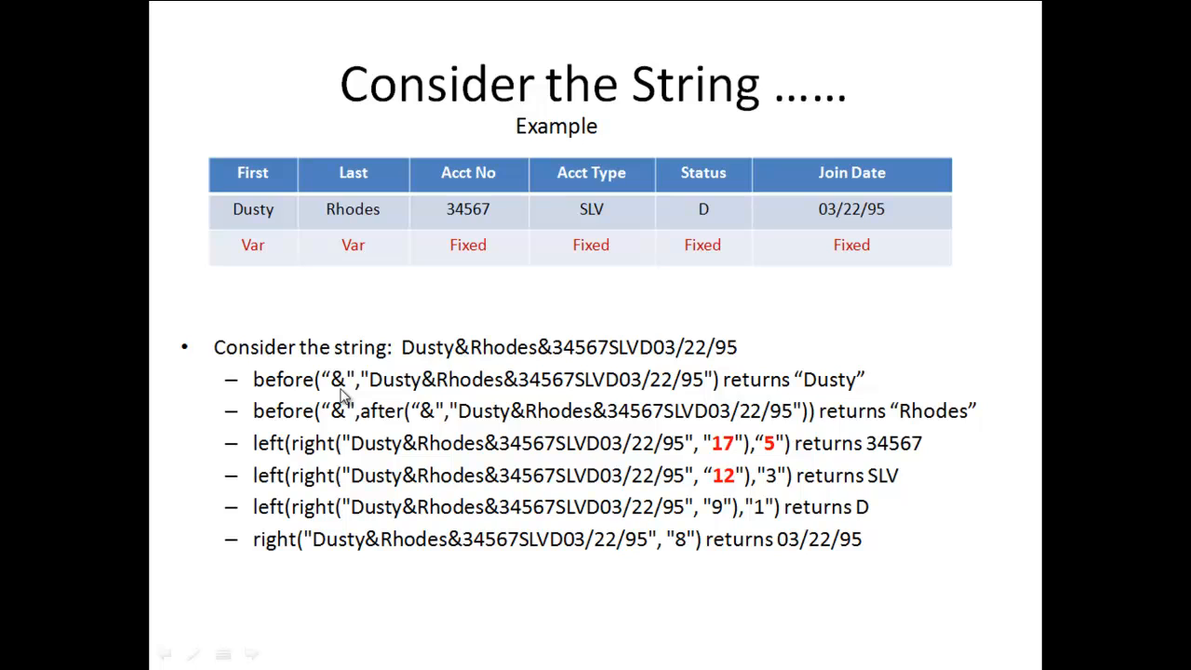
pyautogui.moveTo(326, 409)
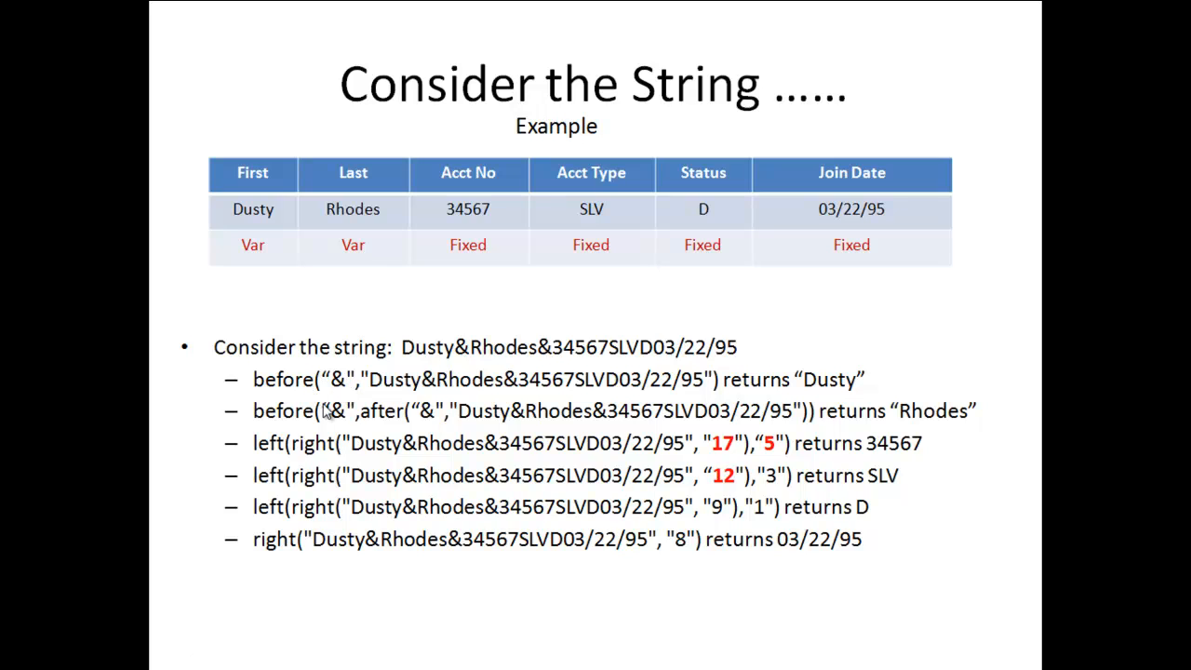
pyautogui.moveTo(3, 555)
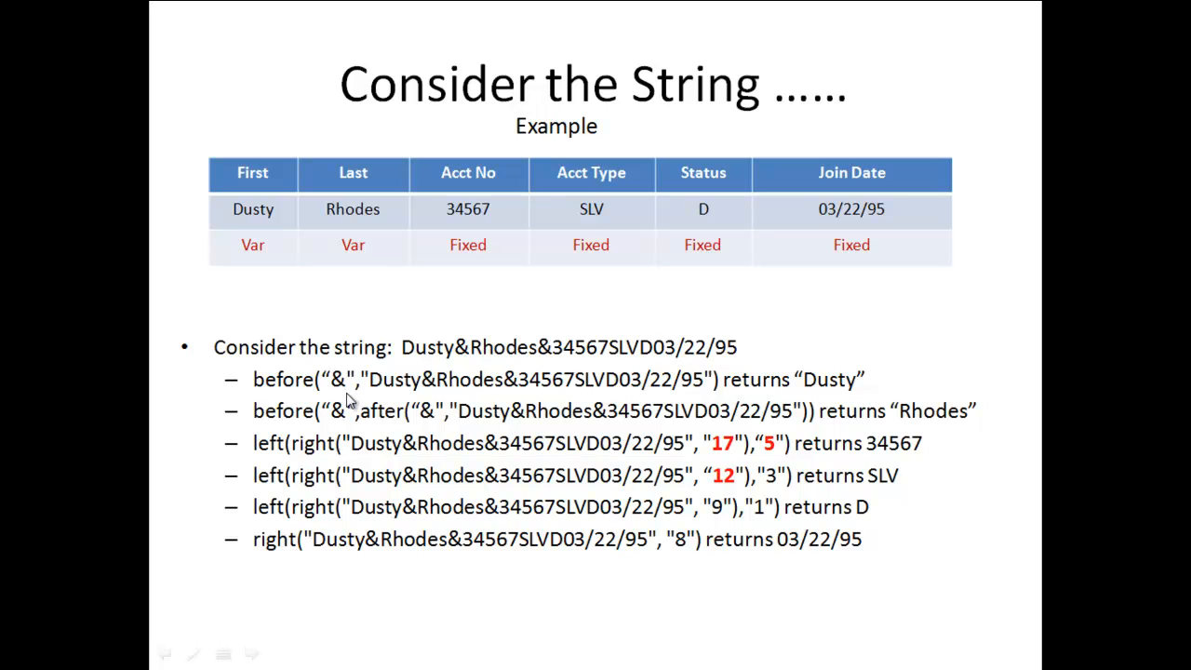
pyautogui.moveTo(337, 389)
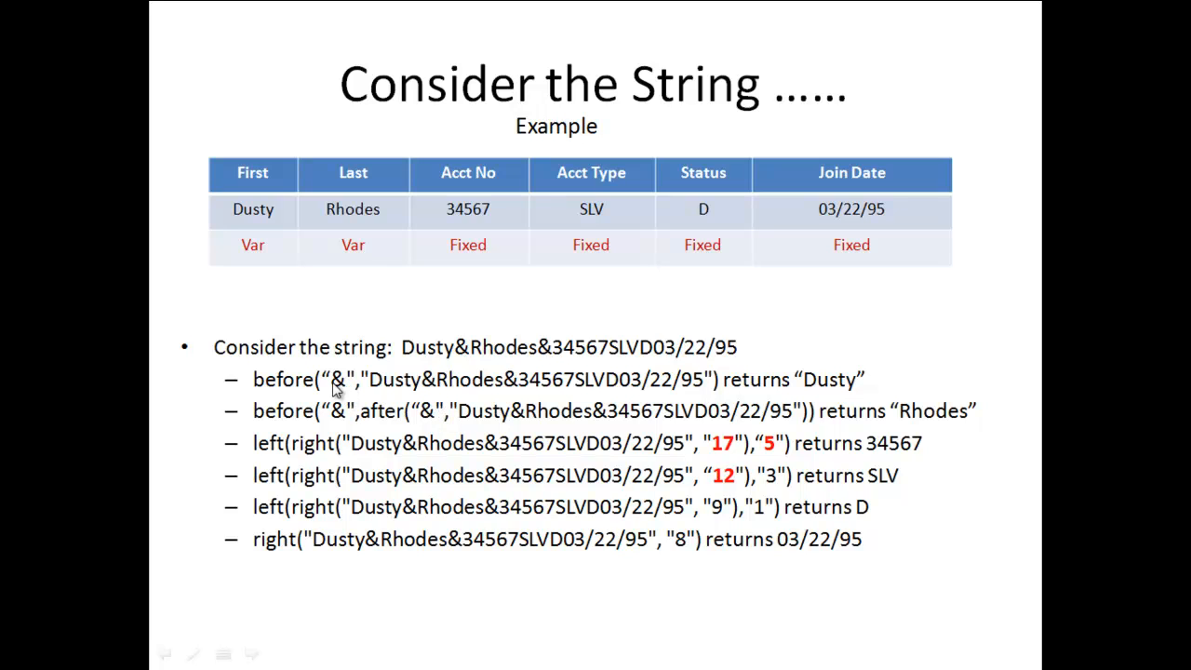
pyautogui.moveTo(711, 394)
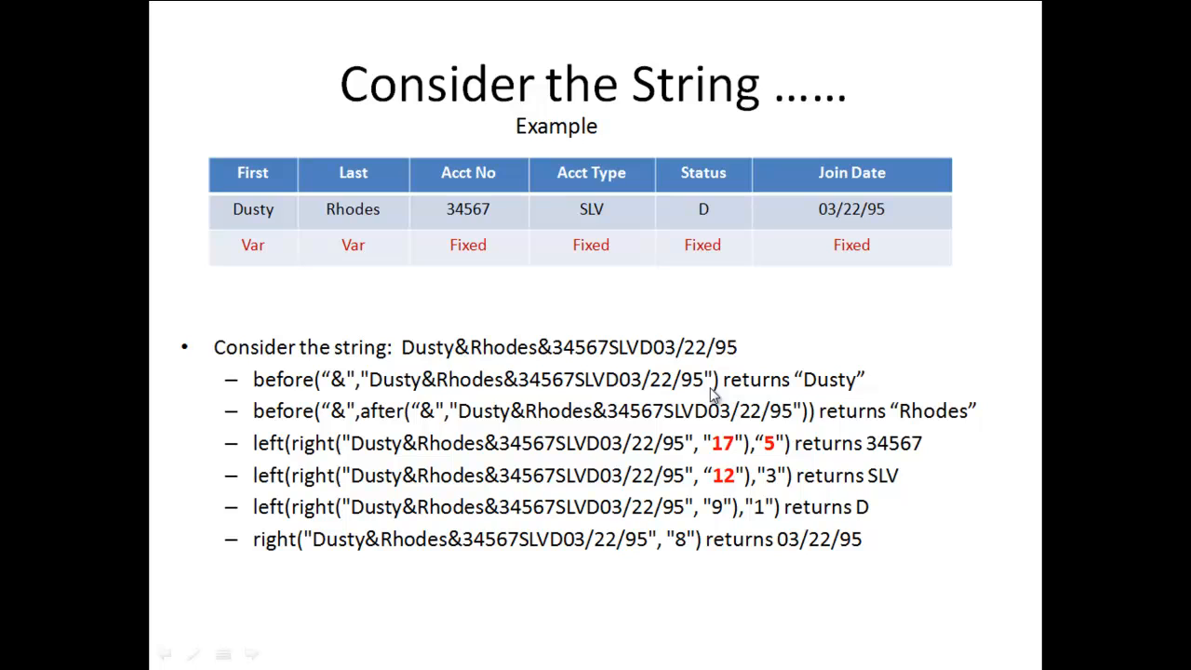
pyautogui.moveTo(417, 398)
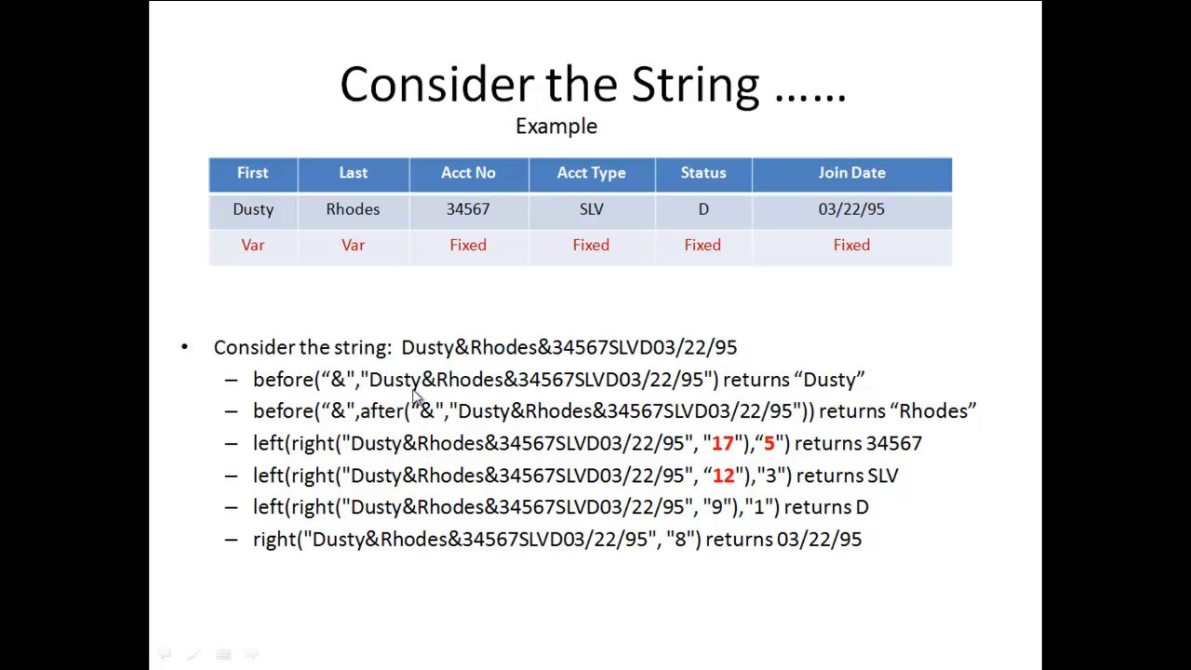
pyautogui.moveTo(812, 393)
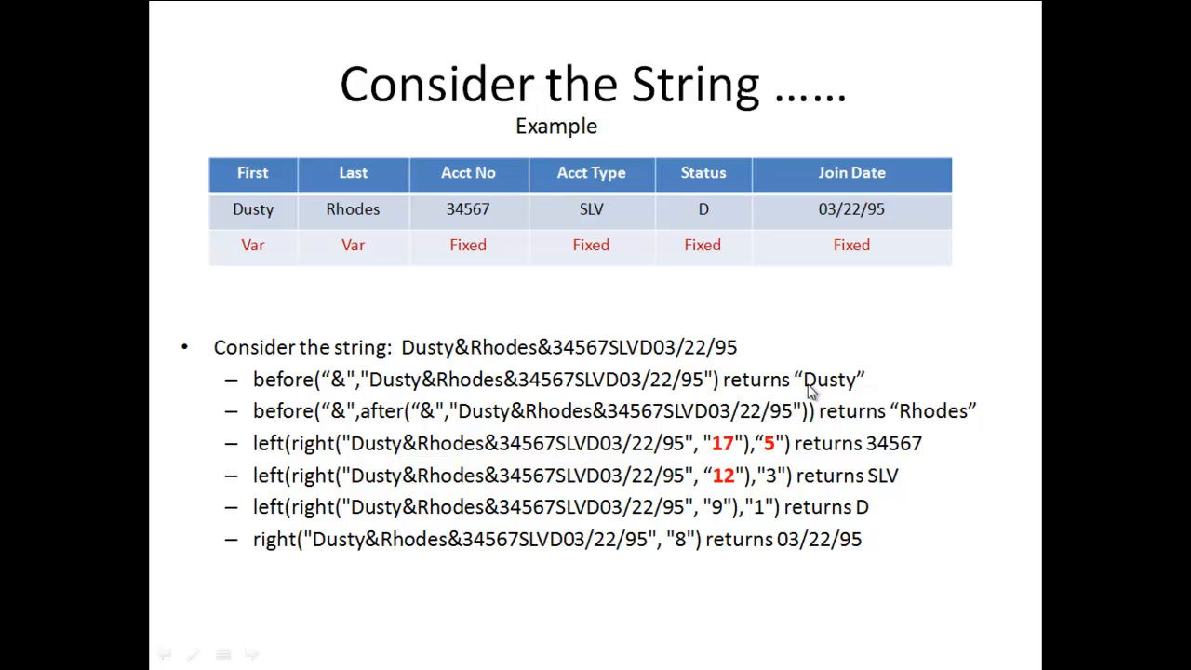
pyautogui.moveTo(409, 385)
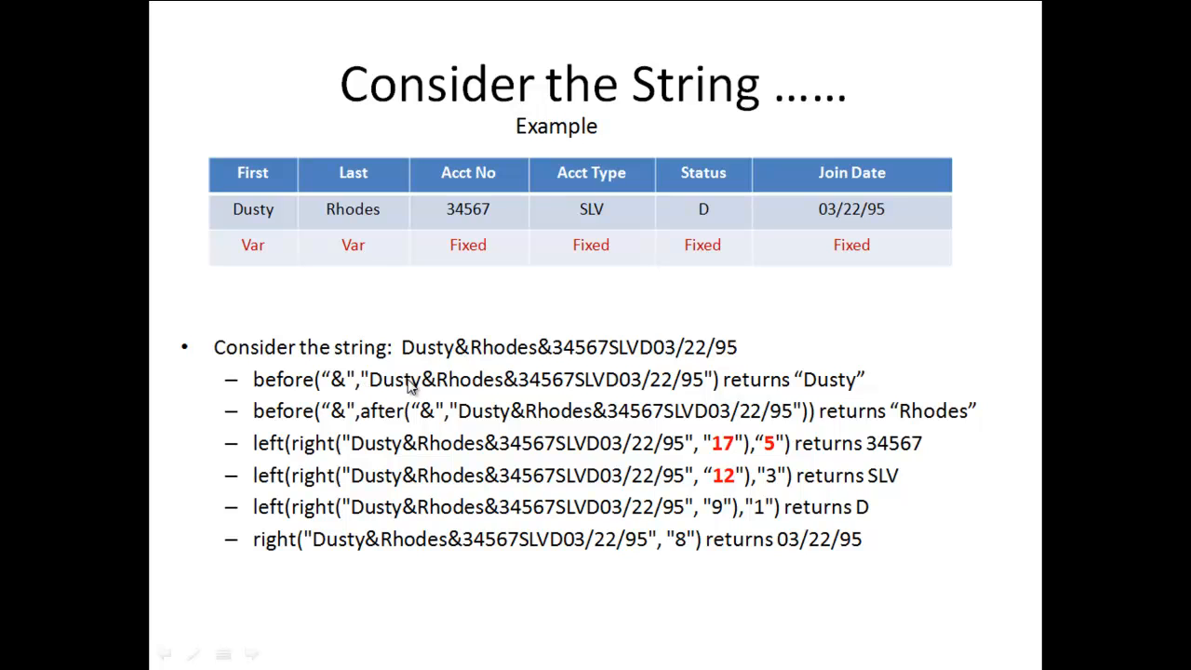
pyautogui.moveTo(901, 407)
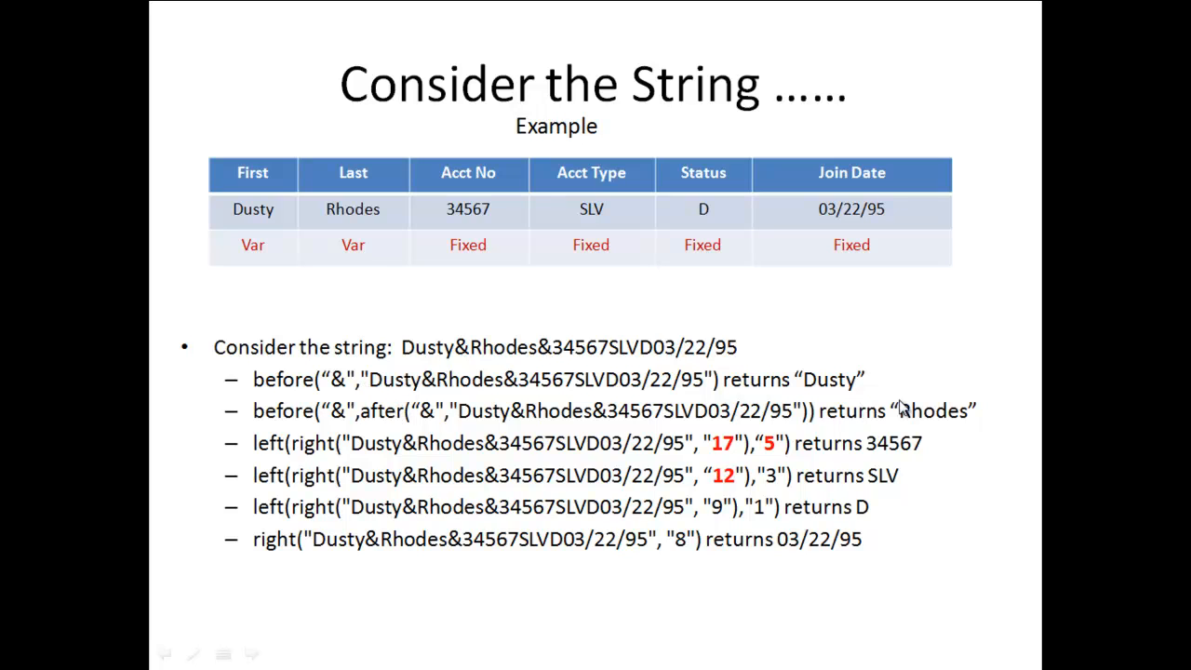
pyautogui.moveTo(296, 425)
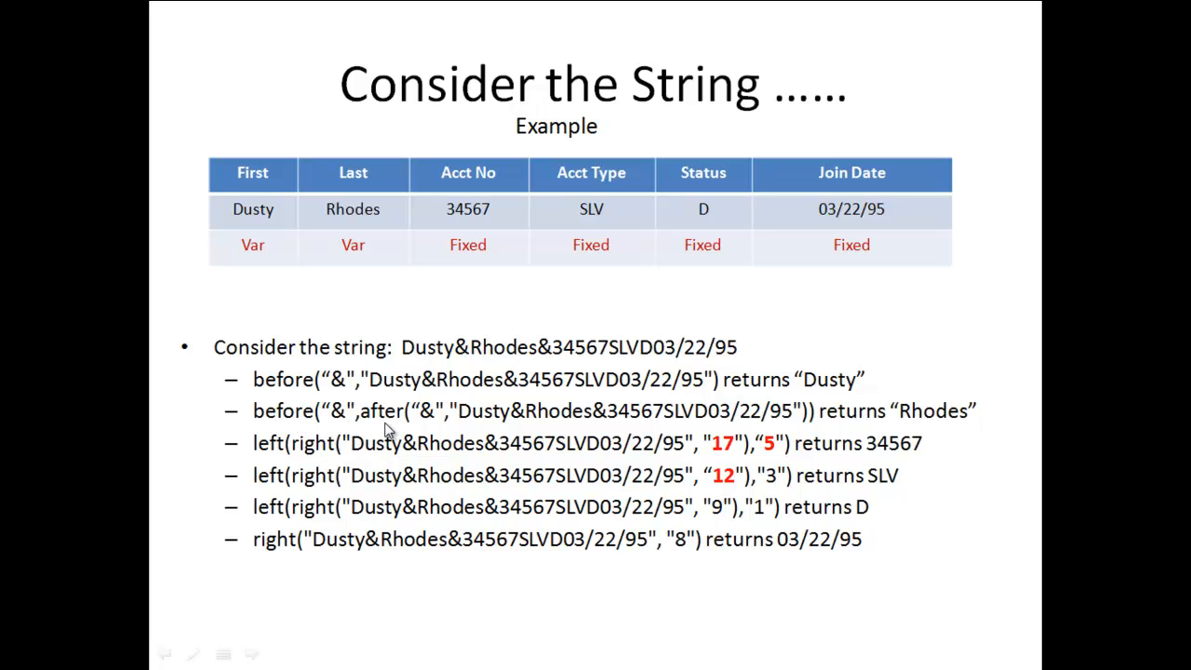
pyautogui.moveTo(381, 426)
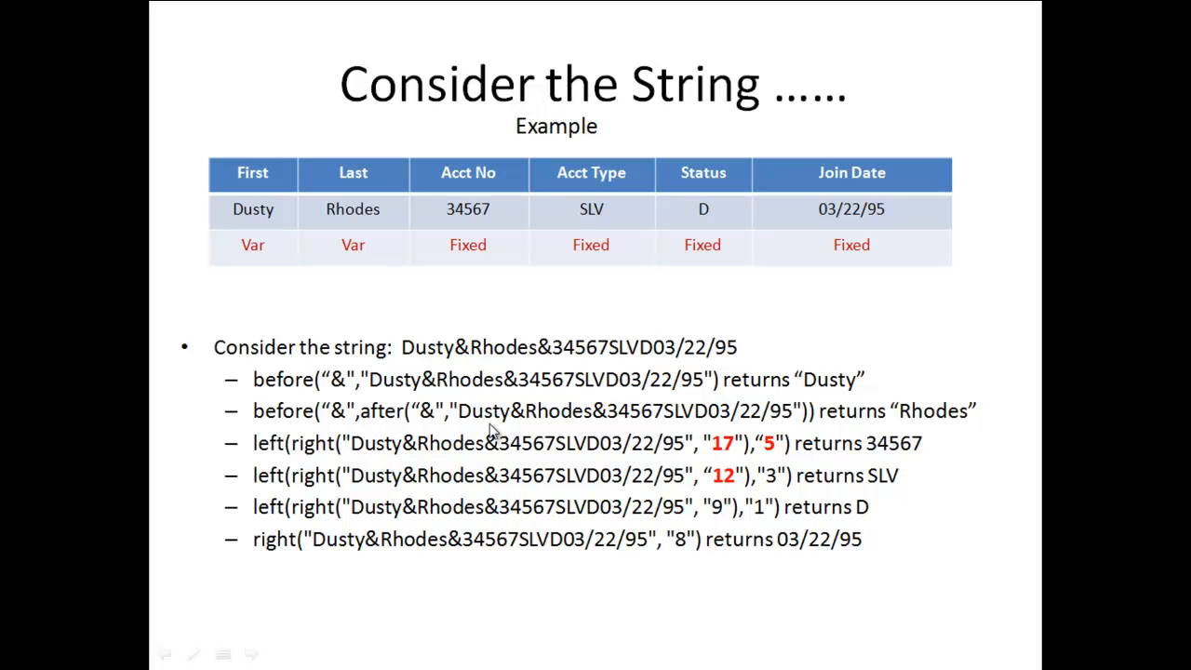
pyautogui.moveTo(391, 426)
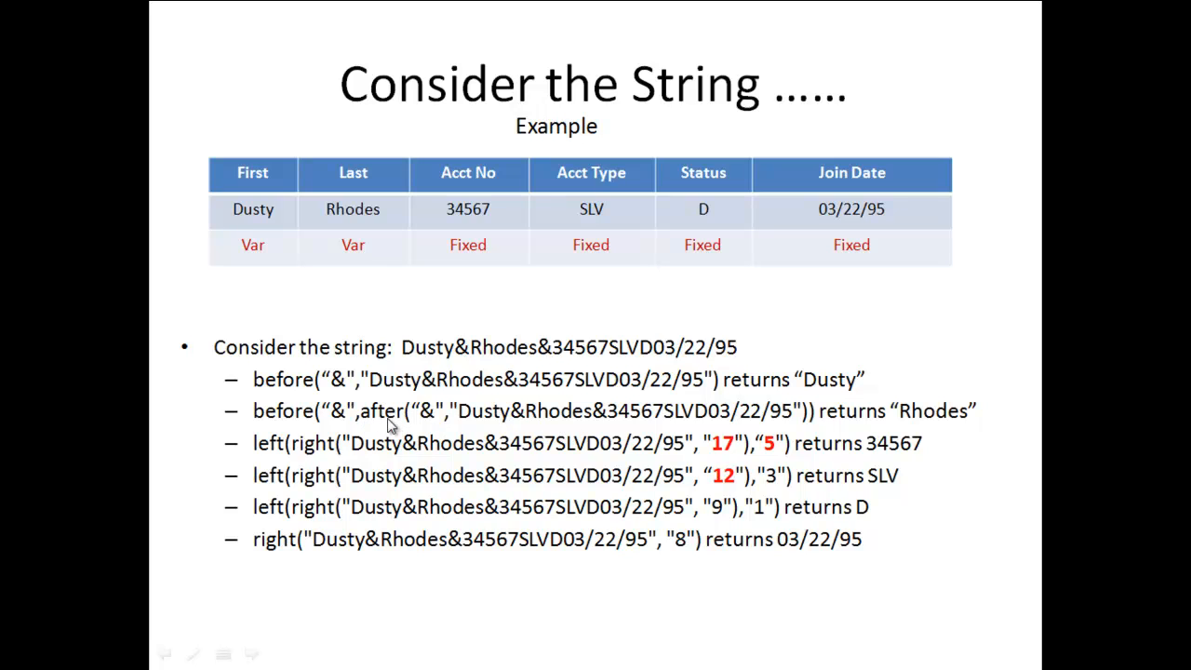
pyautogui.moveTo(399, 424)
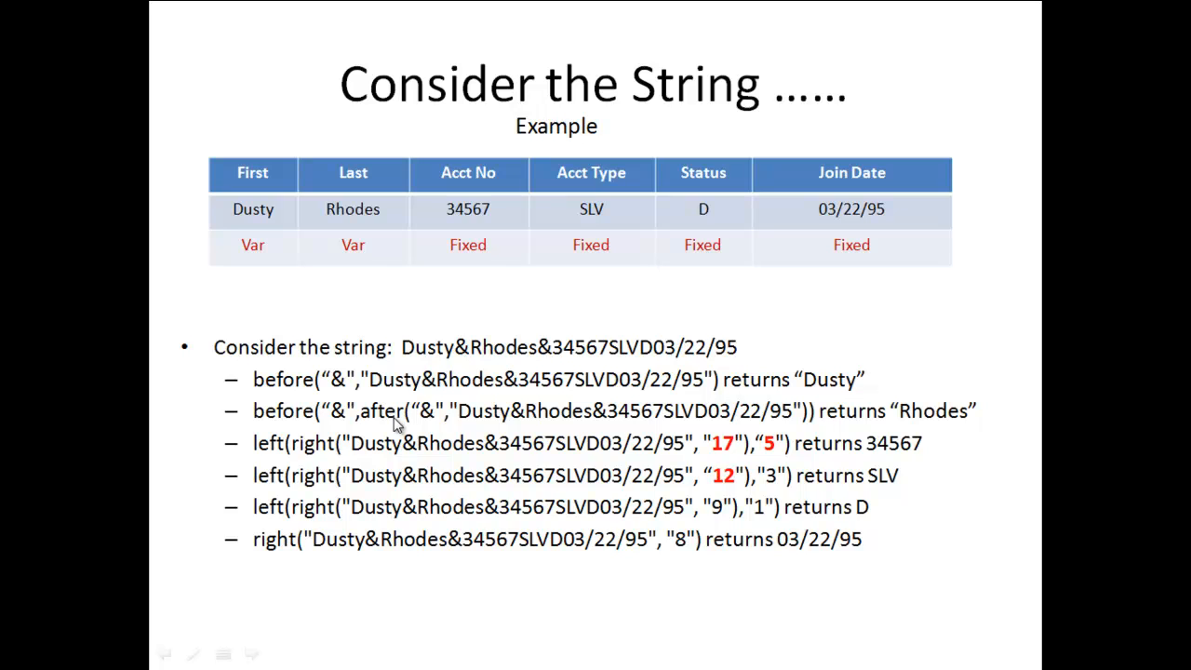
pyautogui.moveTo(429, 425)
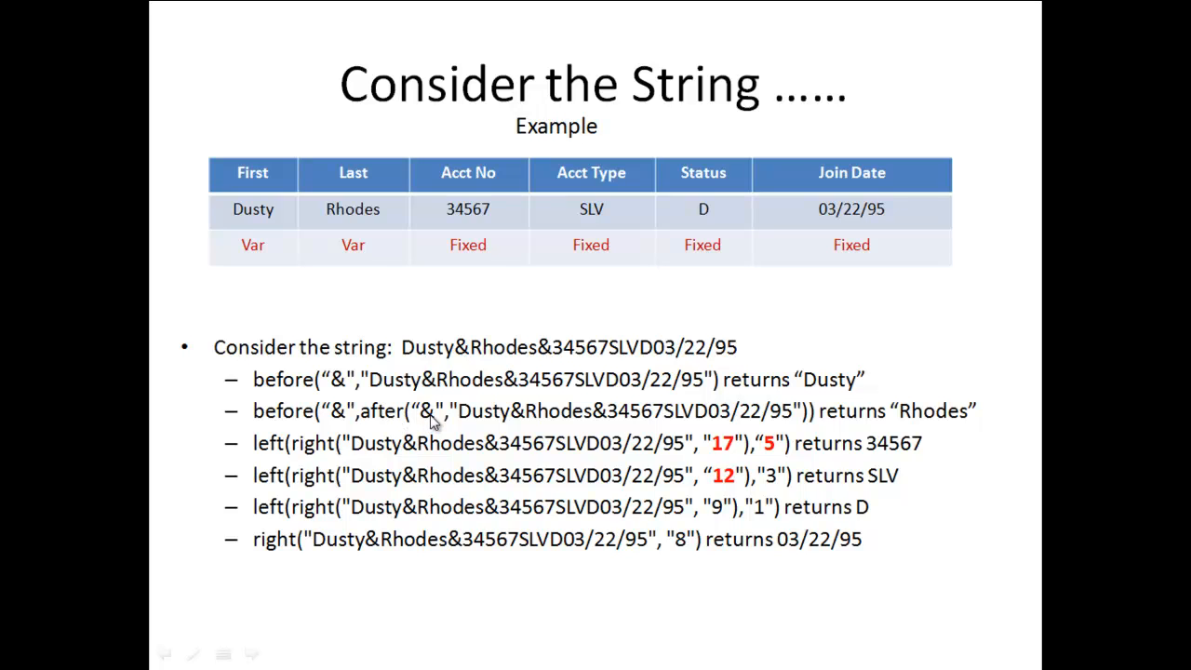
pyautogui.moveTo(432, 428)
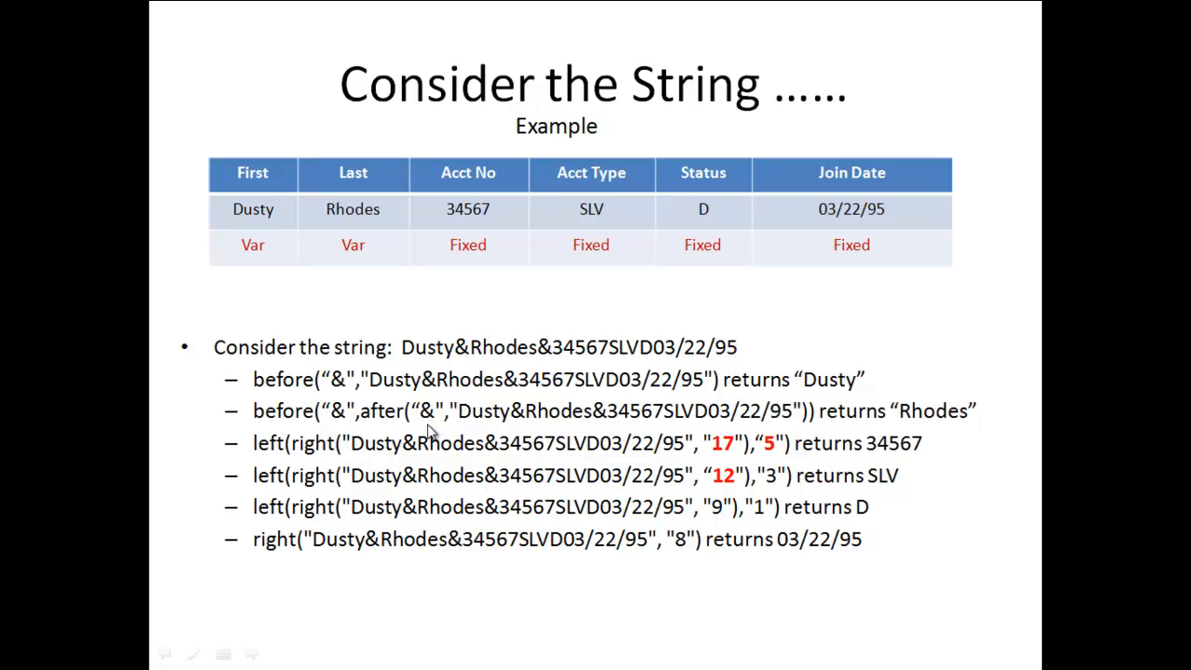
pyautogui.moveTo(428, 421)
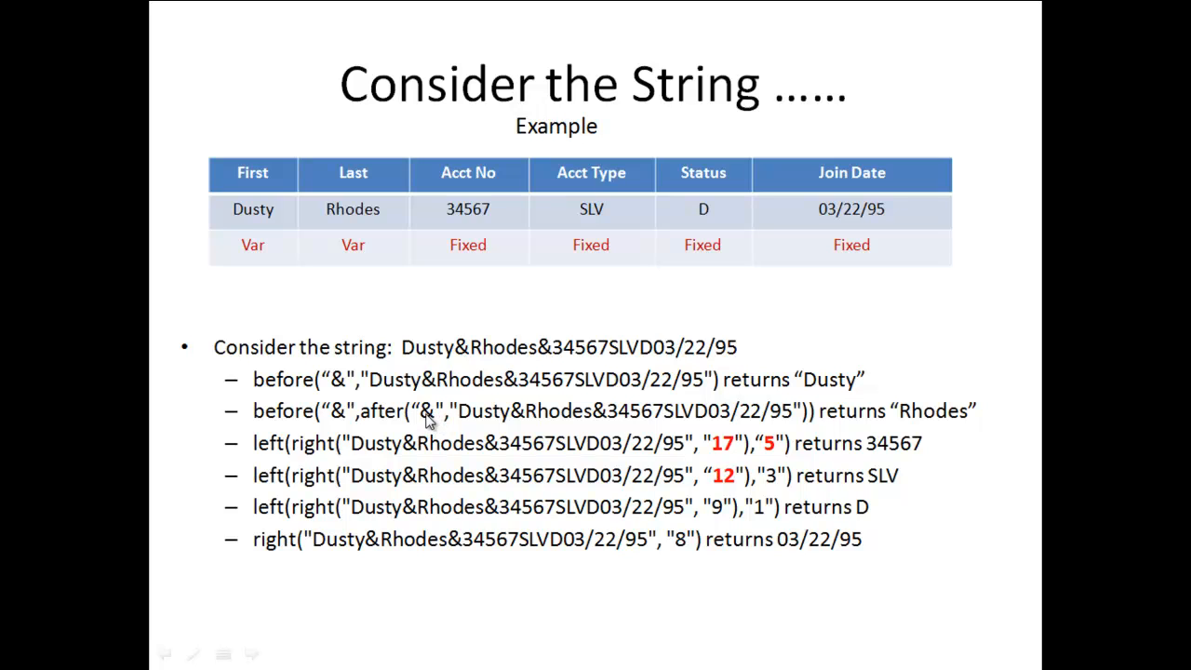
pyautogui.moveTo(599, 424)
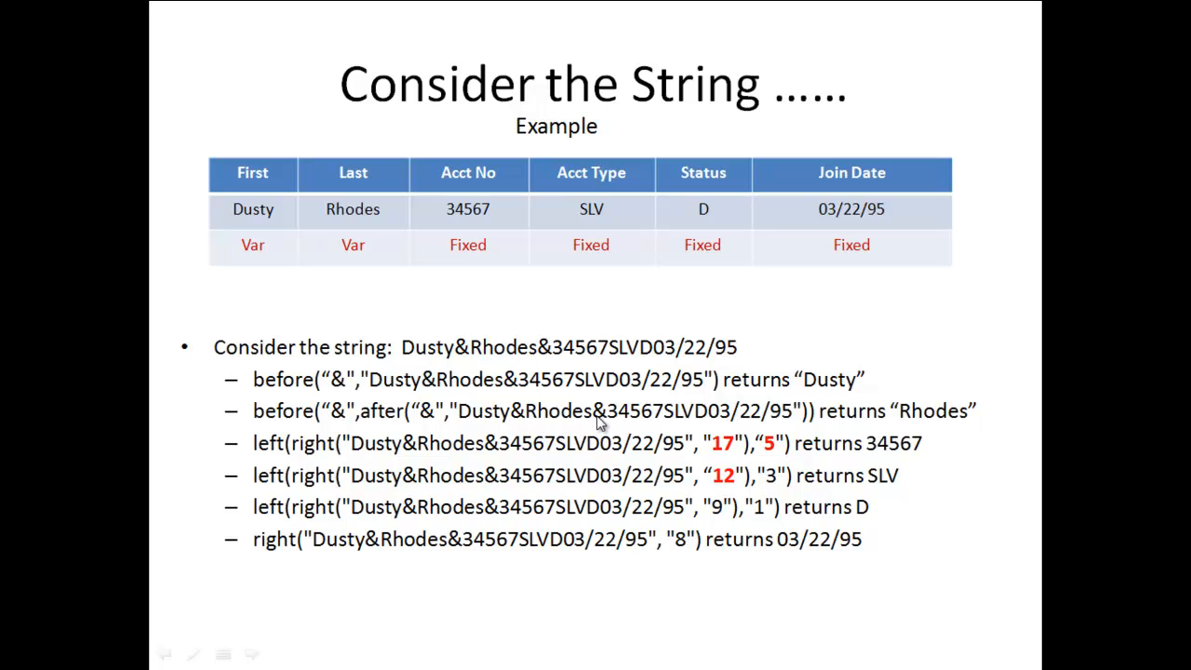
pyautogui.moveTo(666, 424)
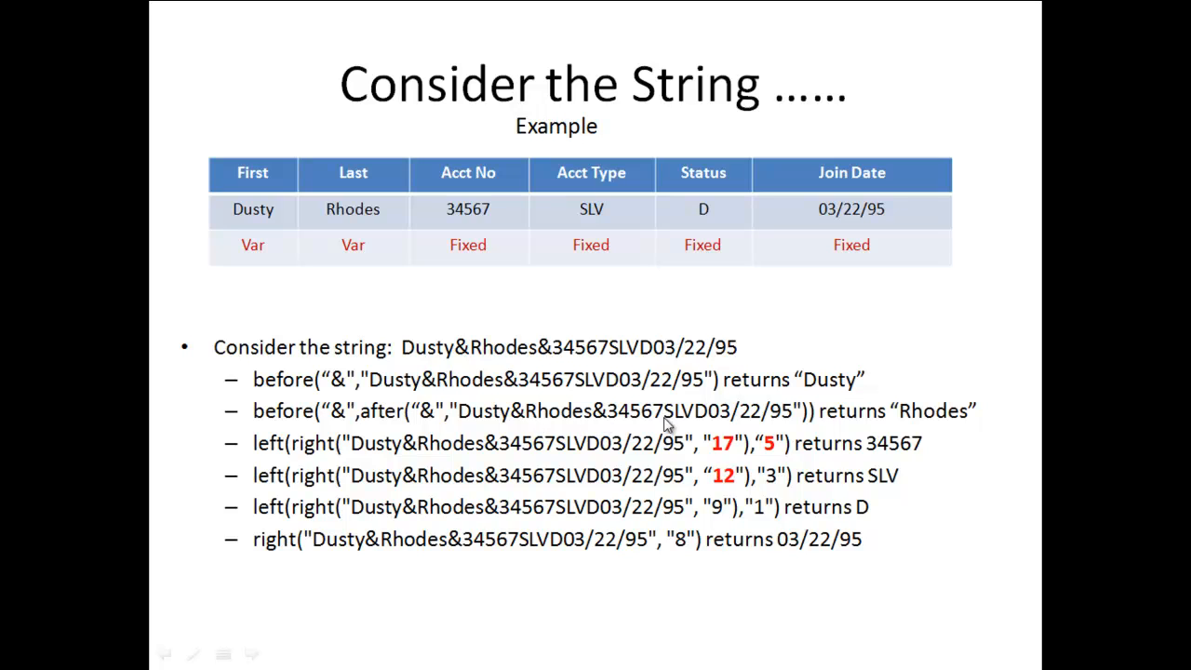
pyautogui.moveTo(525, 424)
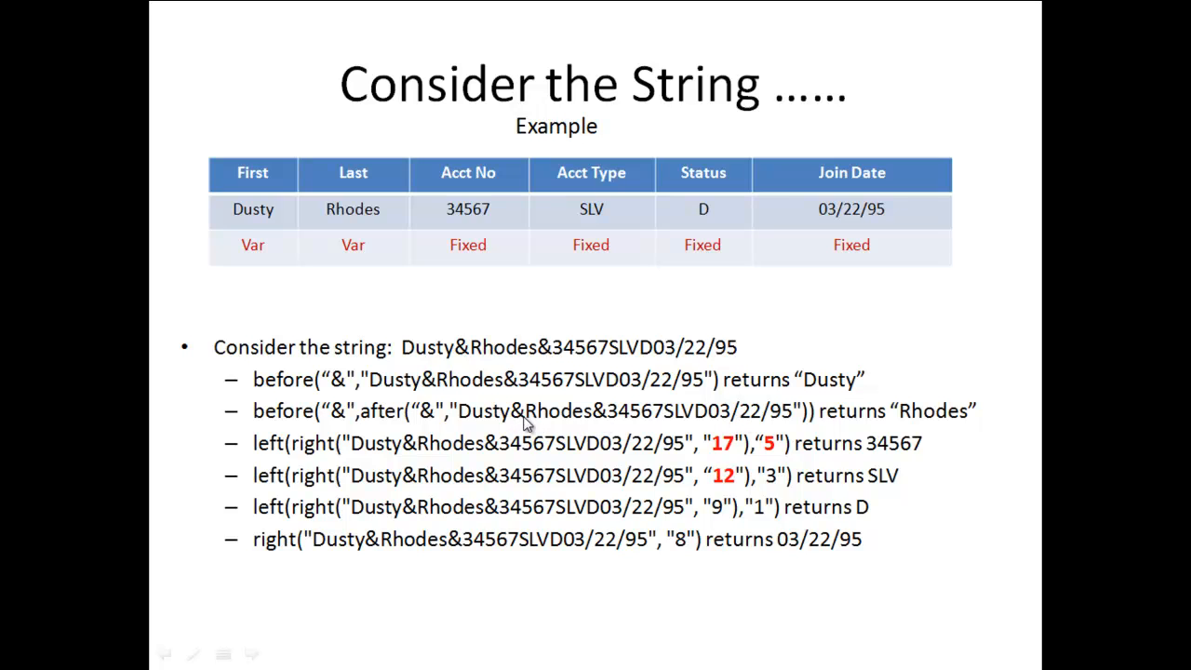
pyautogui.moveTo(275, 421)
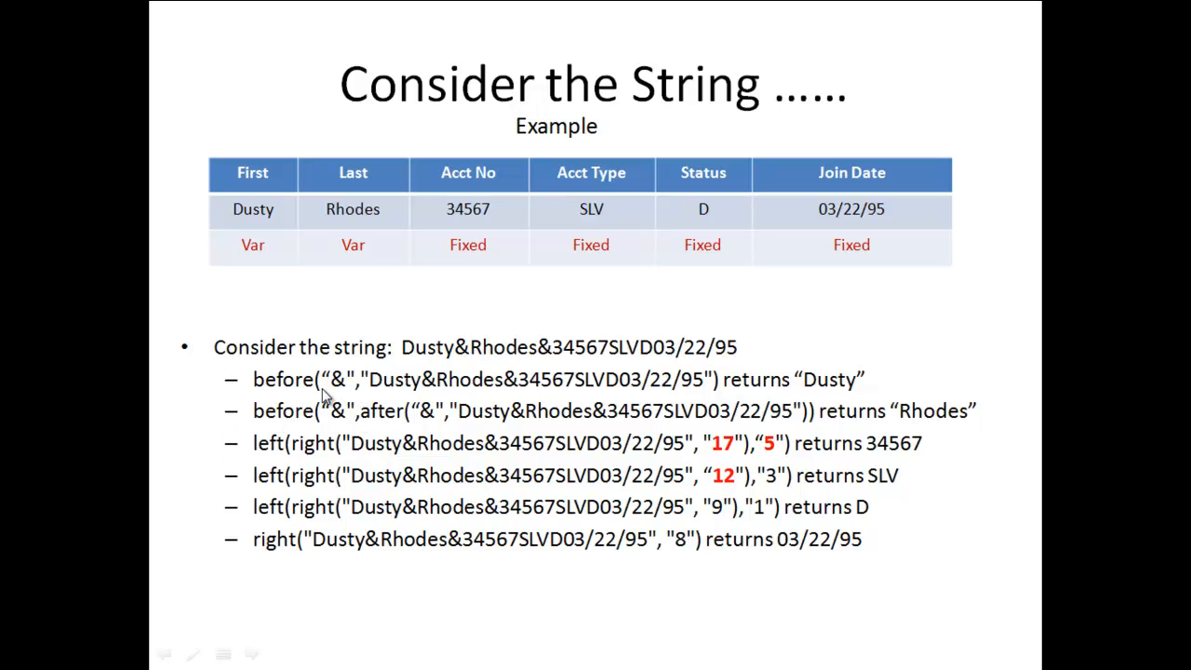
pyautogui.moveTo(605, 419)
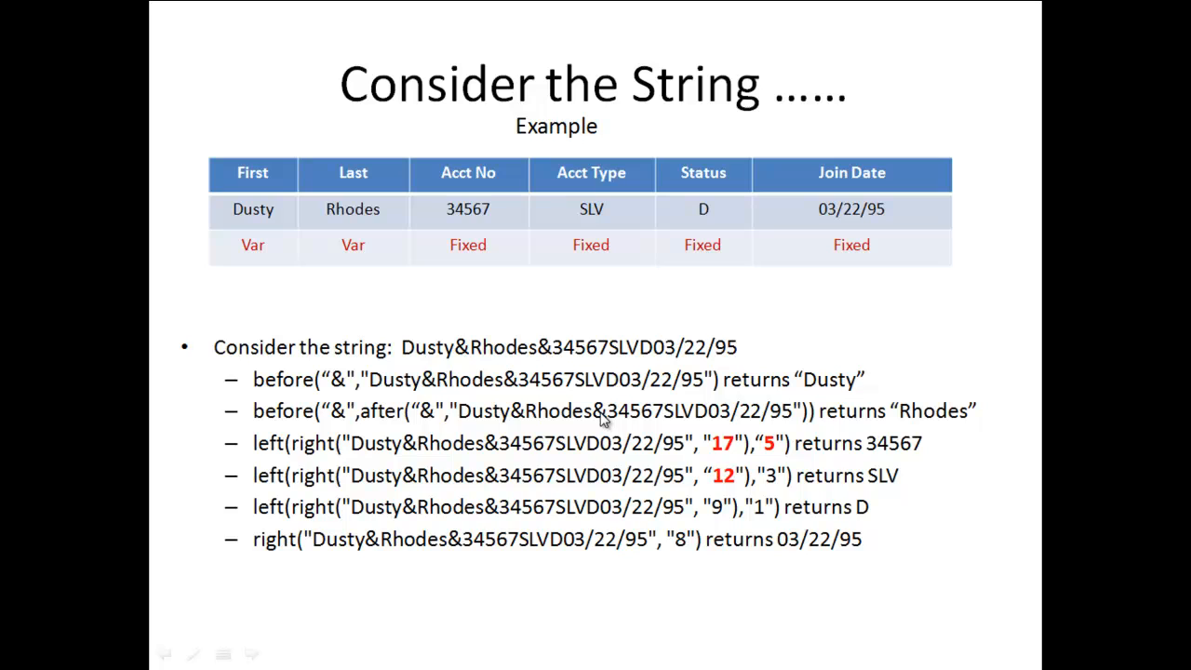
pyautogui.moveTo(182, 121)
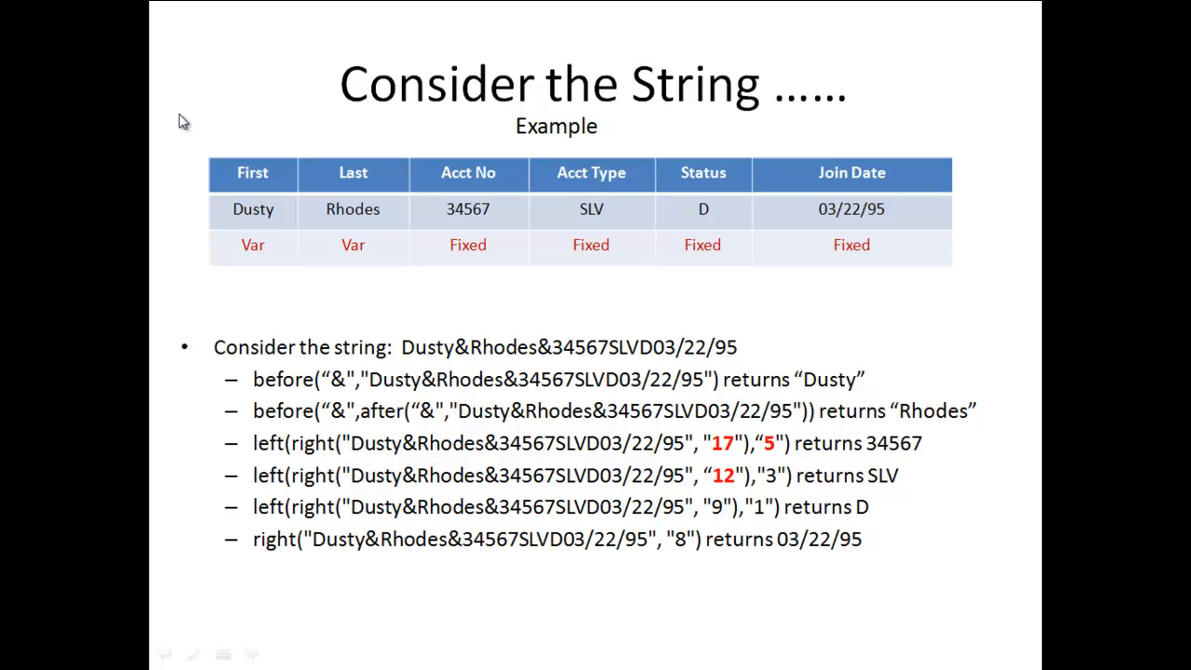
pyautogui.moveTo(618, 618)
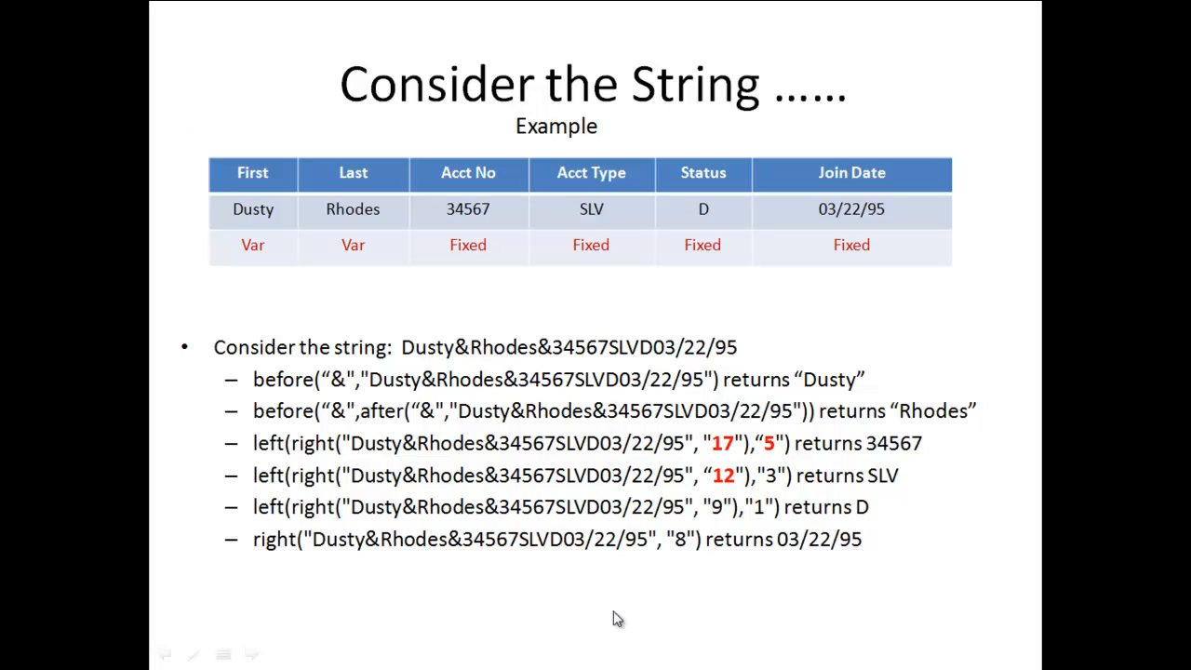
pyautogui.moveTo(283, 454)
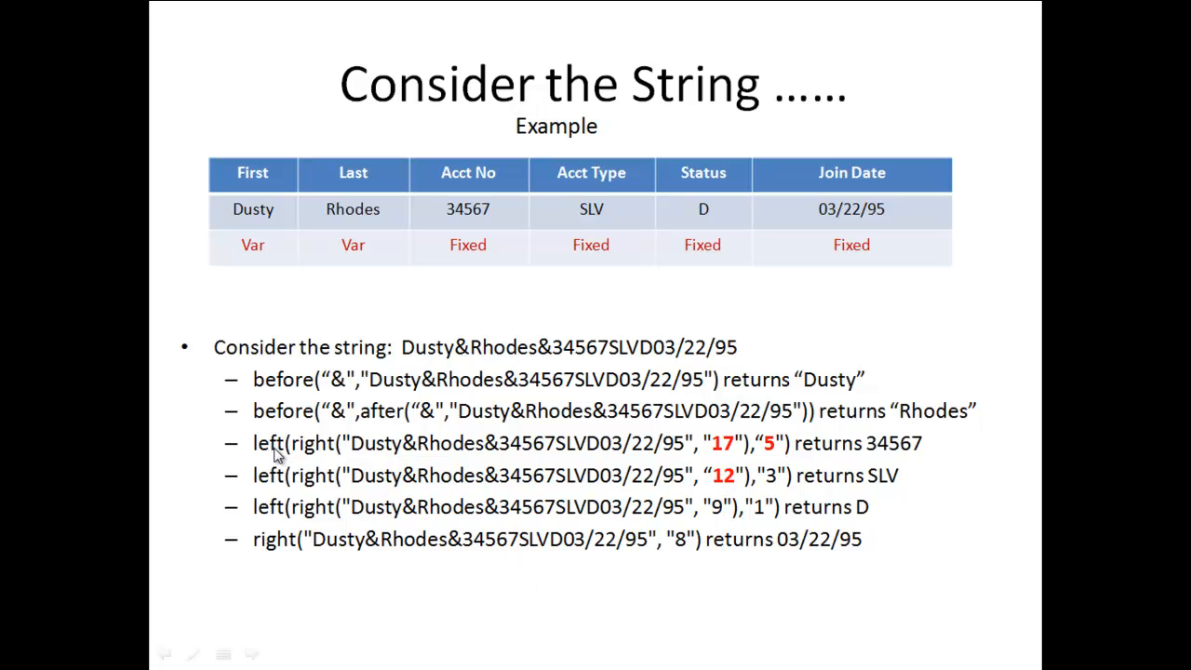
pyautogui.moveTo(667, 461)
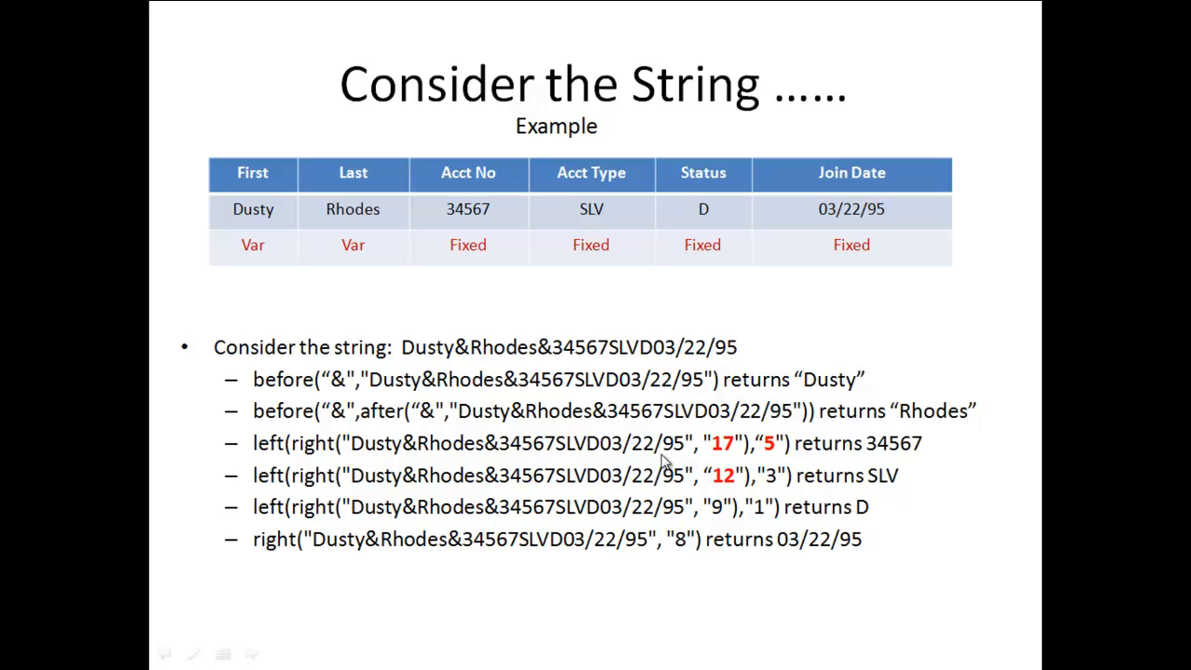
pyautogui.moveTo(705, 454)
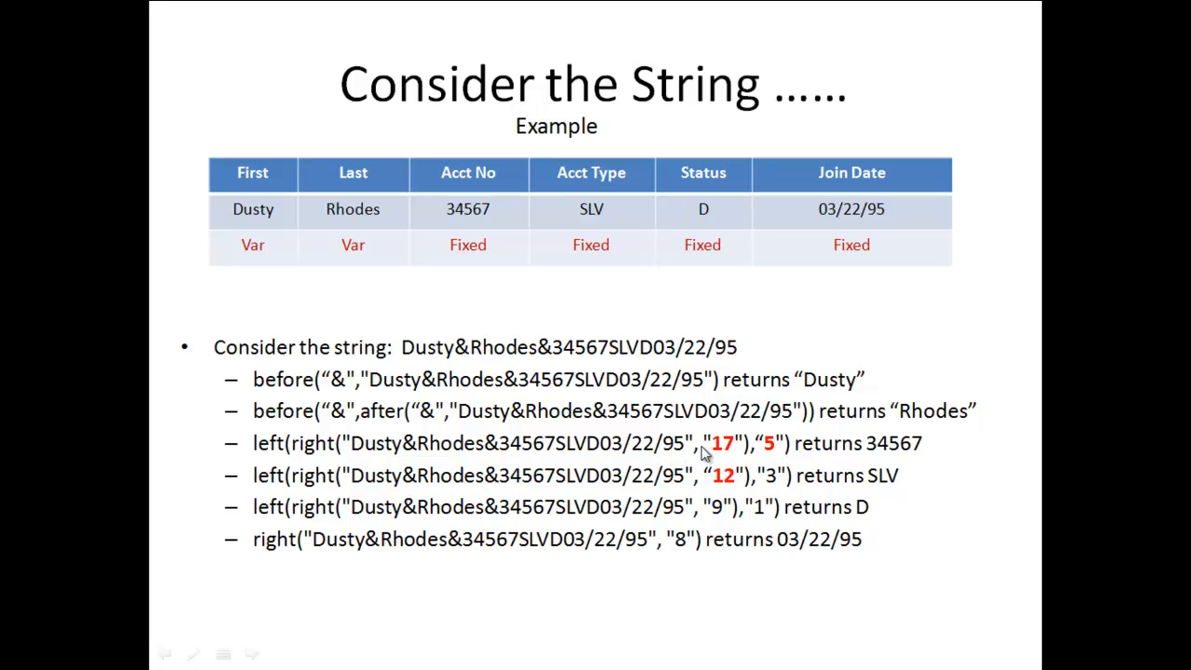
pyautogui.moveTo(886, 477)
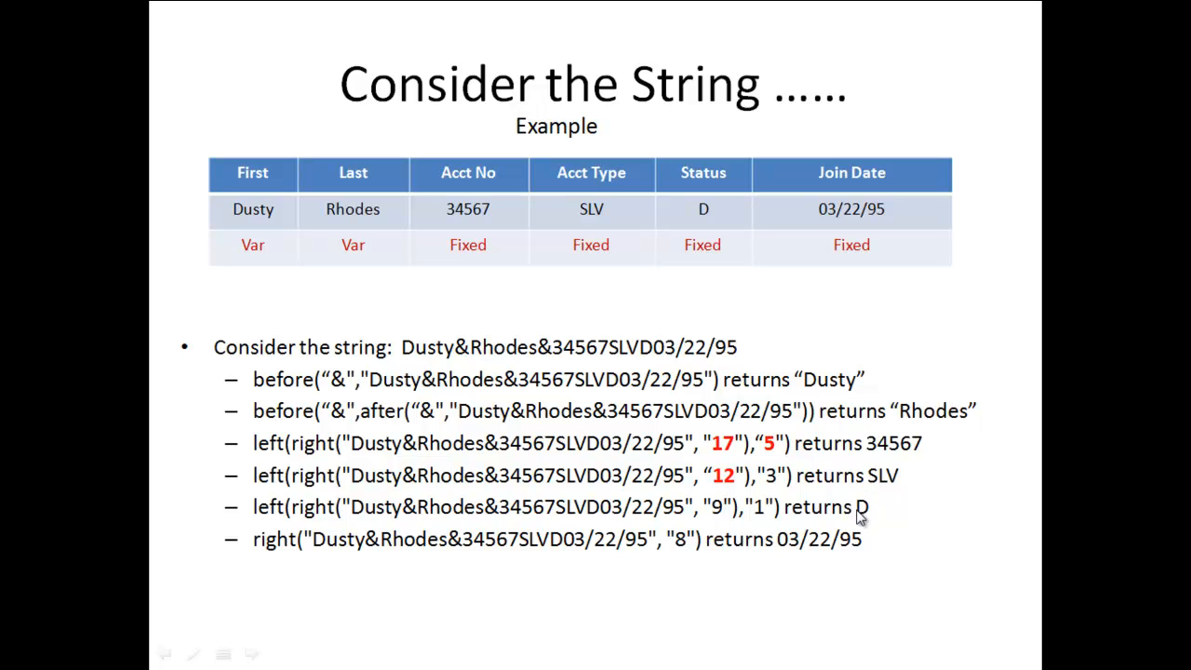
pyautogui.moveTo(659, 574)
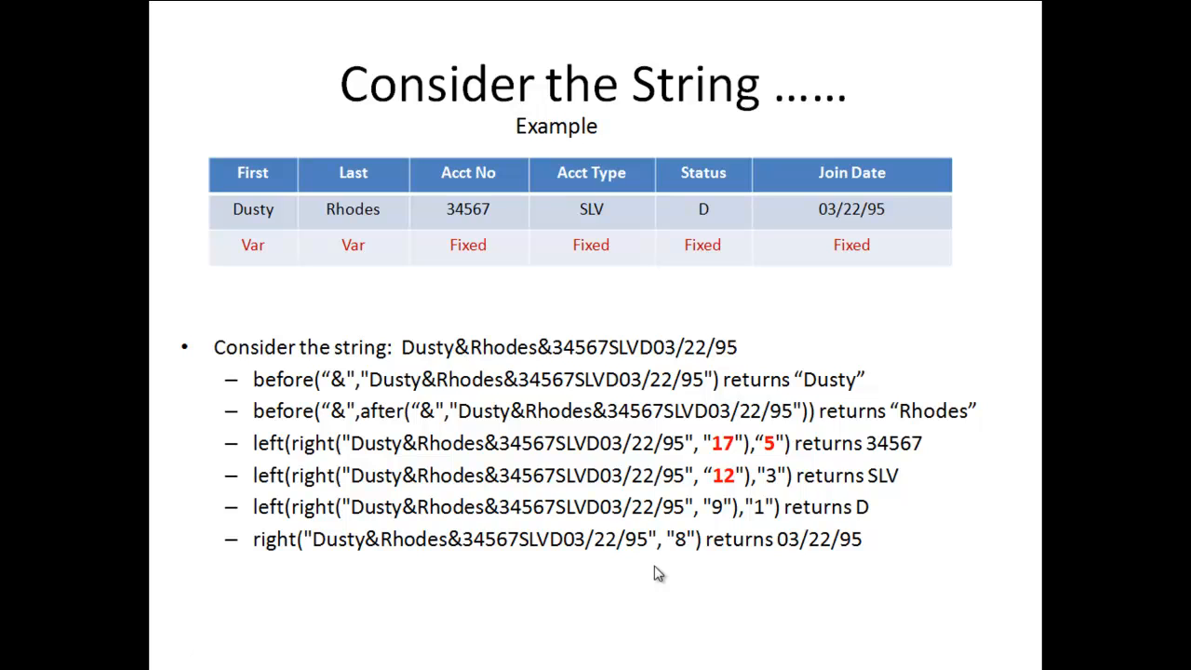
pyautogui.moveTo(469, 501)
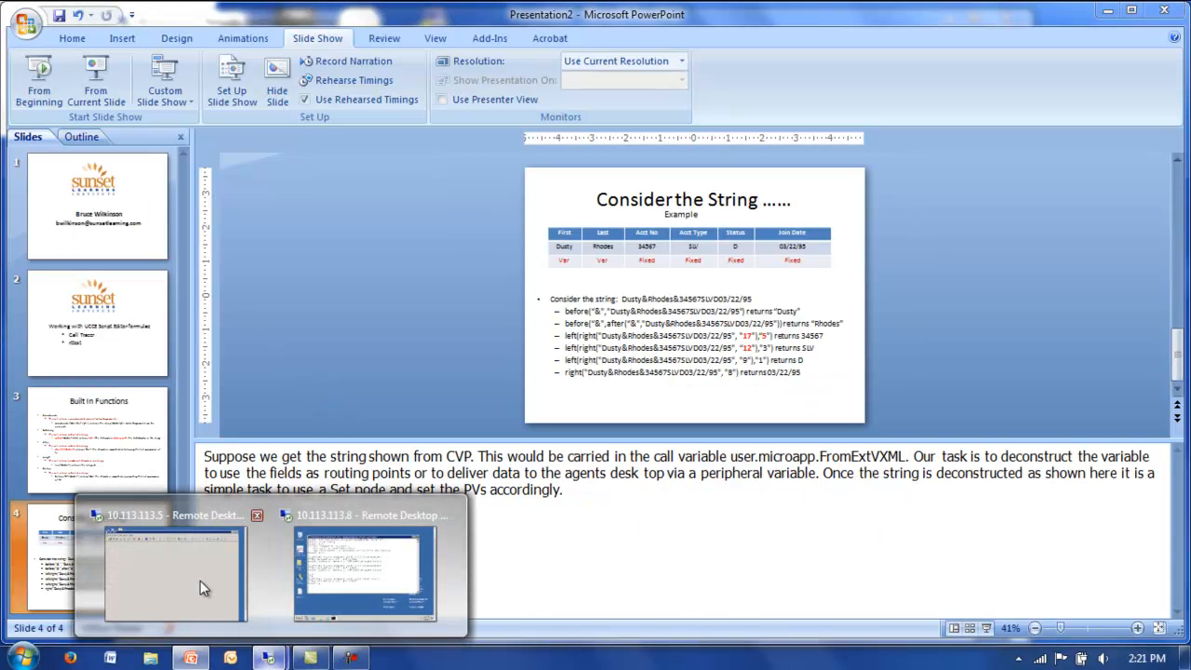
# Switch to the remote script editor and create a new Routing script with its Start node.
pyautogui.click(171, 573)
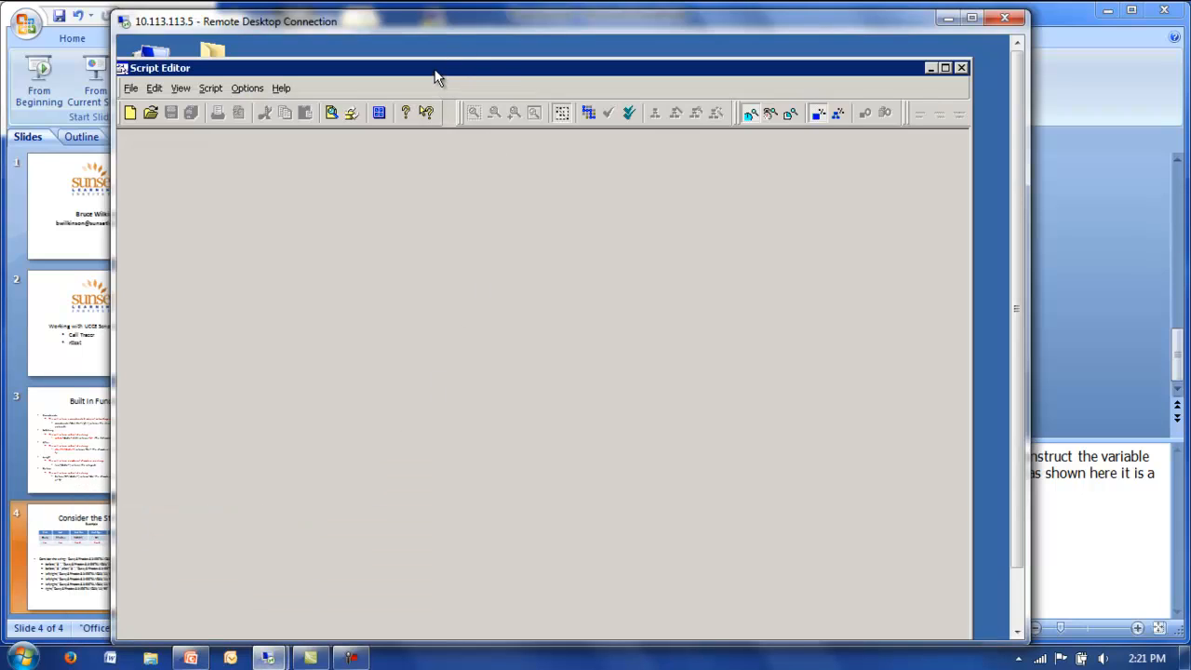
pyautogui.moveTo(480, 73)
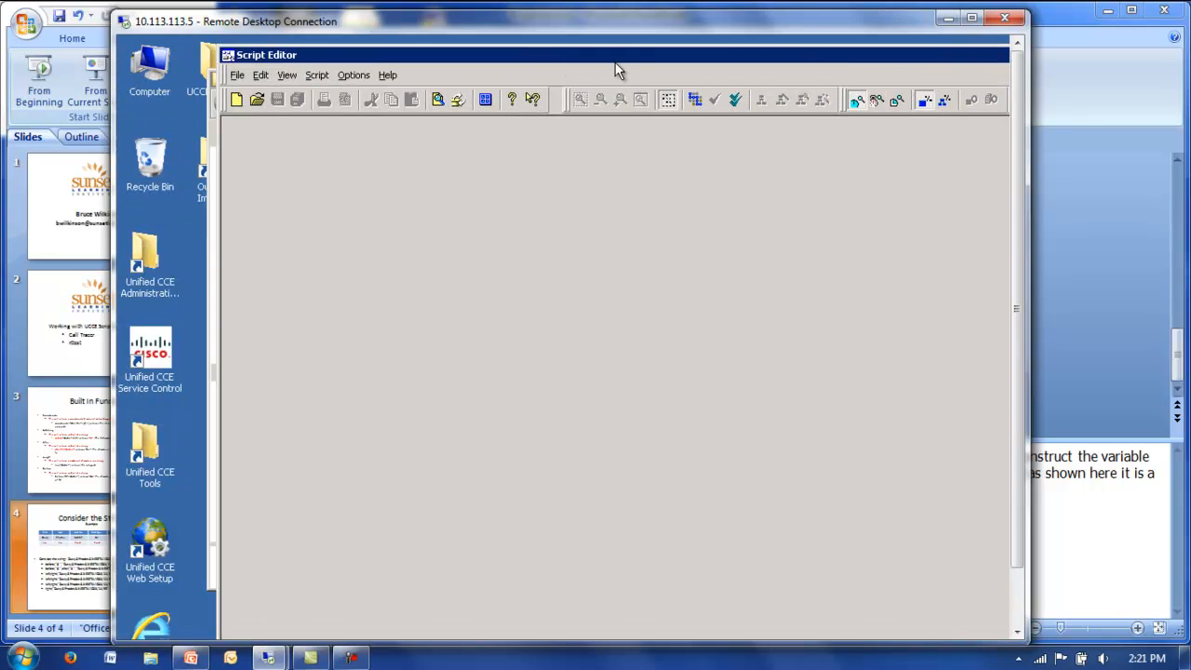
pyautogui.moveTo(580, 58)
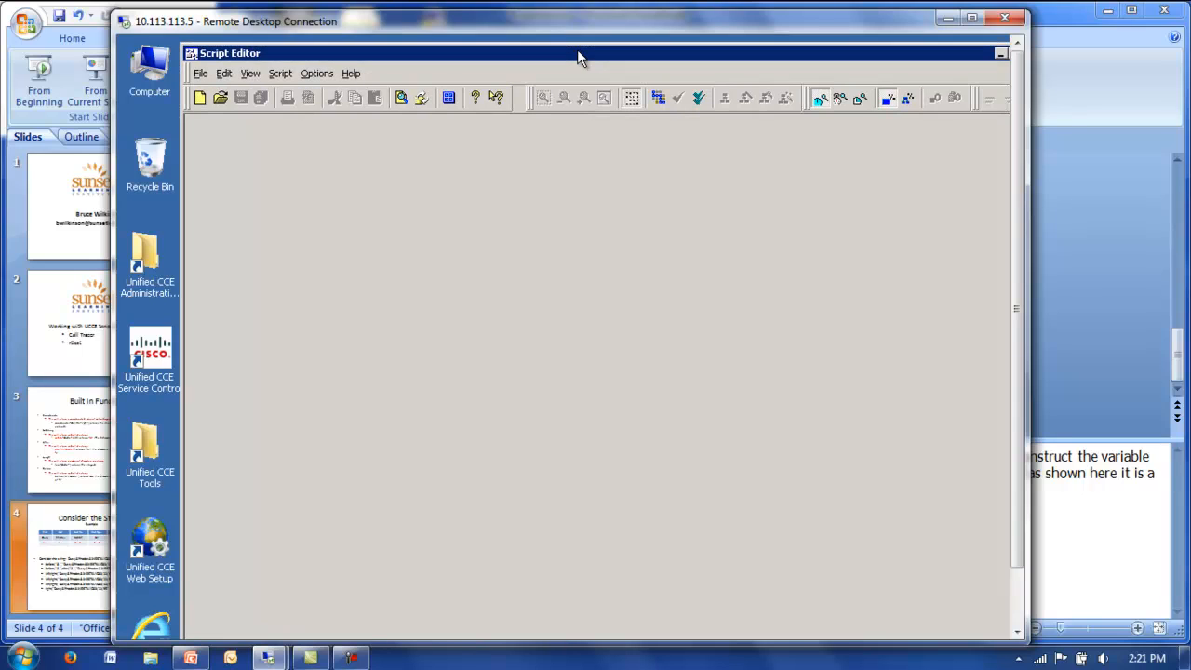
pyautogui.moveTo(232, 97)
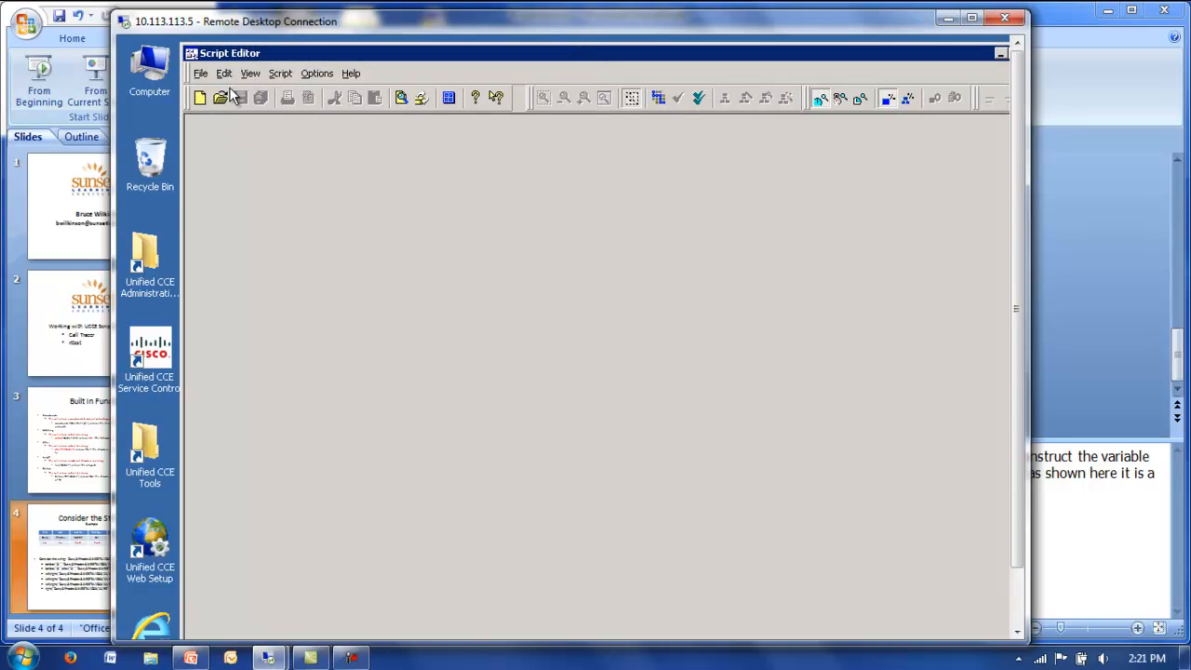
pyautogui.click(201, 97)
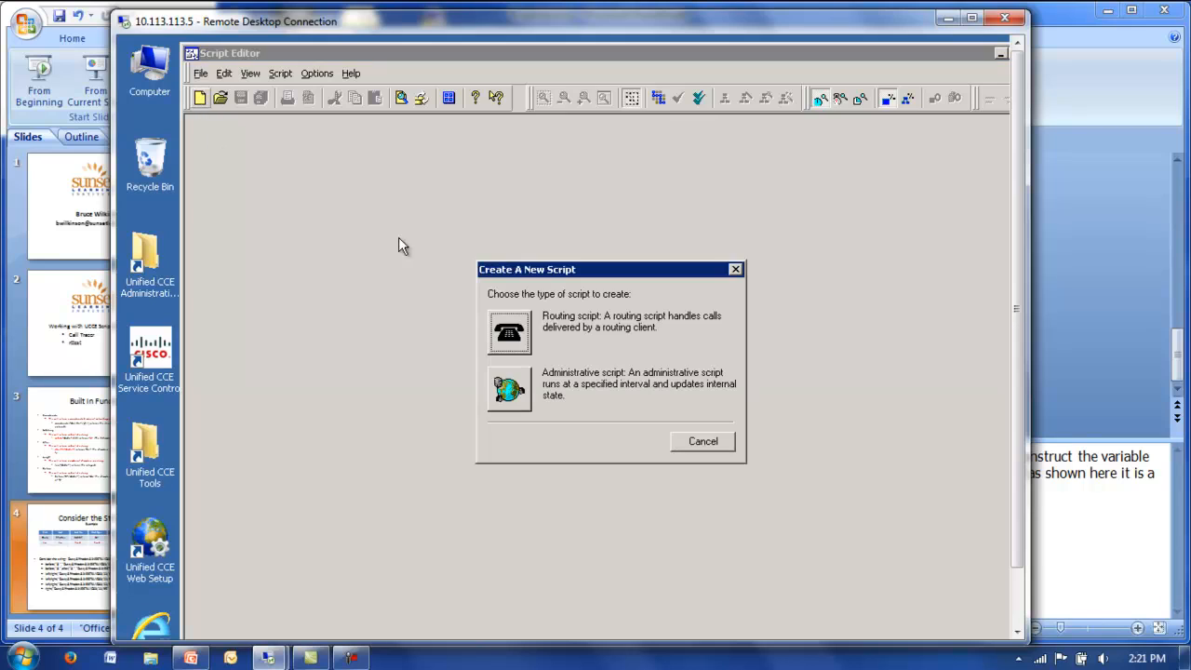
pyautogui.click(510, 331)
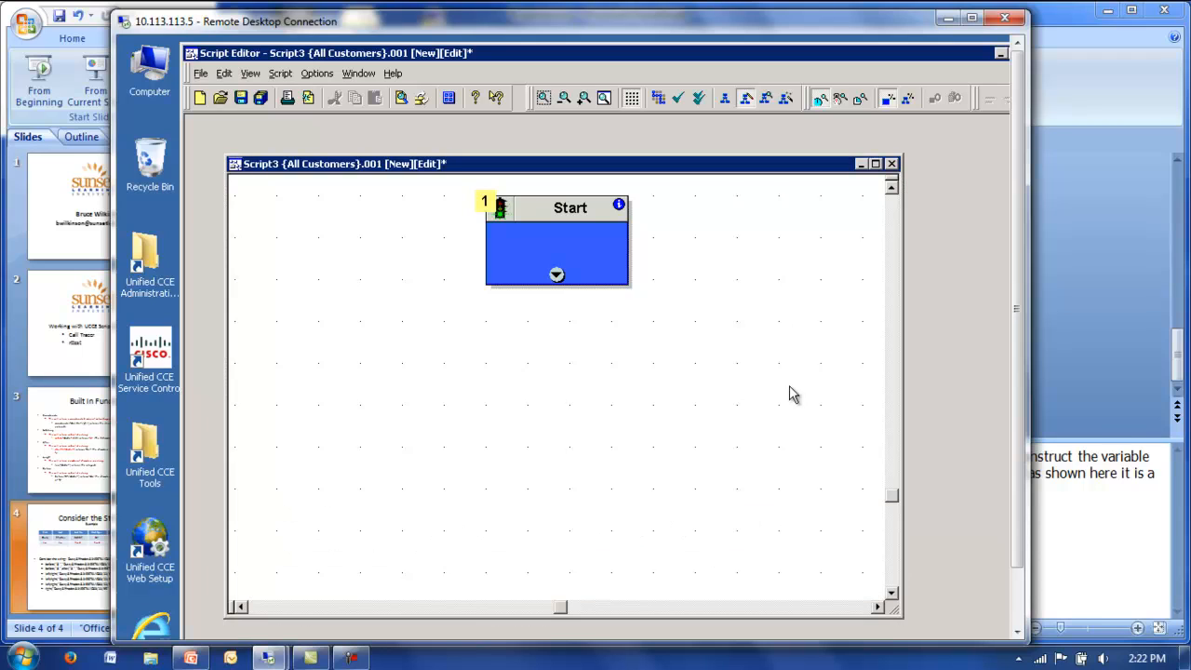
pyautogui.moveTo(802, 380)
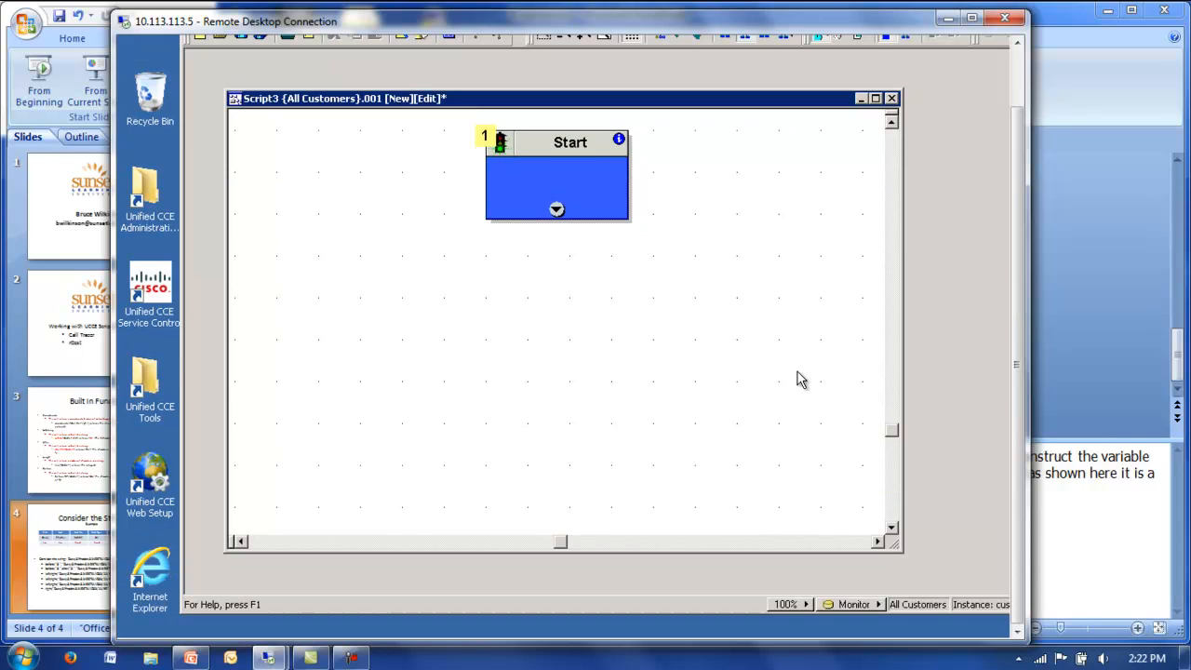
pyautogui.moveTo(362, 259)
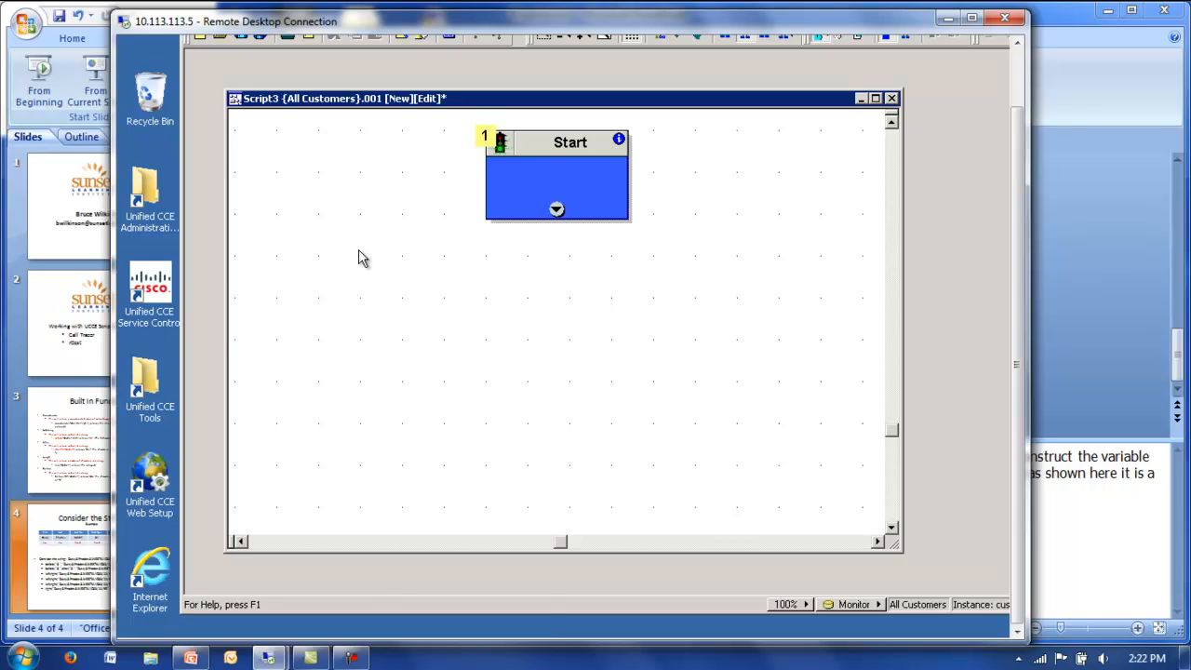
# Add a Set Variable node below Start and bring up its Set Properties dialog.
pyautogui.rightClick(363, 257)
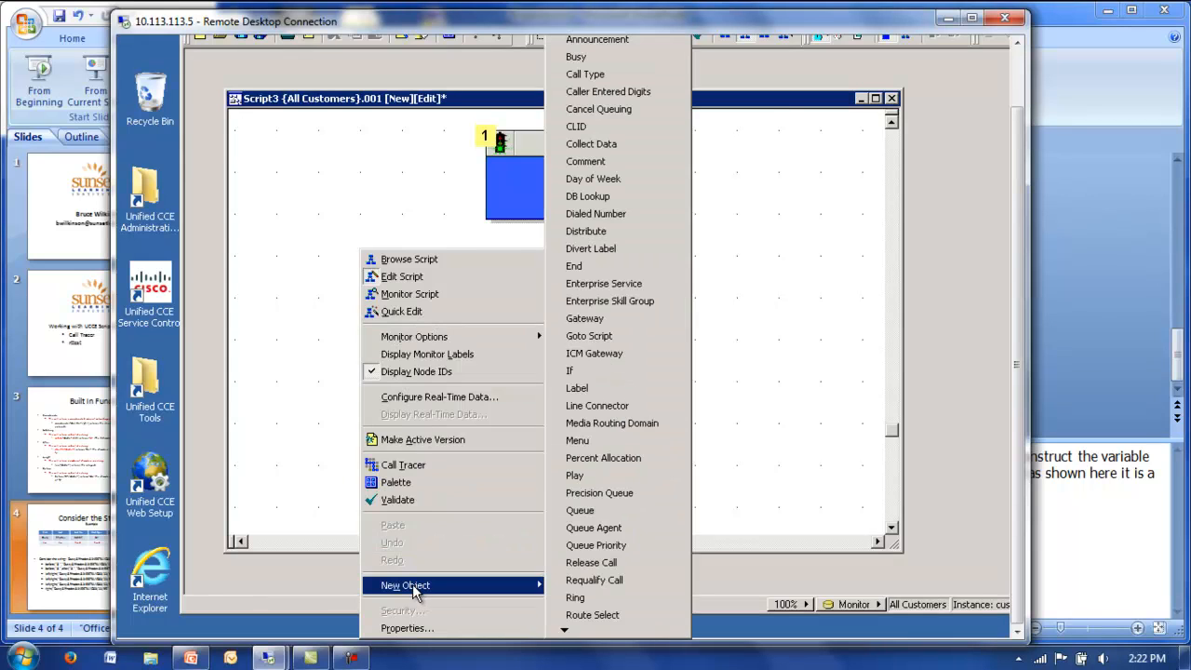
pyautogui.moveTo(584, 642)
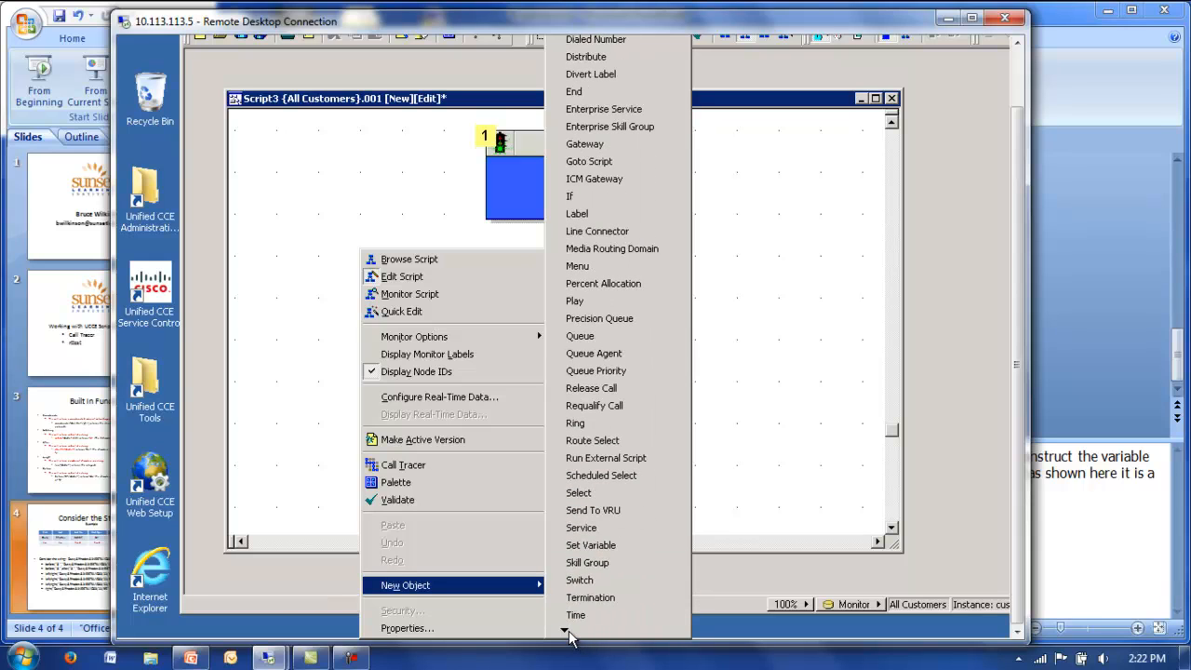
pyautogui.click(590, 544)
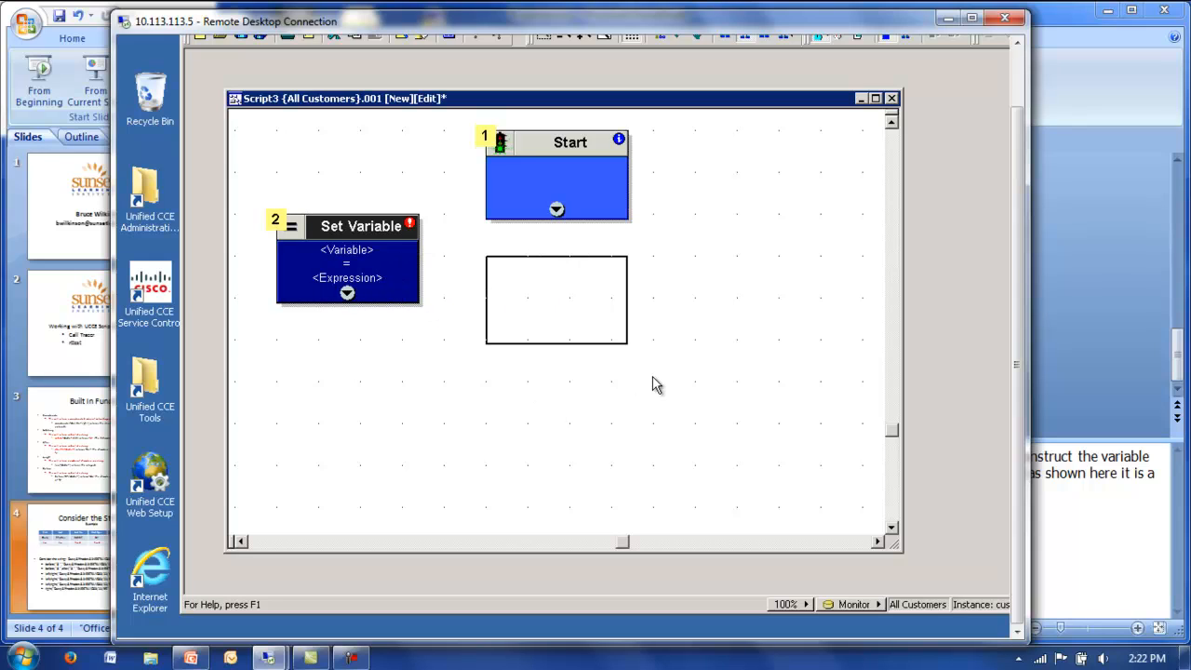
pyautogui.moveTo(346, 227); pyautogui.dragTo(556, 268)
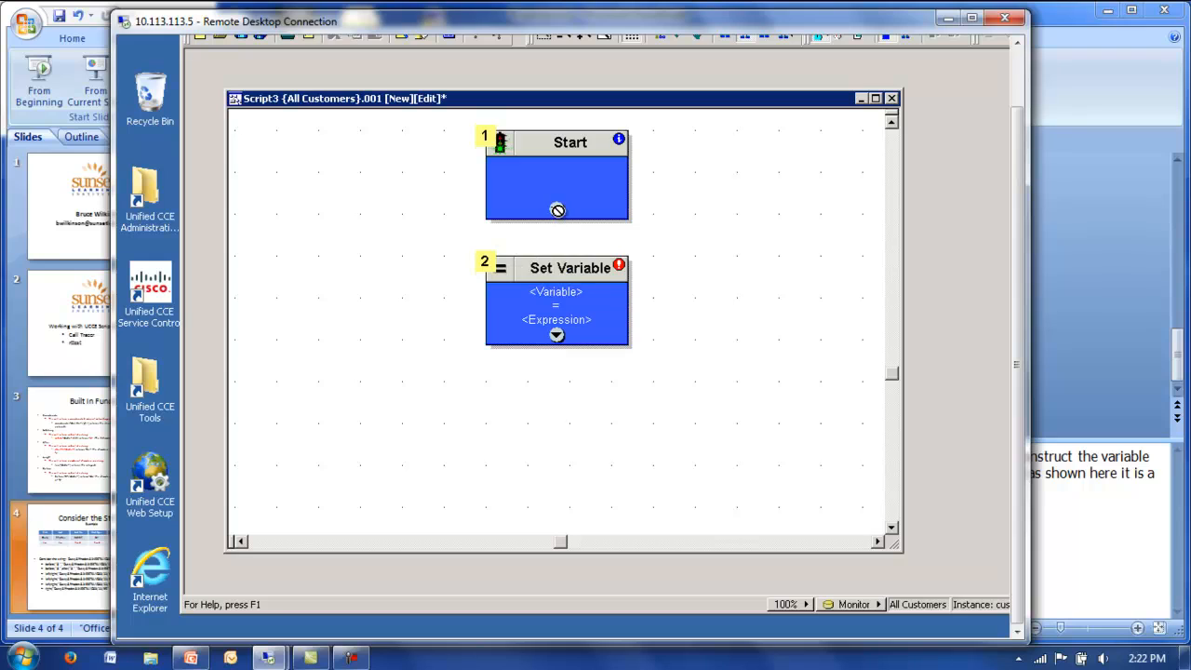
pyautogui.rightClick(556, 307)
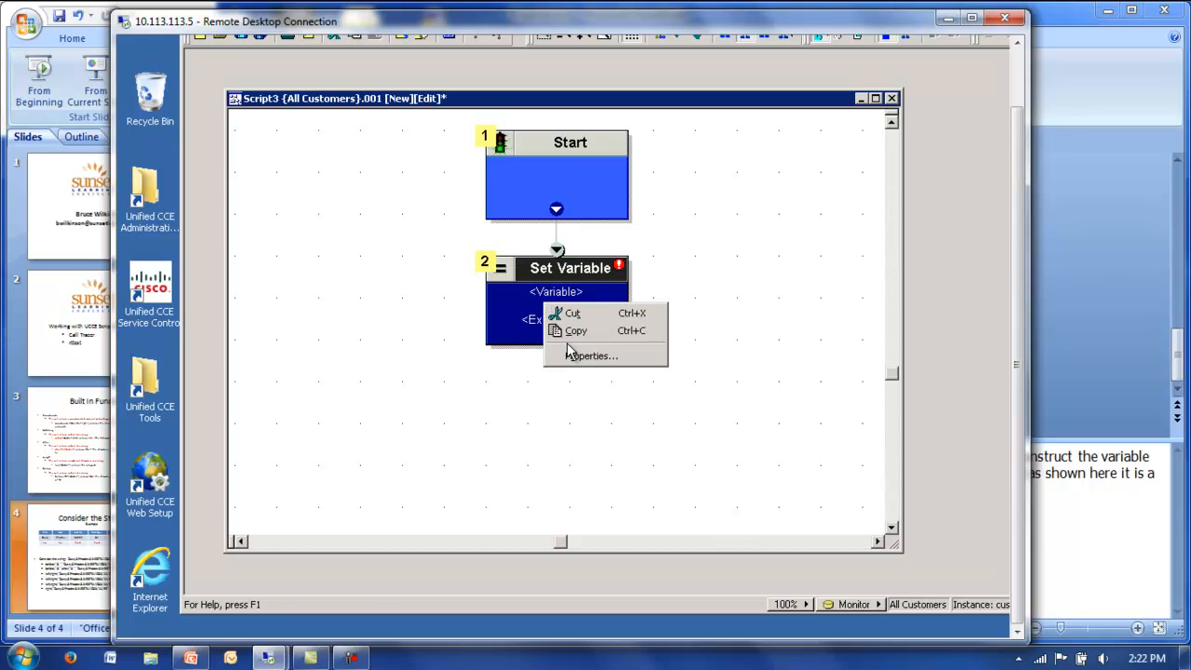
pyautogui.click(588, 355)
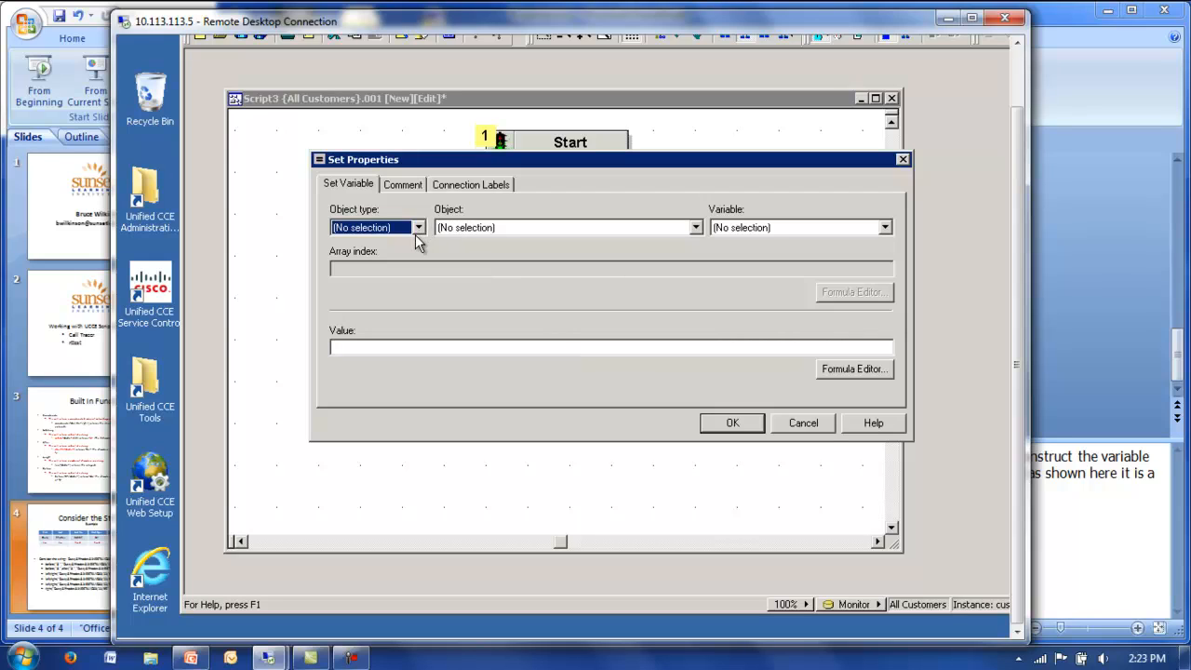
# Target the Call object's user.microapp.caller_input variable in Set Properties.
pyautogui.click(417, 227)
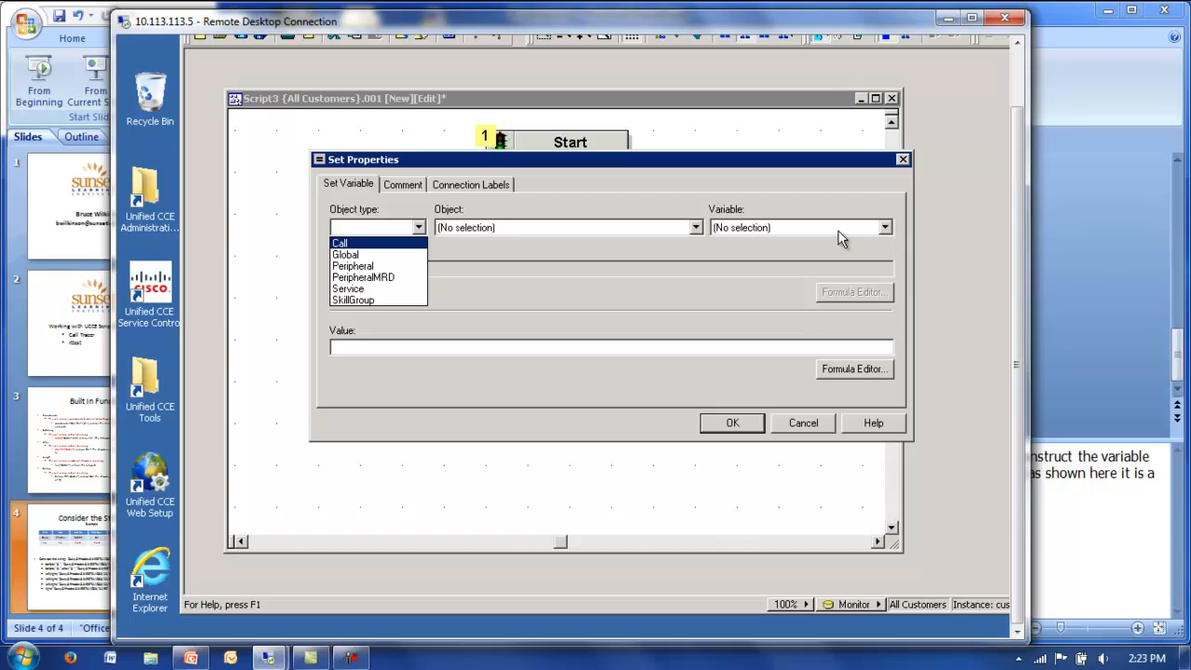
pyautogui.click(340, 242)
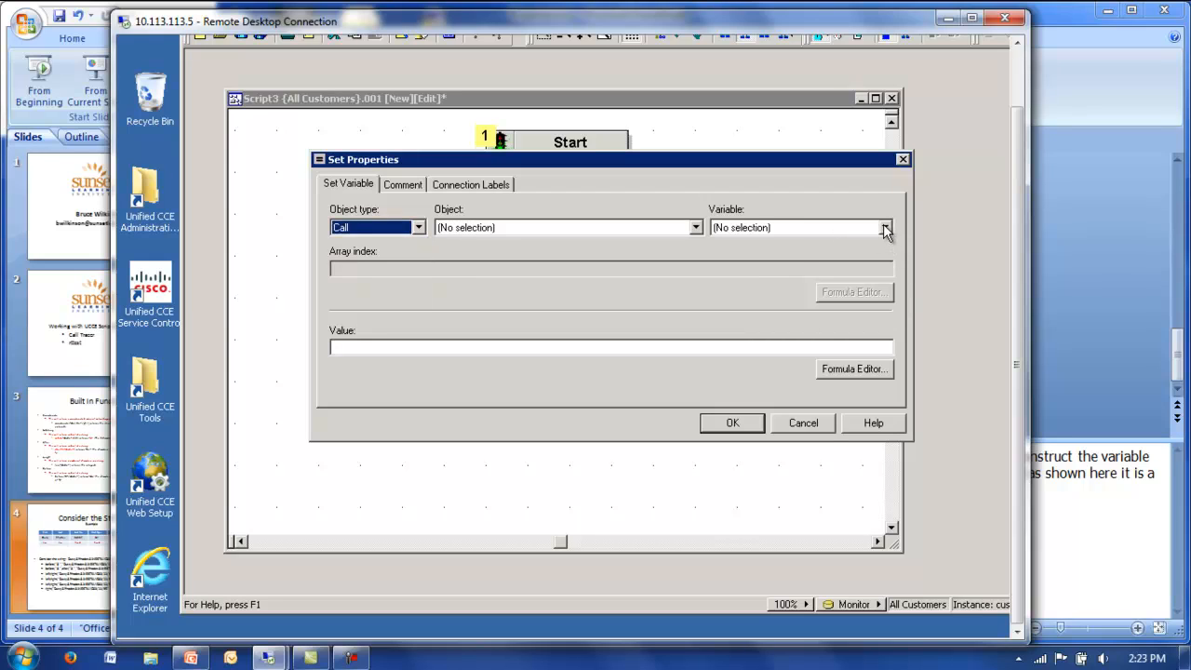
pyautogui.click(886, 227)
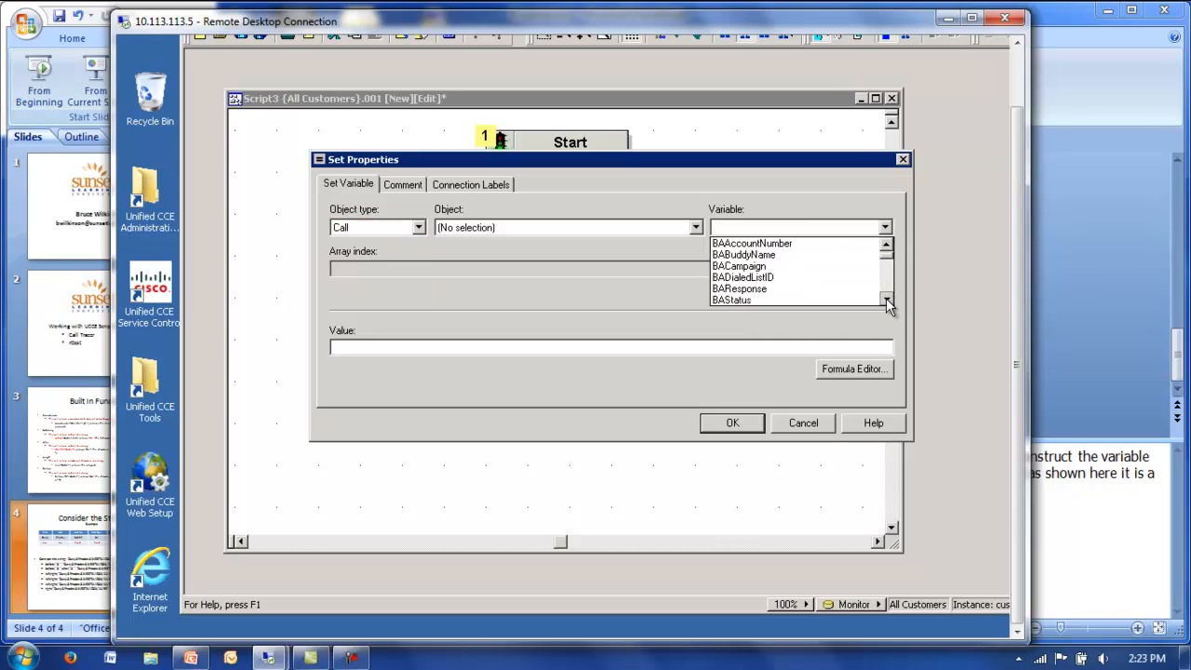
pyautogui.click(886, 300)
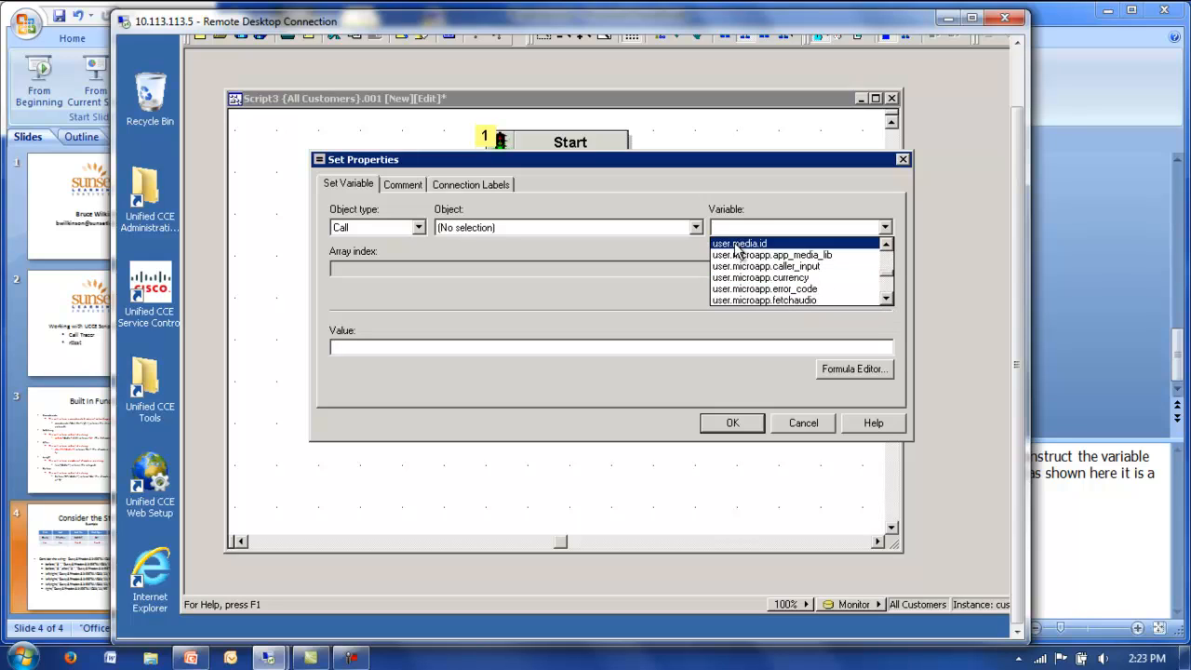
pyautogui.click(767, 266)
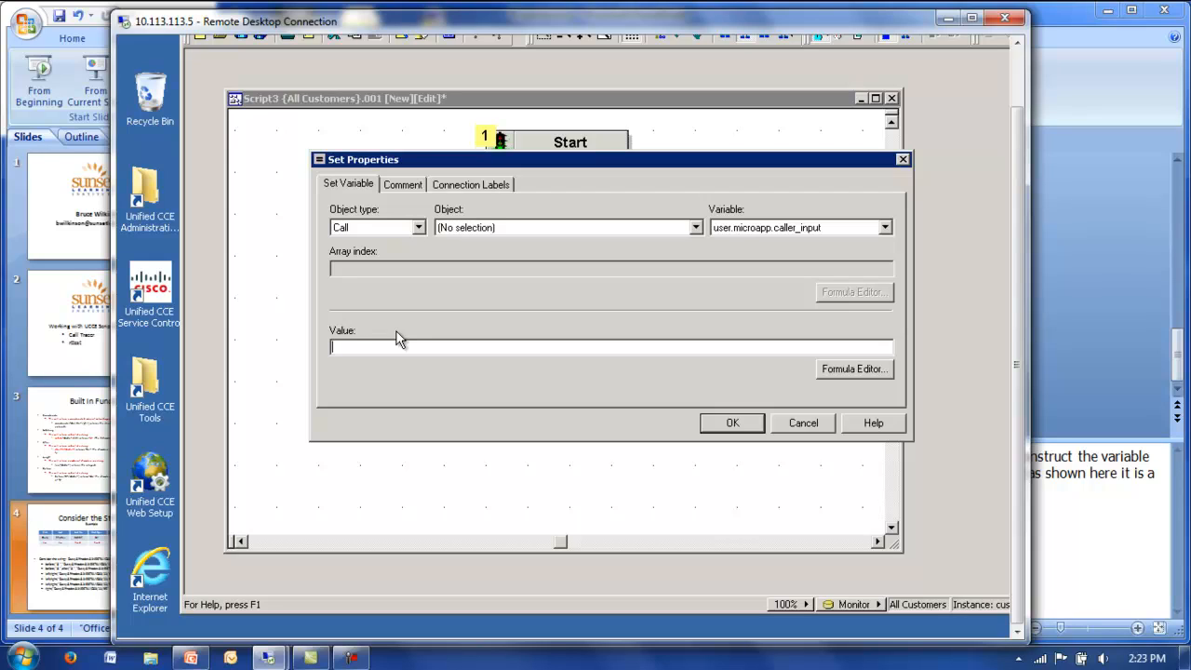
pyautogui.write('"')
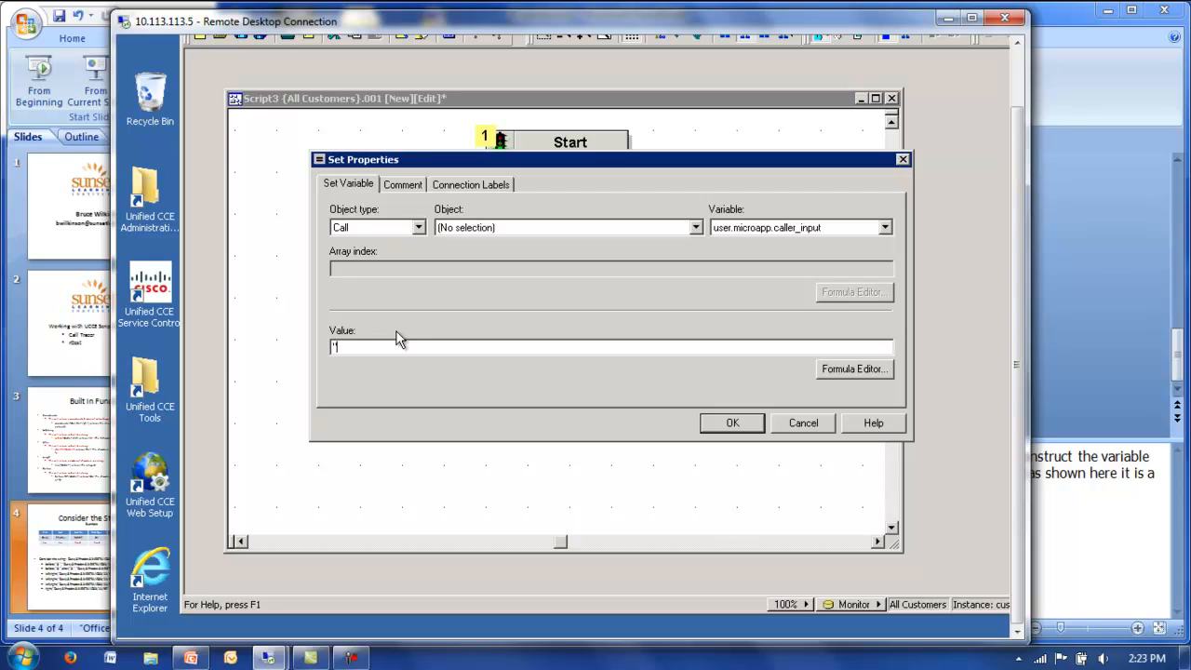
pyautogui.write('Dus')
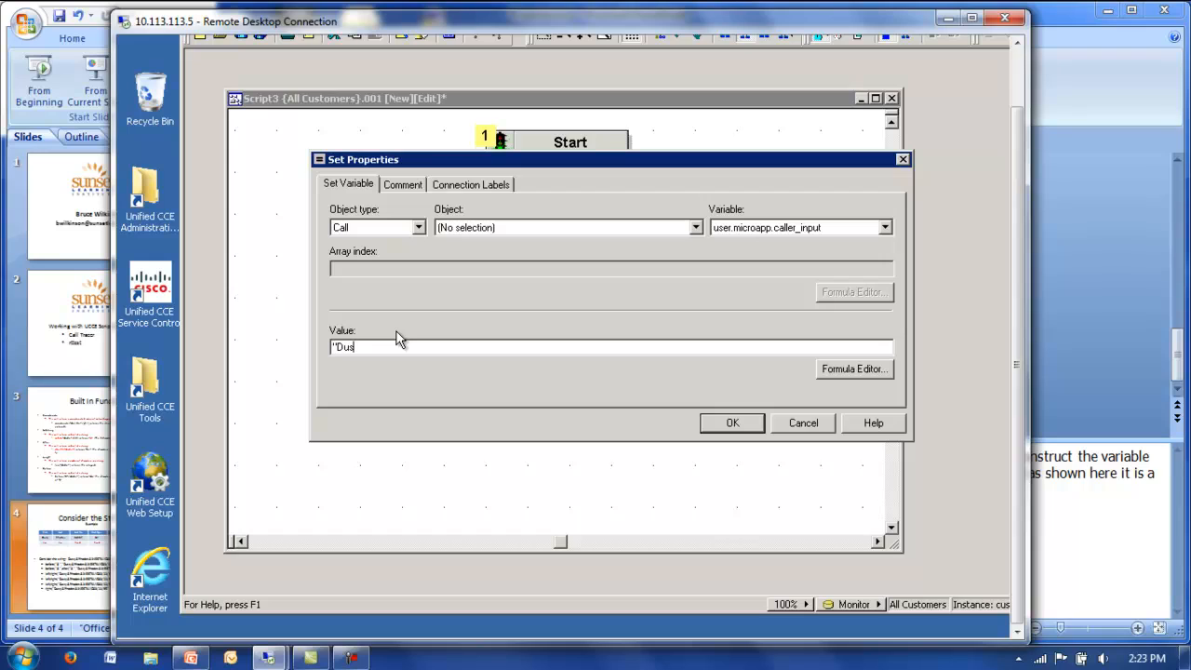
pyautogui.write('ty@')
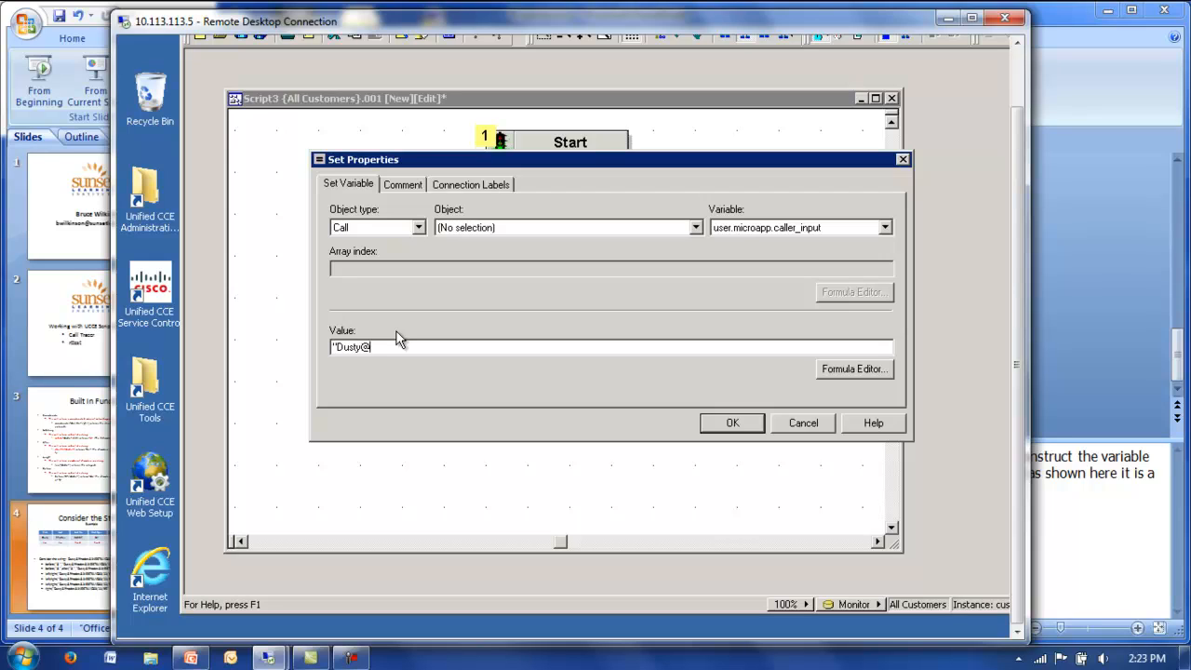
pyautogui.write('Rhodes@')
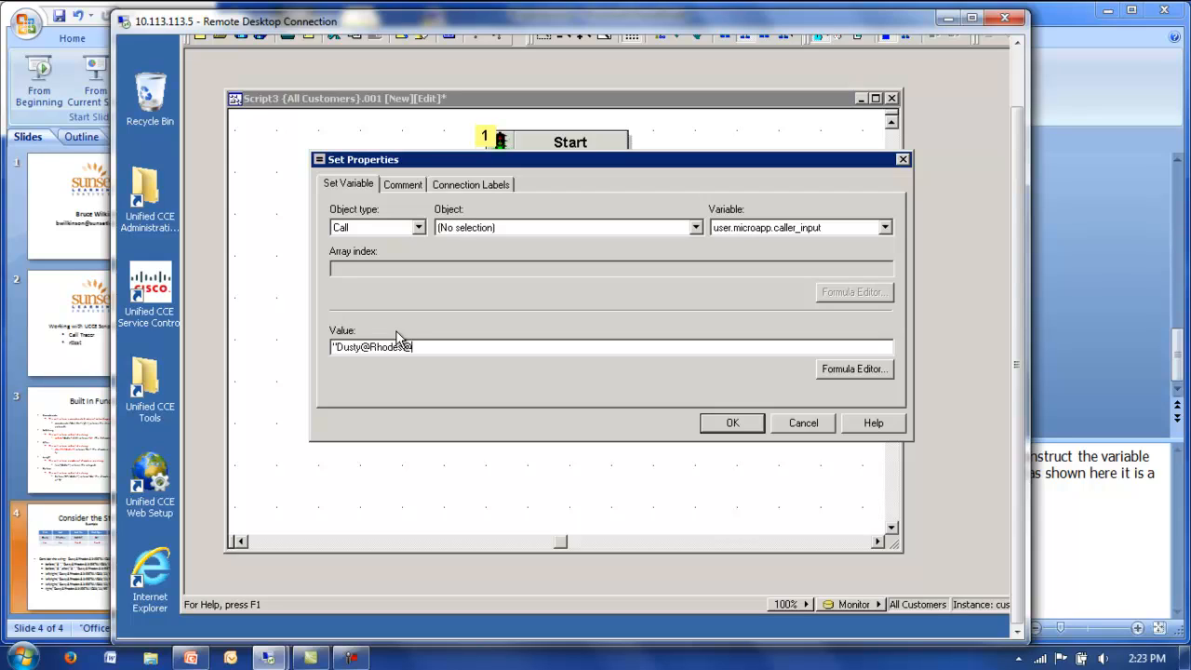
pyautogui.write('34567SL')
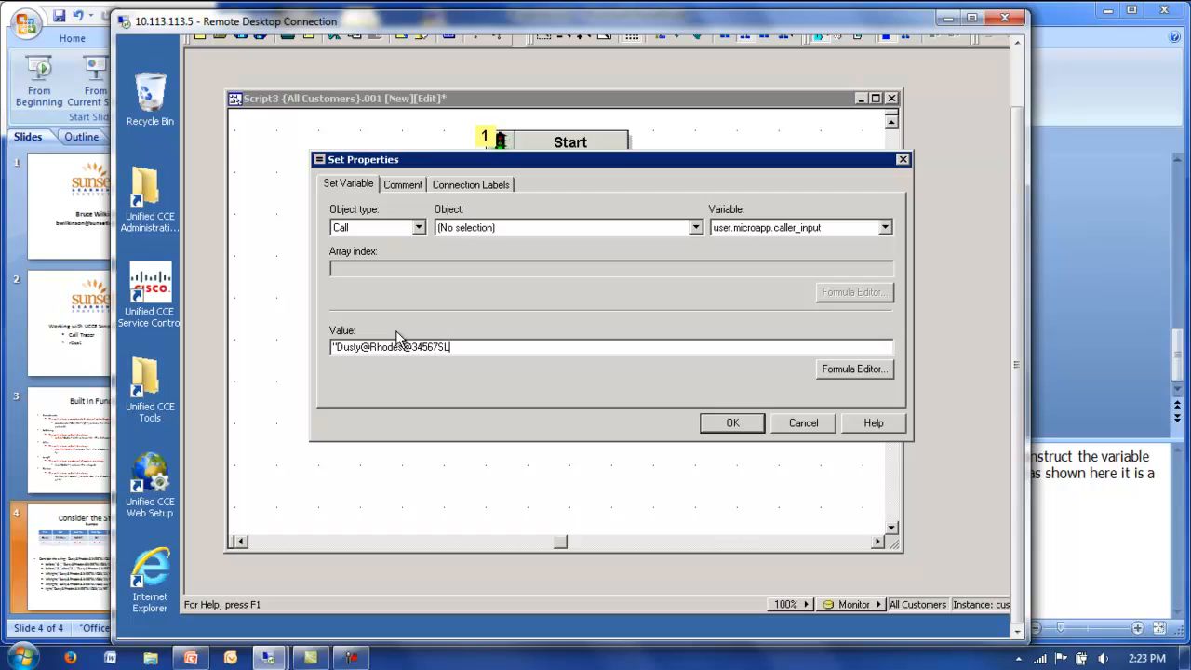
pyautogui.write('V')
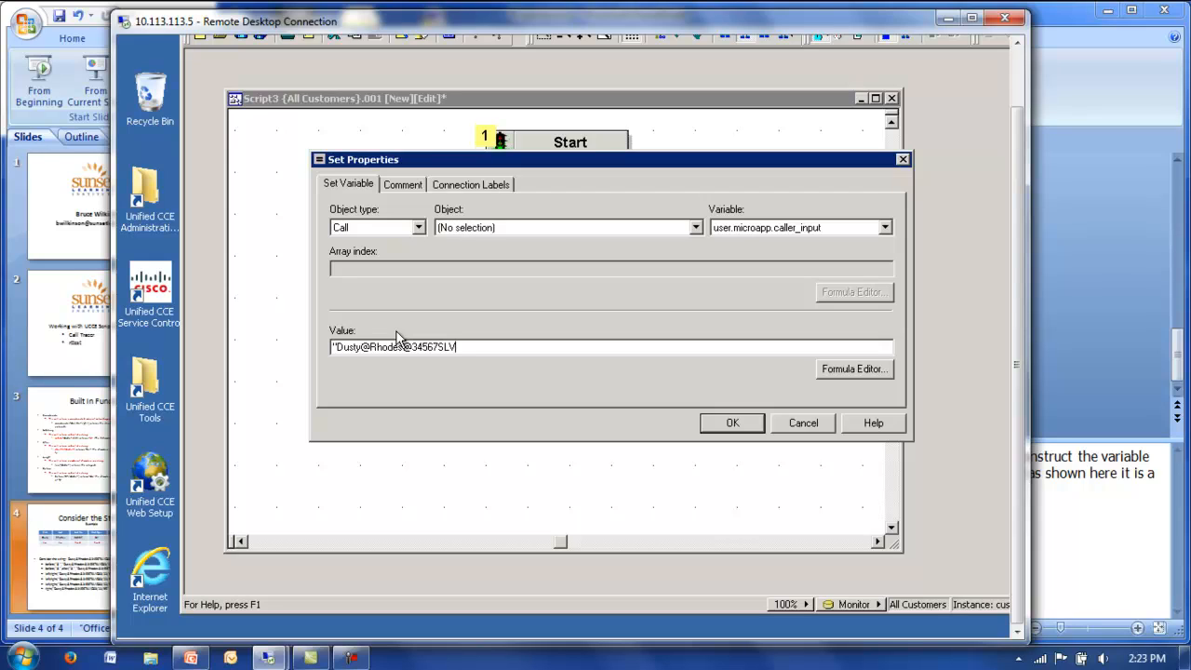
pyautogui.write('D')
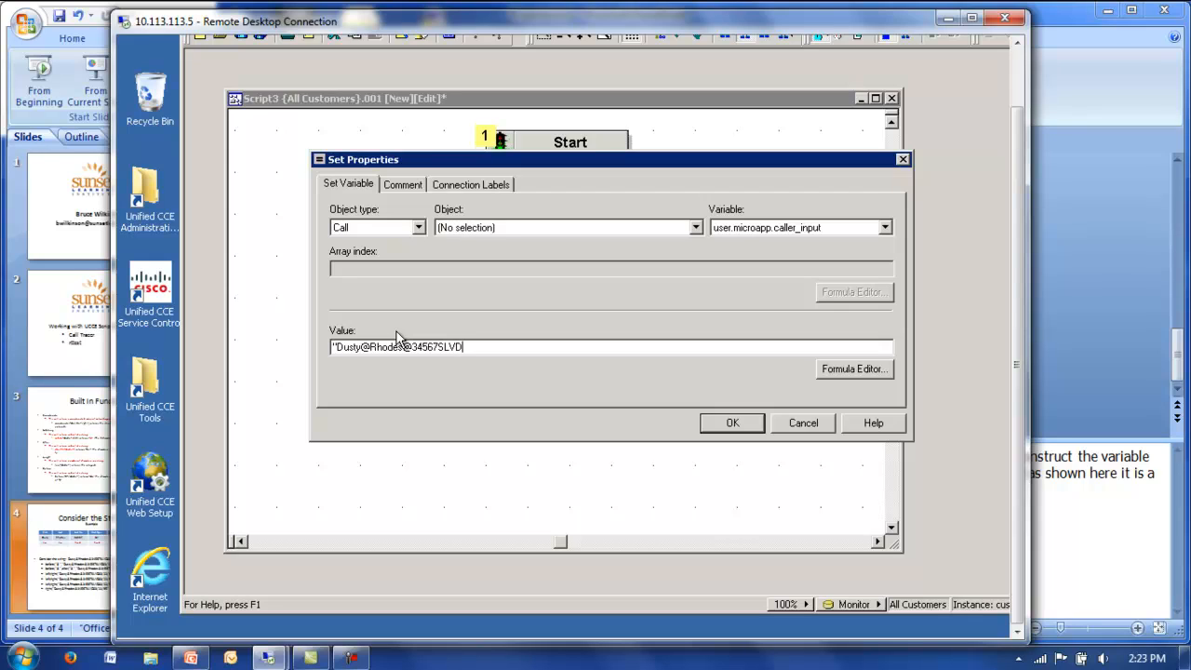
pyautogui.write('03')
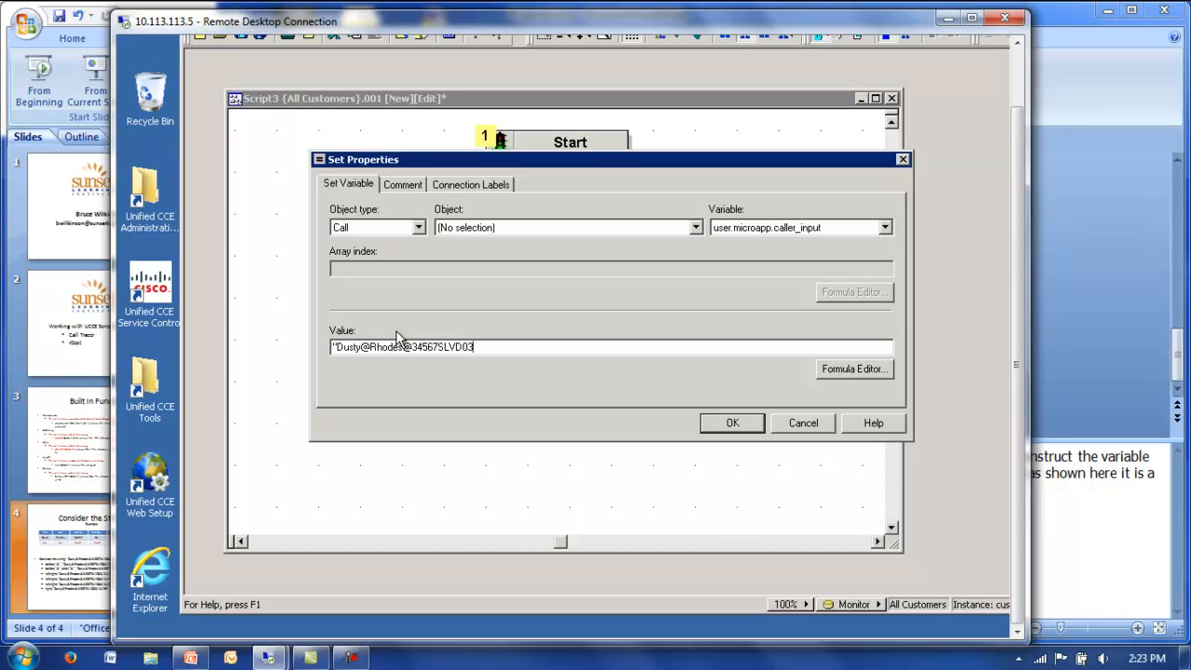
pyautogui.write('/22')
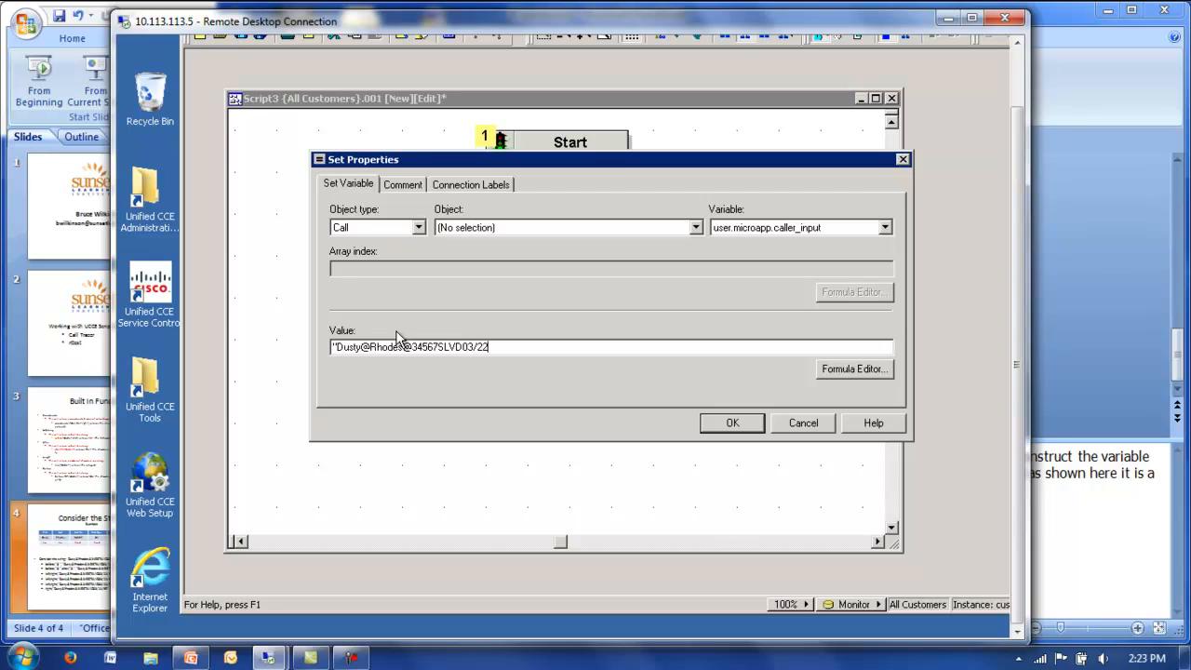
pyautogui.write('95')
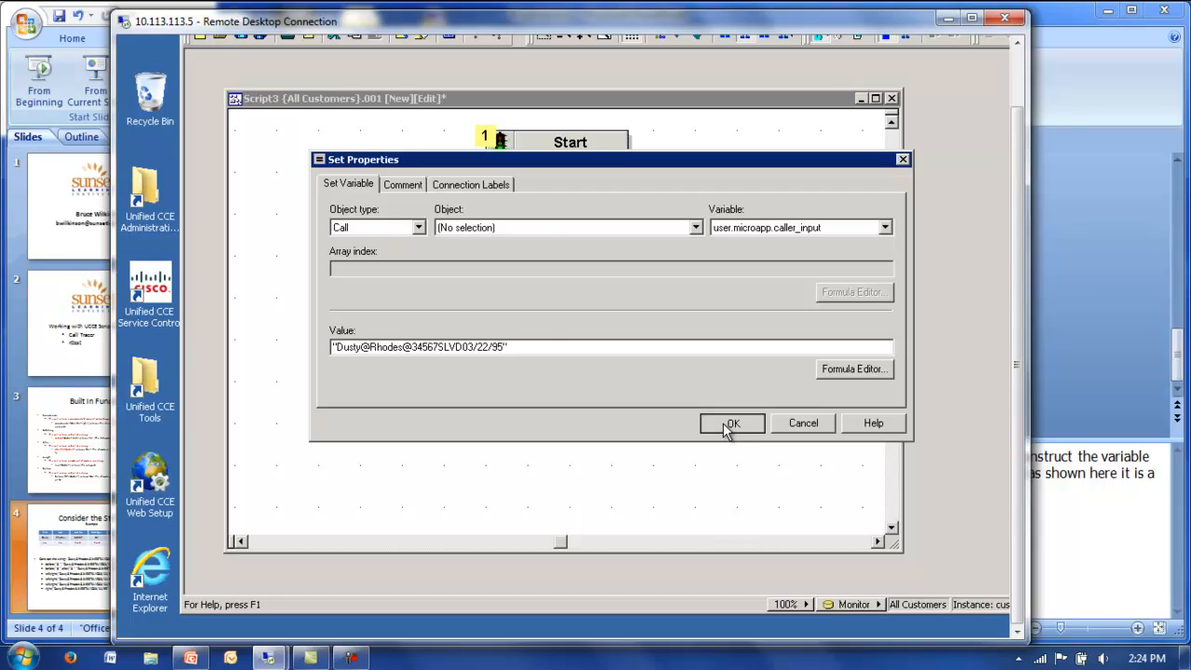
pyautogui.click(733, 422)
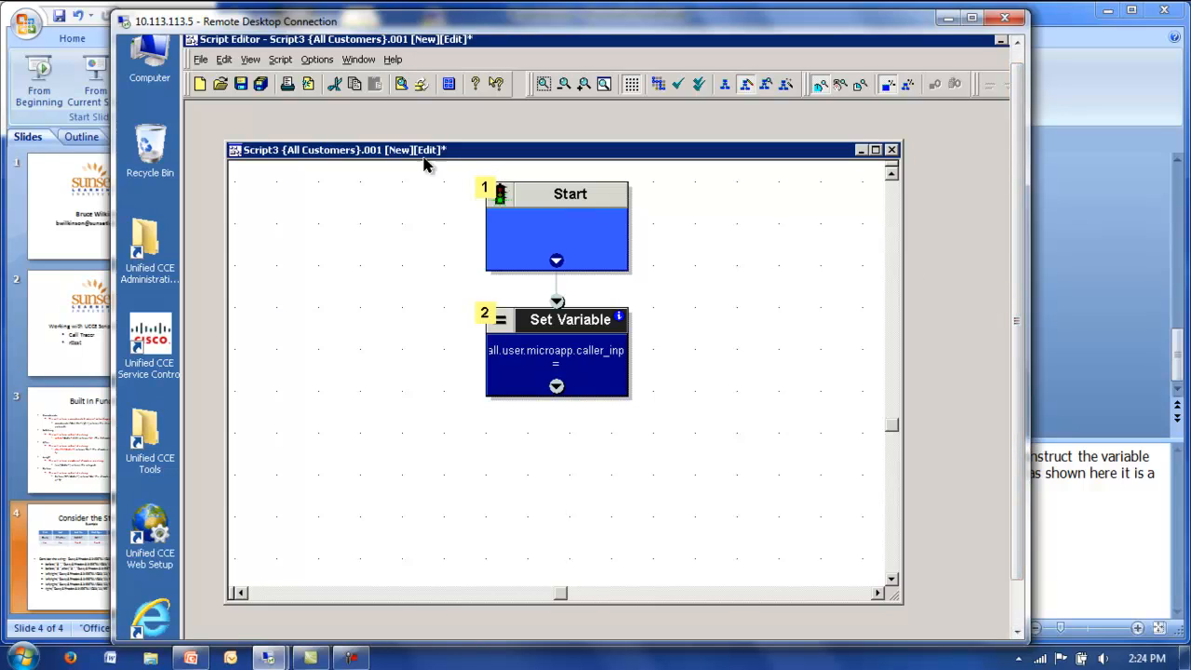
# Save and activate the script as Script3 despite the warning, landing in Call Type Manager.
pyautogui.click(281, 58)
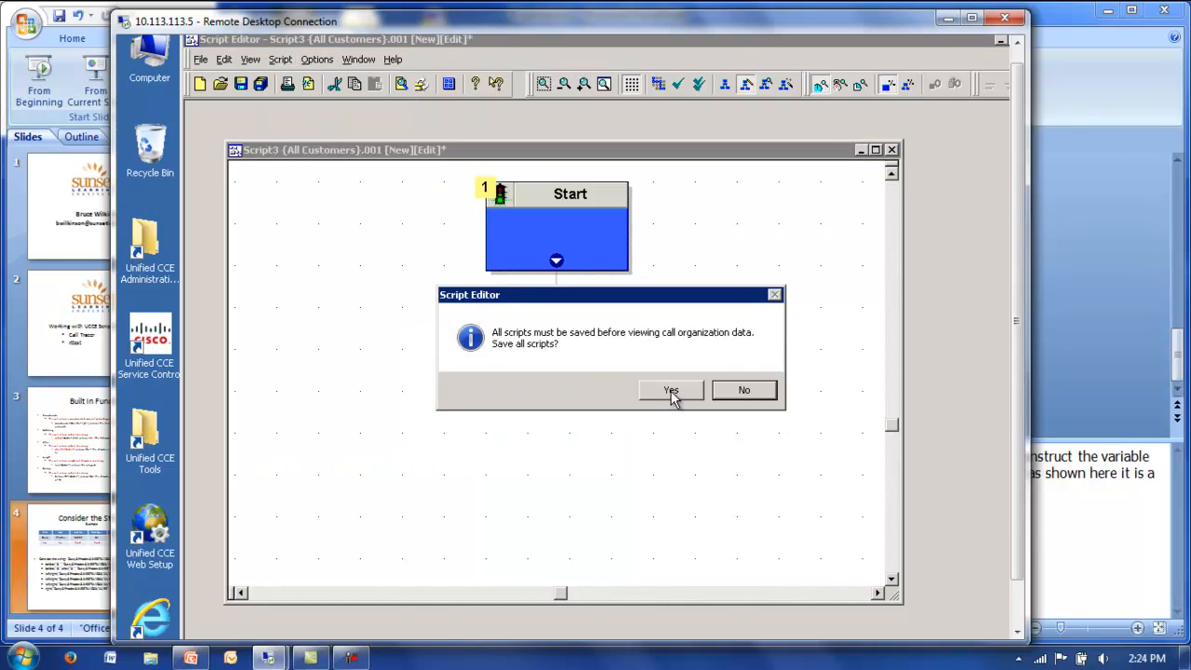
pyautogui.click(670, 390)
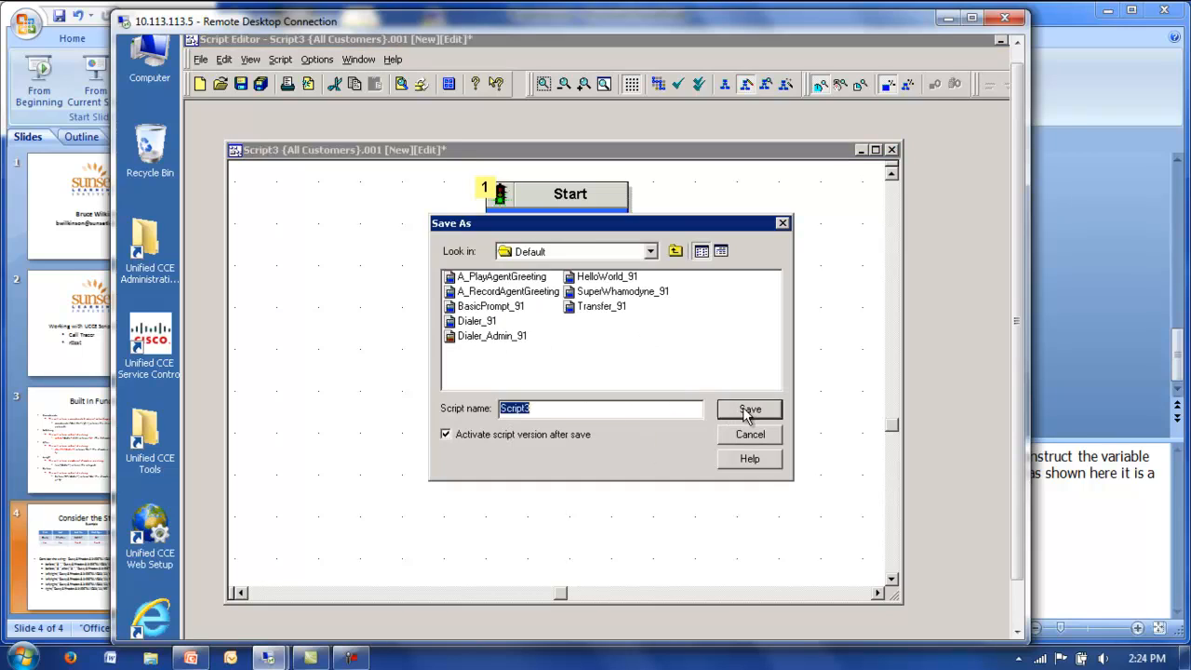
pyautogui.click(748, 409)
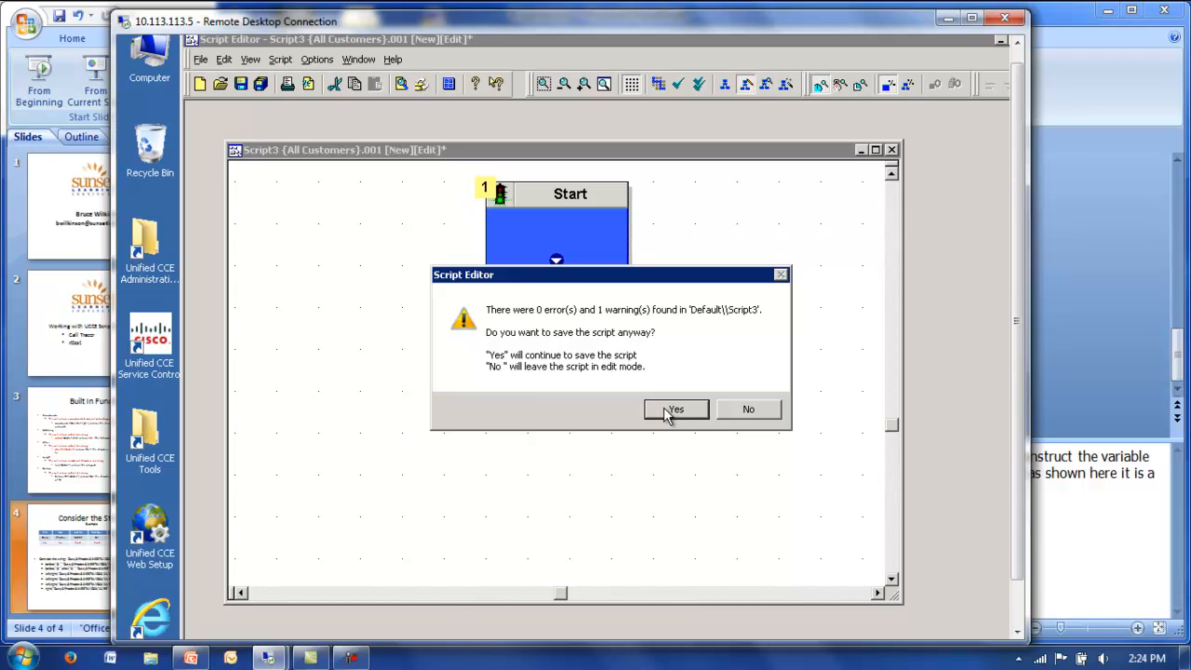
pyautogui.click(674, 409)
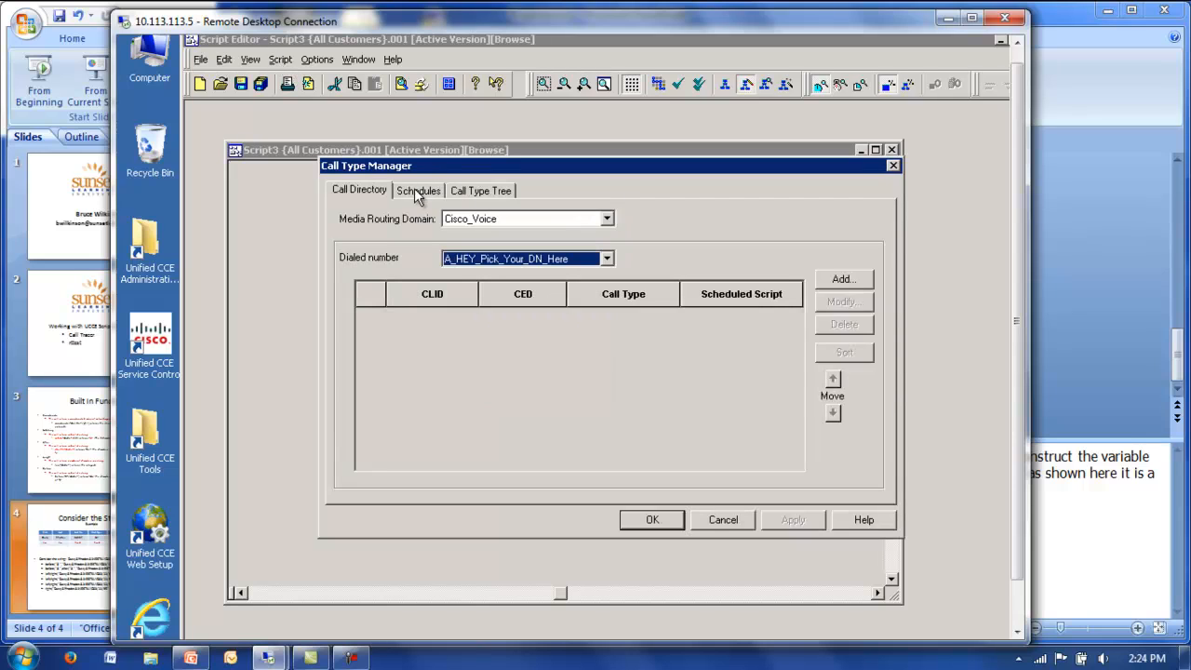
# Schedule Script3 every day for the Pod91_SIPhoneProxy call type and apply it.
pyautogui.click(417, 189)
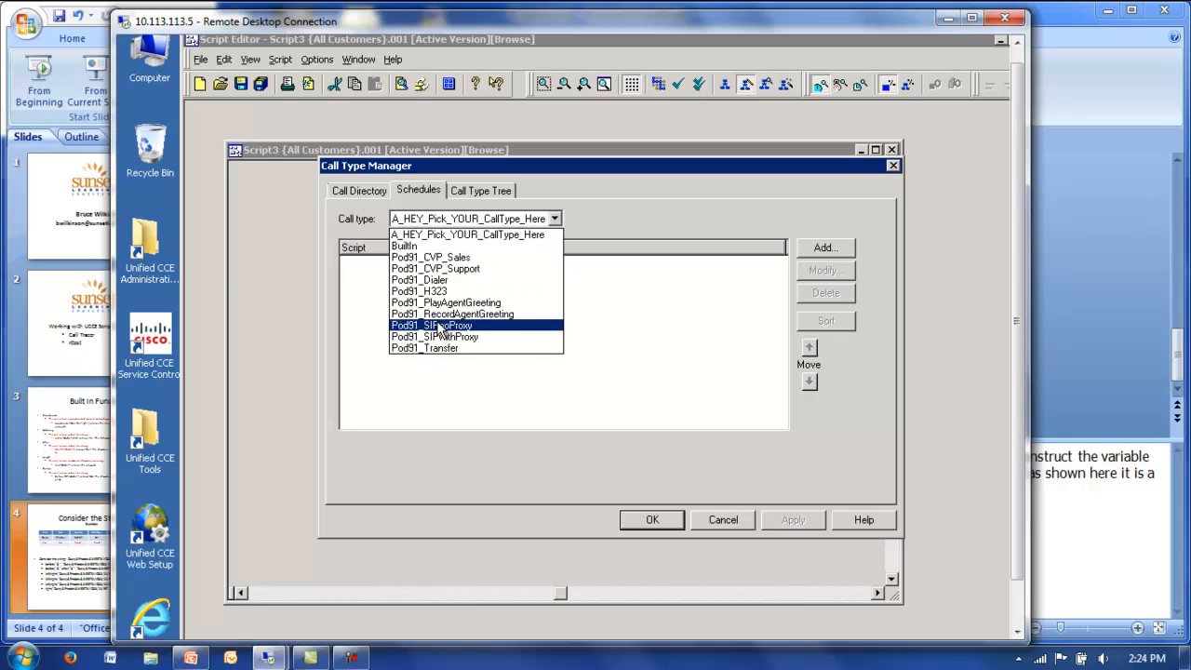
pyautogui.click(432, 323)
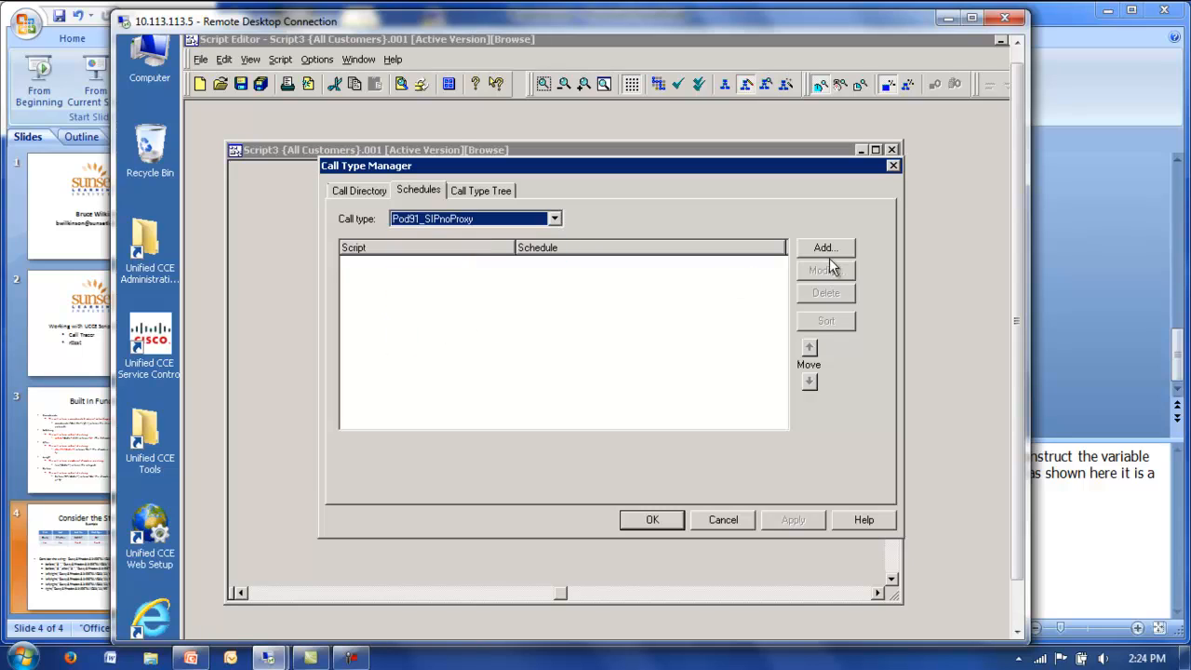
pyautogui.click(825, 246)
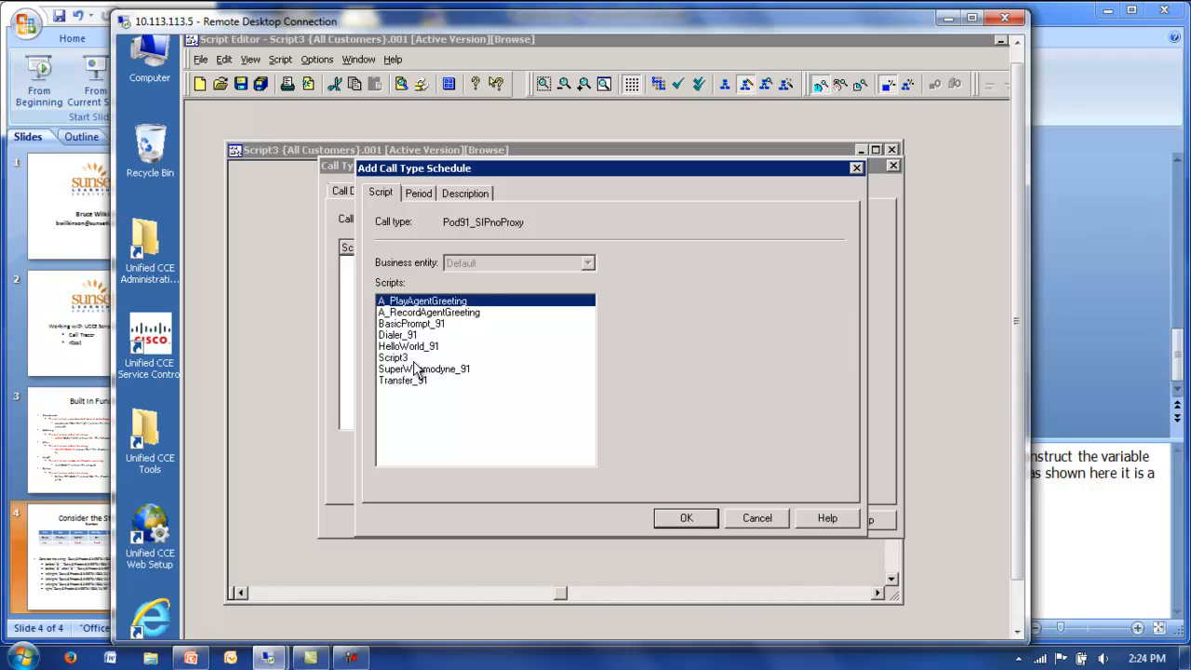
pyautogui.click(393, 357)
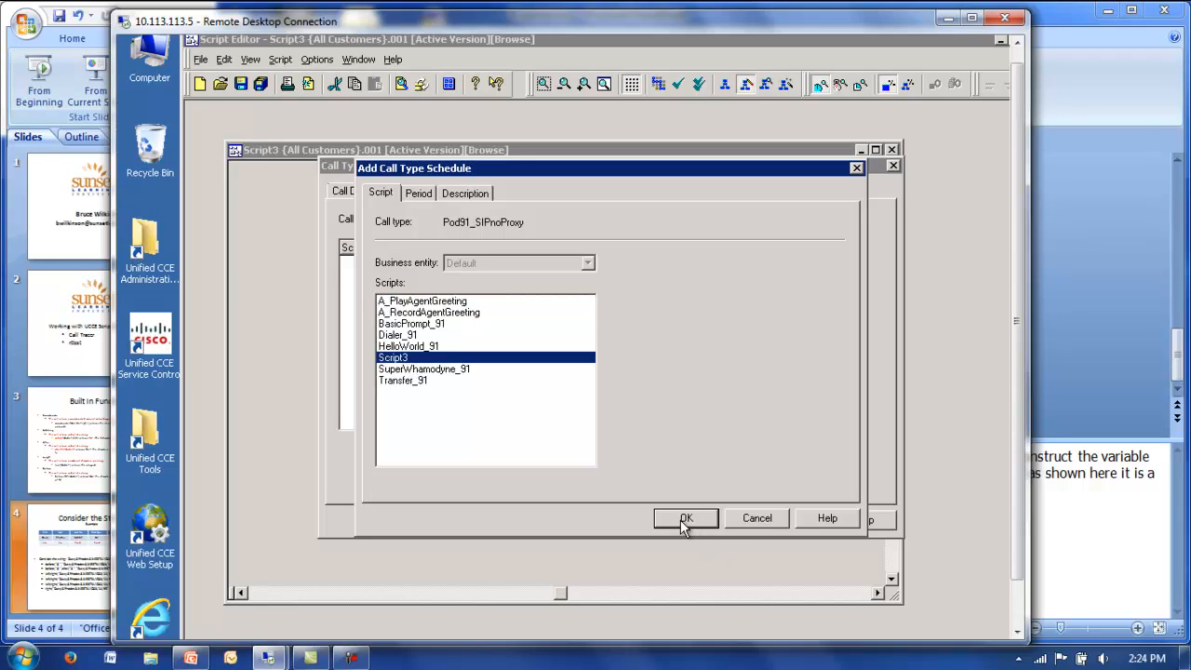
pyautogui.click(685, 517)
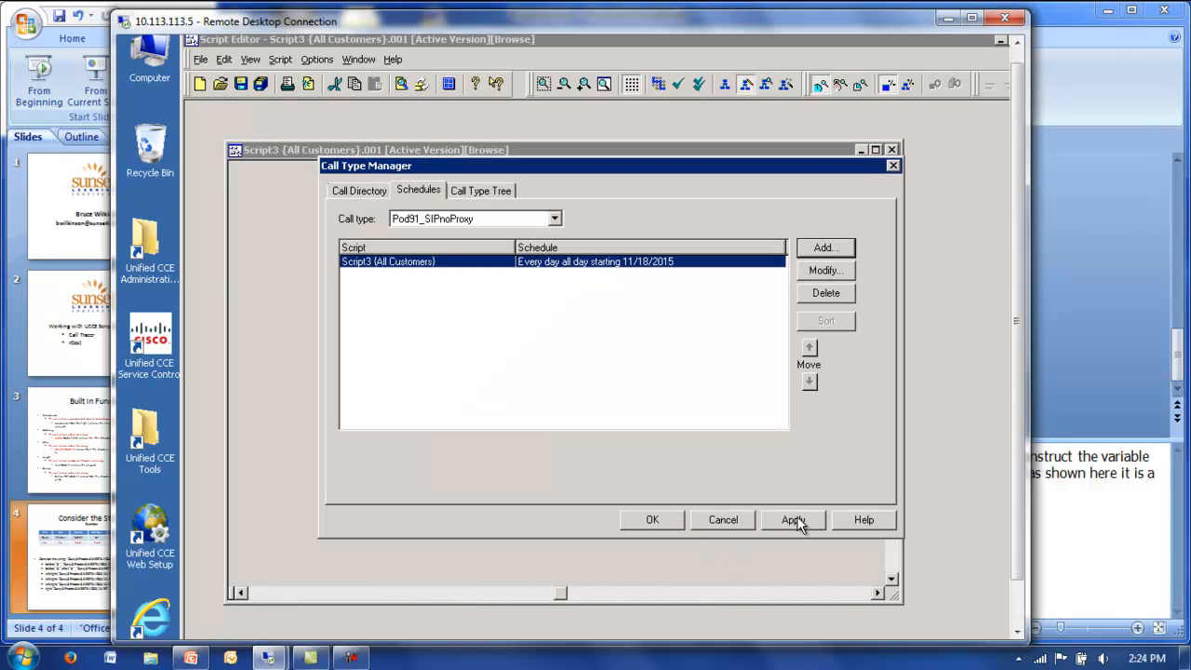
pyautogui.click(793, 520)
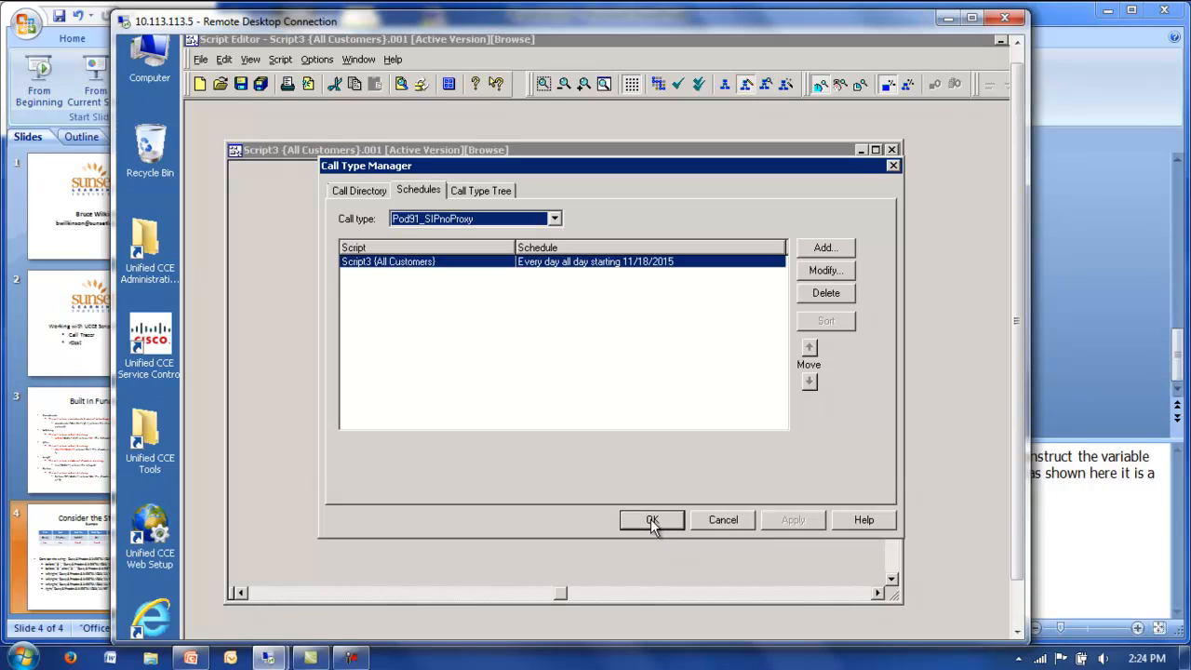
pyautogui.click(651, 521)
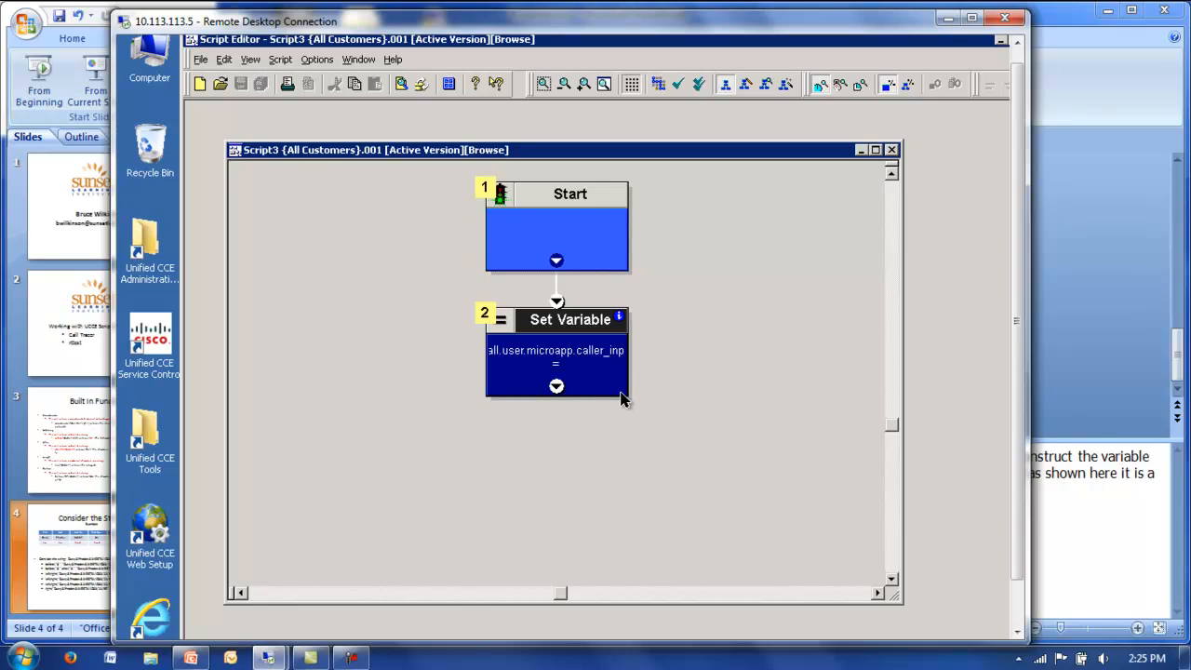
pyautogui.moveTo(714, 400)
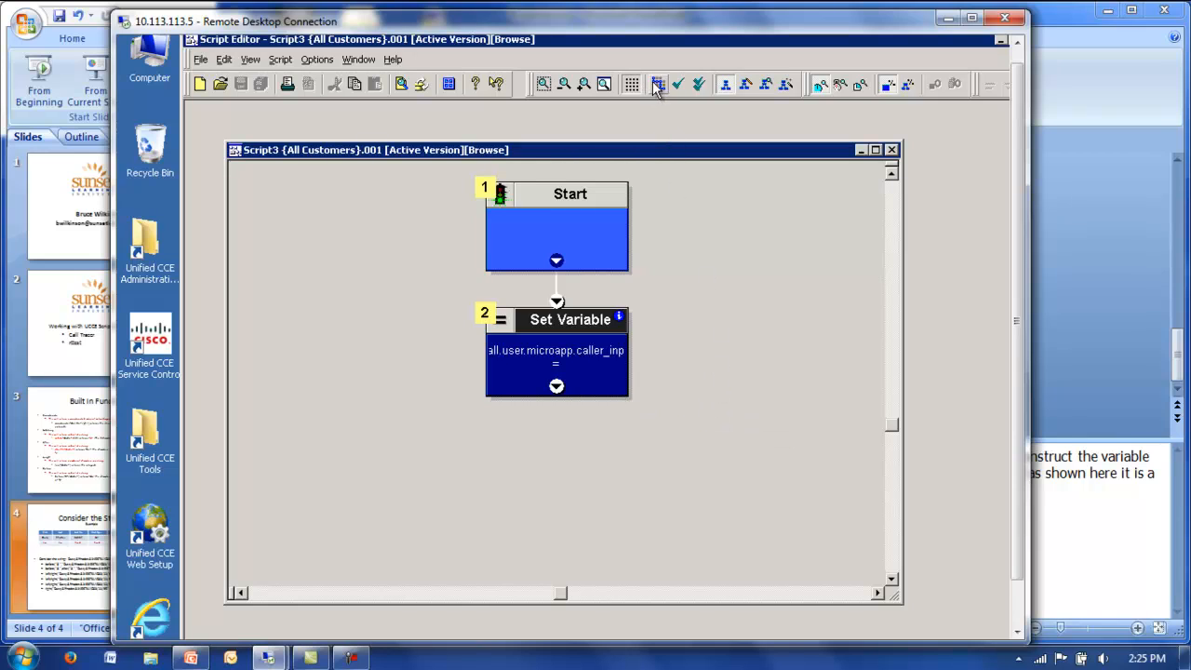
pyautogui.moveTo(657, 86)
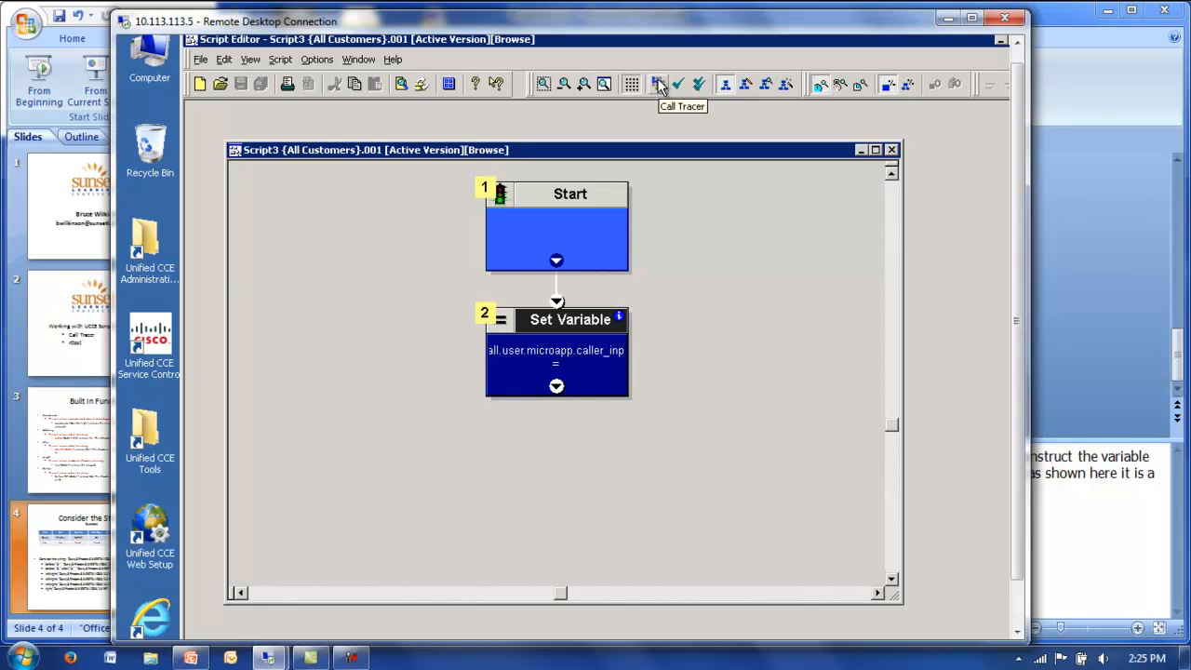
# Send a Call Tracer test call, read the traced caller_input value, then close the results.
pyautogui.click(658, 84)
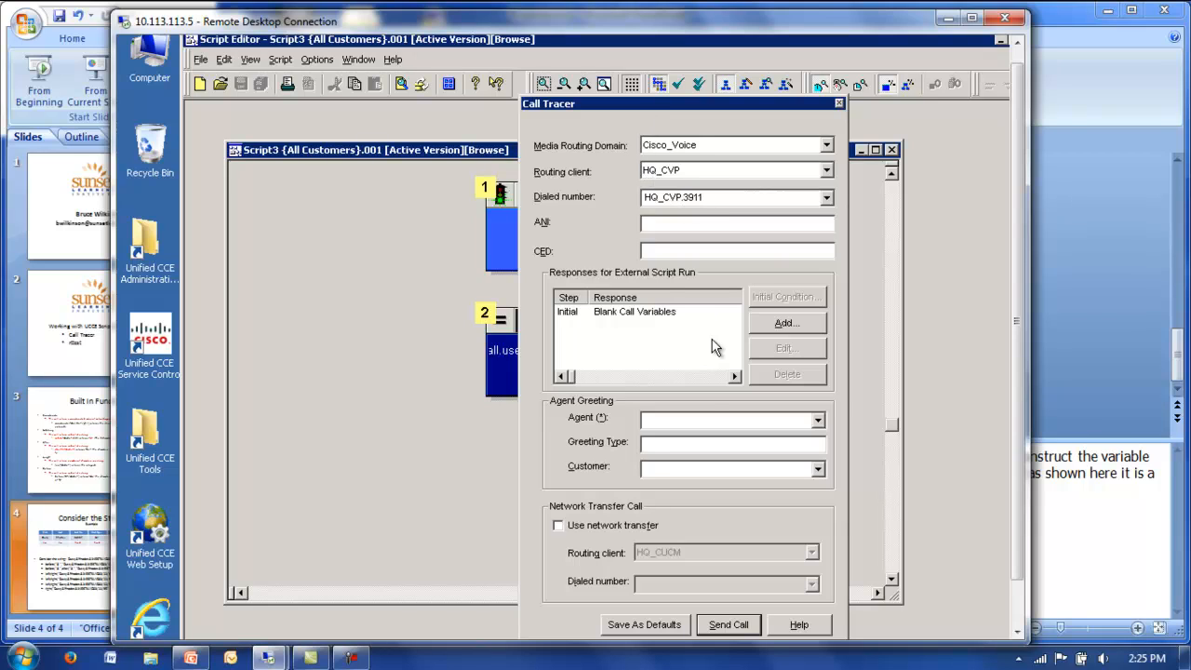
pyautogui.click(729, 625)
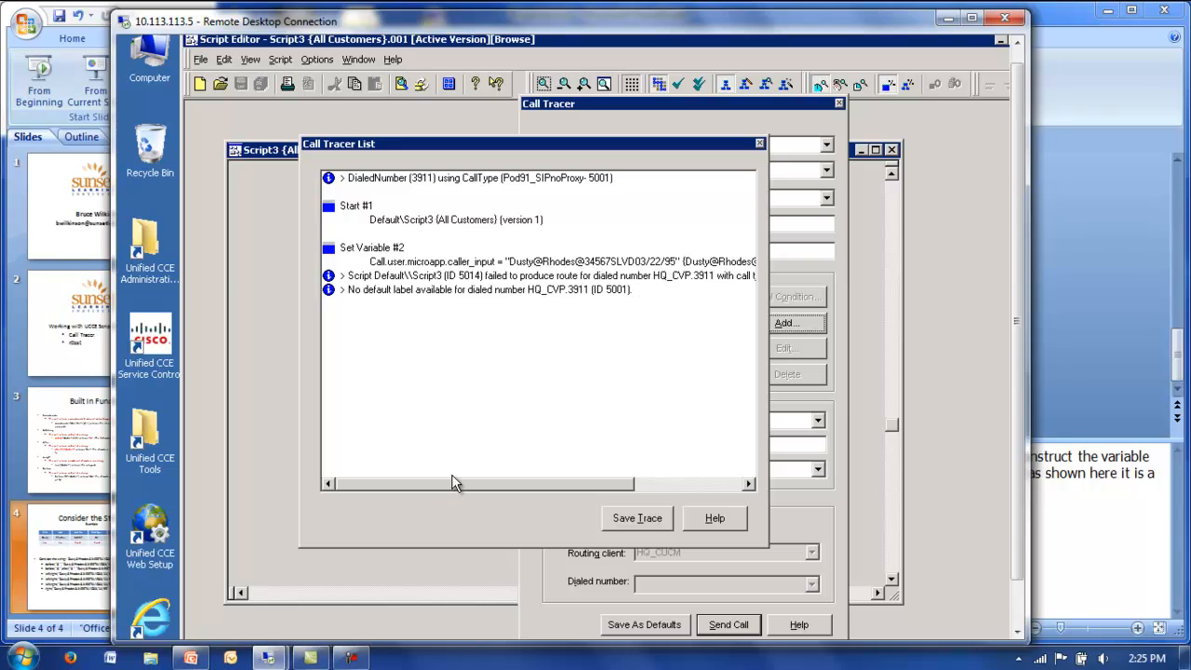
pyautogui.hscroll(3)
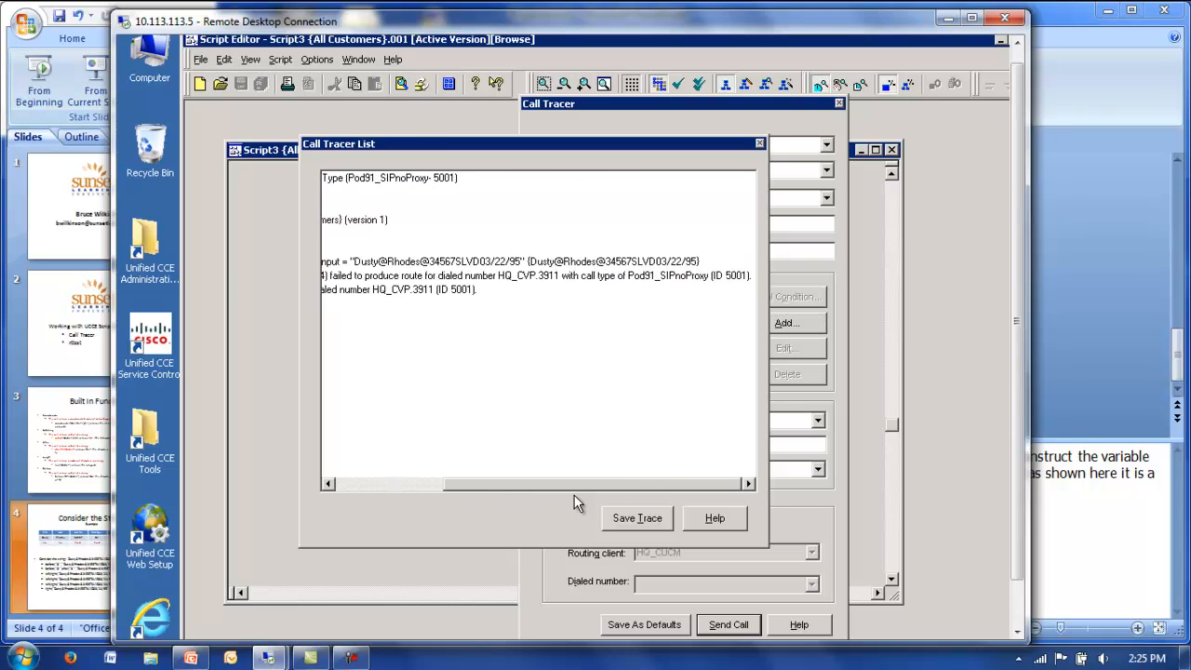
pyautogui.moveTo(555, 275)
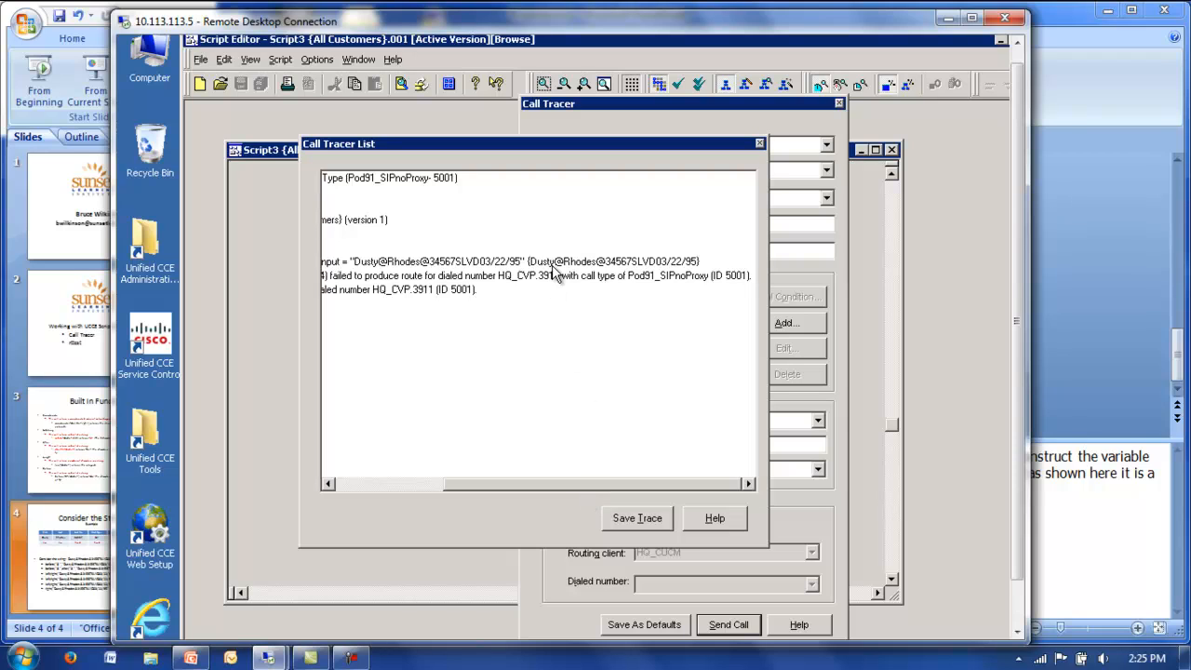
pyautogui.moveTo(596, 275)
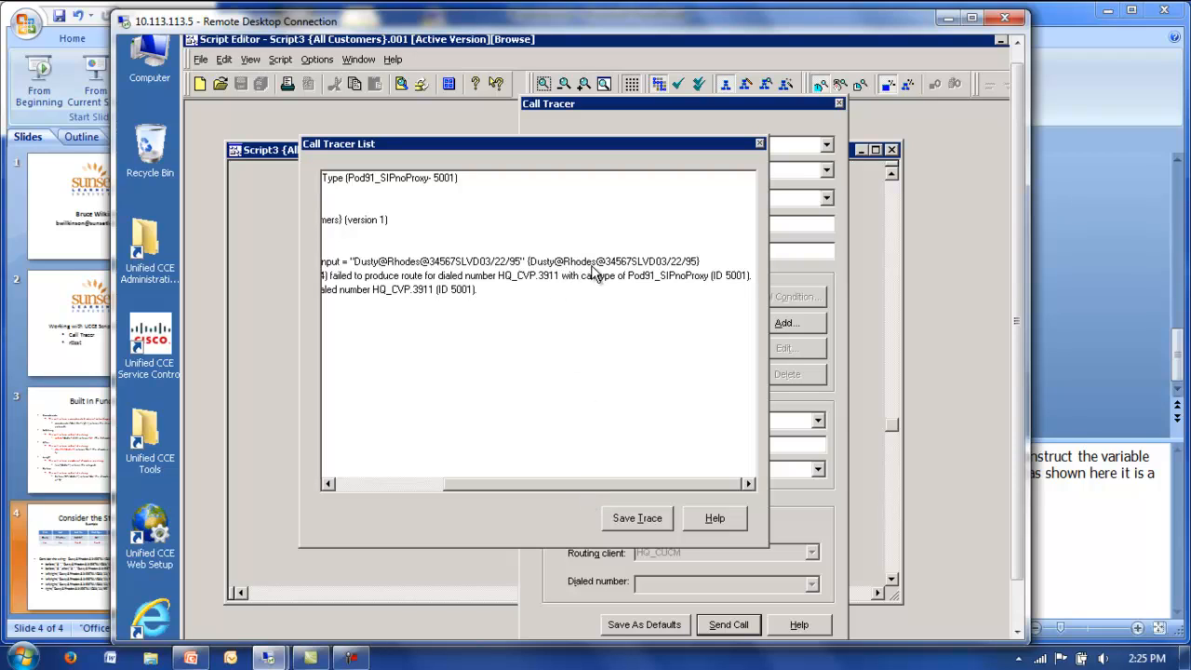
pyautogui.moveTo(631, 272)
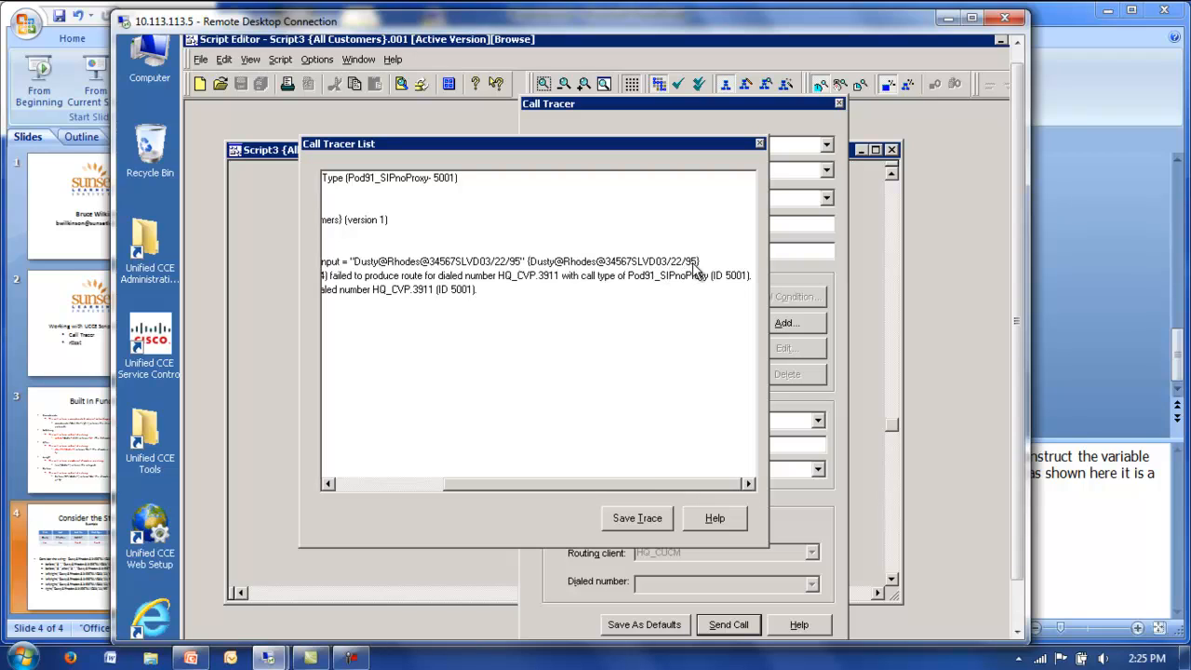
pyautogui.moveTo(810, 176)
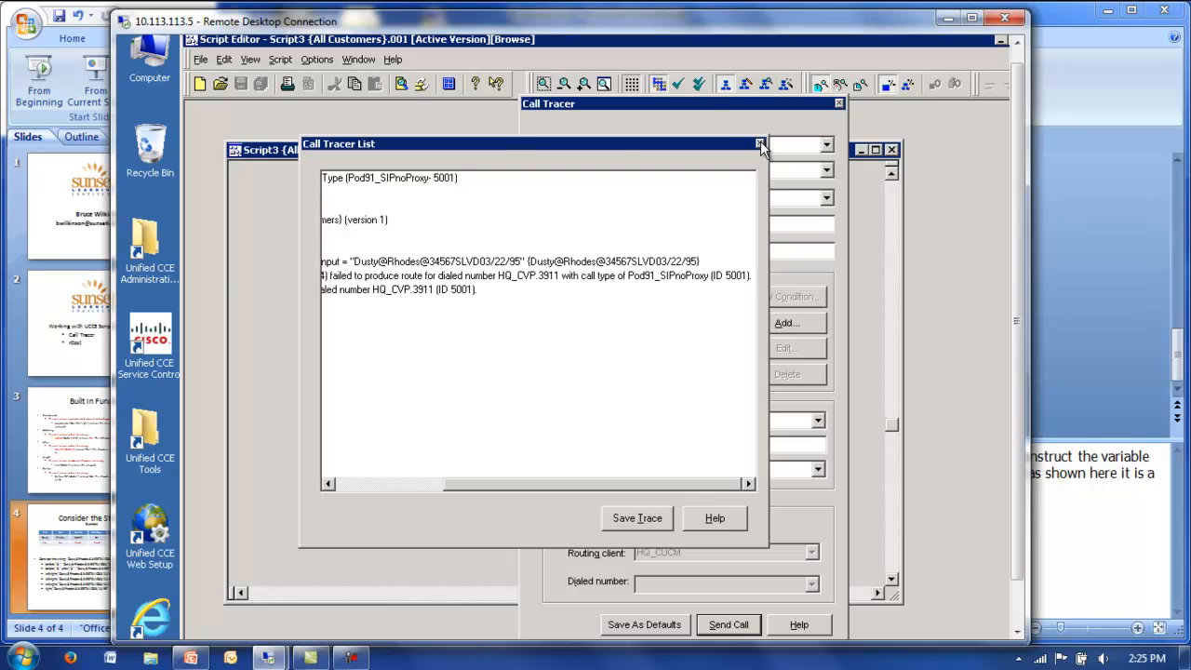
pyautogui.click(760, 145)
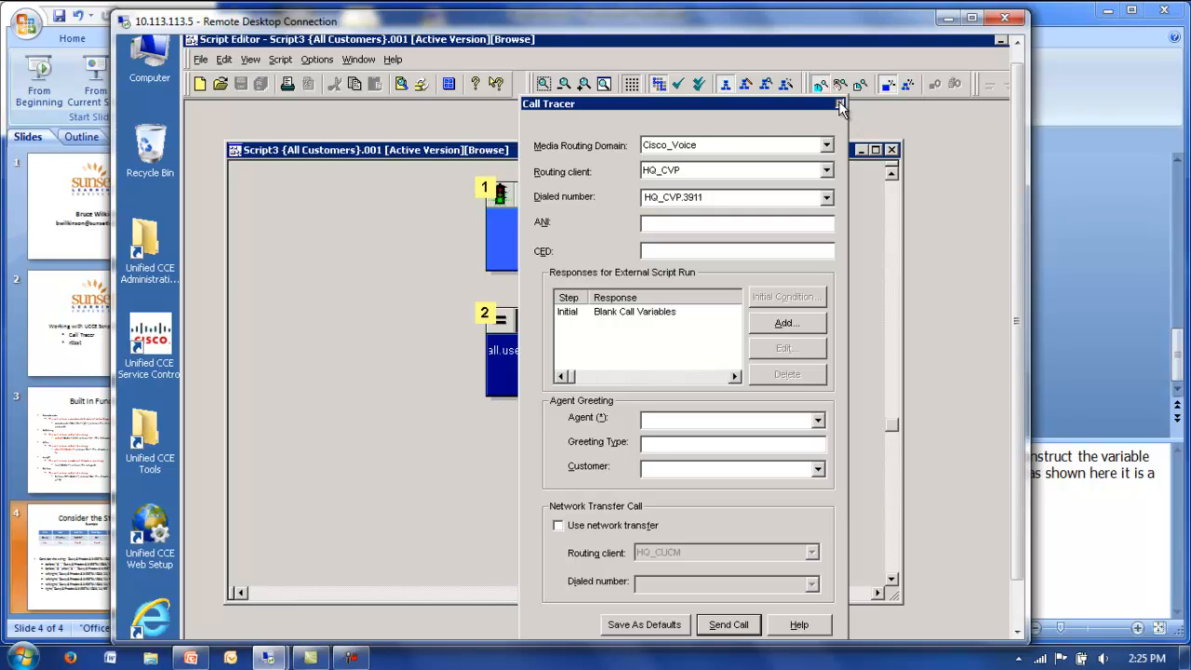
# Close Call Tracer and switch Script3 into edit mode as a new version.
pyautogui.click(839, 104)
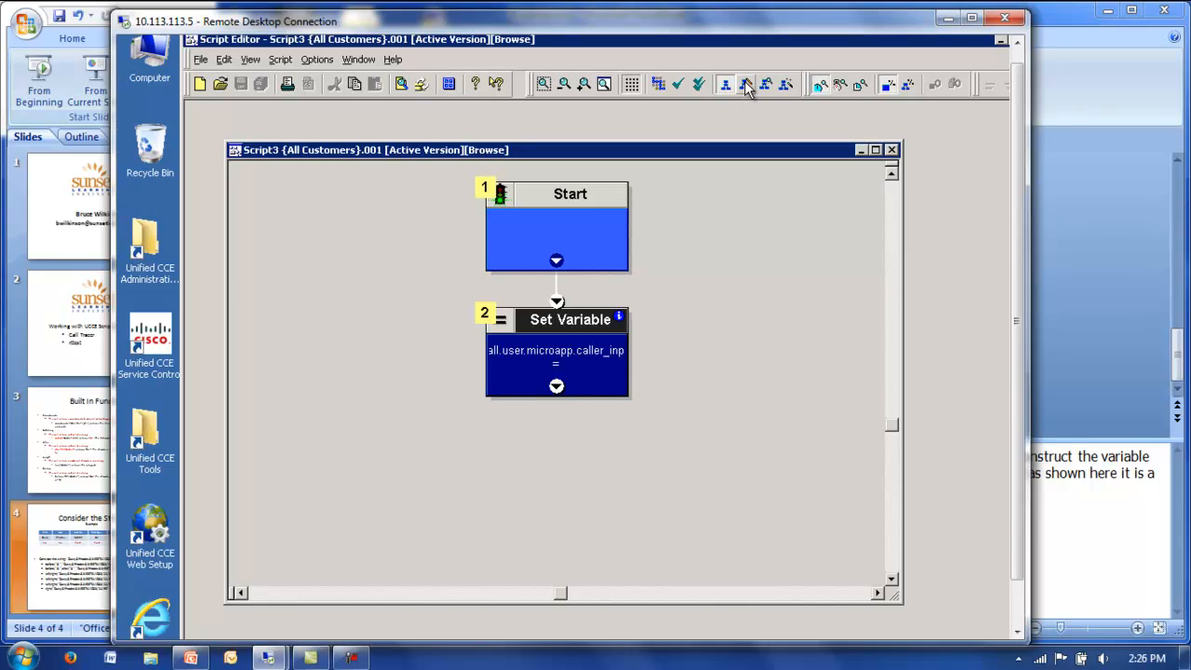
pyautogui.moveTo(745, 83)
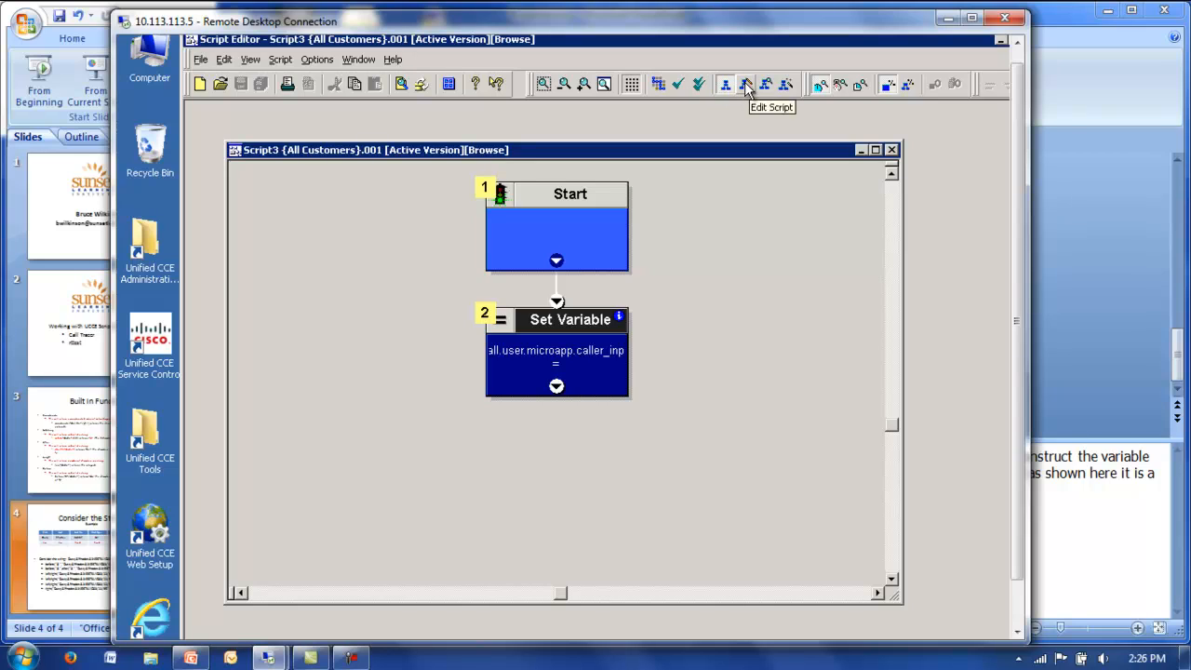
pyautogui.click(744, 84)
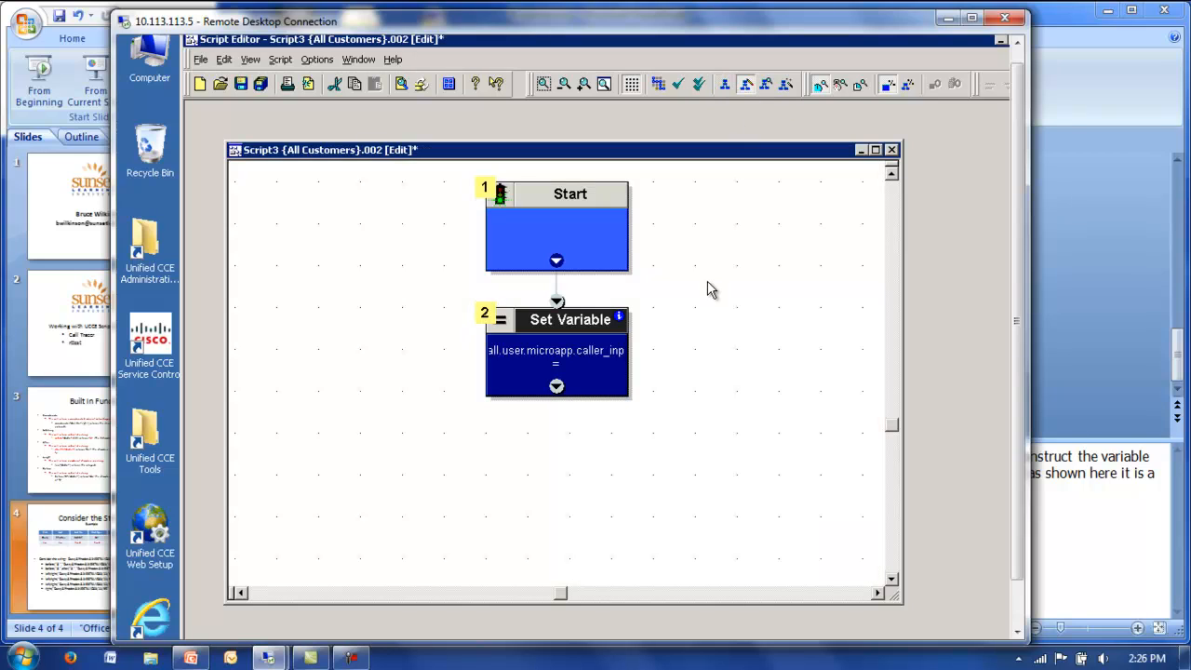
pyautogui.moveTo(834, 352)
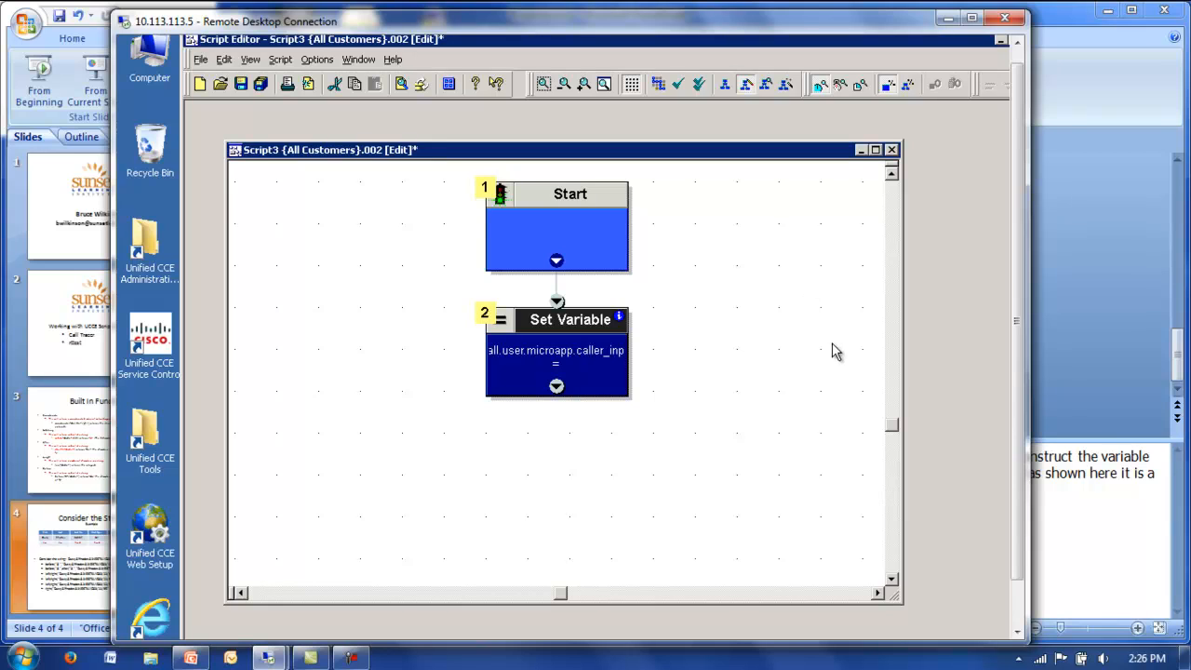
pyautogui.moveTo(562, 350)
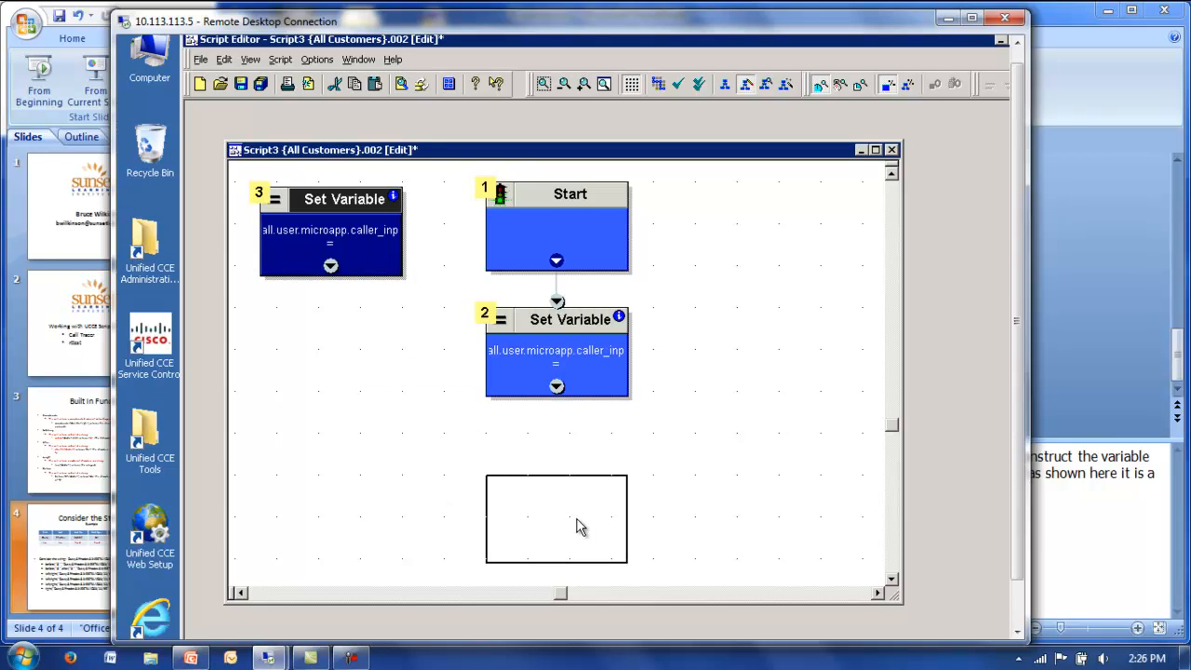
pyautogui.moveTo(558, 406)
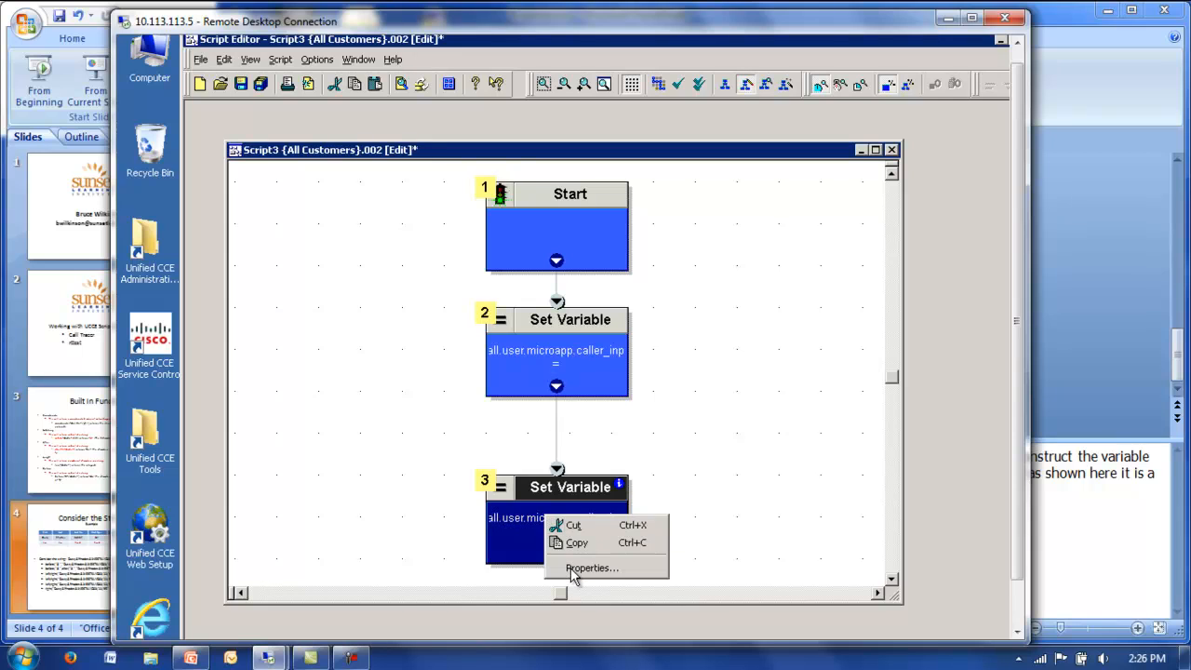
# Set the copied node's target variable to PeripheralVariable1 and select its value expression.
pyautogui.click(592, 567)
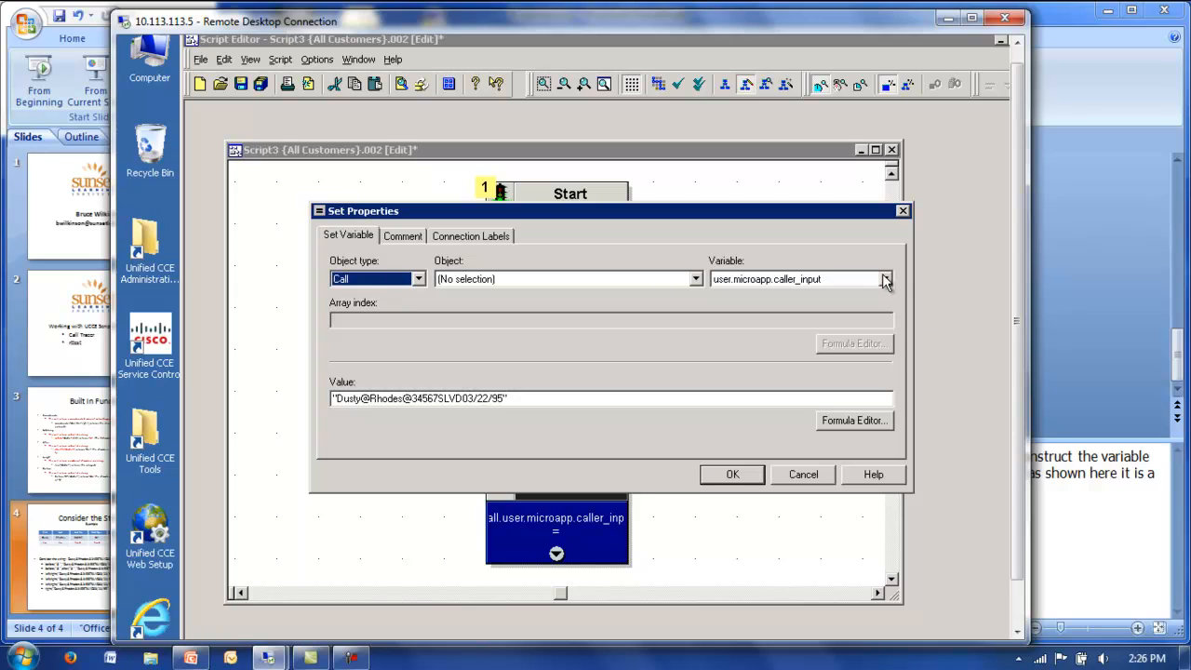
pyautogui.click(885, 279)
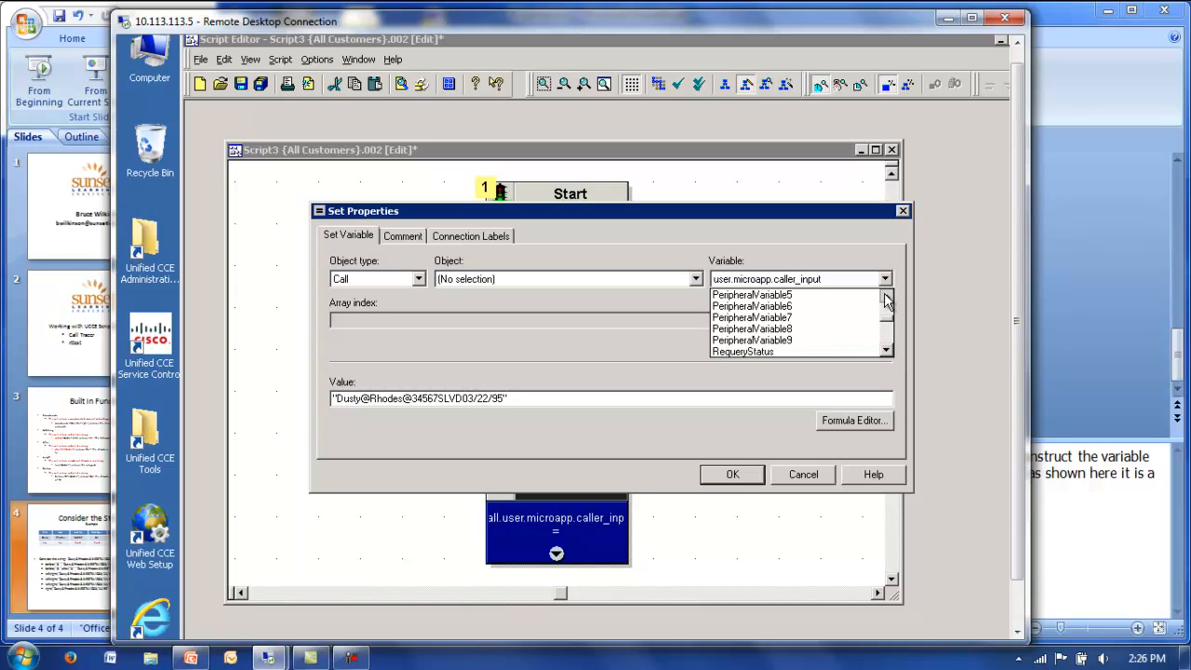
pyautogui.click(752, 295)
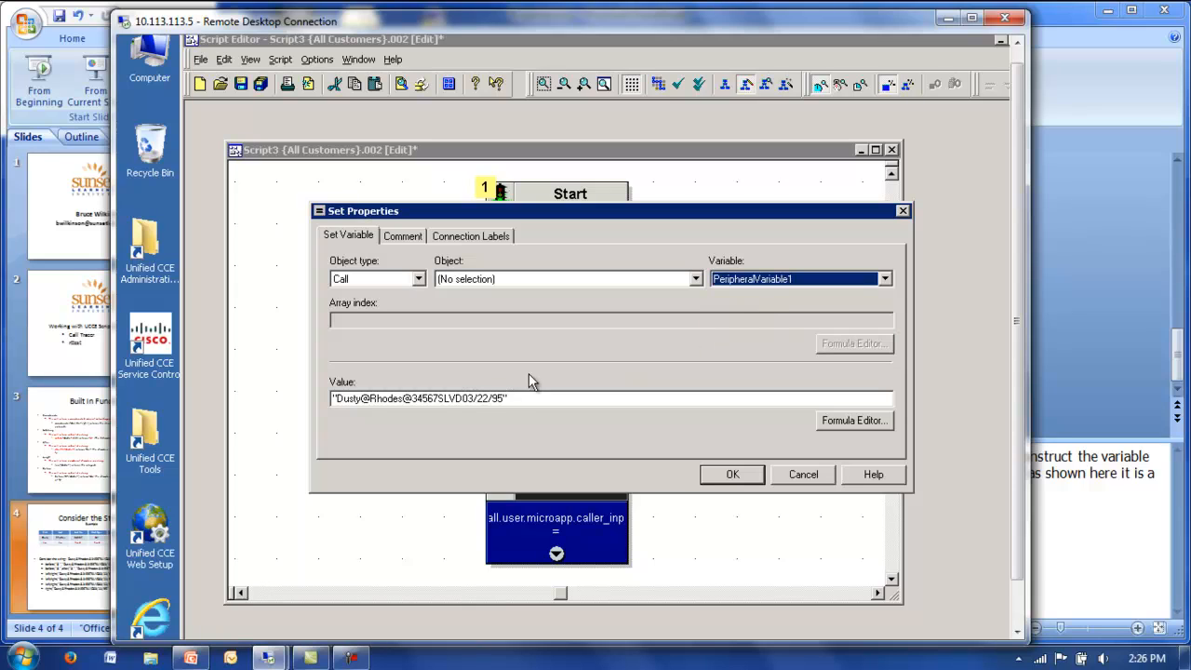
pyautogui.tripleClick(419, 398)
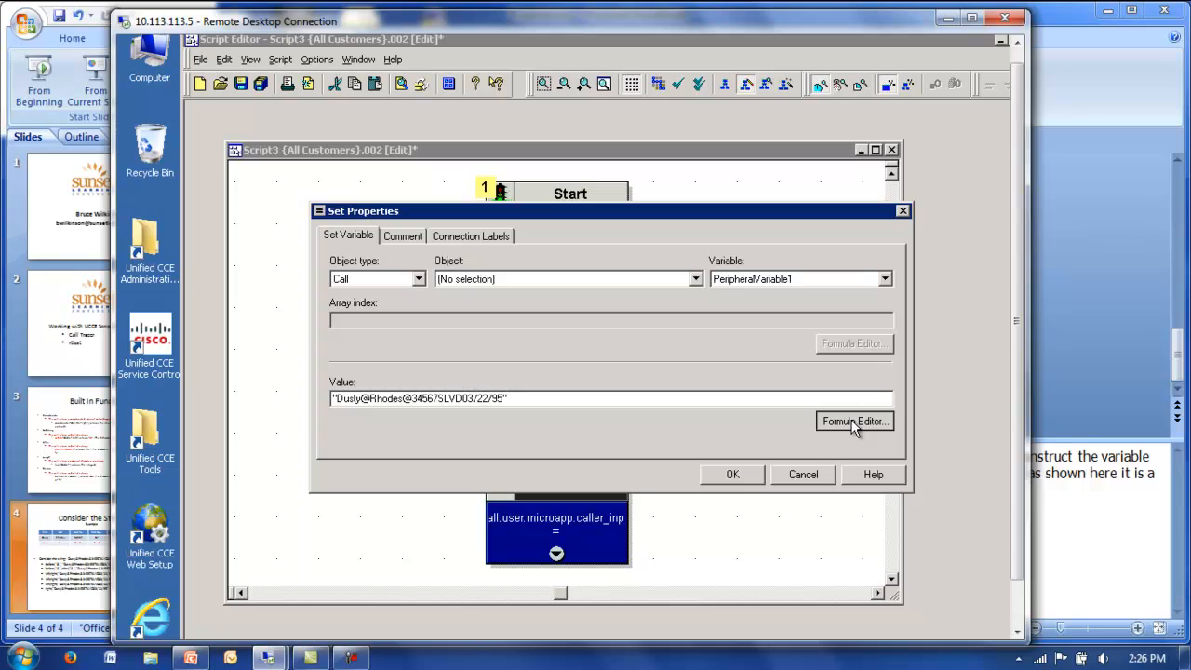
# Start the value formula in Formula Editor with built-in before("@", …).
pyautogui.click(852, 421)
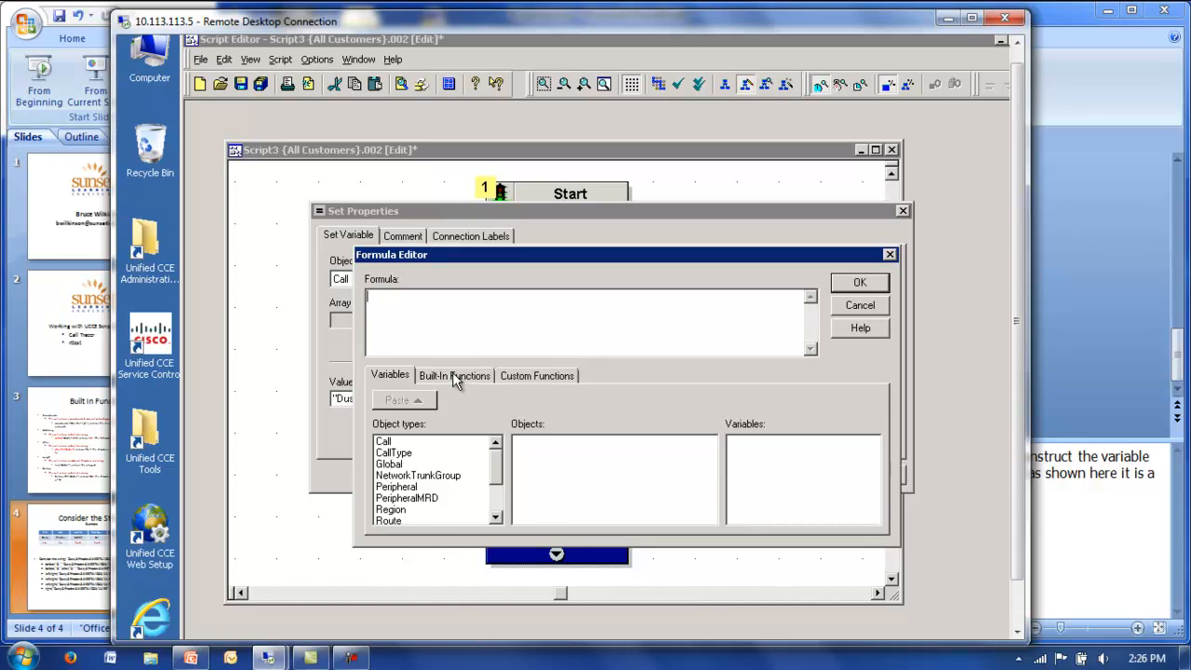
pyautogui.click(454, 376)
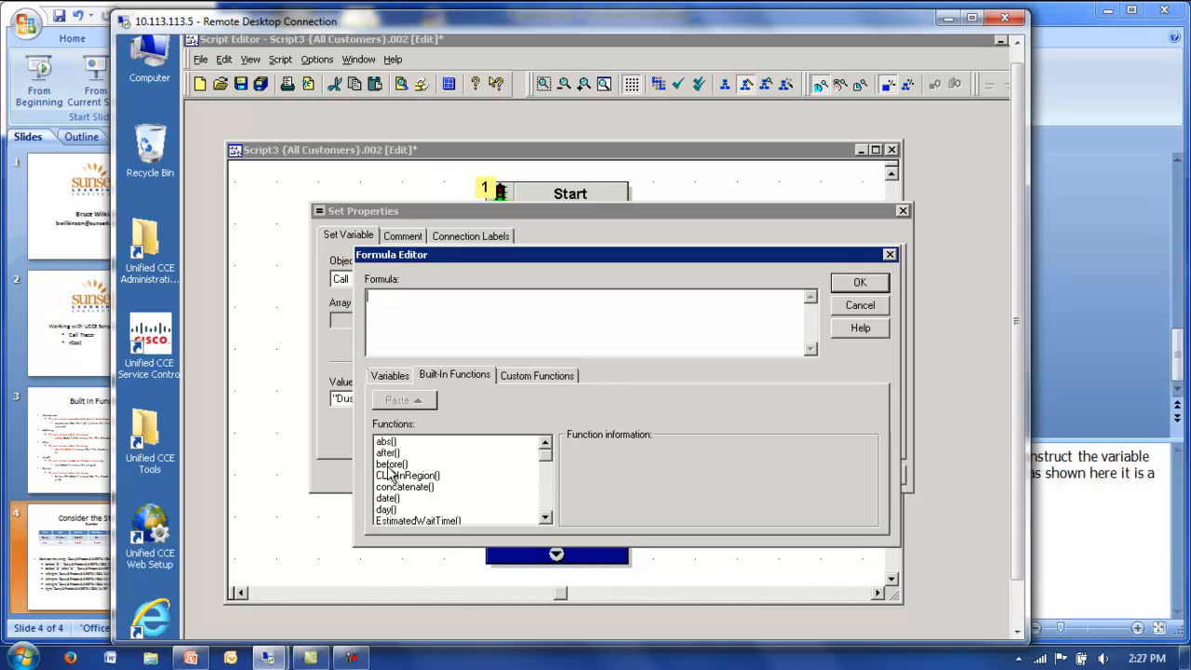
pyautogui.click(390, 464)
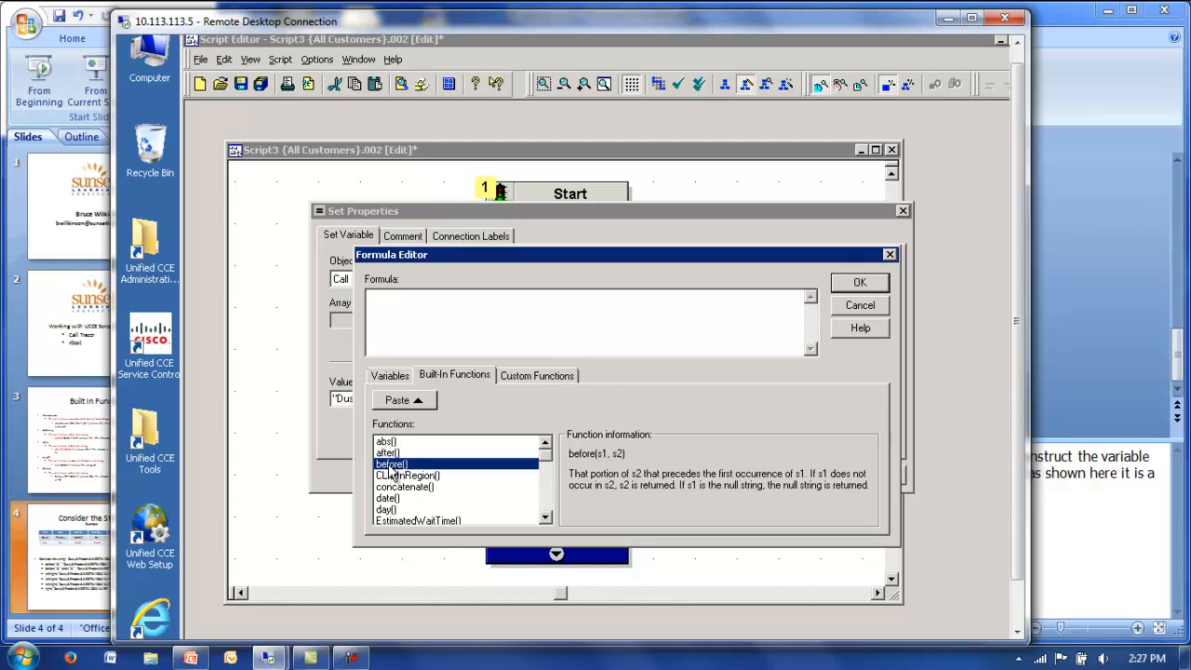
pyautogui.moveTo(417, 402)
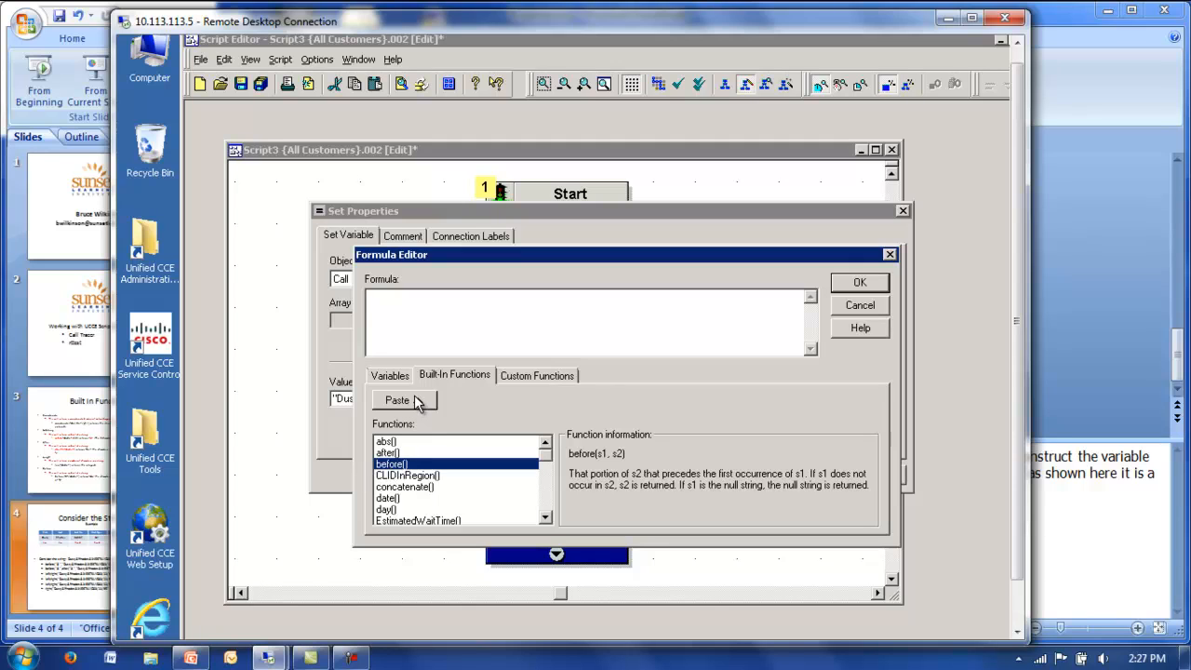
pyautogui.click(398, 401)
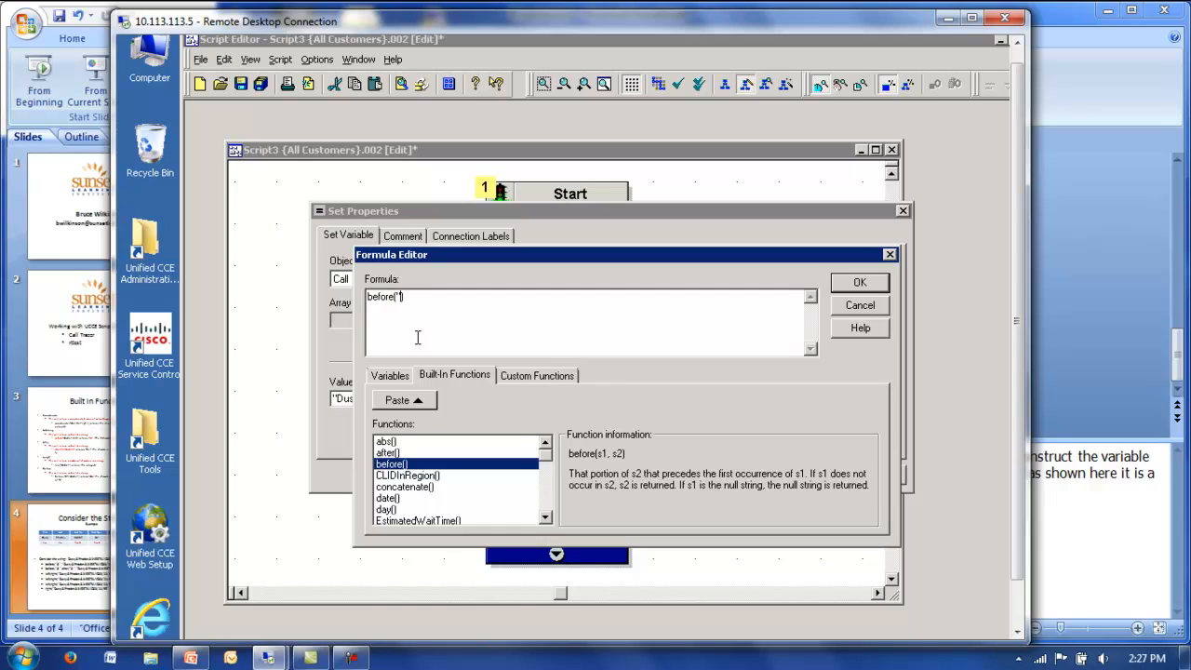
pyautogui.write('@",')
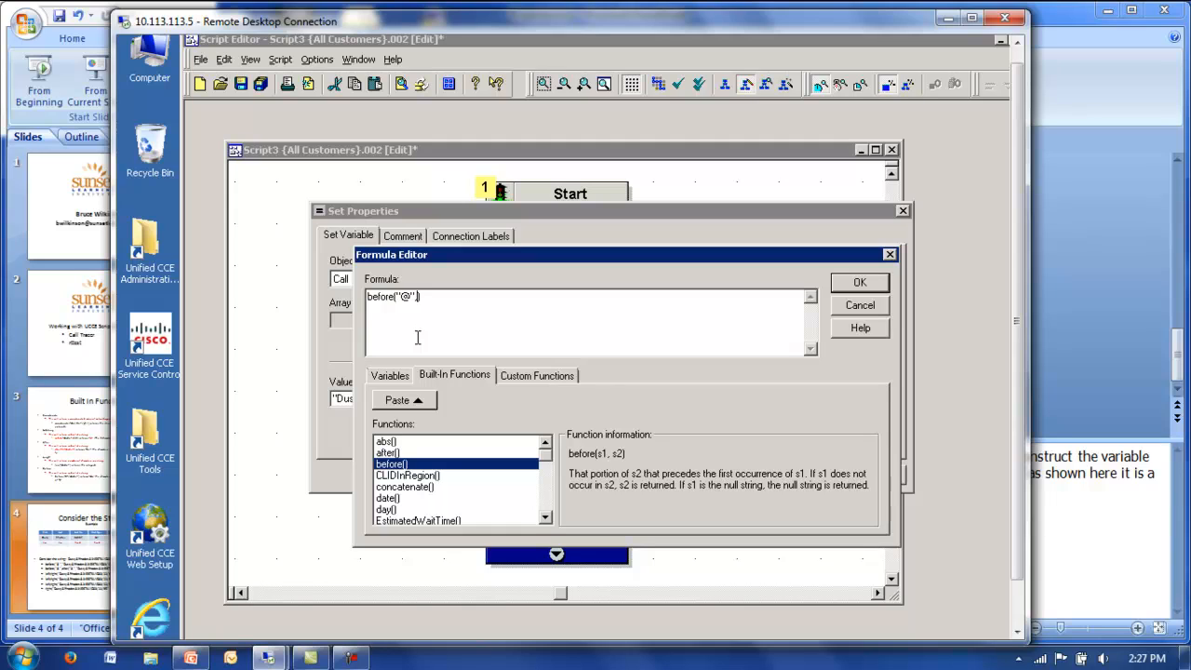
pyautogui.moveTo(406, 370)
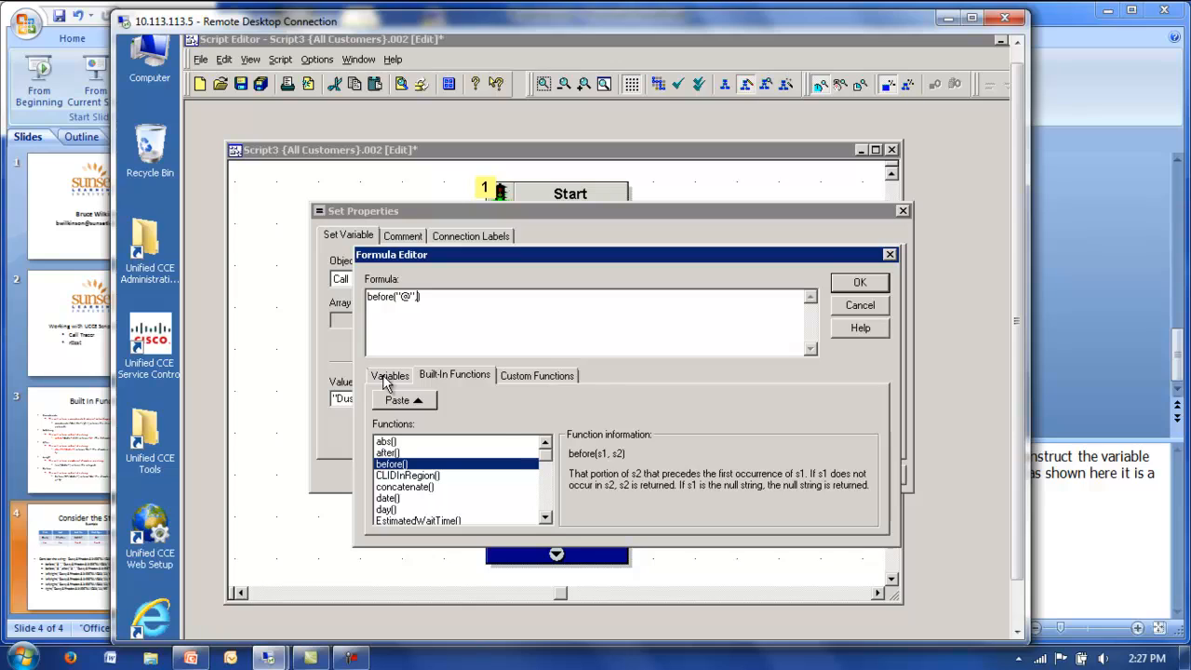
# Insert Call.user.microapp.caller_input so the value reads before("@",Call.user.microapp.caller_input) and accept it.
pyautogui.click(391, 376)
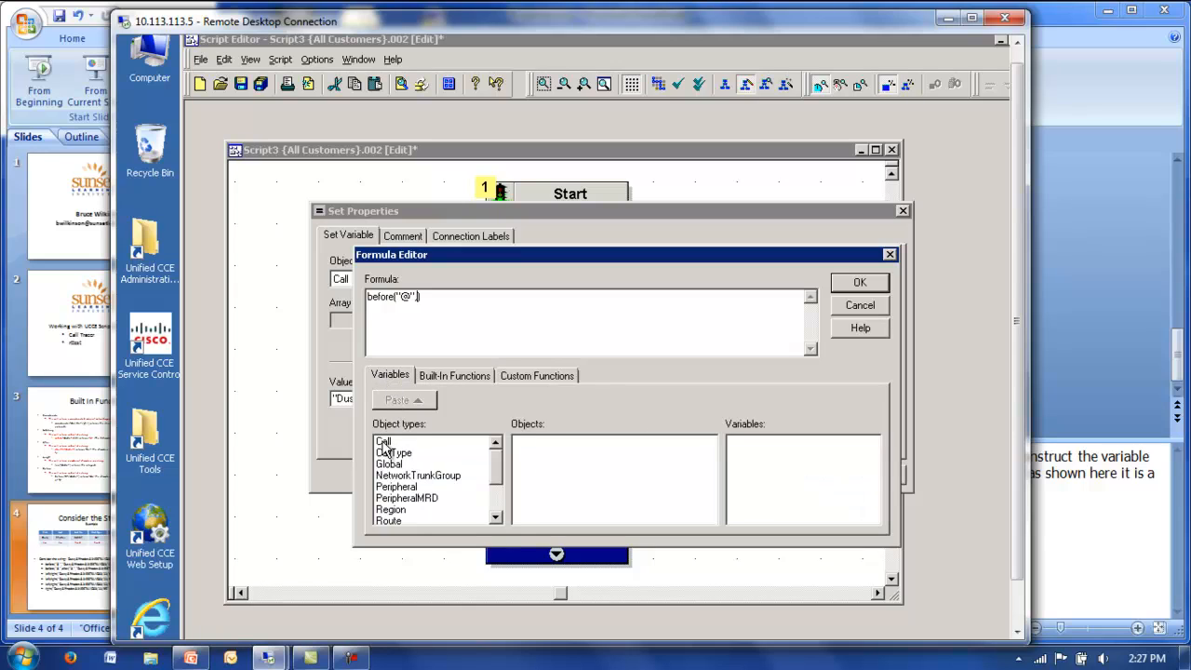
pyautogui.click(384, 441)
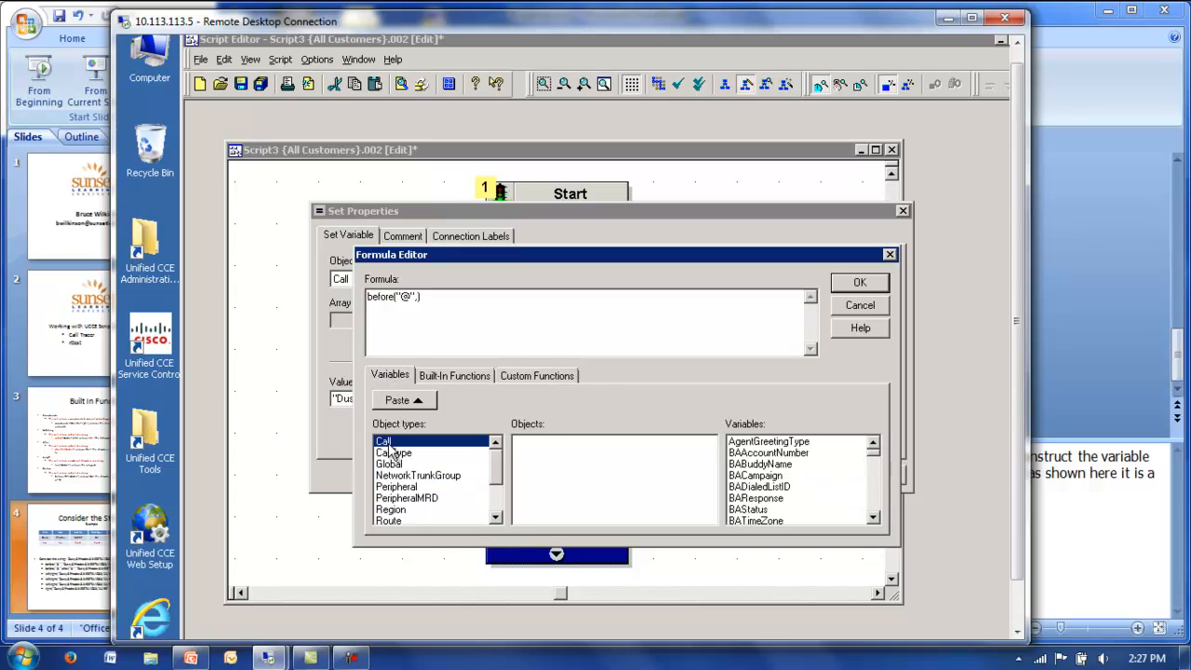
pyautogui.click(873, 519)
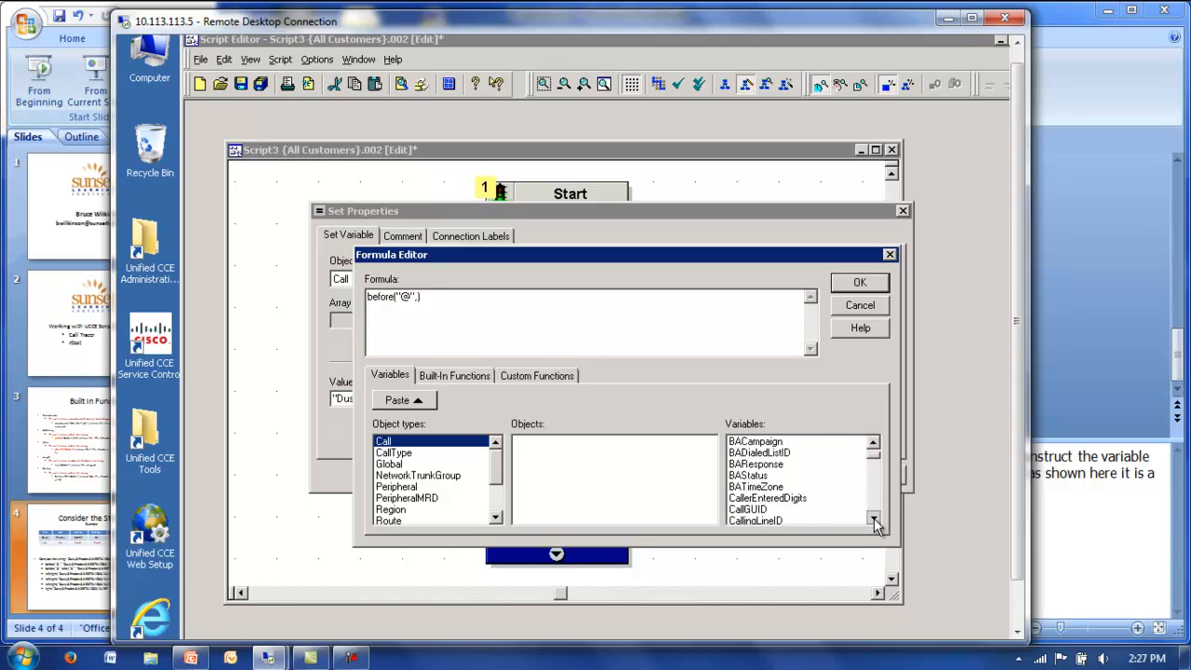
pyautogui.click(873, 521)
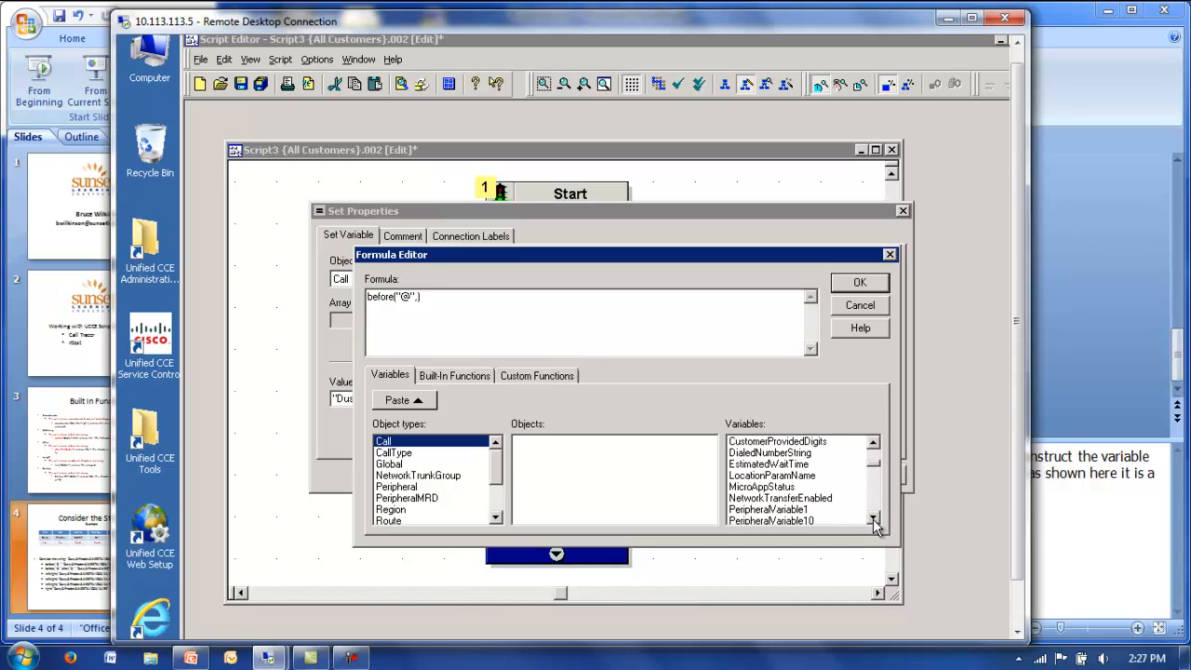
pyautogui.click(875, 521)
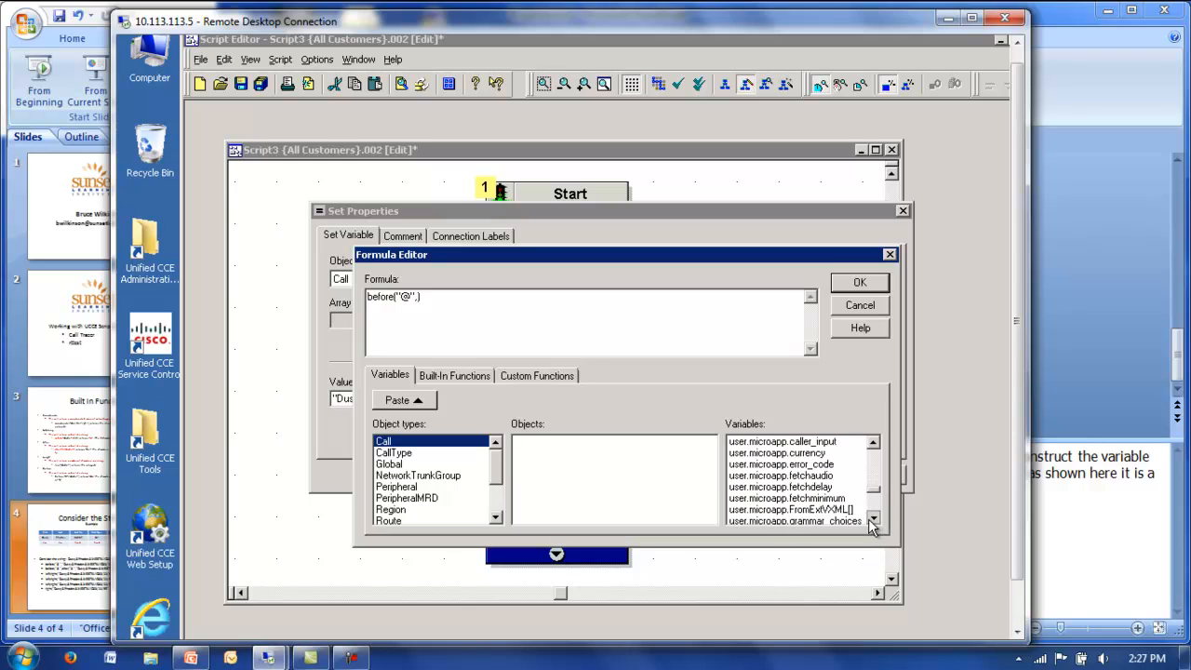
pyautogui.click(873, 443)
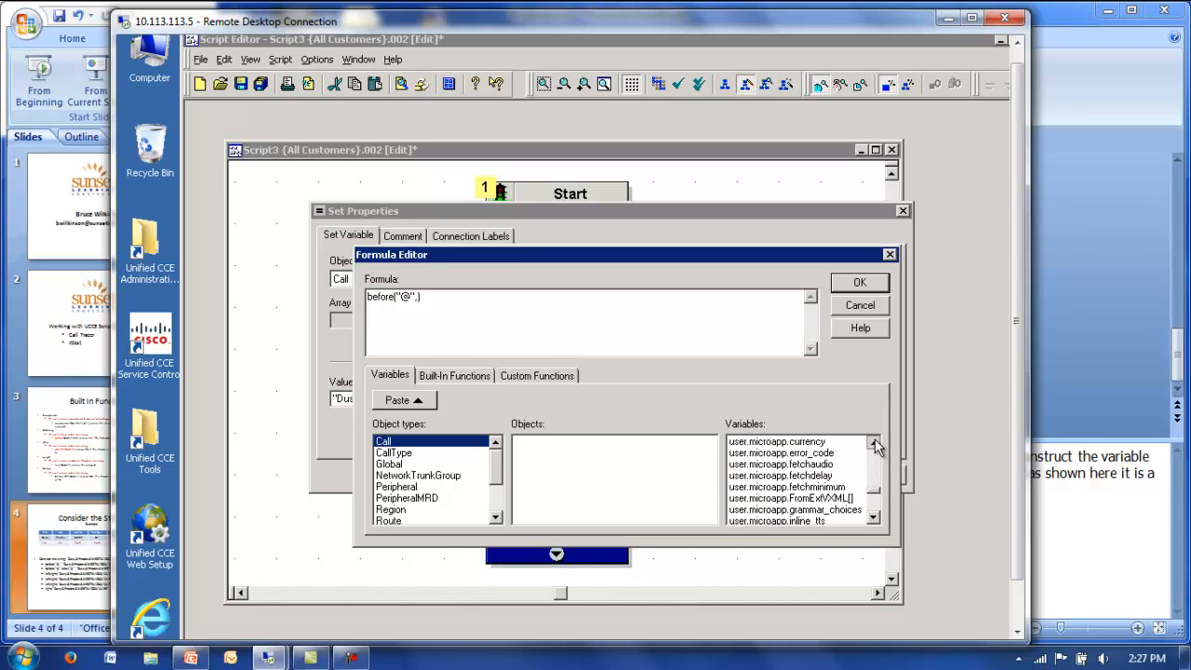
pyautogui.click(873, 443)
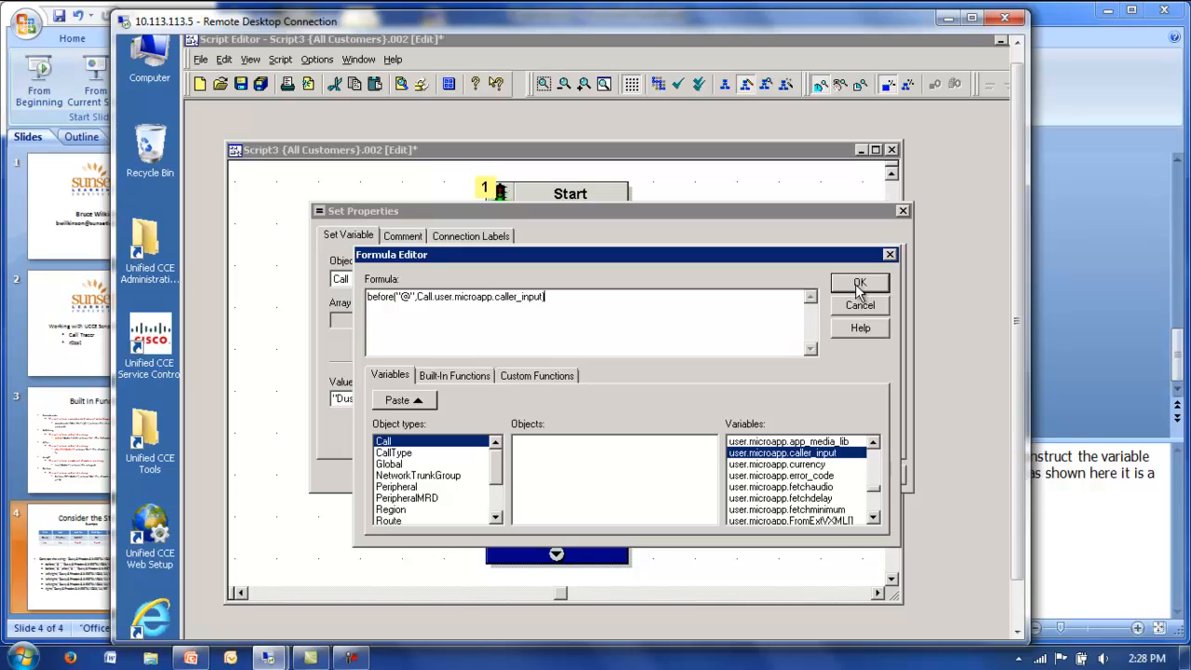
pyautogui.click(860, 283)
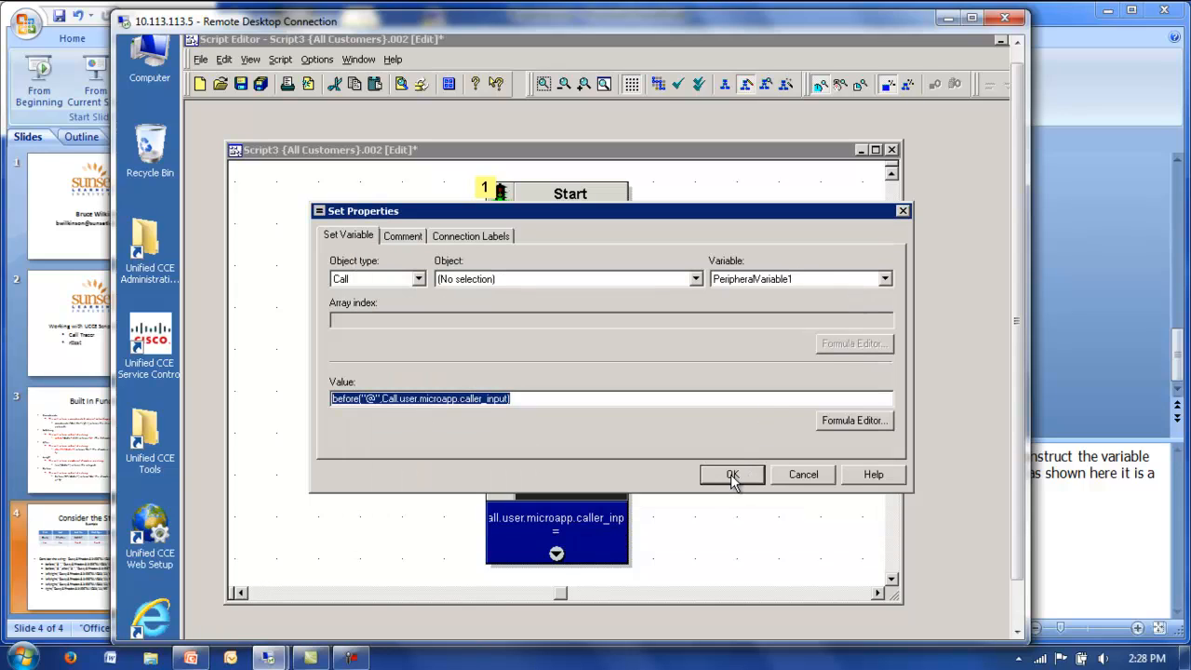
# Apply the node's PeripheralVariable1 setting, then save Script3 while switching to browse mode.
pyautogui.click(733, 474)
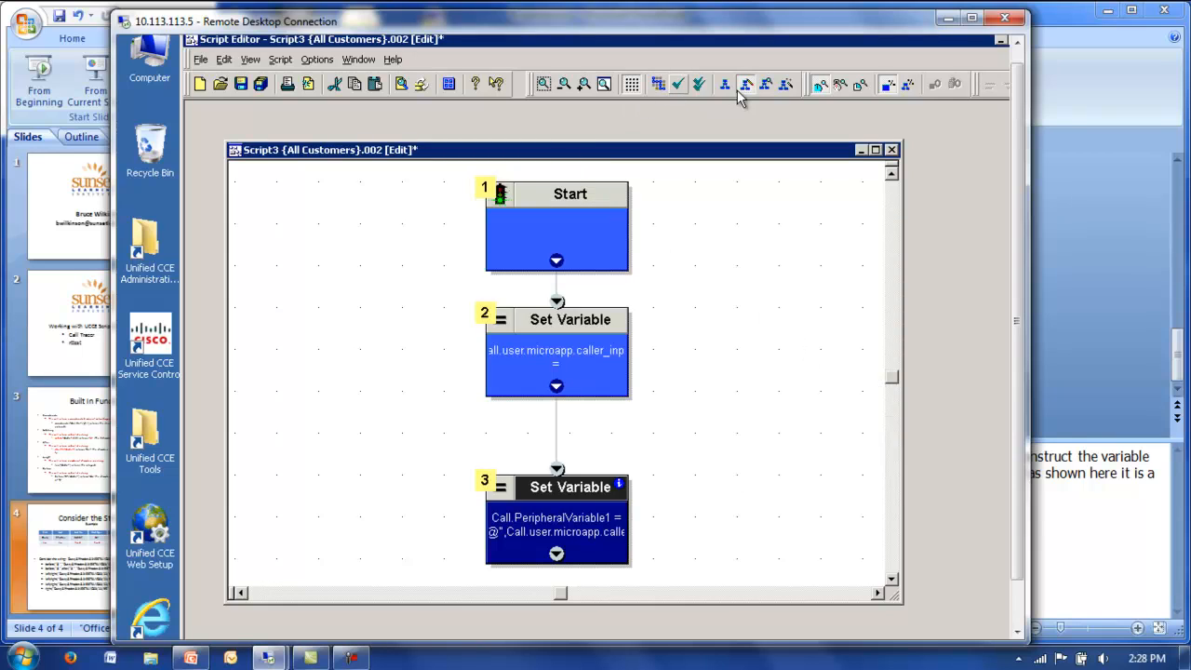
pyautogui.click(726, 84)
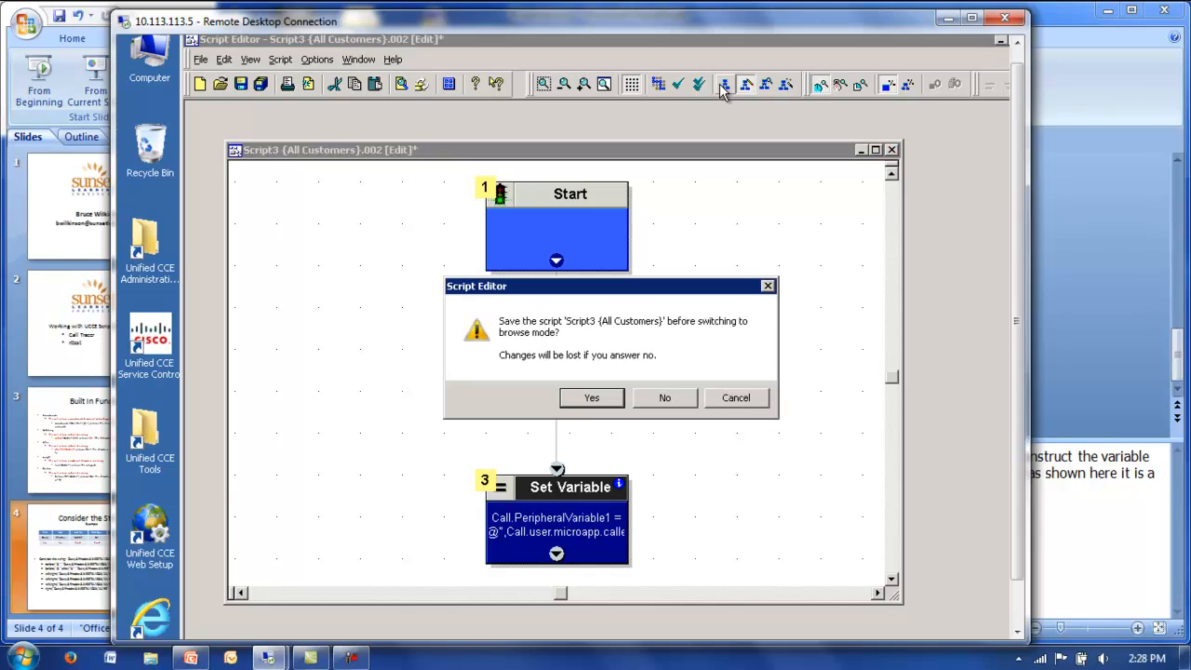
pyautogui.click(591, 398)
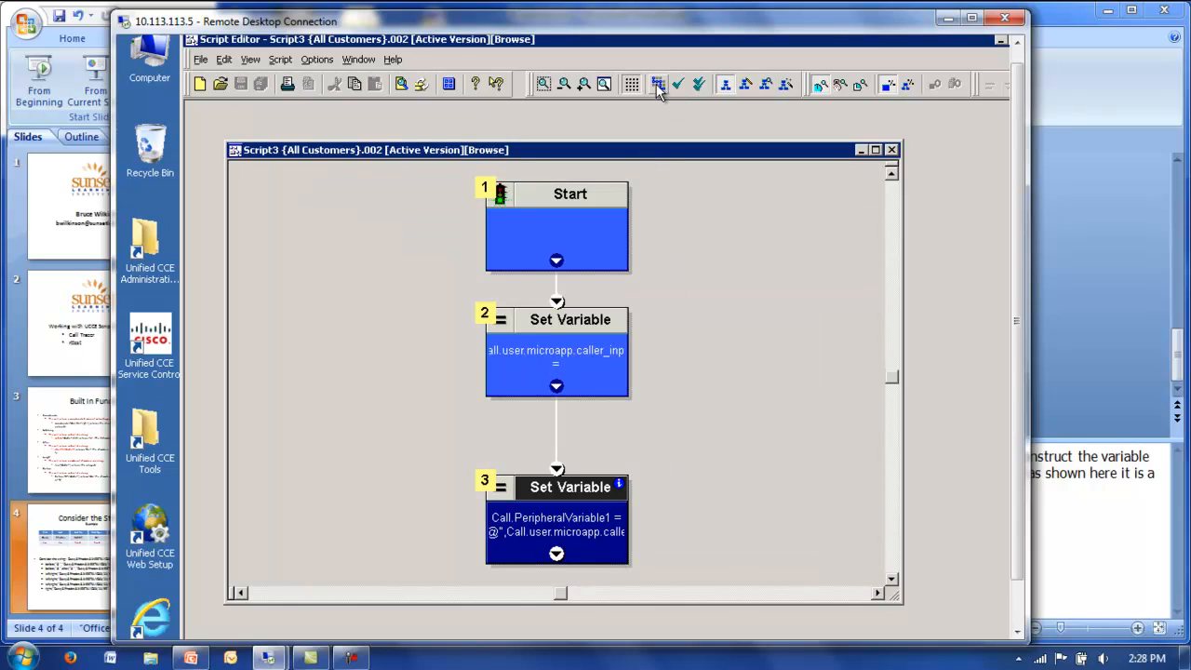
pyautogui.click(659, 84)
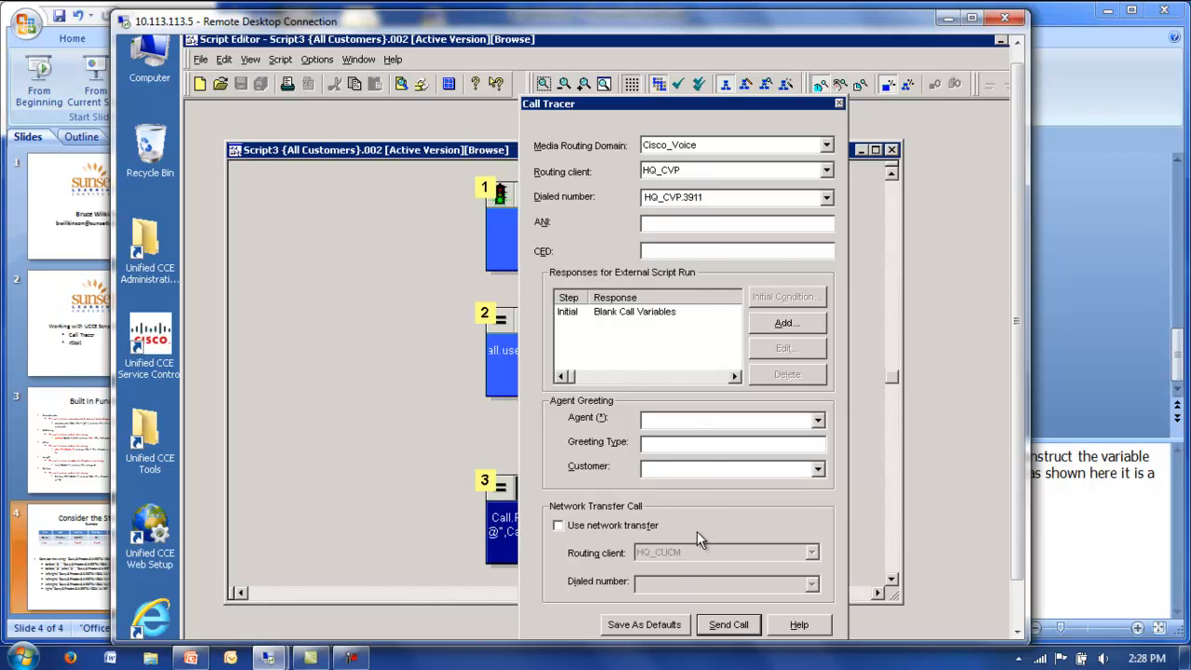
pyautogui.click(730, 626)
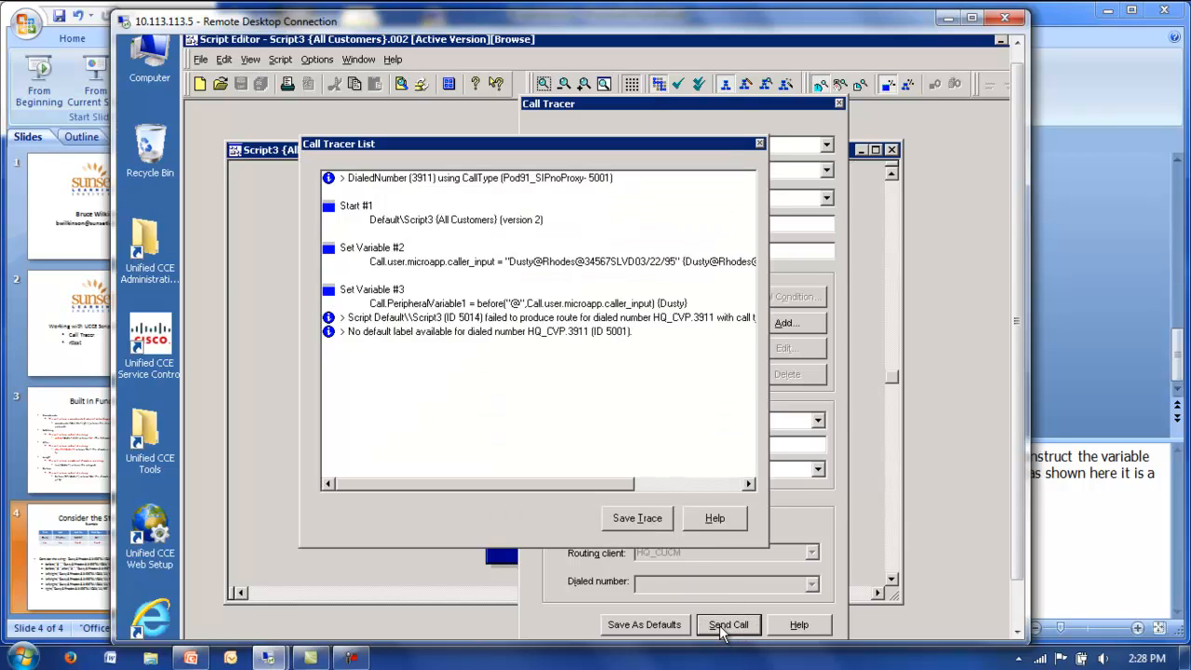
pyautogui.moveTo(469, 491)
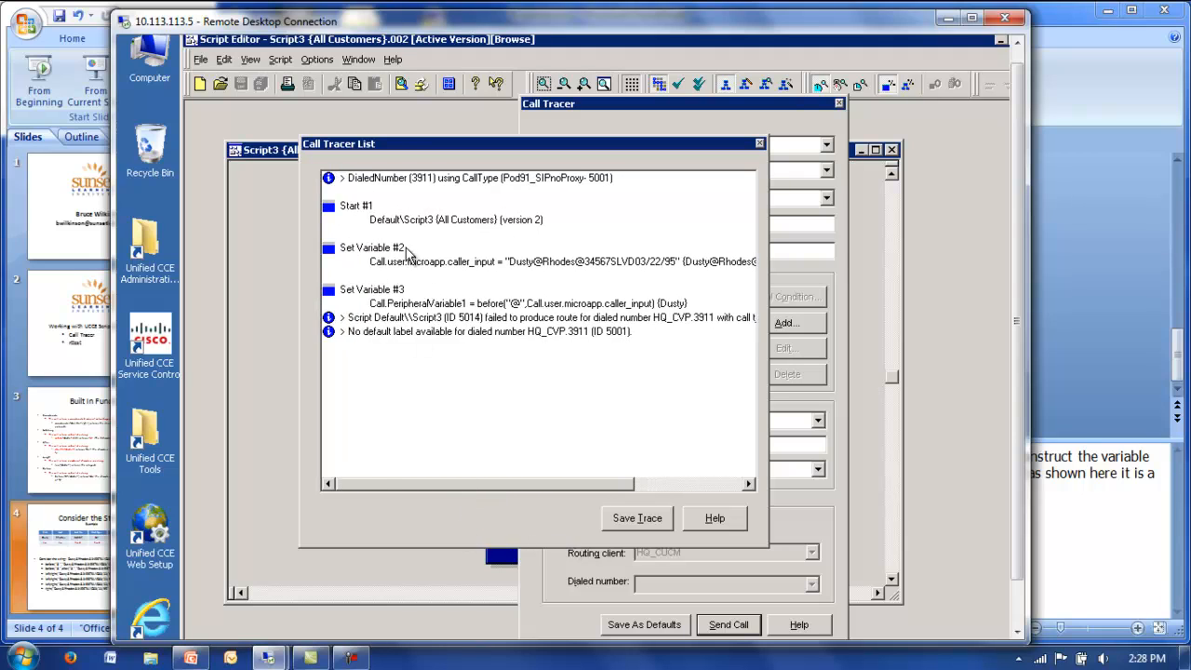
pyautogui.moveTo(659, 294)
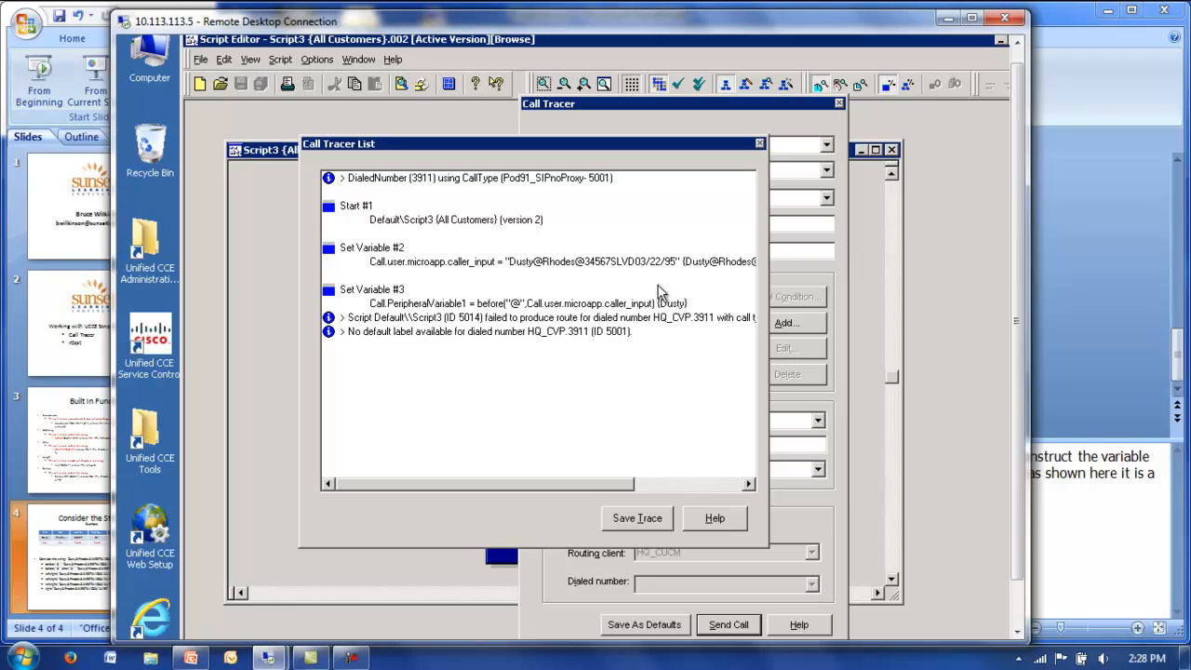
pyautogui.moveTo(380, 359)
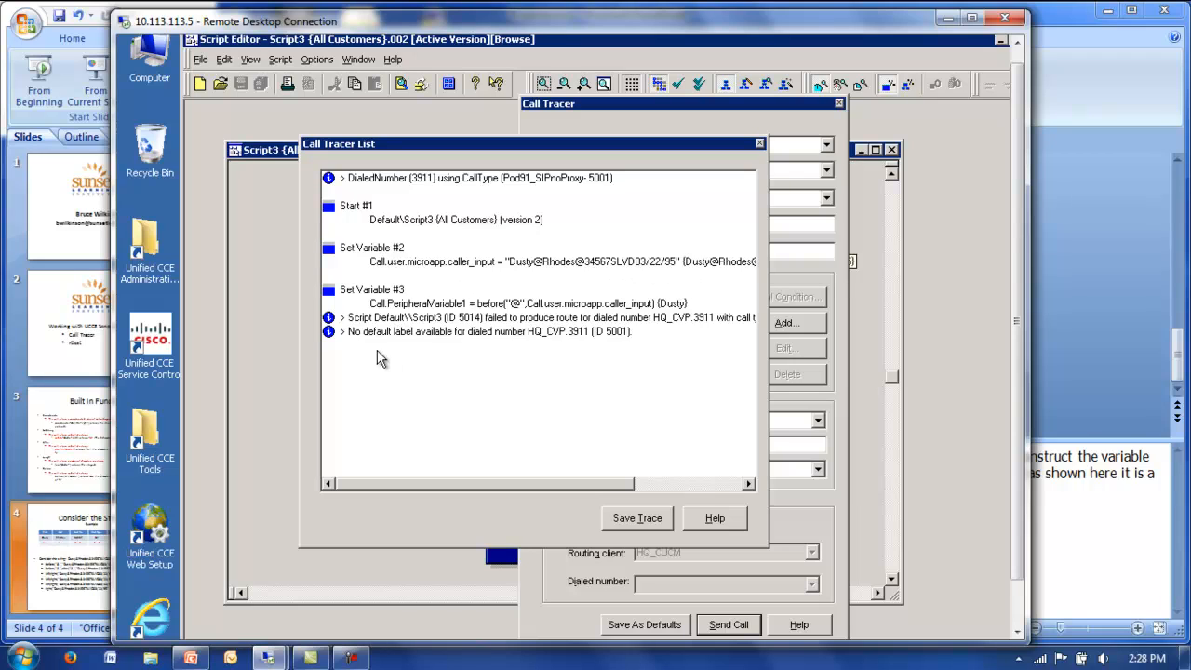
pyautogui.moveTo(376, 316)
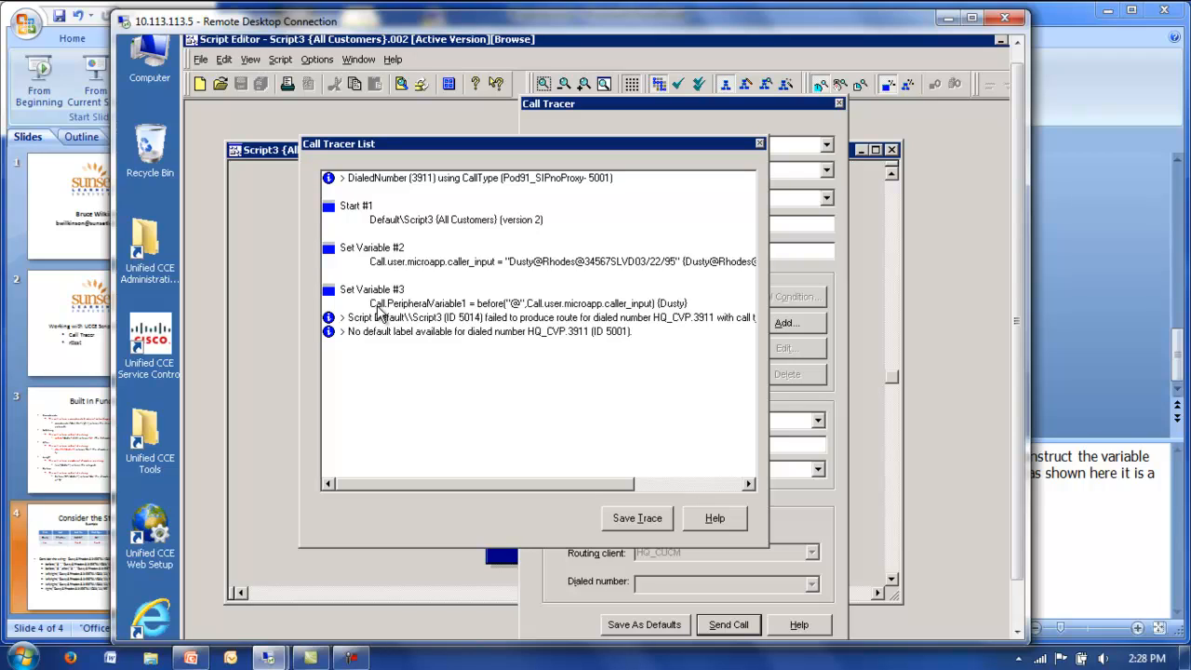
pyautogui.moveTo(484, 314)
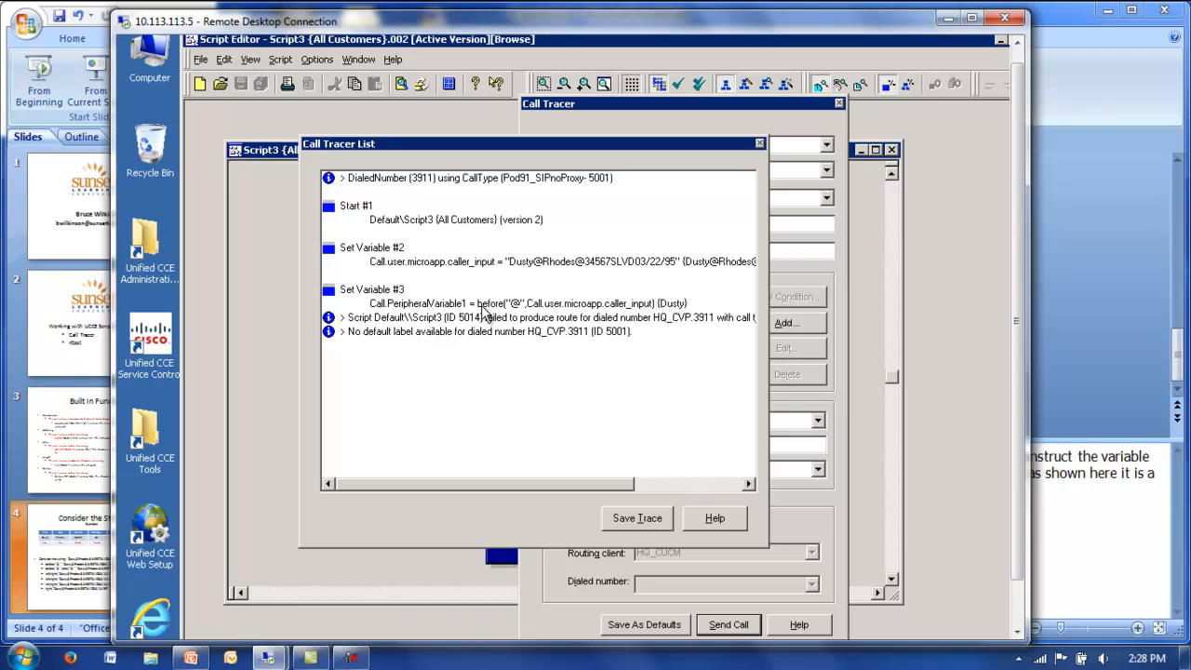
pyautogui.moveTo(365, 296)
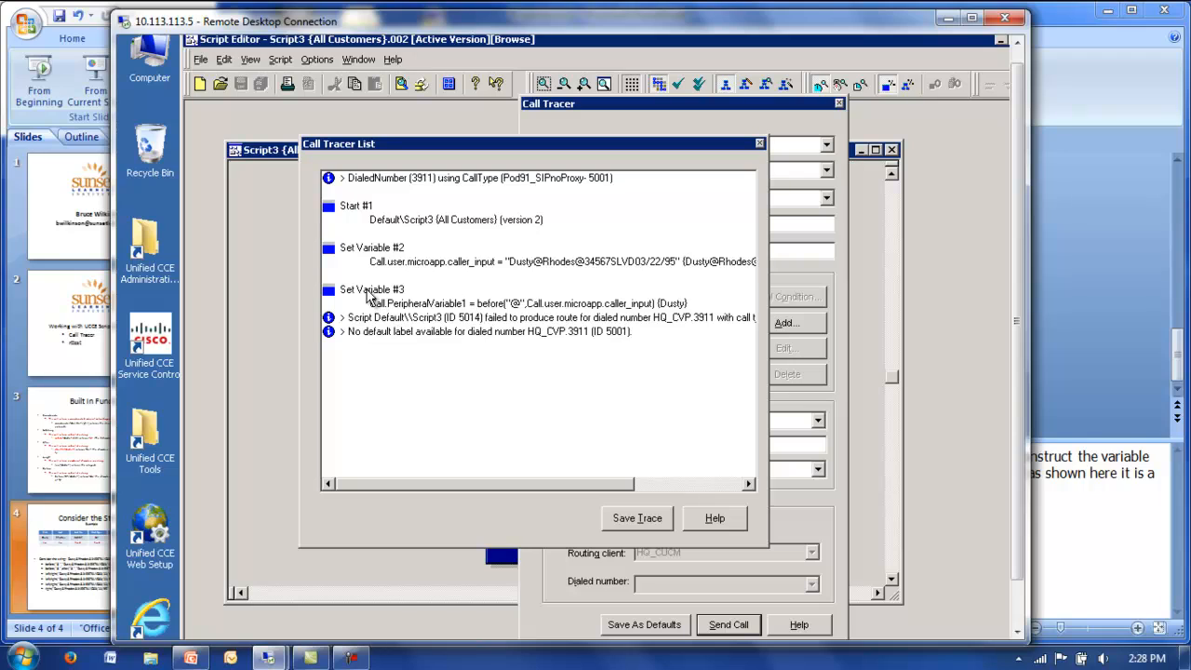
pyautogui.moveTo(439, 314)
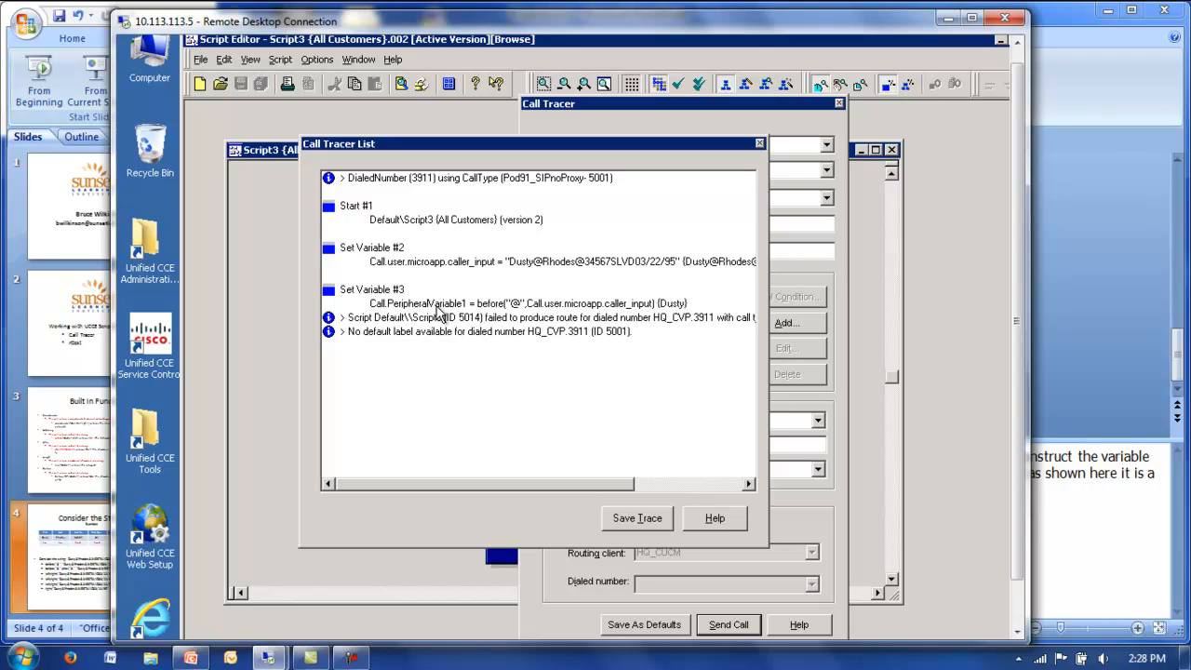
pyautogui.moveTo(670, 313)
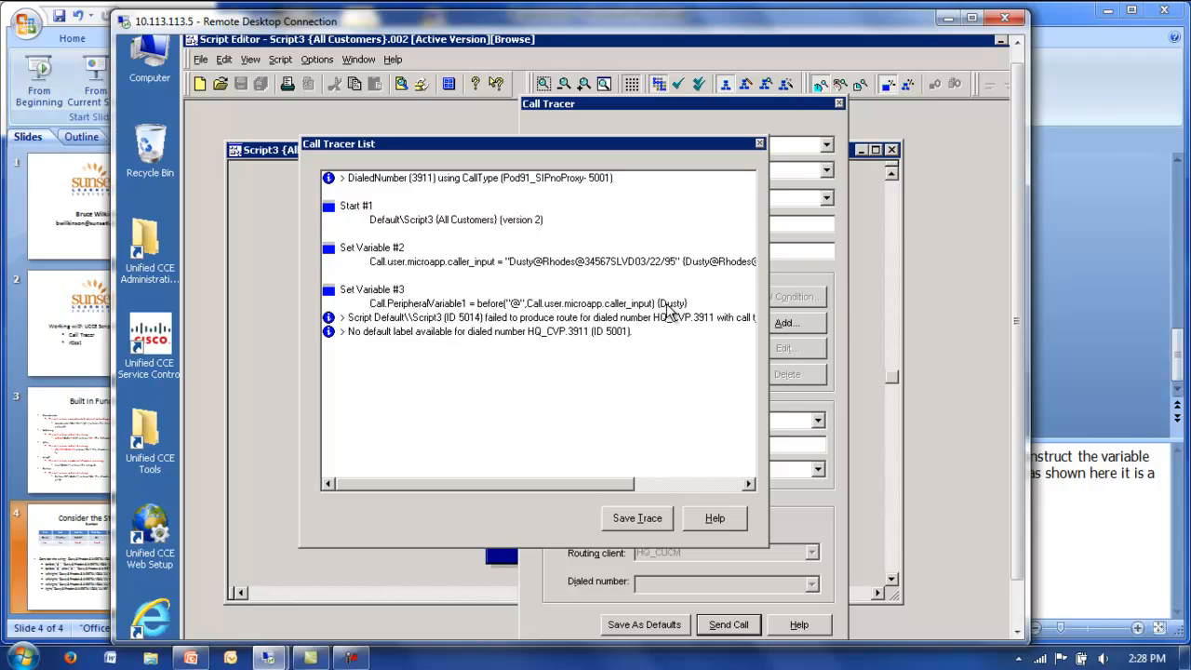
pyautogui.moveTo(633, 428)
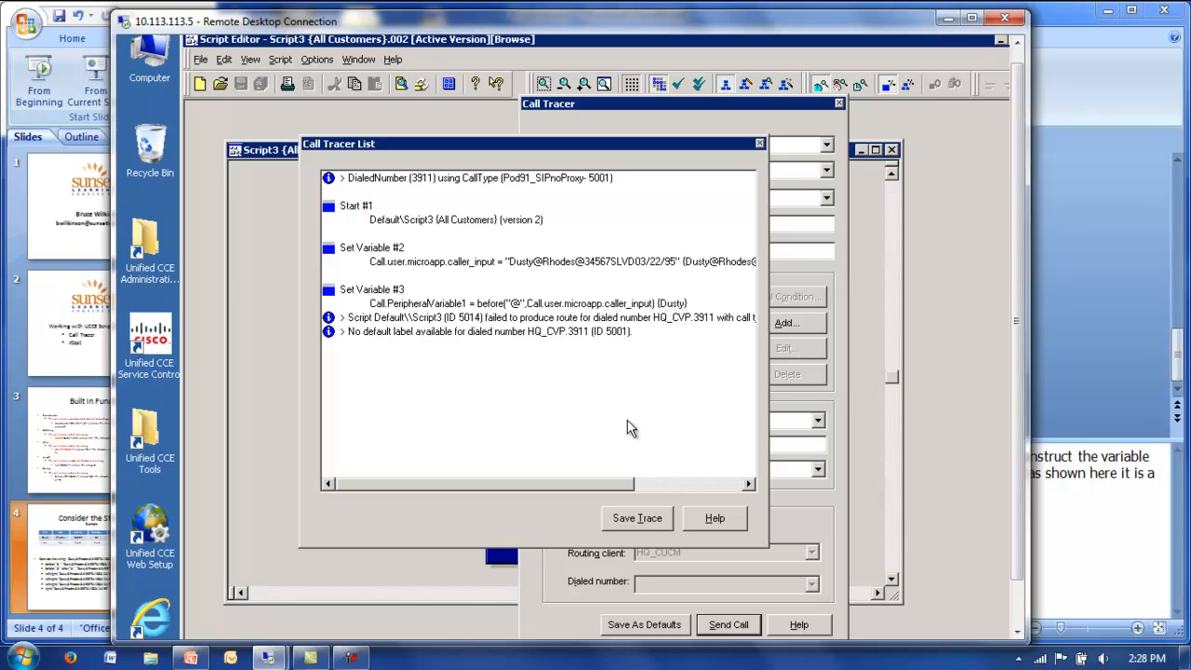
pyautogui.moveTo(644, 389)
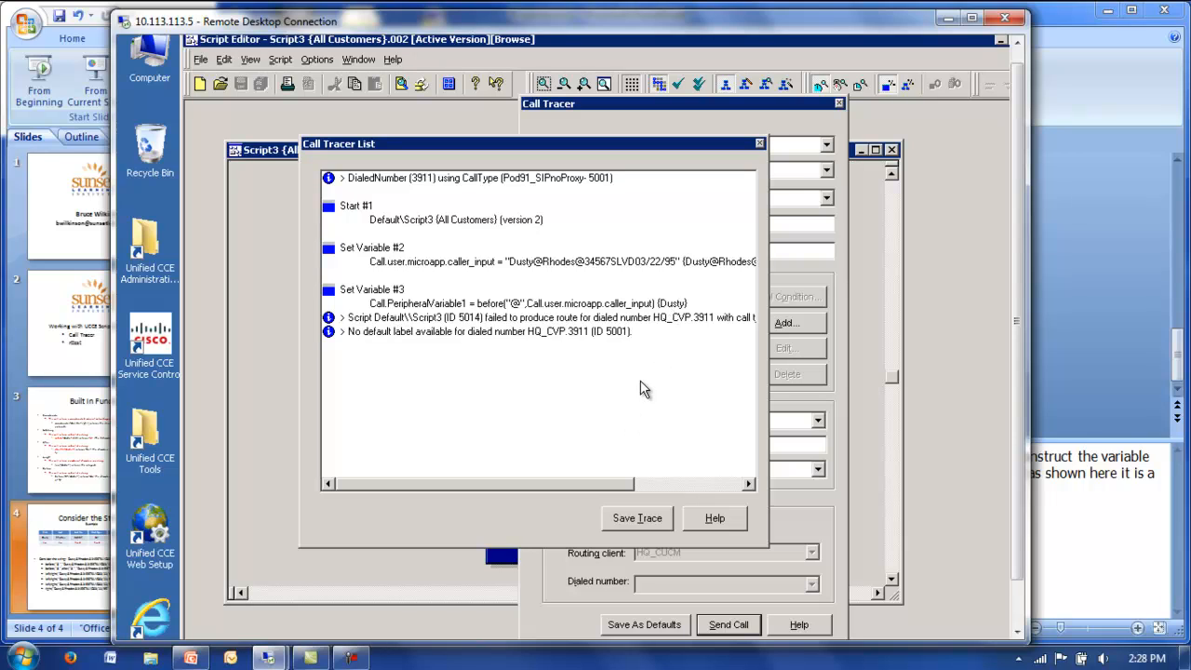
pyautogui.moveTo(636, 421)
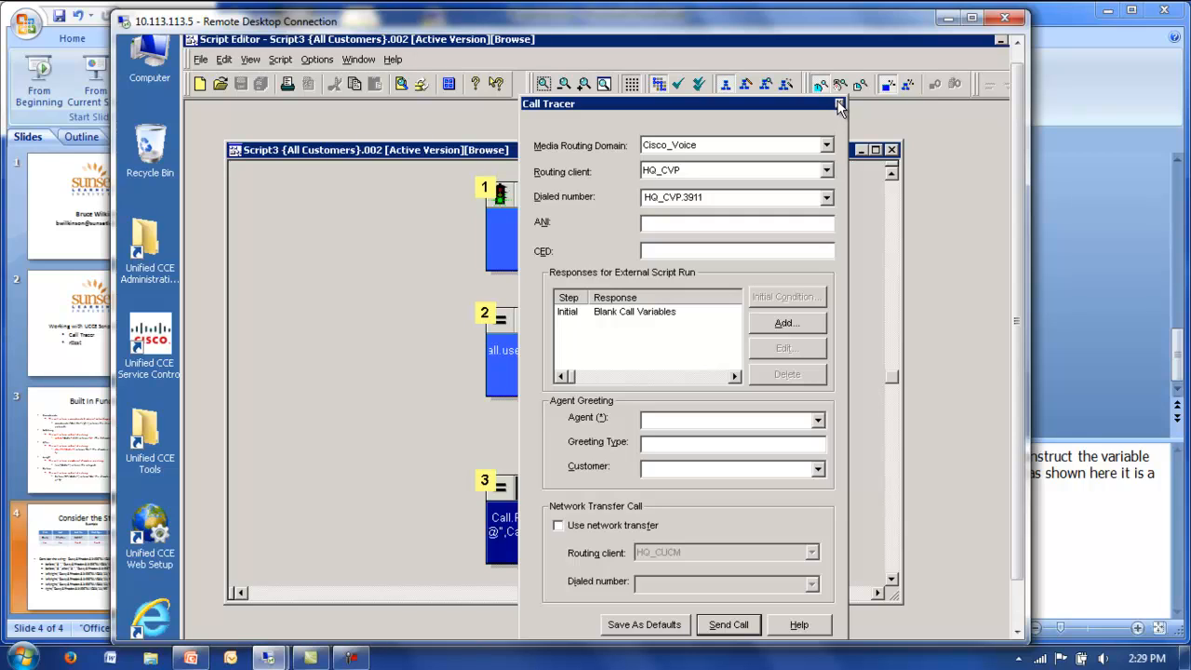
pyautogui.click(837, 105)
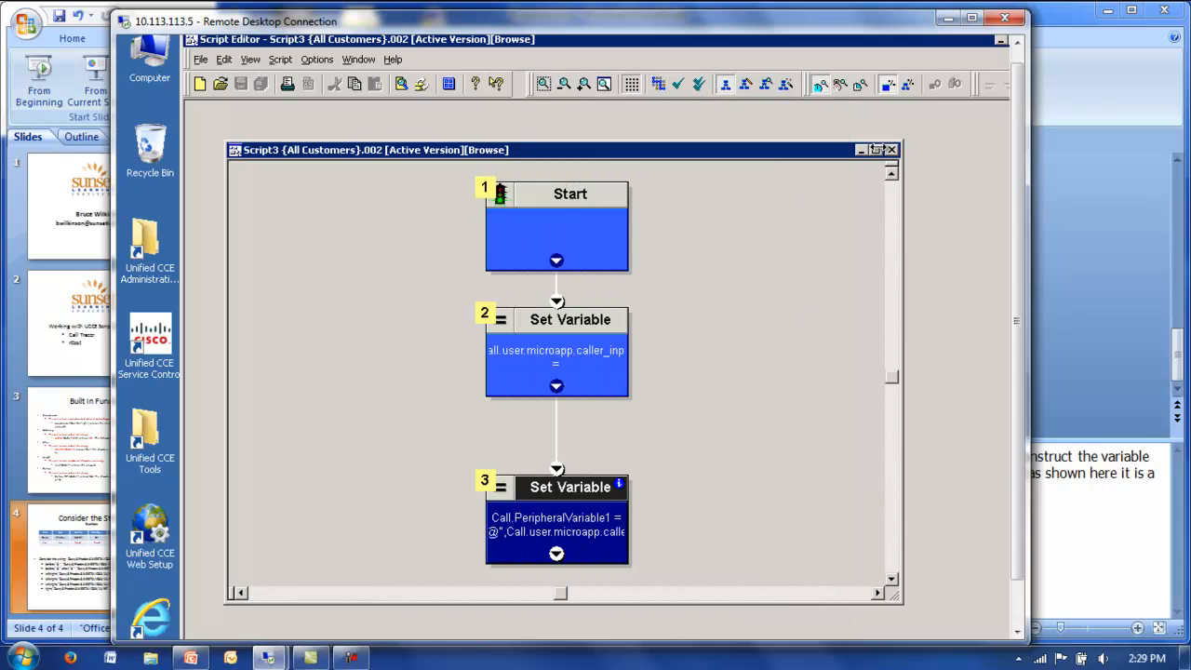
# Return Script3 to edit mode and place a fourth, empty Set Variable node below node 3.
pyautogui.click(875, 149)
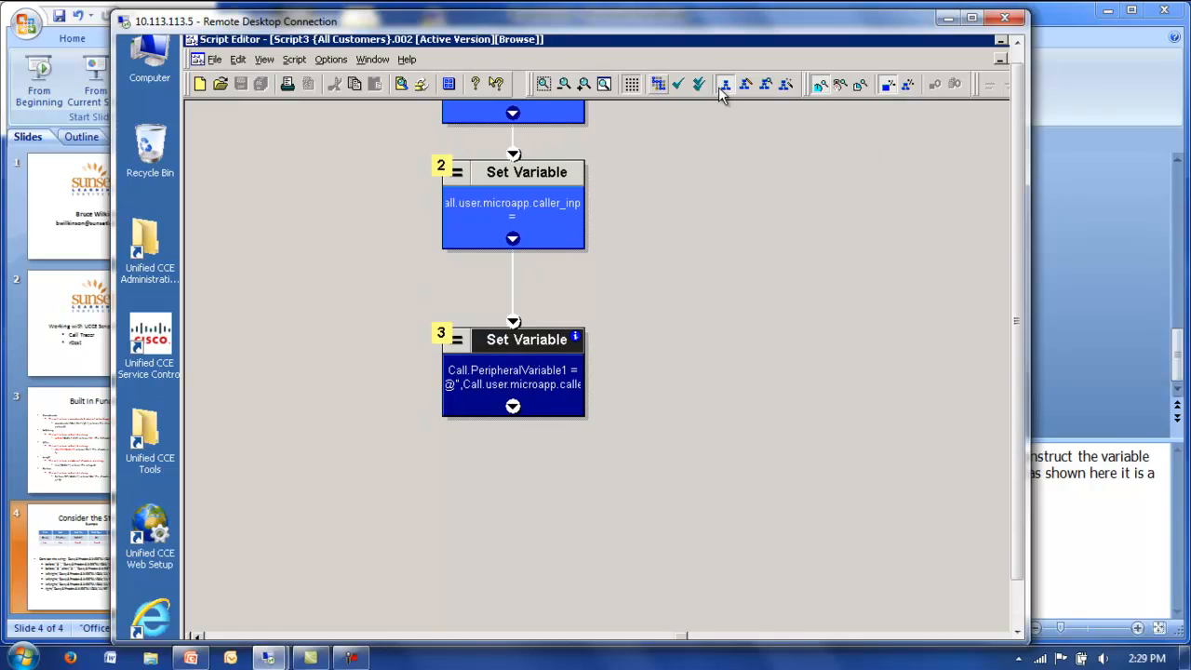
pyautogui.moveTo(748, 87)
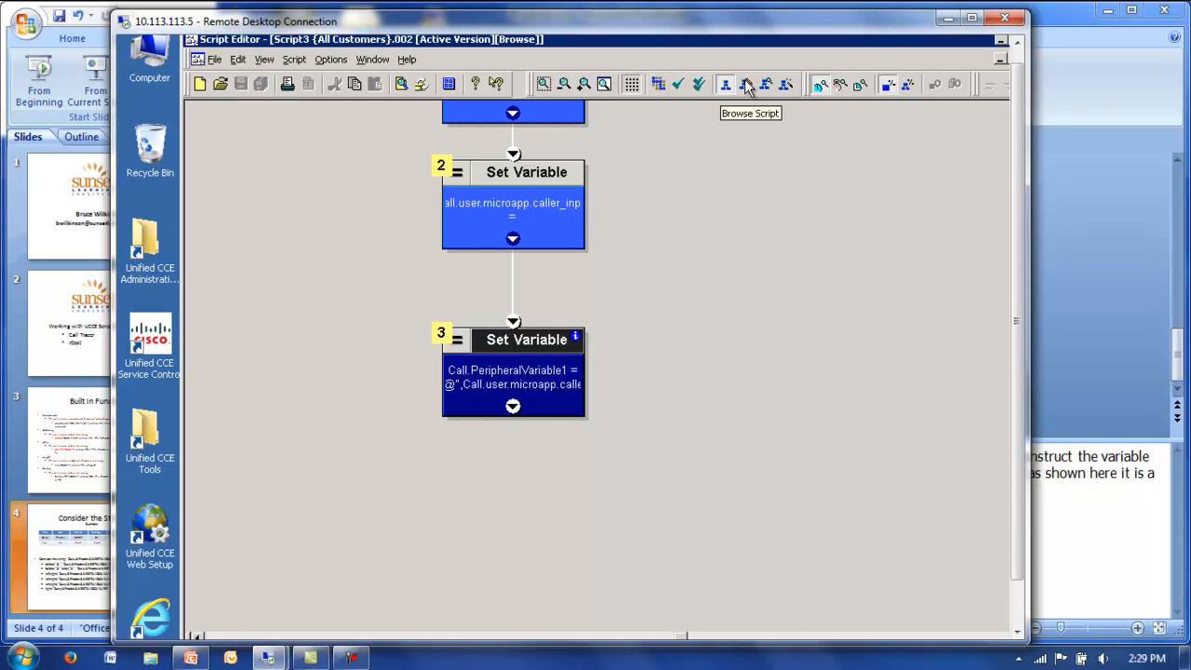
pyautogui.click(725, 83)
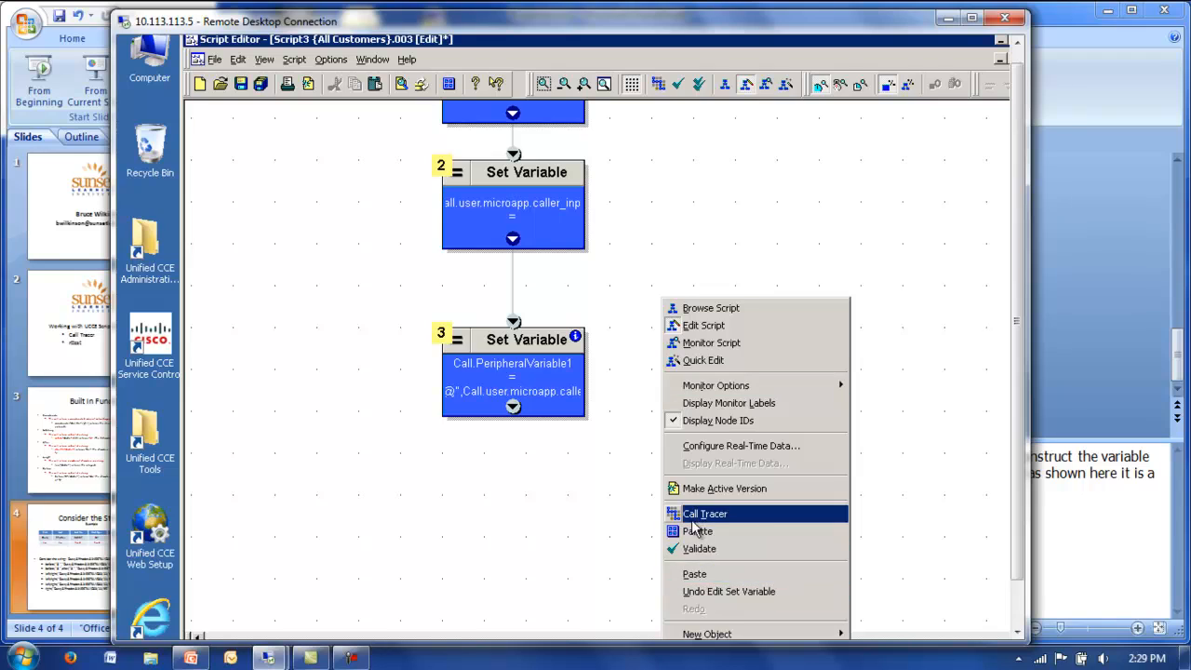
pyautogui.moveTo(698, 641)
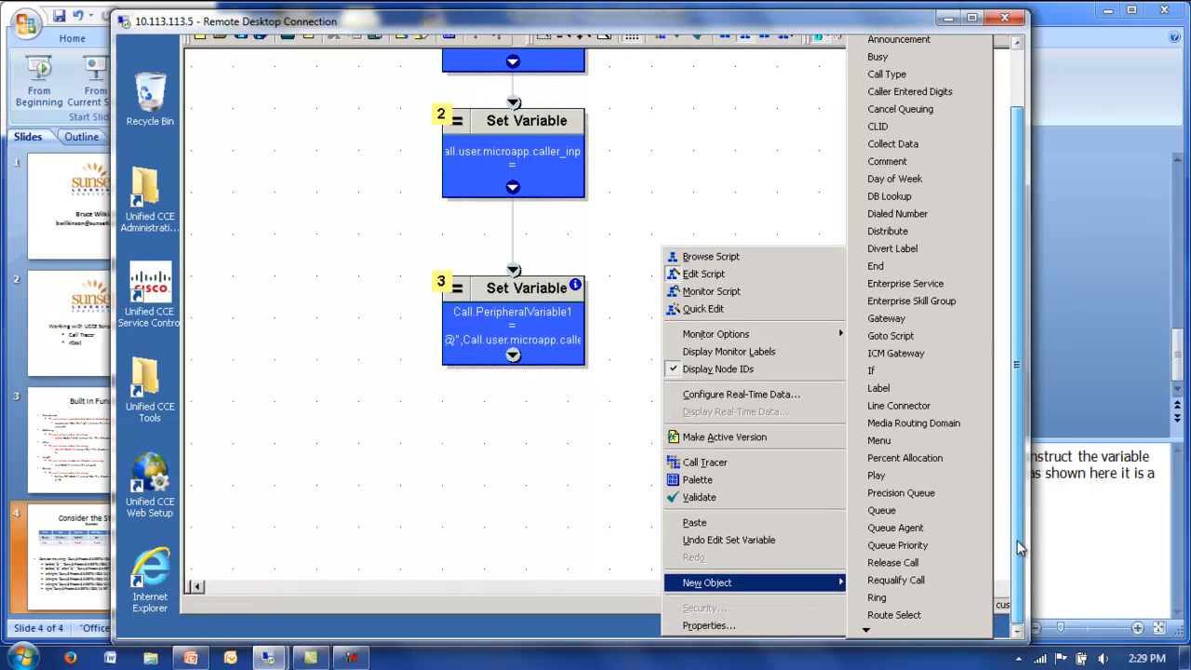
pyautogui.scroll(-3)
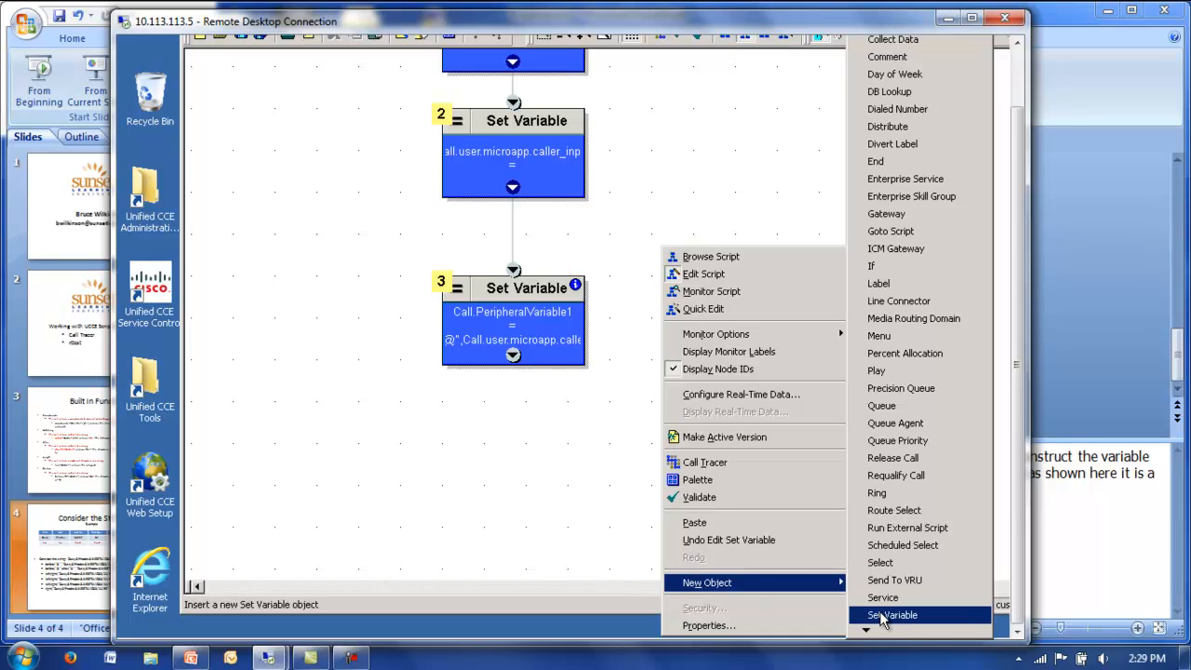
pyautogui.click(892, 614)
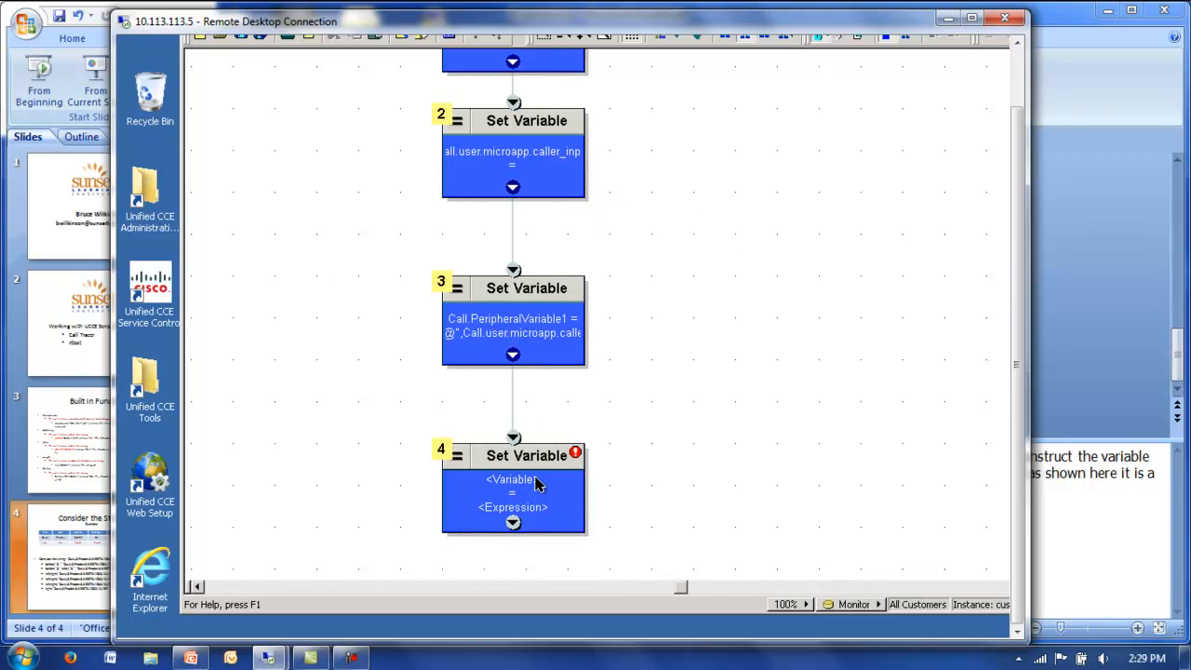
# Configure the fourth node to target the Call object's PeripheralVariable2.
pyautogui.rightClick(536, 484)
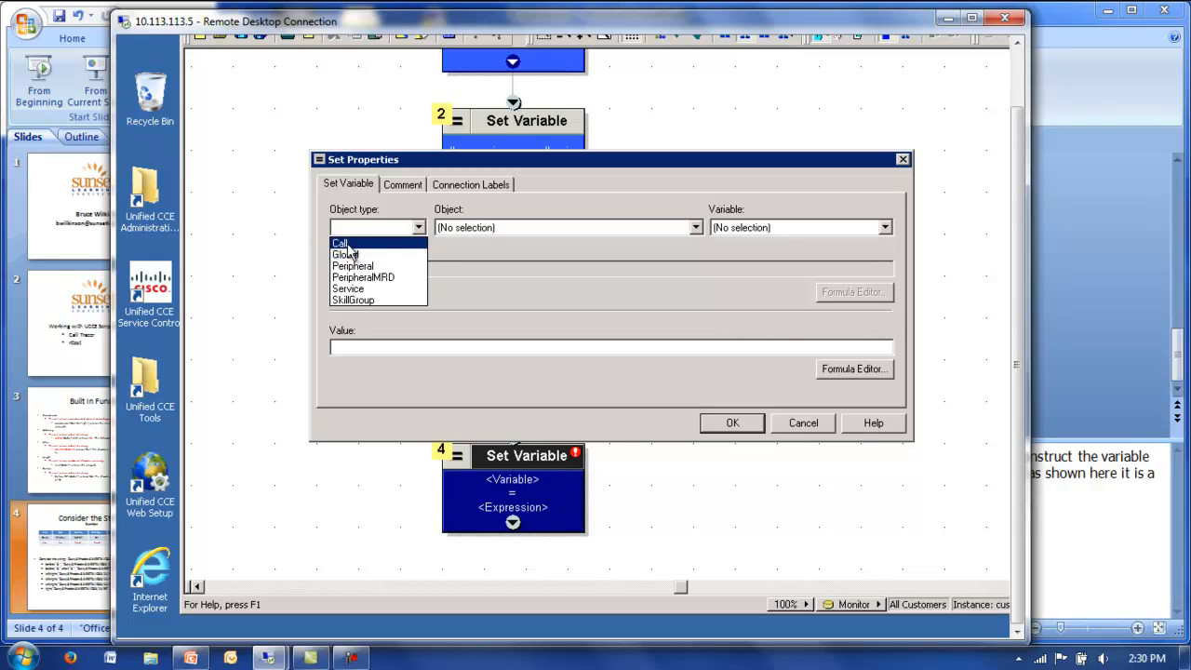
pyautogui.click(884, 227)
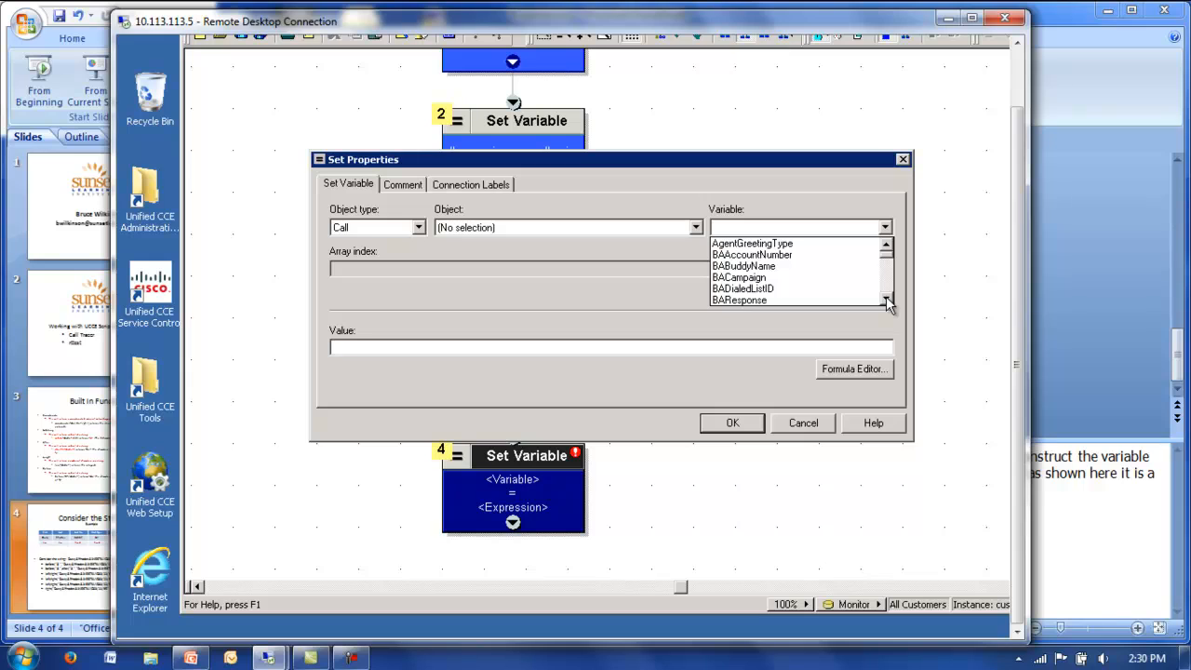
pyautogui.click(886, 299)
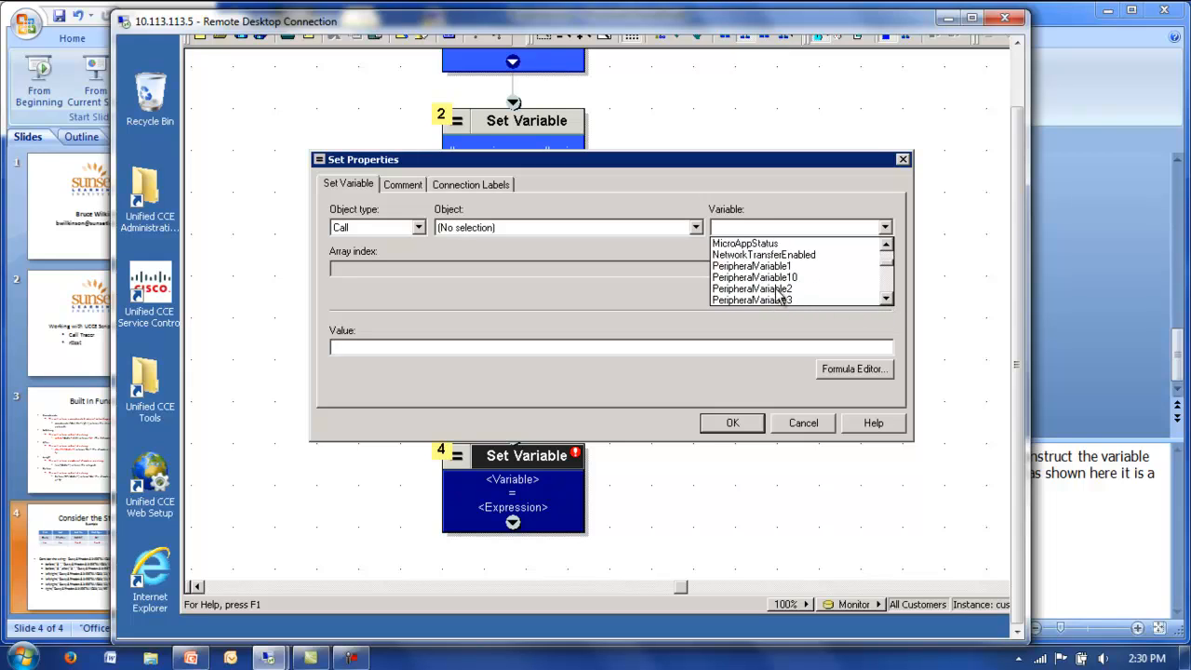
pyautogui.click(755, 289)
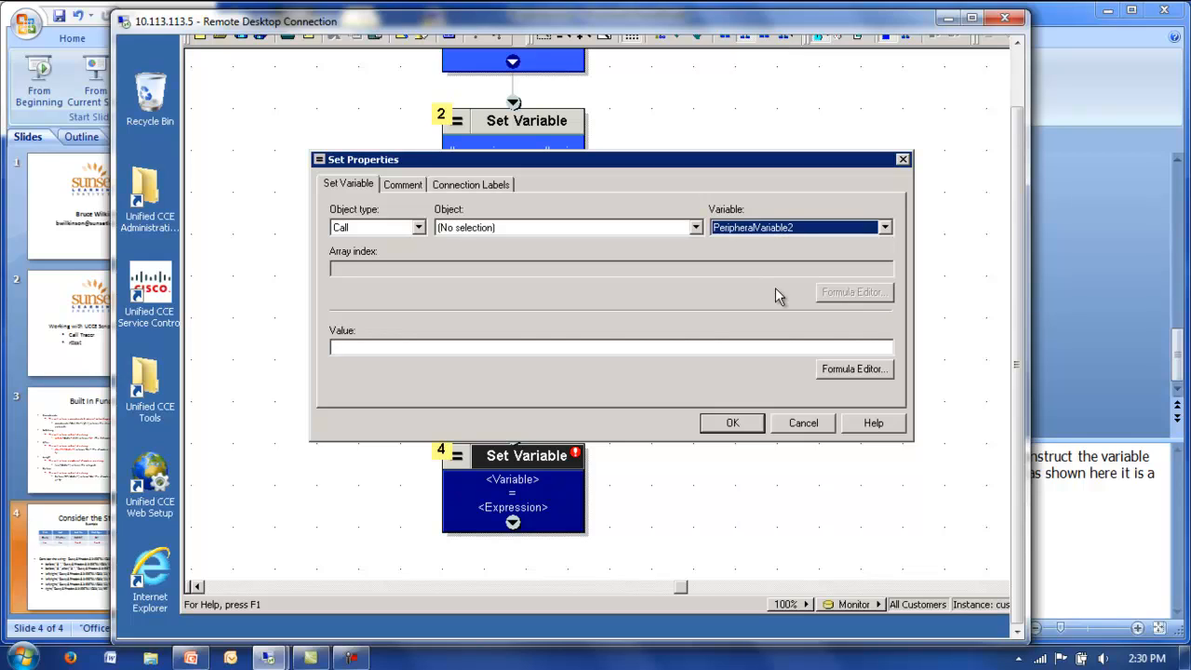
pyautogui.moveTo(857, 372)
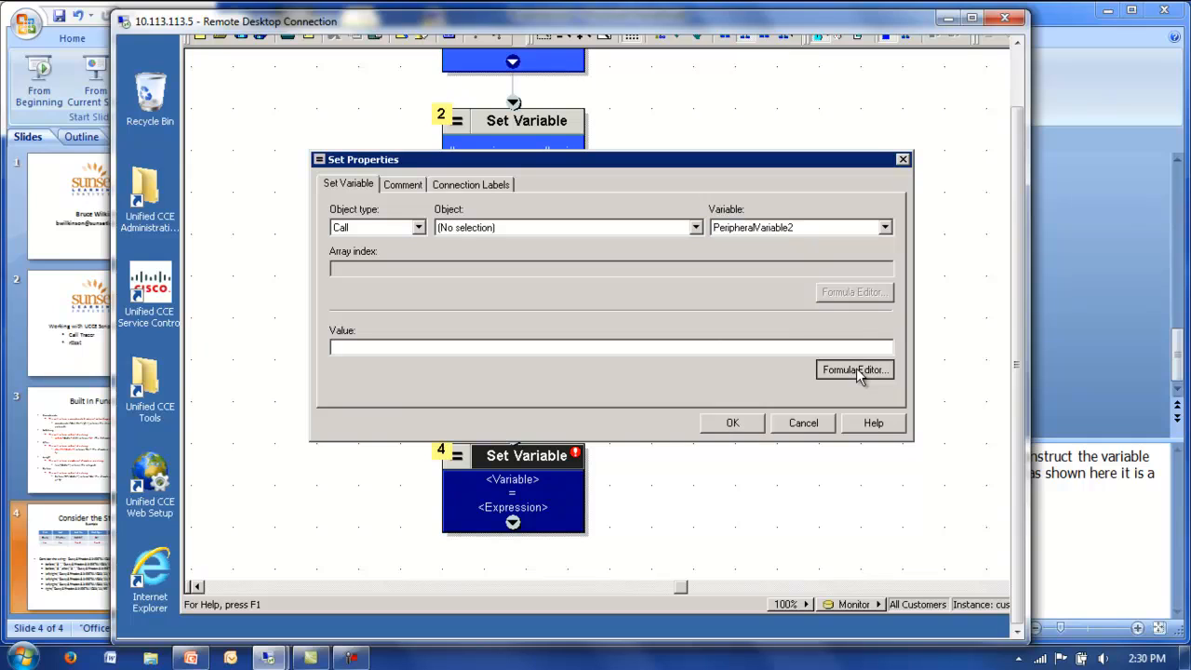
# Build before("@",after("@",)) from the built-in functions as the start of the value formula.
pyautogui.click(852, 368)
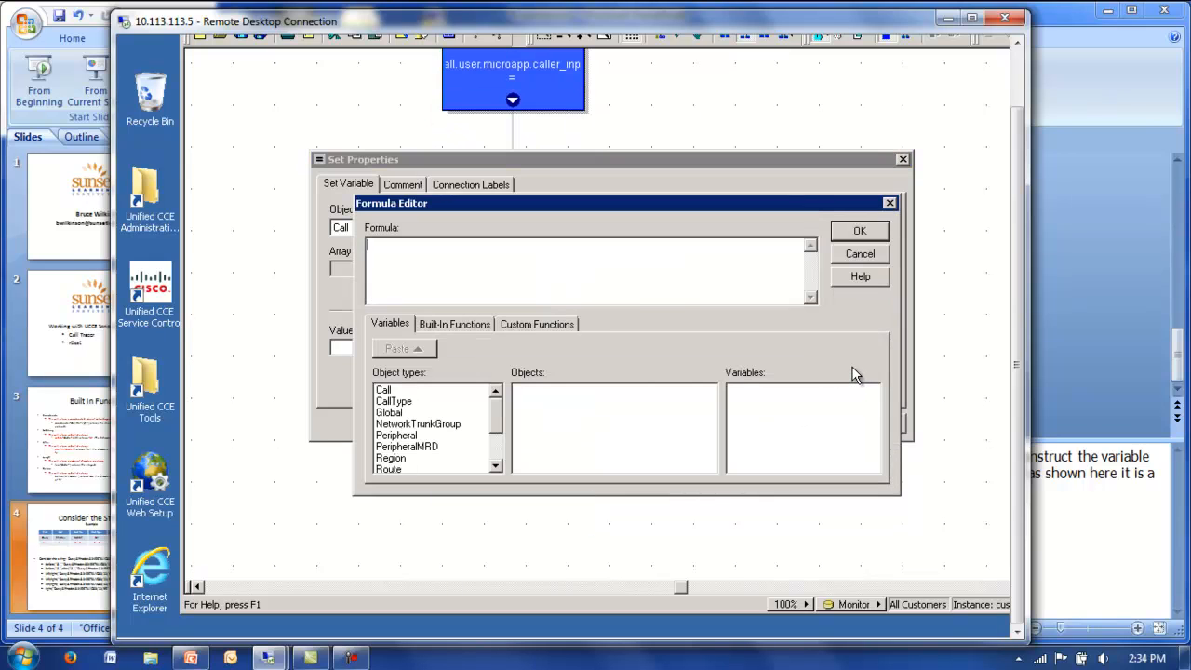
pyautogui.moveTo(679, 376)
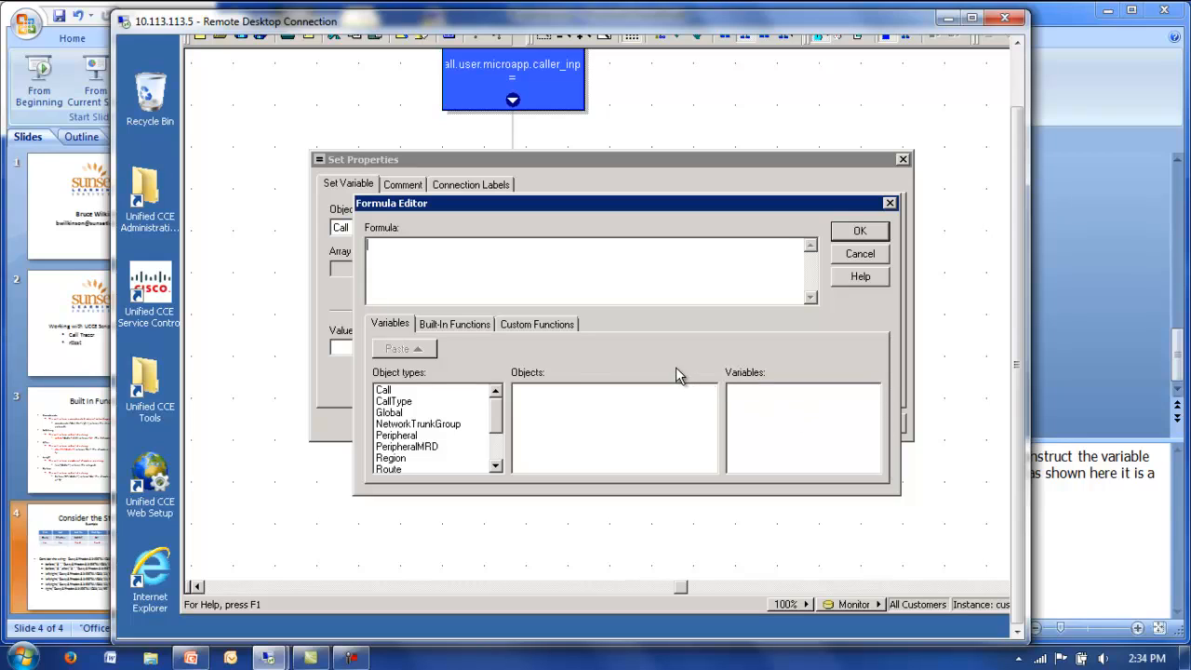
pyautogui.moveTo(456, 326)
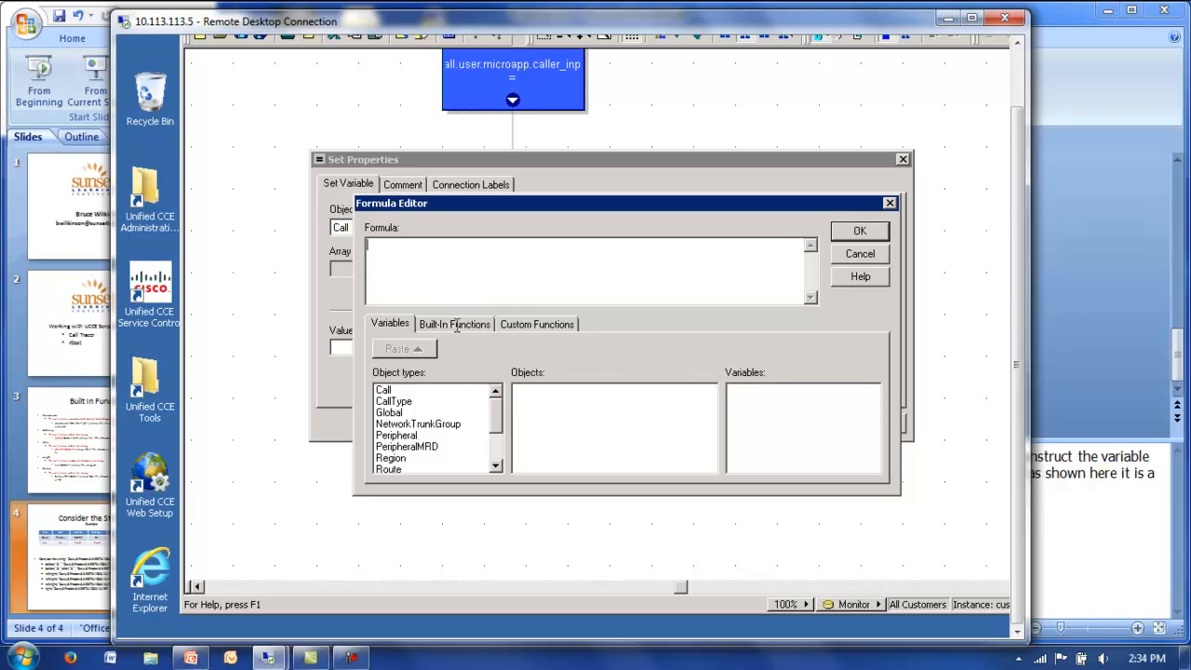
pyautogui.moveTo(456, 354)
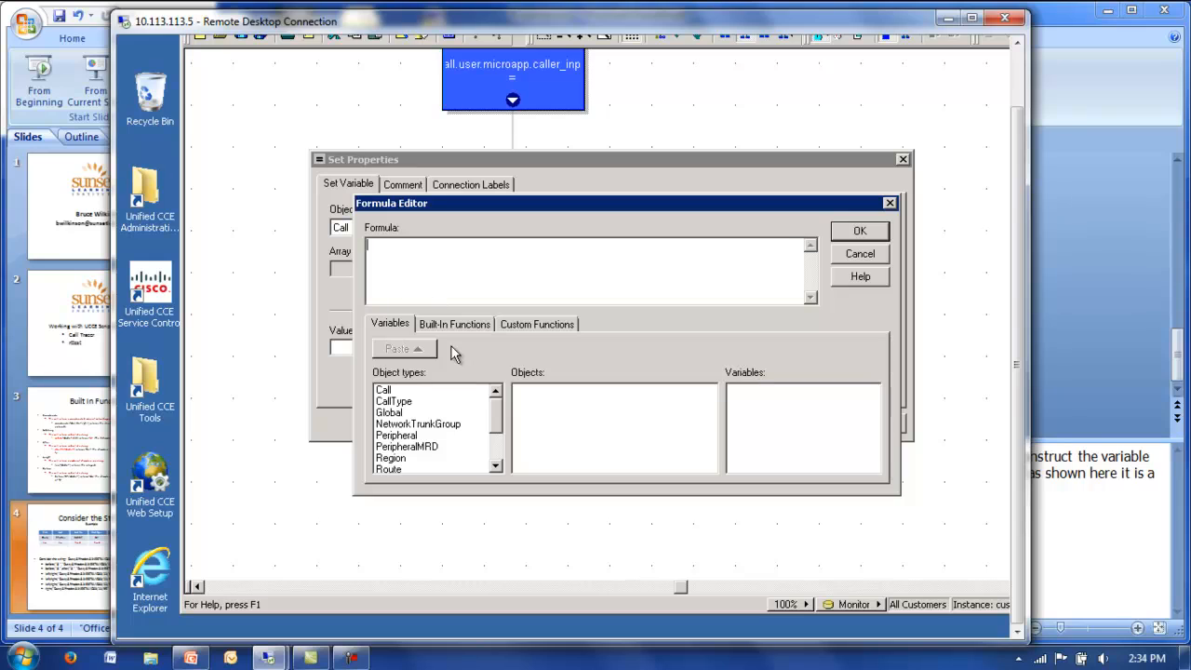
pyautogui.click(454, 323)
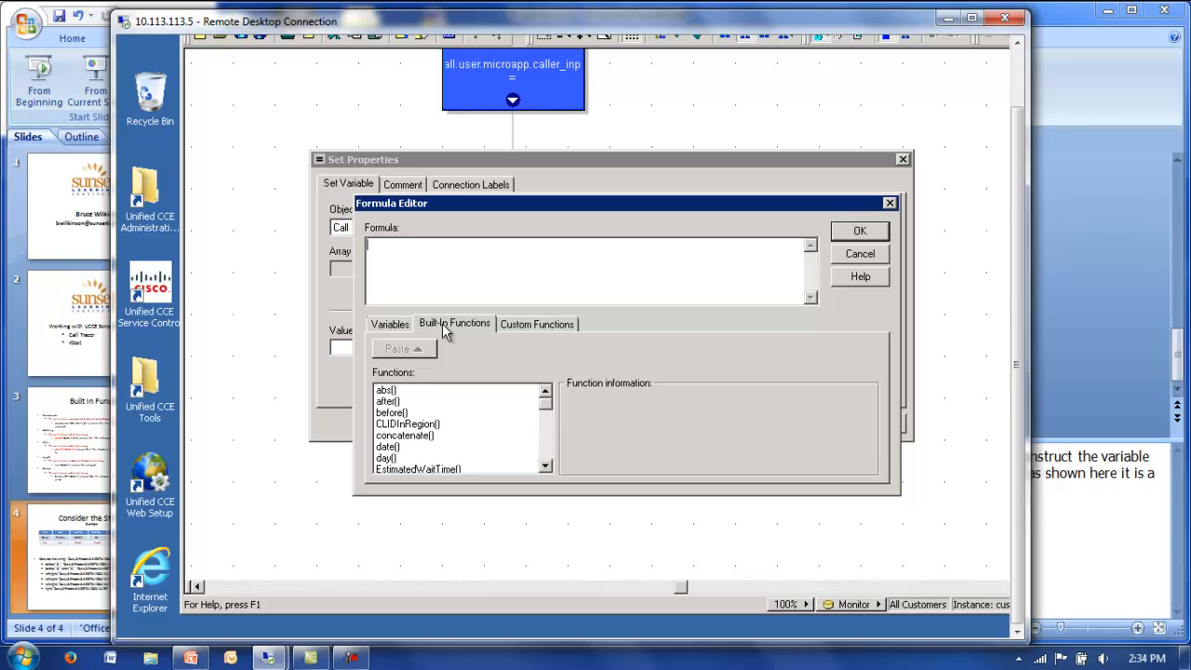
pyautogui.moveTo(454, 391)
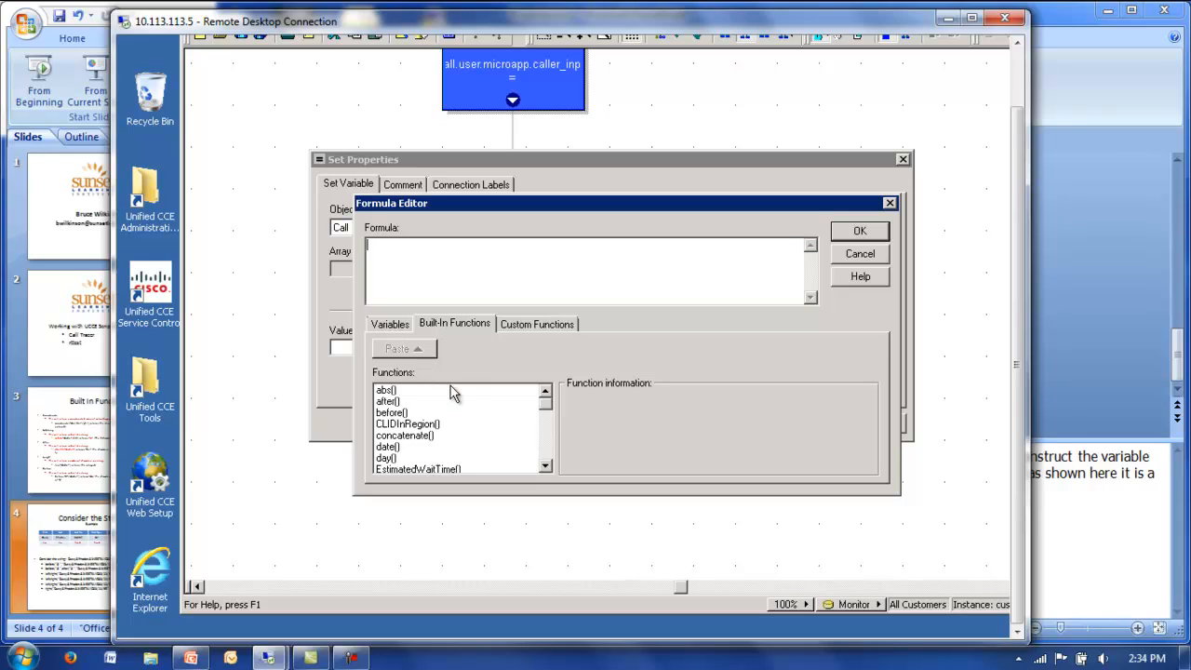
pyautogui.moveTo(391, 421)
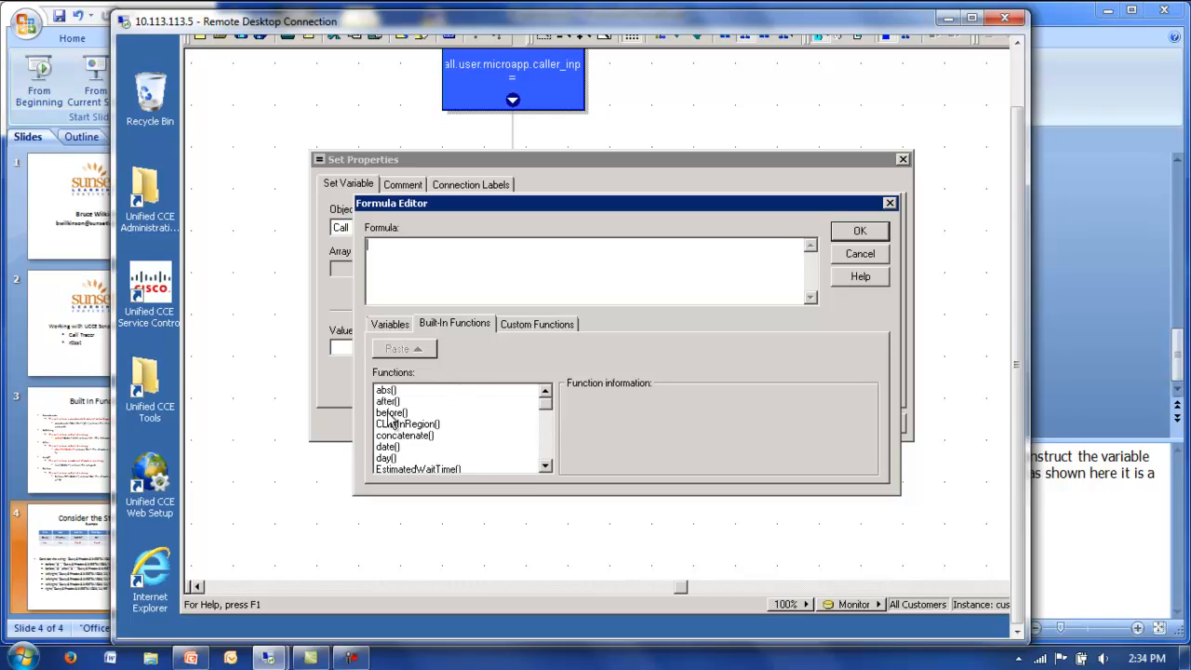
pyautogui.click(390, 413)
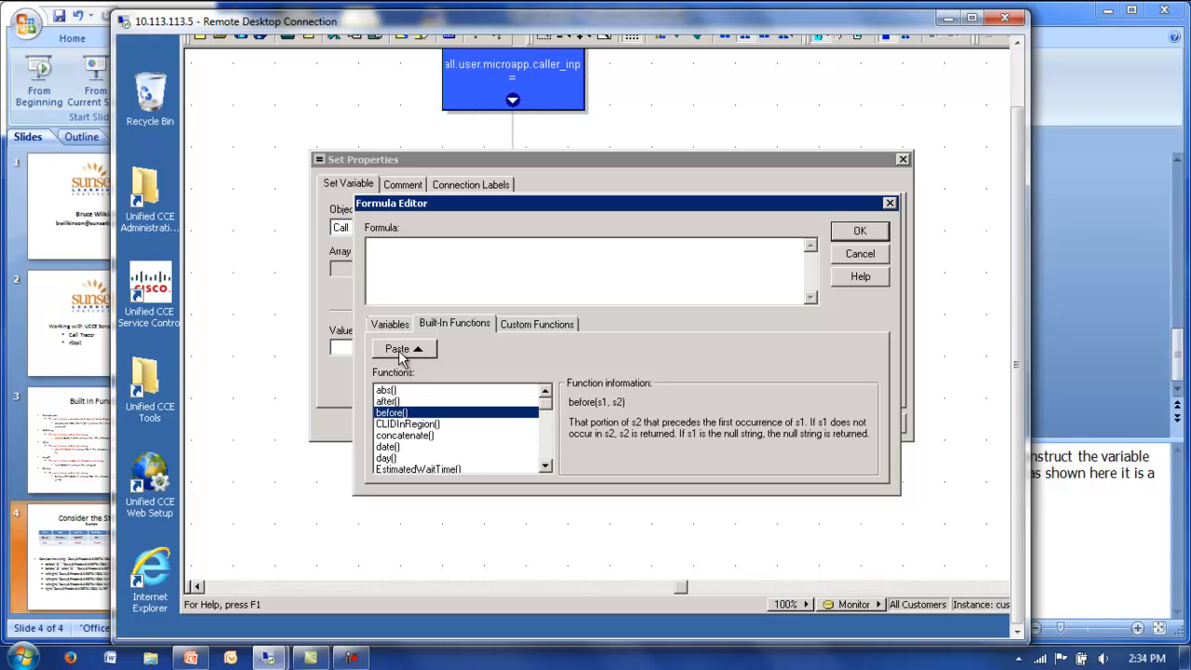
pyautogui.click(404, 348)
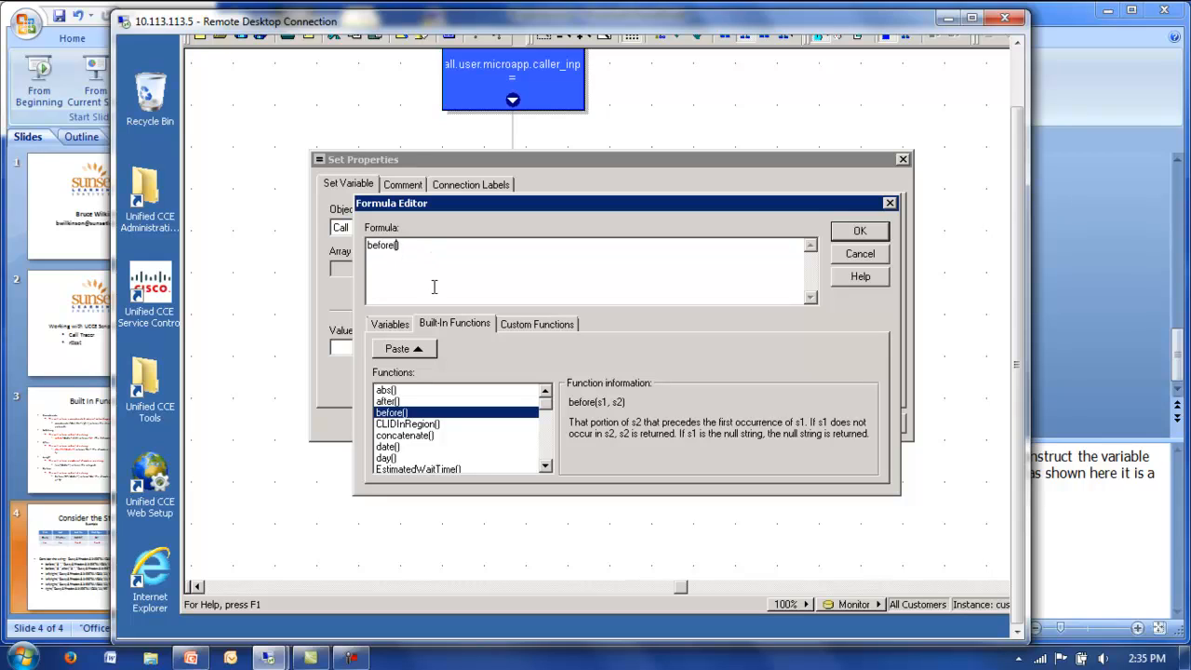
pyautogui.write("'")
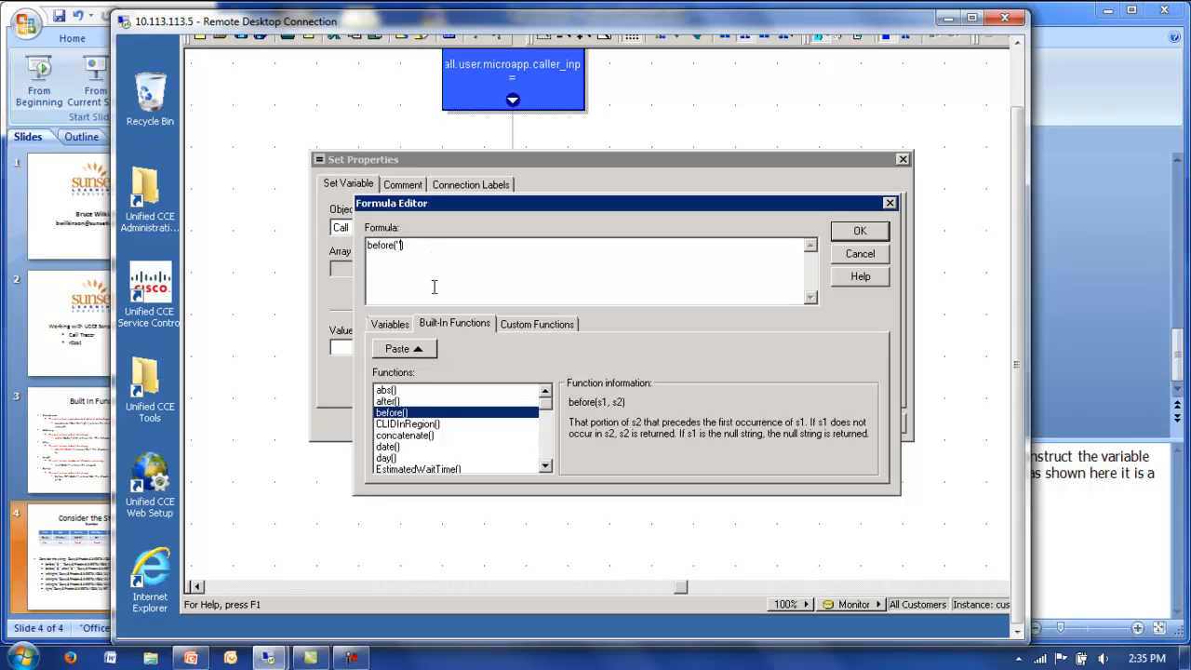
pyautogui.write('"@')
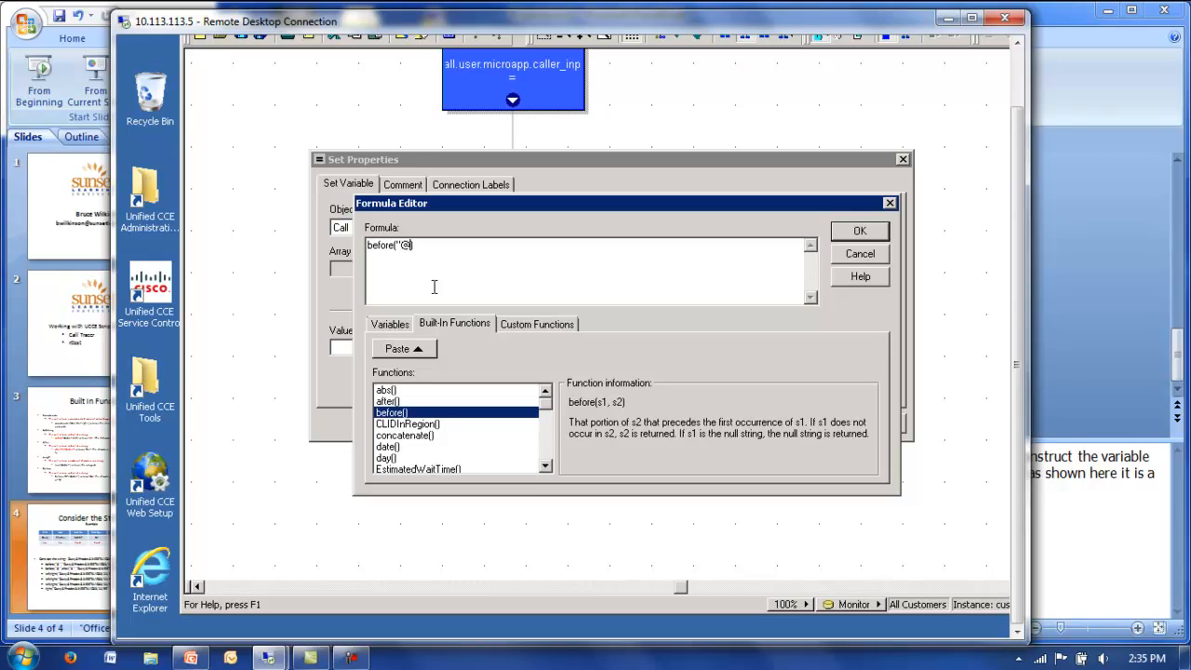
pyautogui.write('")')
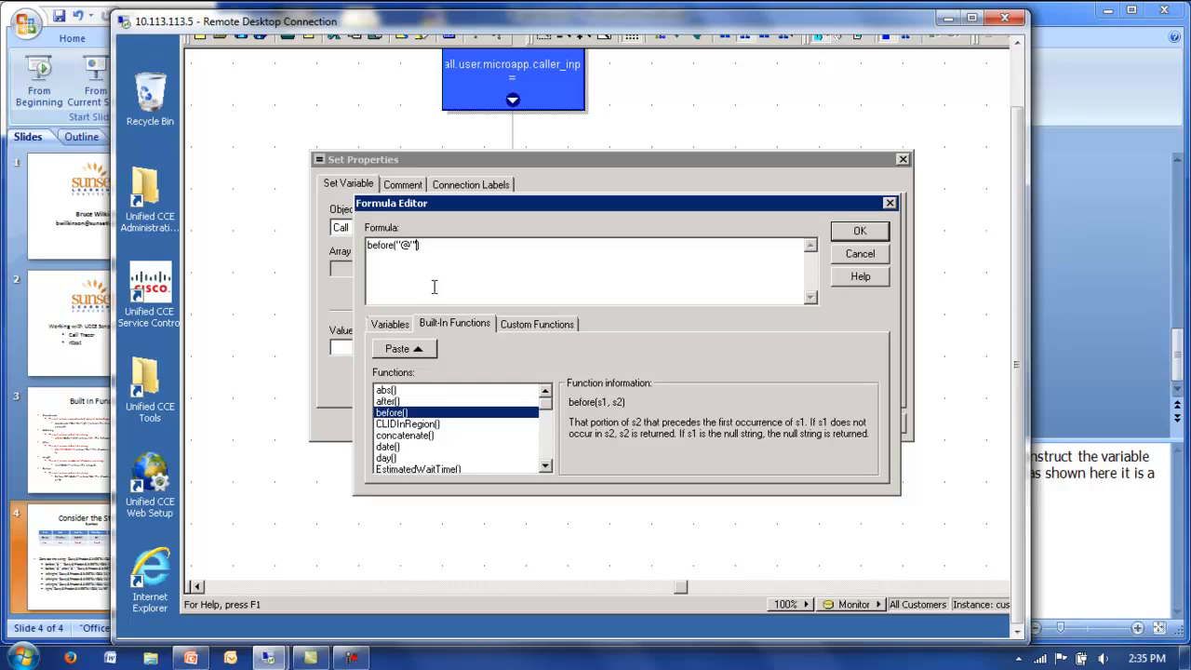
pyautogui.moveTo(381, 448)
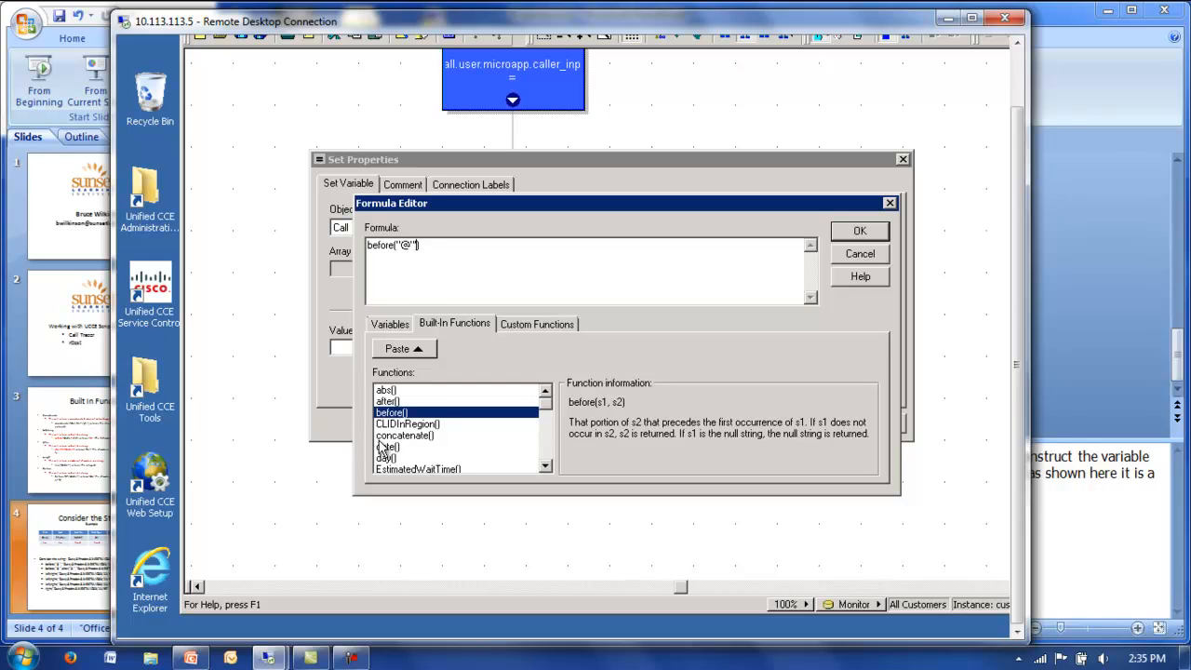
pyautogui.click(387, 402)
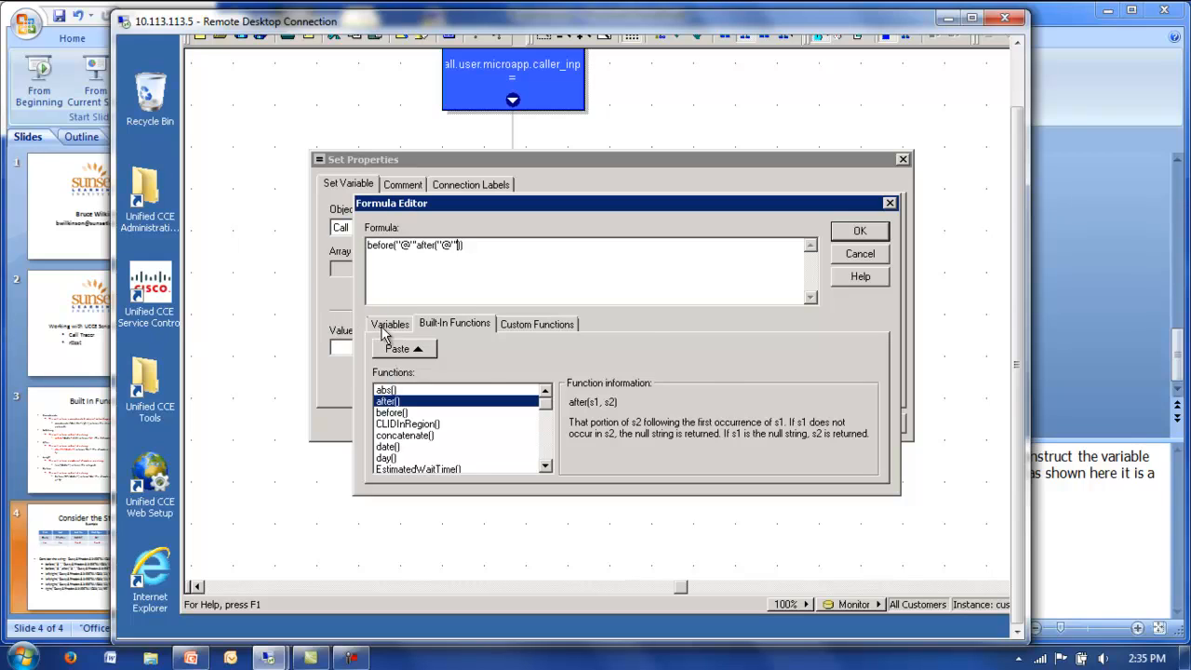
# Finish the value as before("@",after("@",Call.user.microapp.caller_input)) and apply it to the node.
pyautogui.click(389, 324)
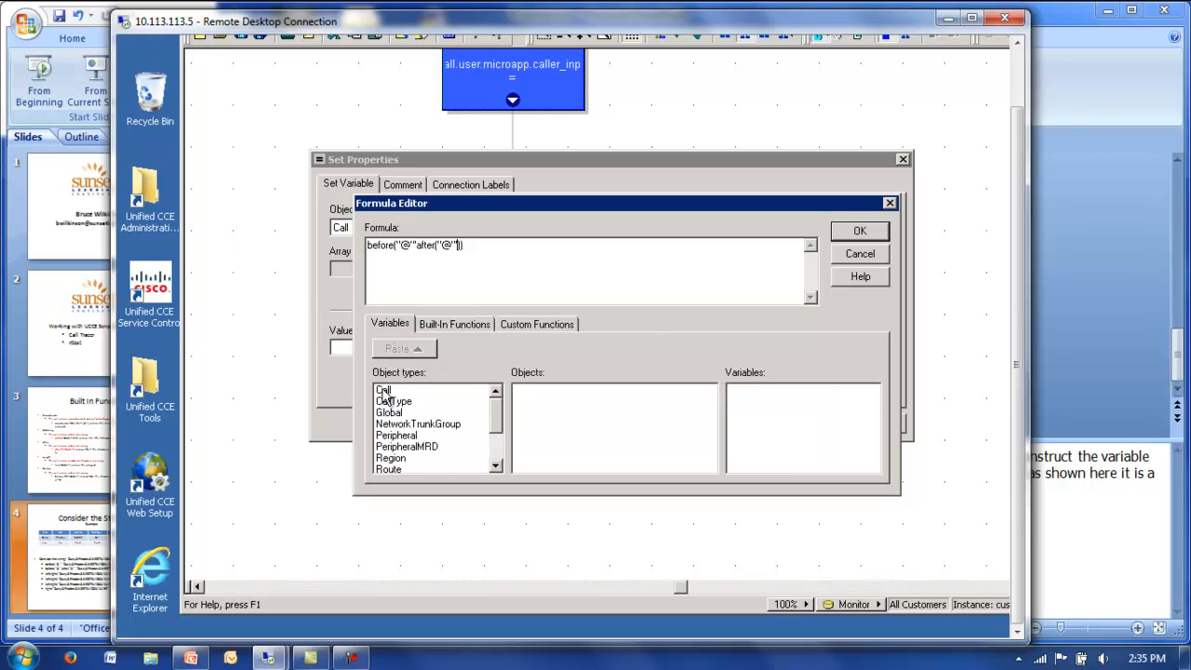
pyautogui.click(383, 389)
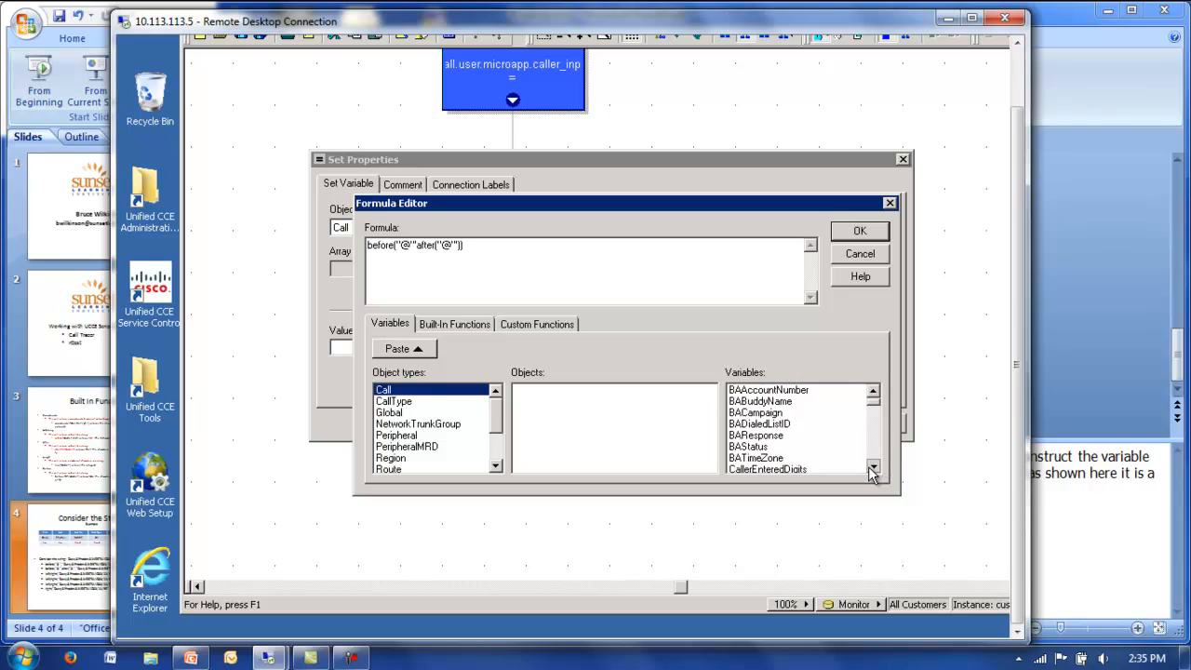
pyautogui.click(871, 469)
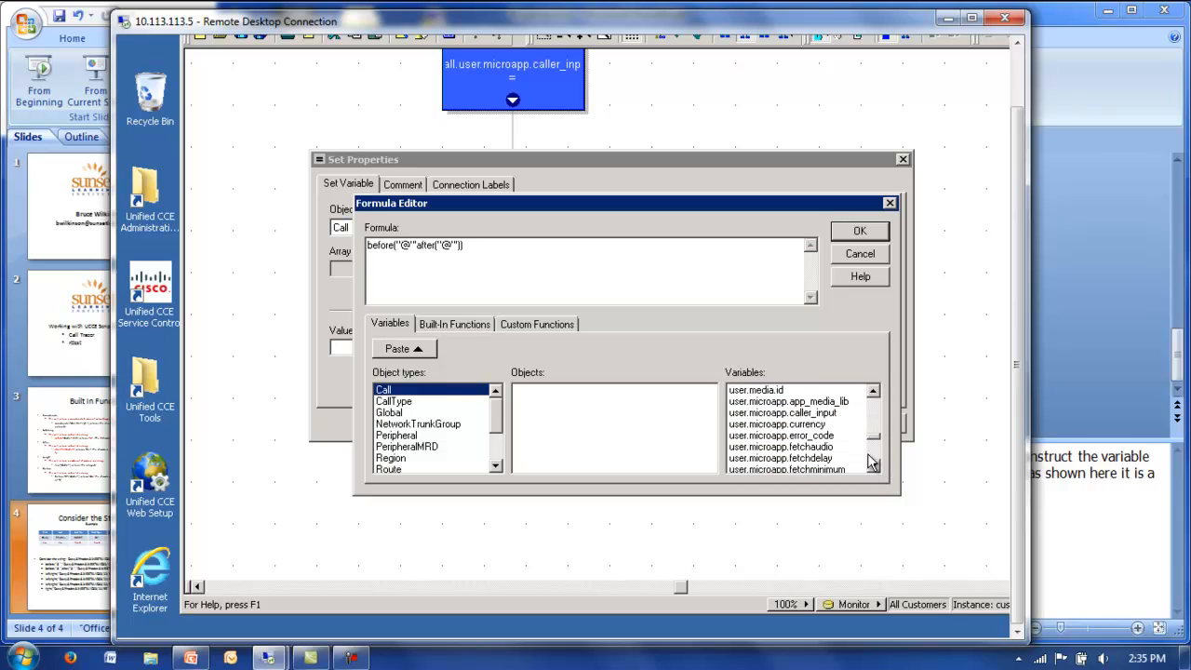
pyautogui.click(781, 414)
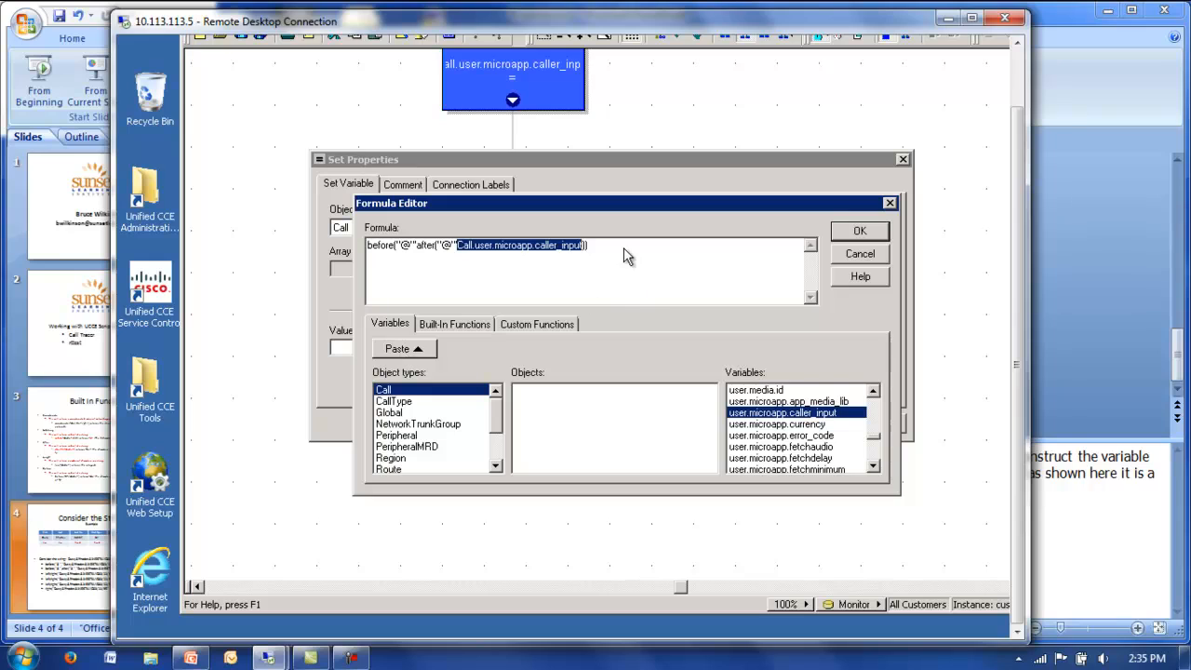
pyautogui.click(460, 290)
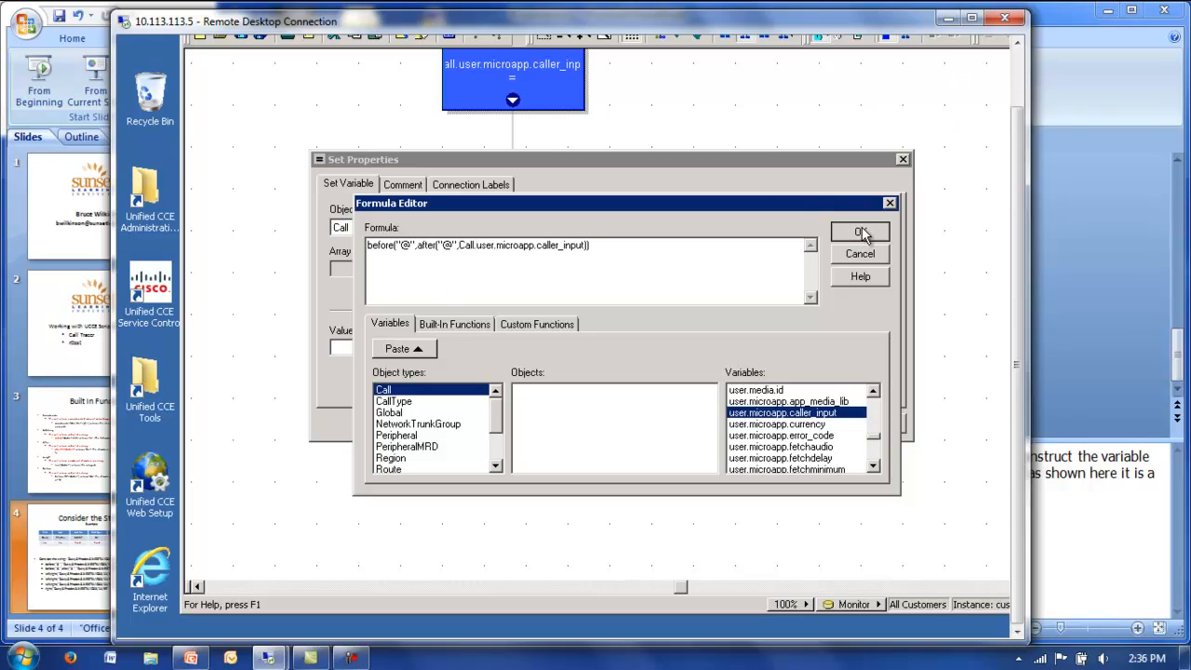
pyautogui.click(860, 231)
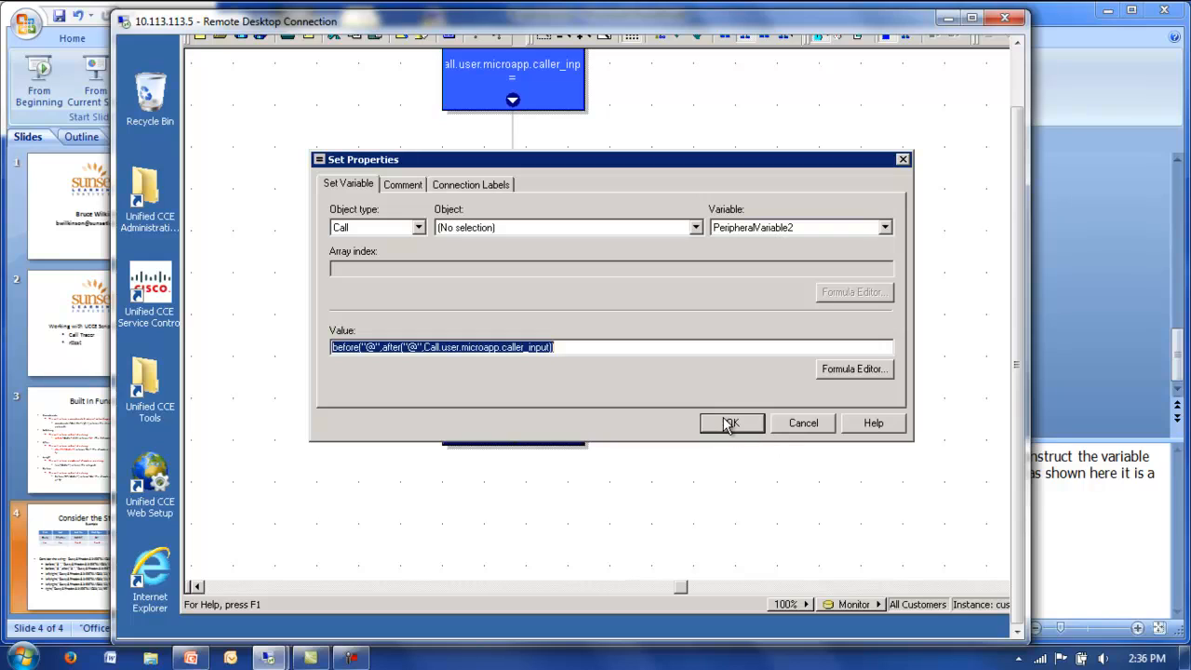
pyautogui.click(731, 423)
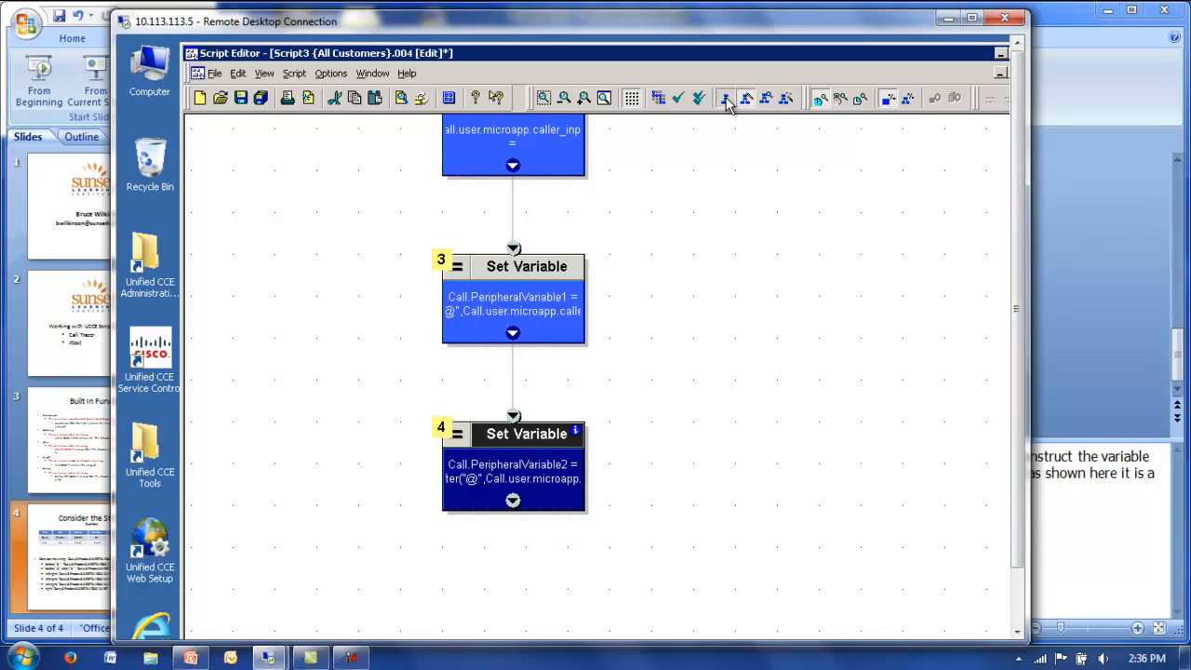
# Save Script3 despite the warning, return to browse mode, and bring up the Call Tracer.
pyautogui.click(726, 97)
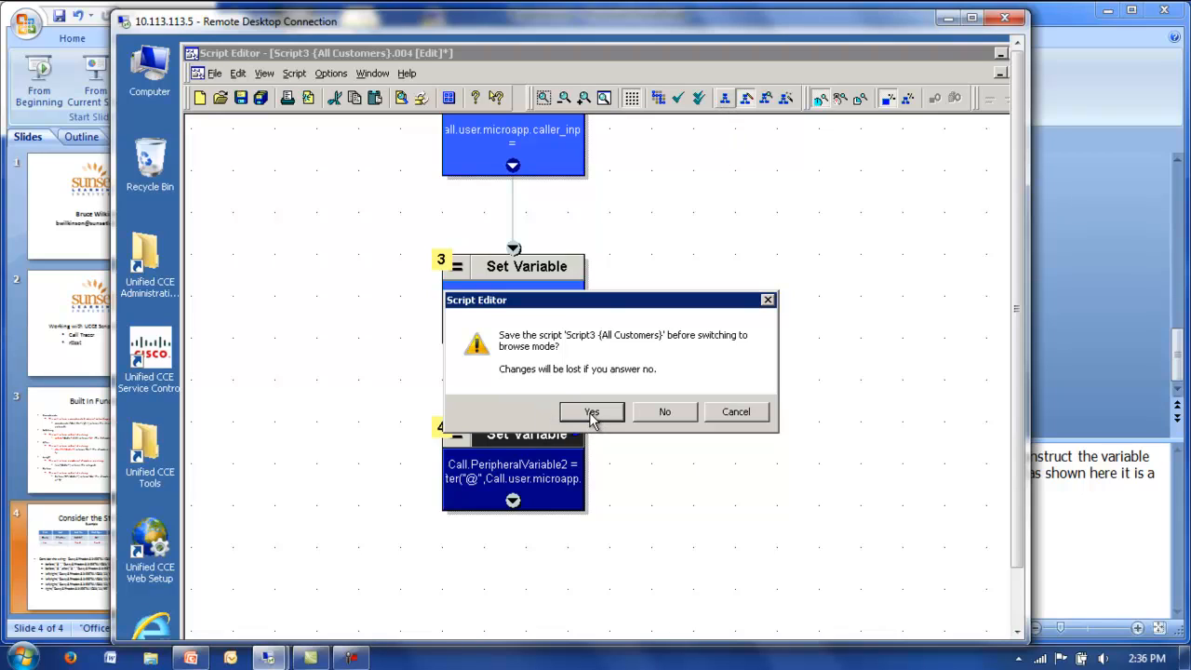
pyautogui.click(592, 412)
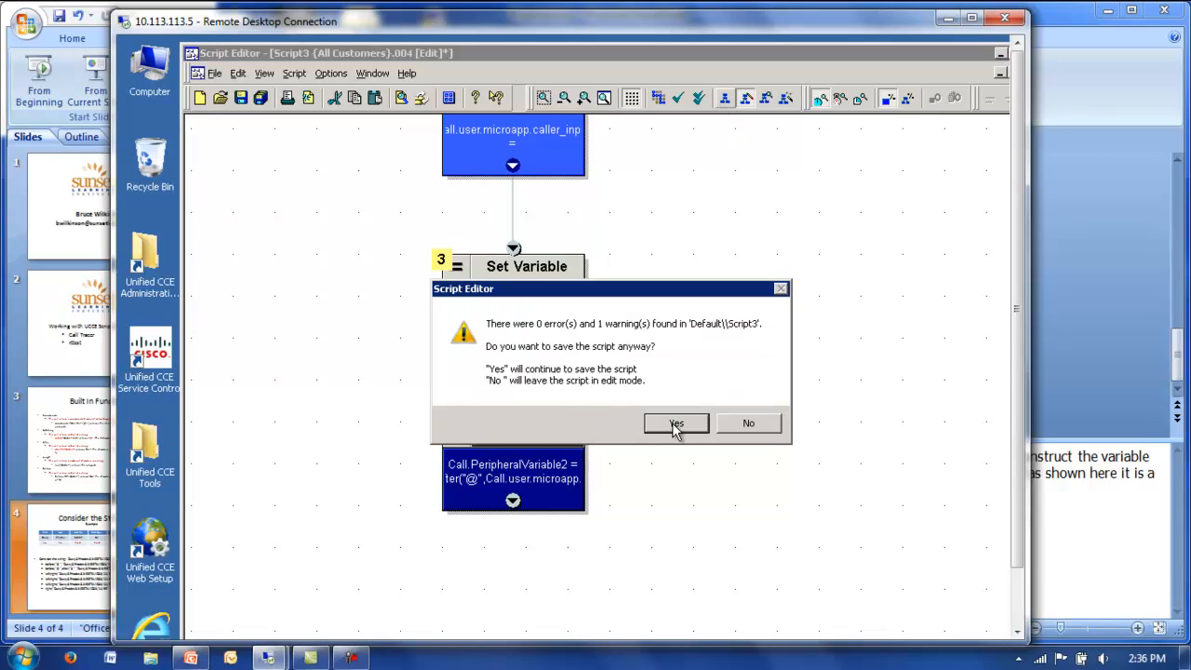
pyautogui.click(676, 424)
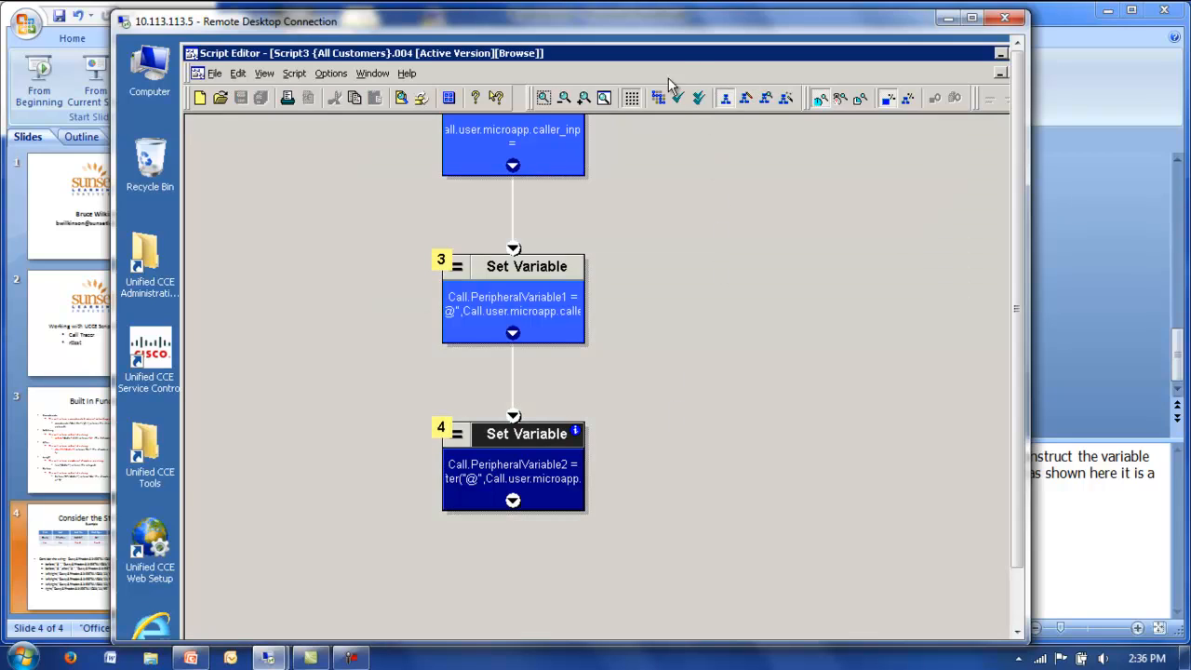
pyautogui.click(658, 97)
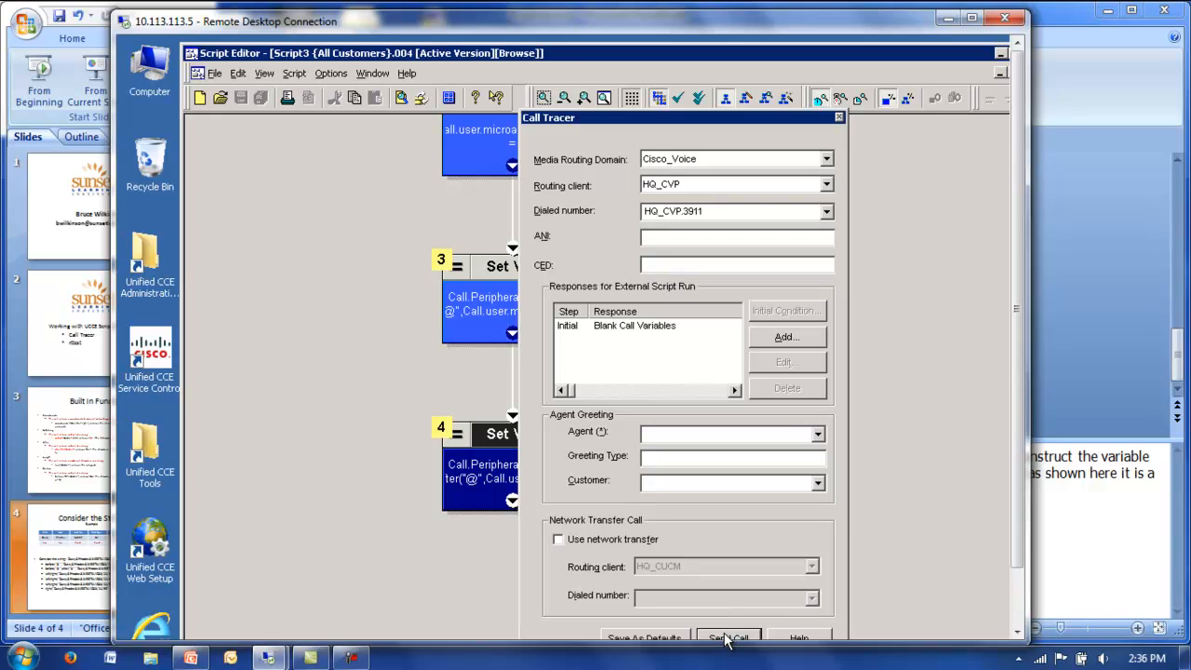
# Send a test call through all four nodes, then close the trace results and the Call Tracer.
pyautogui.click(728, 636)
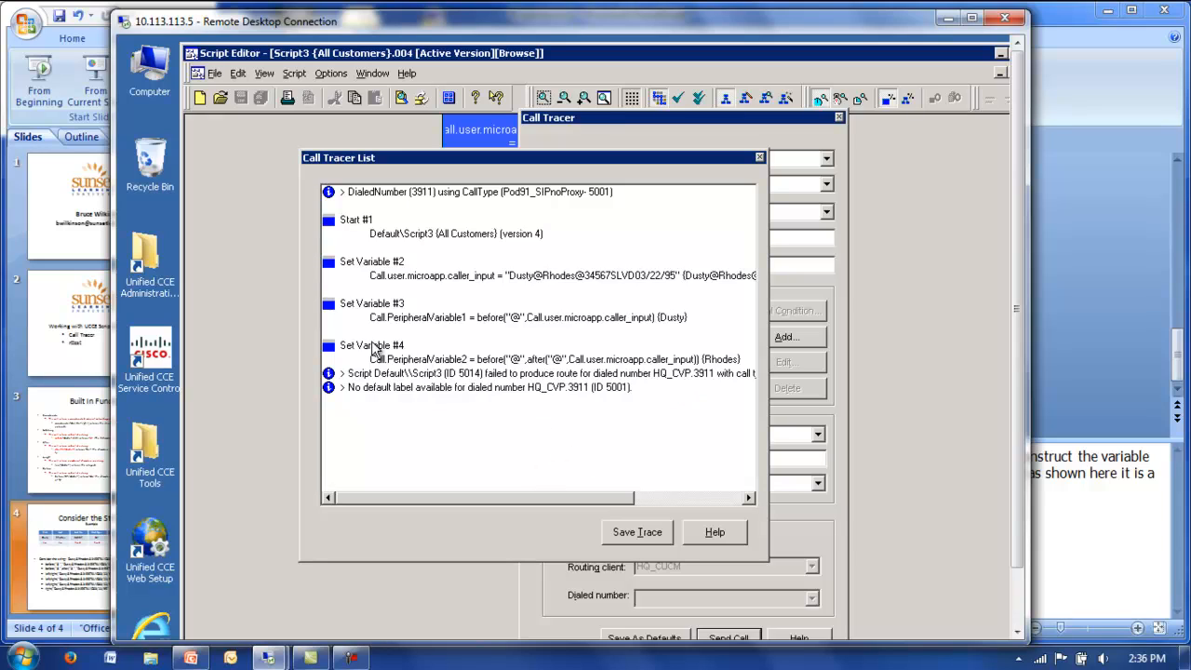
pyautogui.moveTo(400, 357)
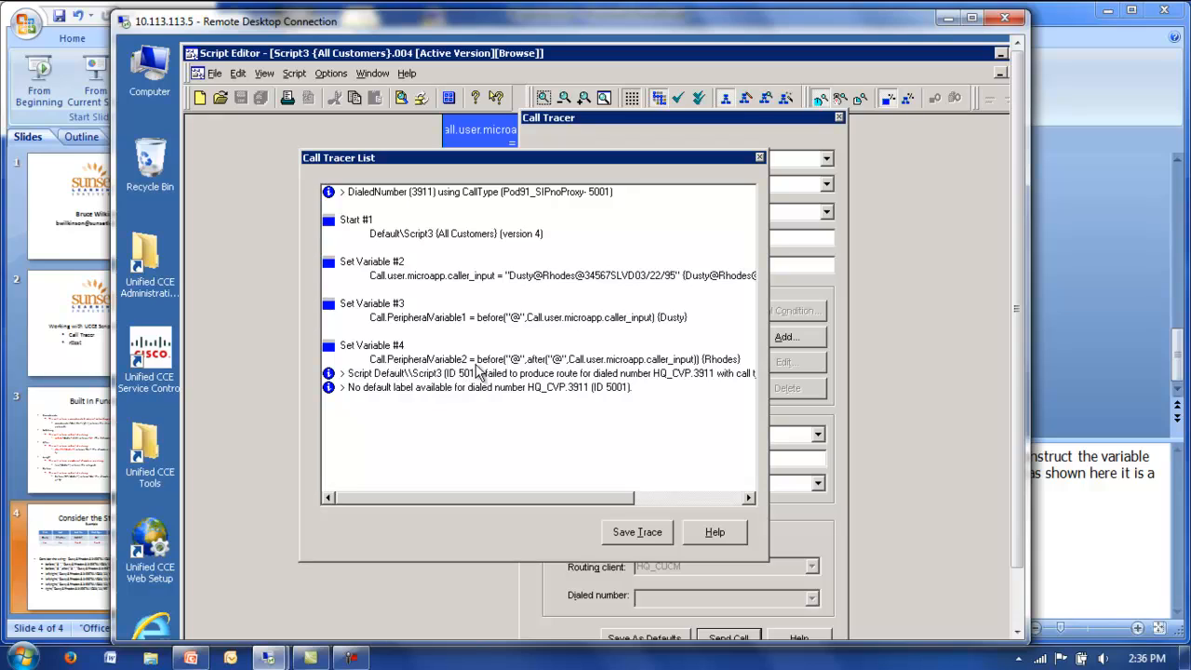
pyautogui.moveTo(726, 363)
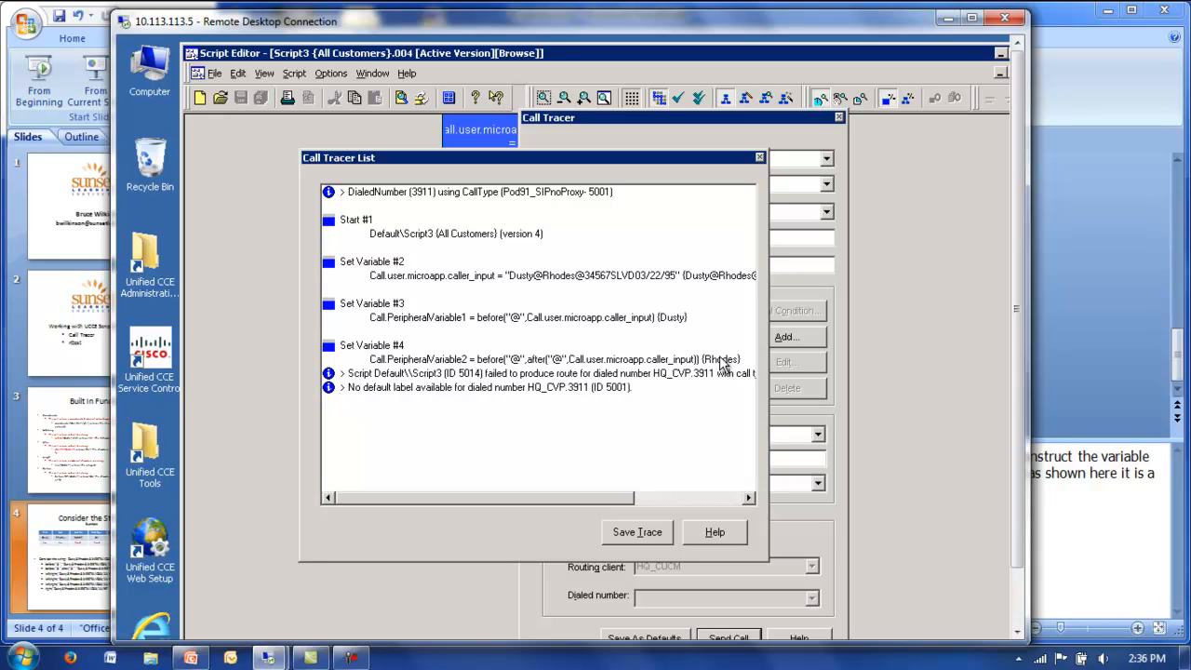
pyautogui.moveTo(514, 335)
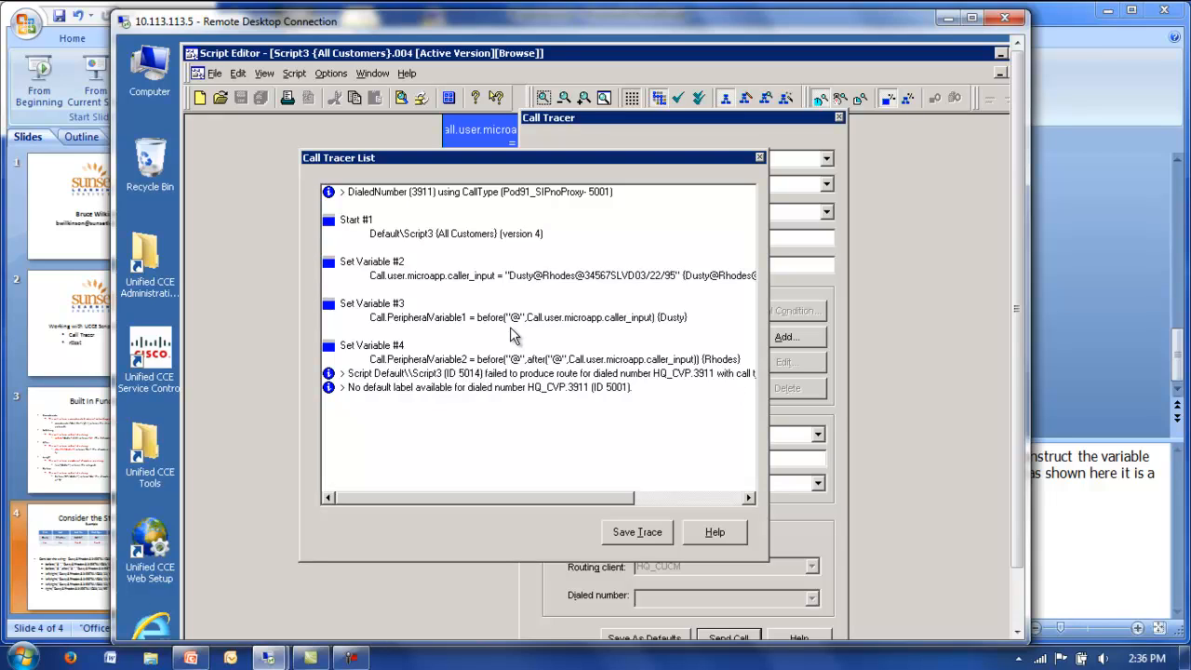
pyautogui.moveTo(529, 322)
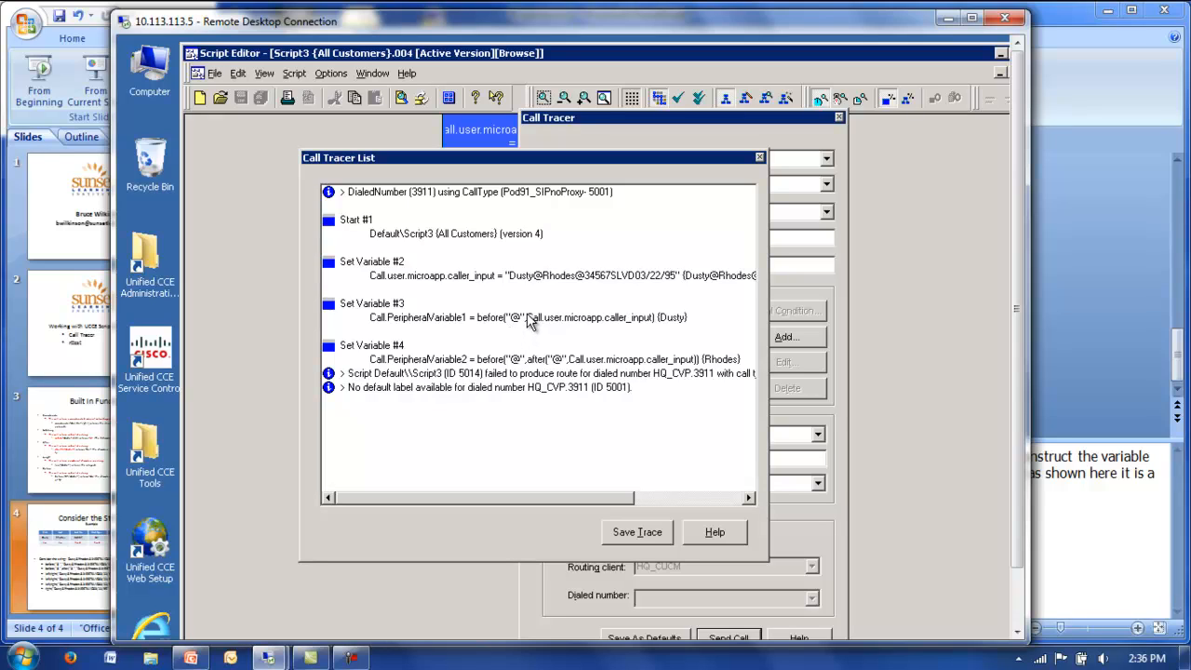
pyautogui.moveTo(523, 364)
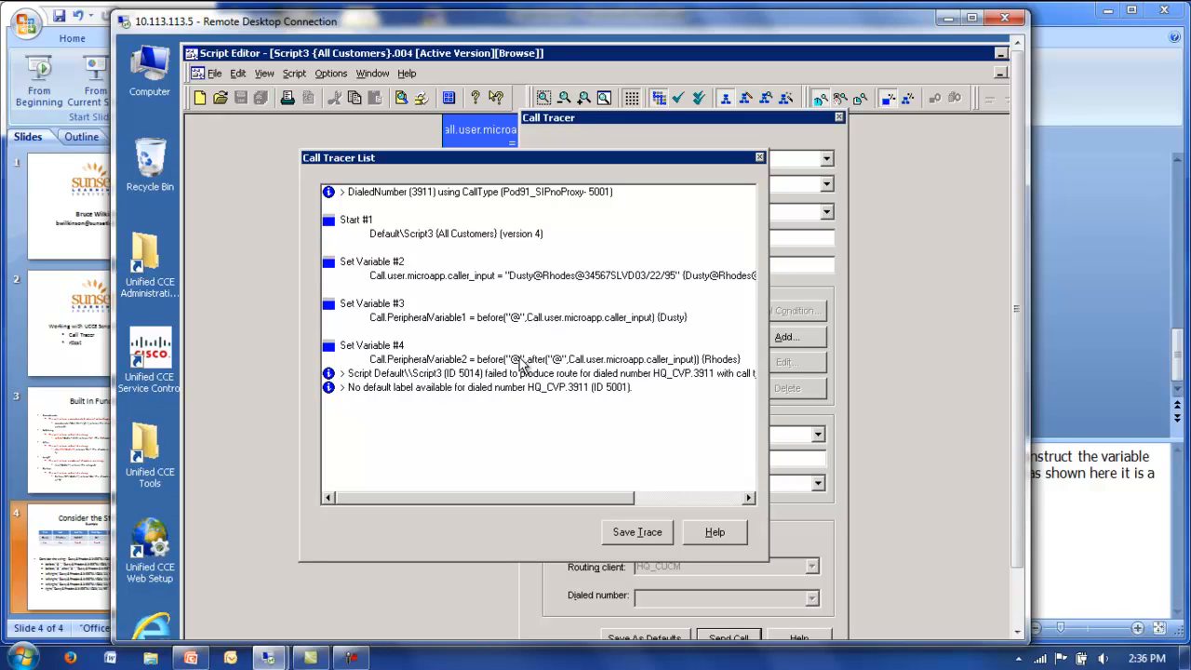
pyautogui.moveTo(542, 435)
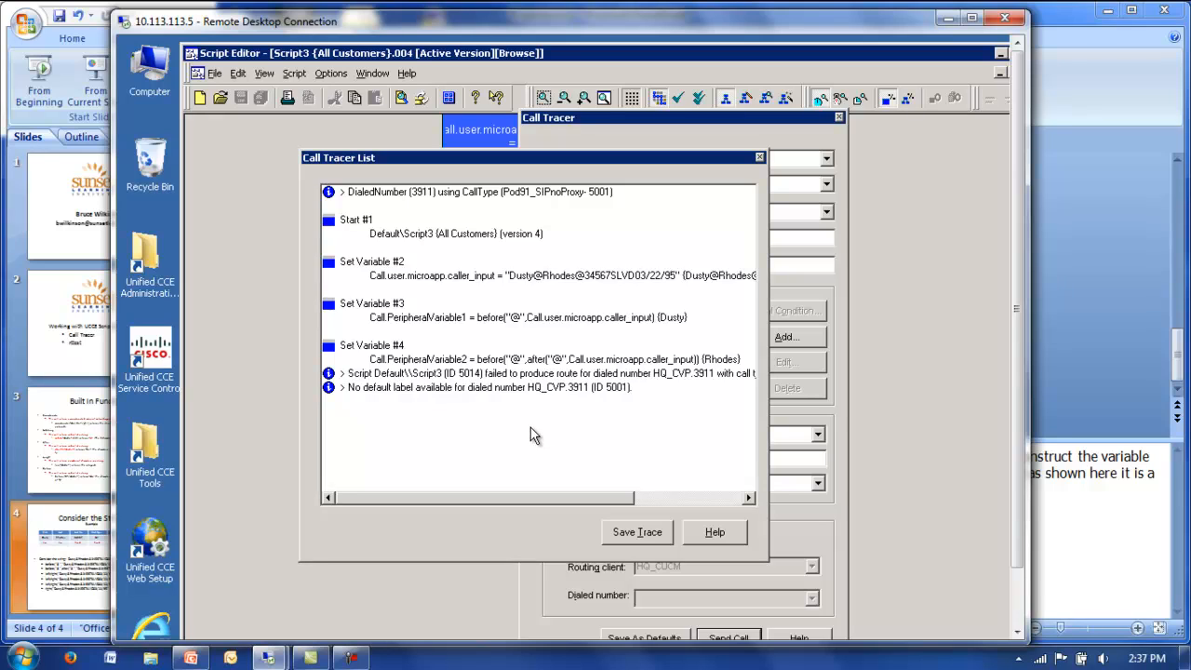
pyautogui.moveTo(532, 436)
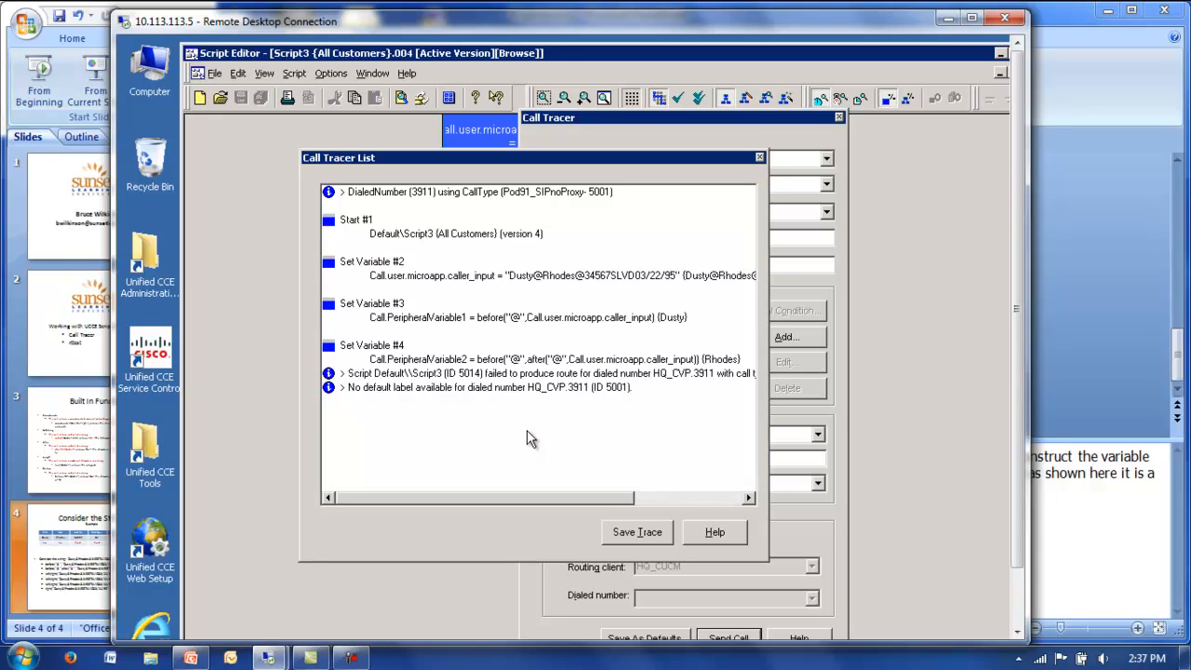
pyautogui.moveTo(517, 320)
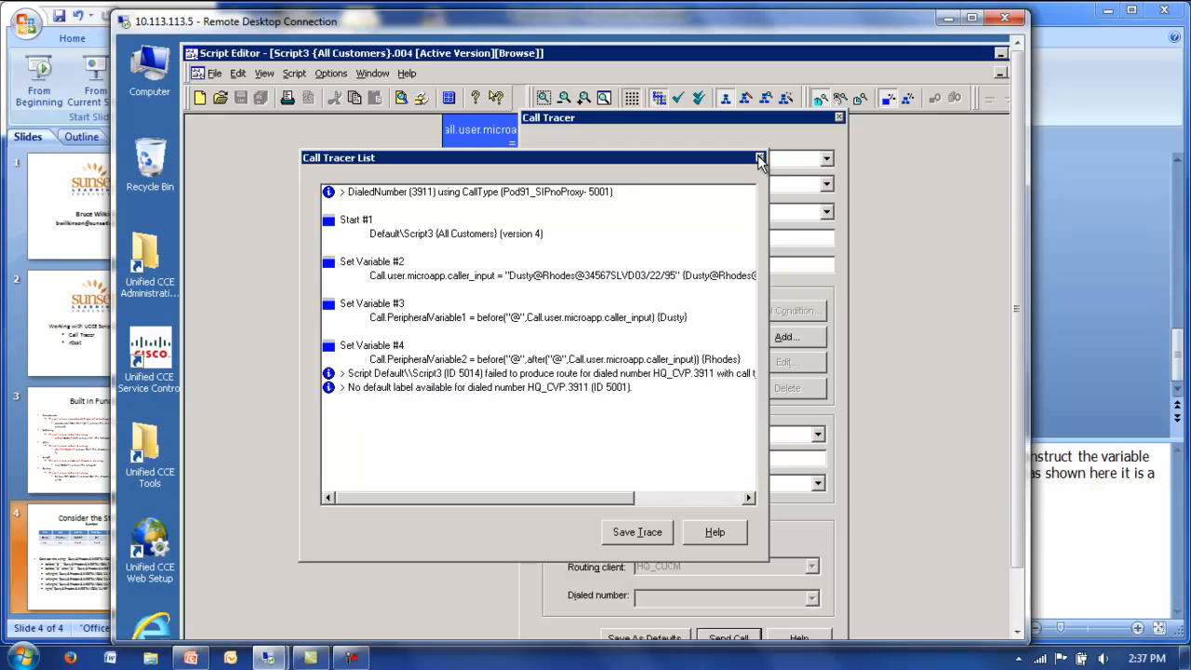
pyautogui.click(759, 156)
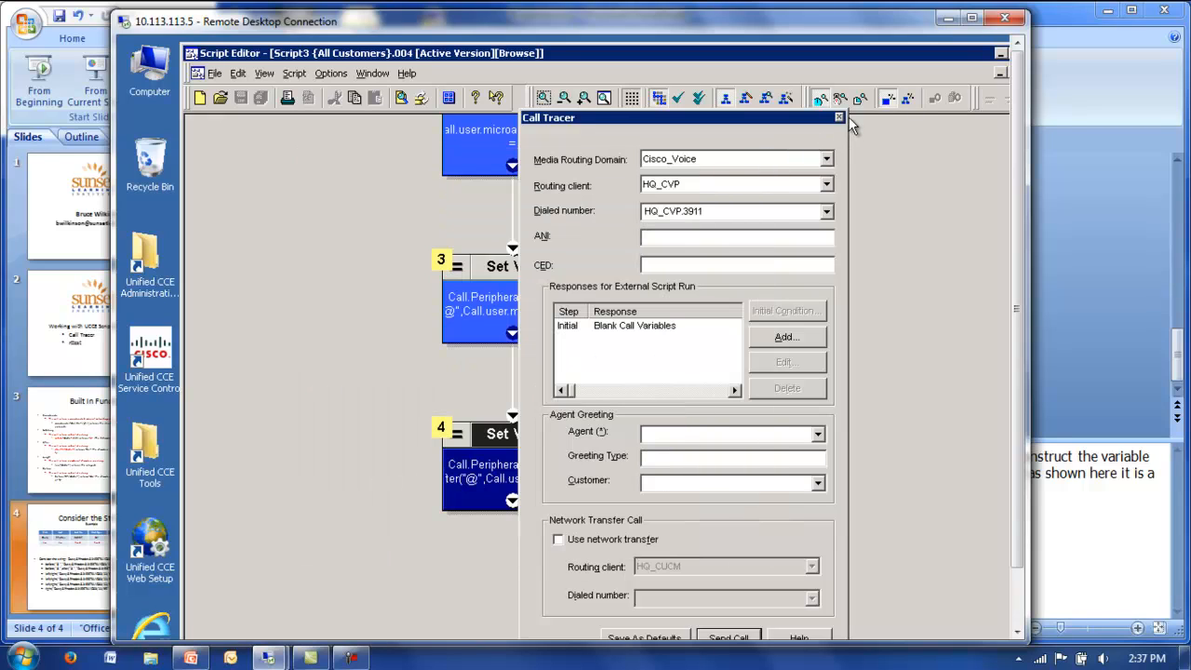
pyautogui.click(838, 117)
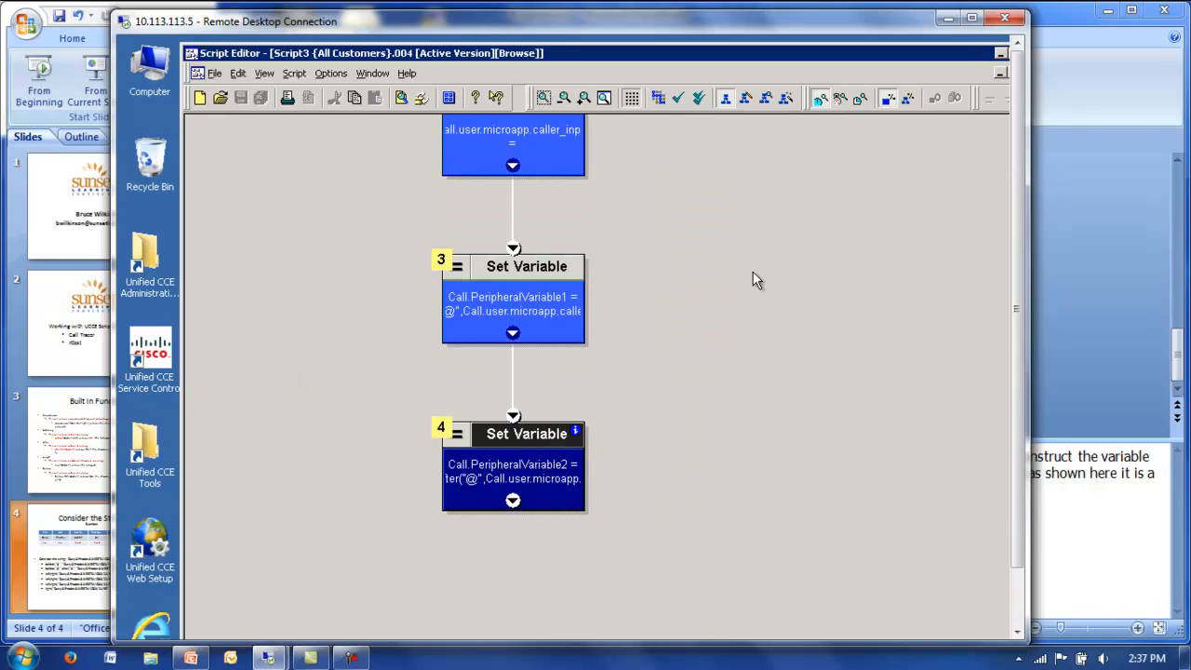
pyautogui.moveTo(766, 302)
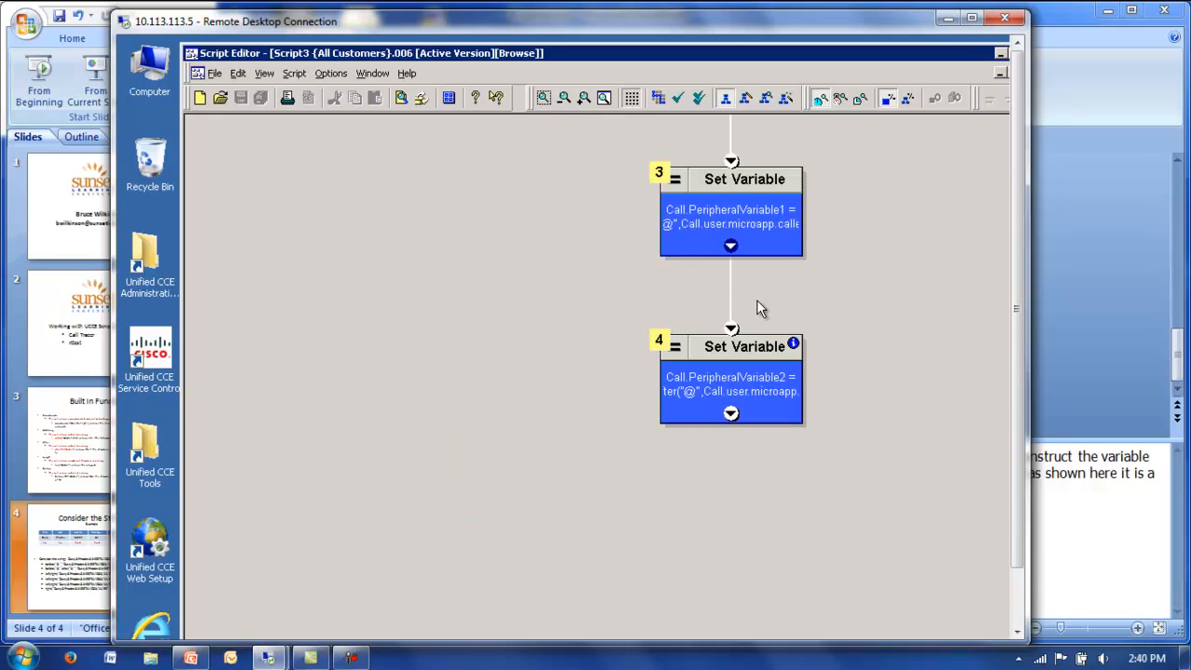
pyautogui.moveTo(785, 287)
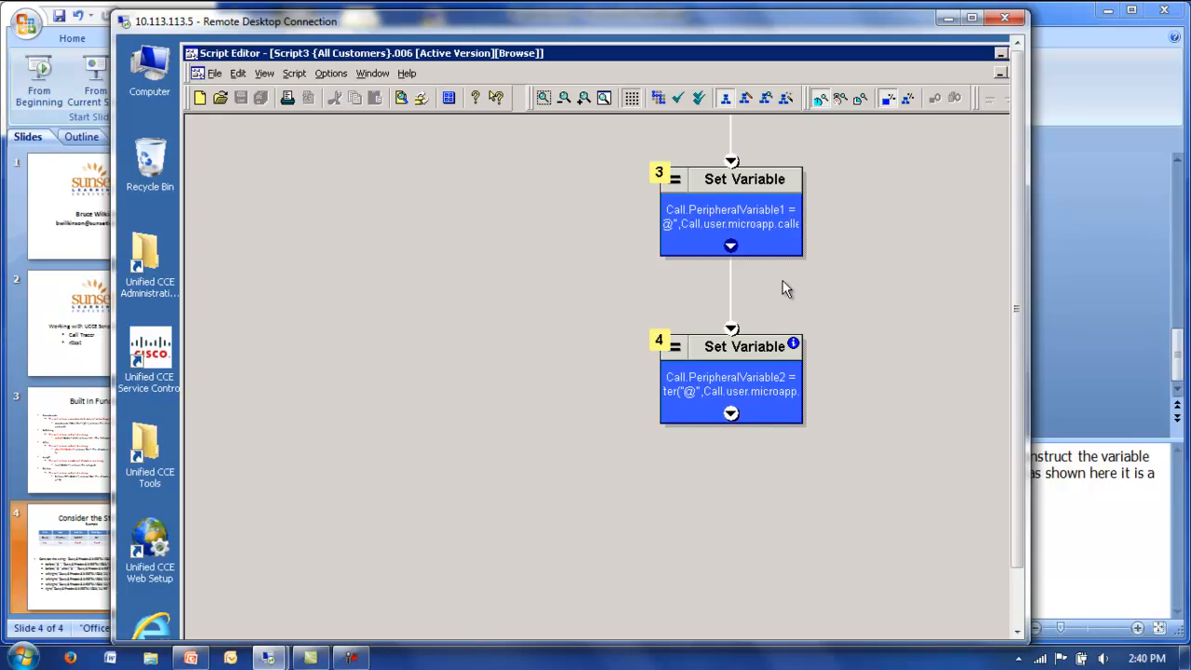
pyautogui.moveTo(778, 298)
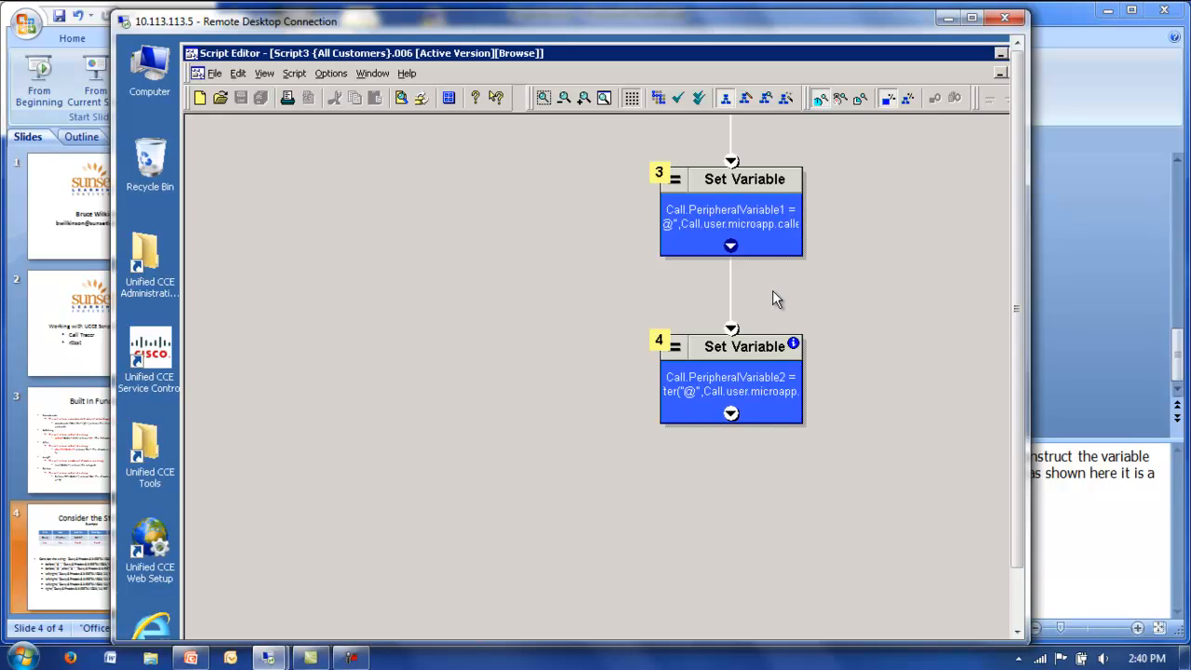
pyautogui.moveTo(745, 110)
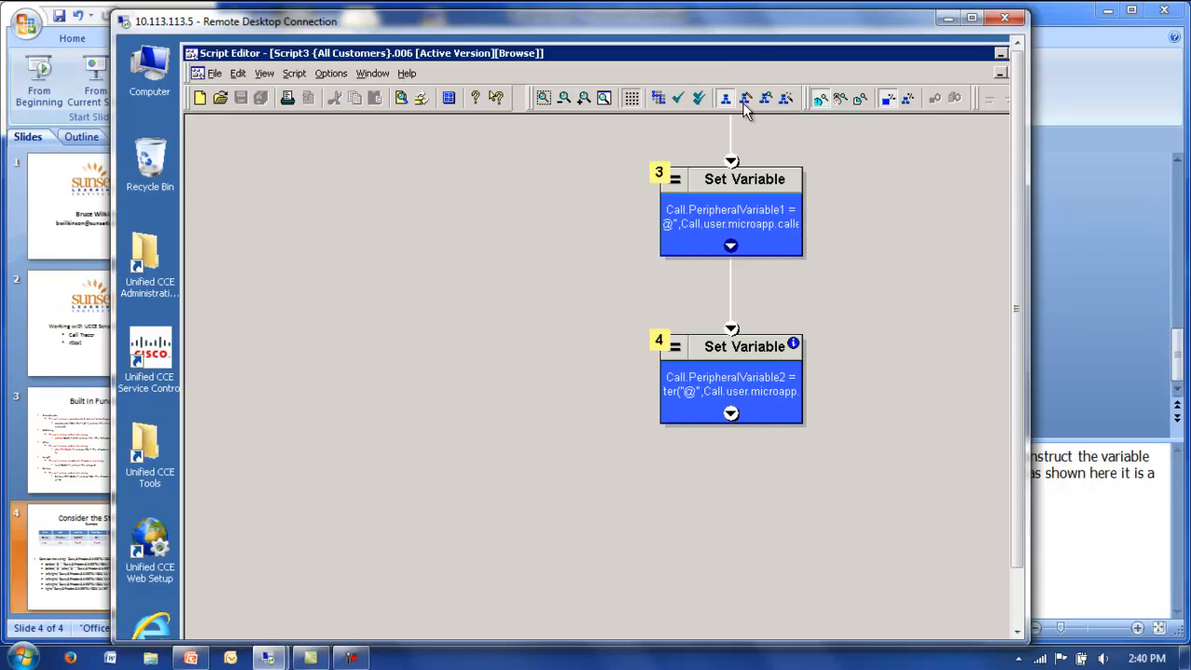
pyautogui.moveTo(745, 97)
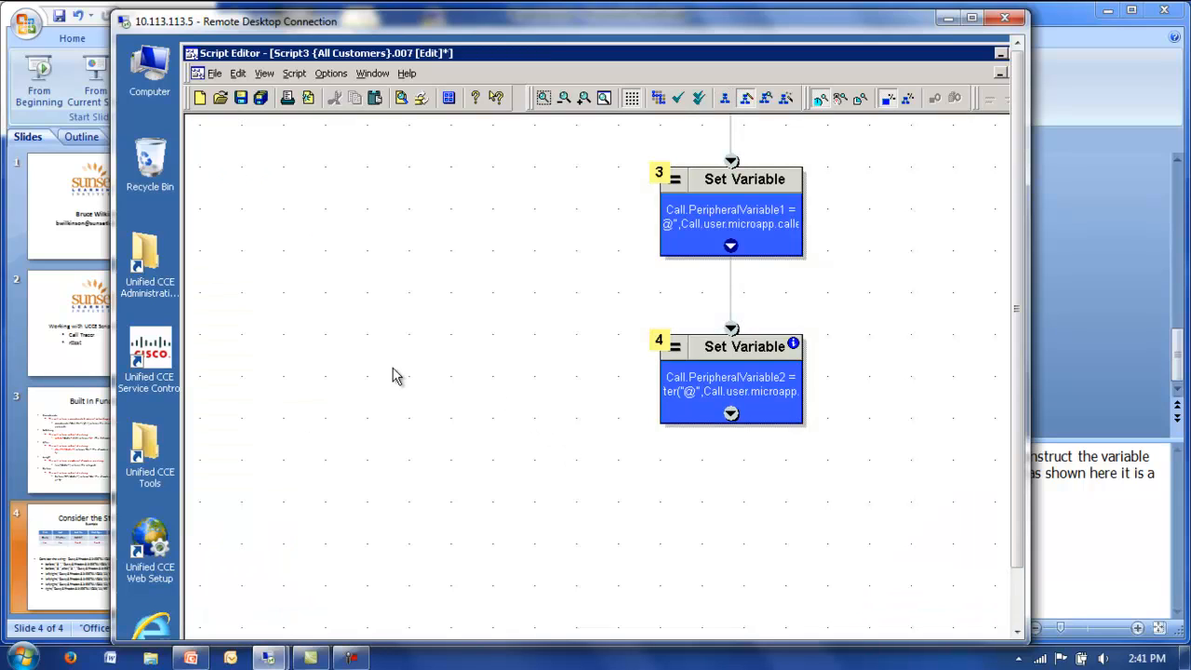
# Place a fifth Set Variable node below node 4 and bring up its Set Properties dialog.
pyautogui.rightClick(394, 376)
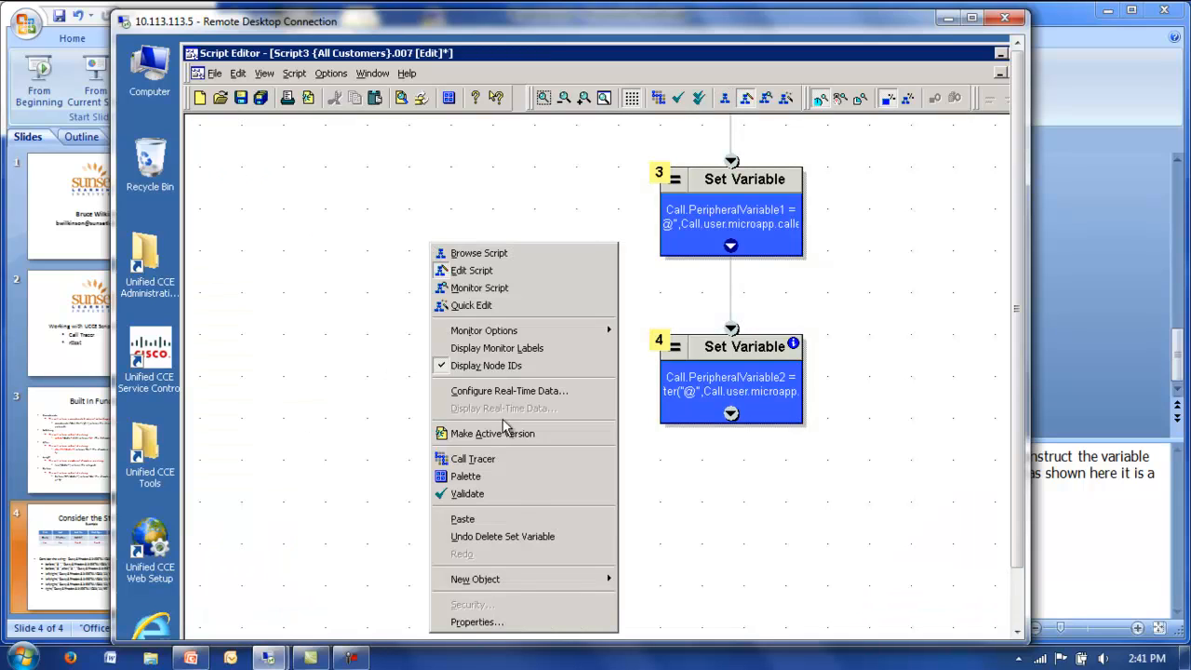
pyautogui.moveTo(499, 586)
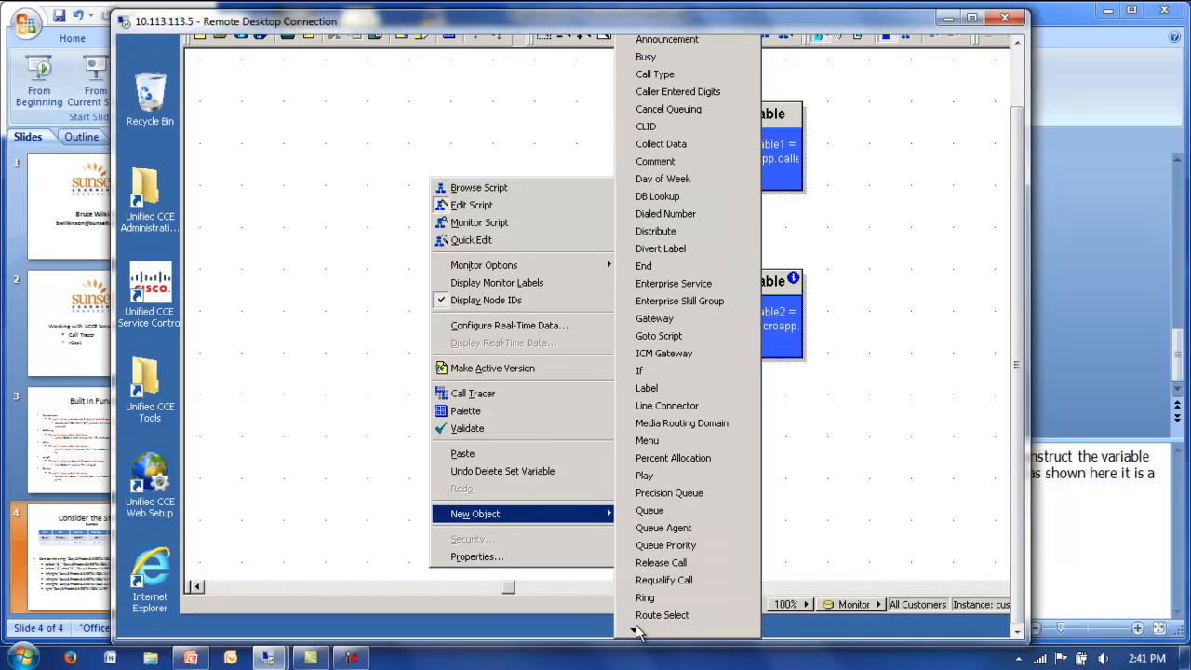
pyautogui.scroll(-3)
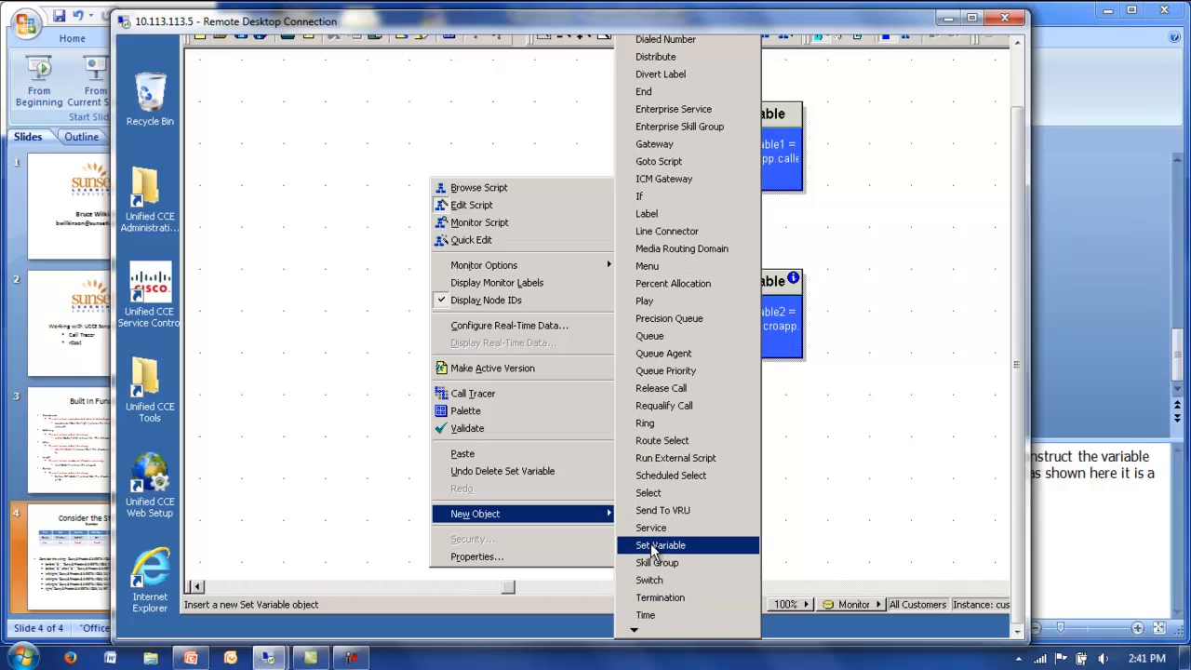
pyautogui.click(659, 545)
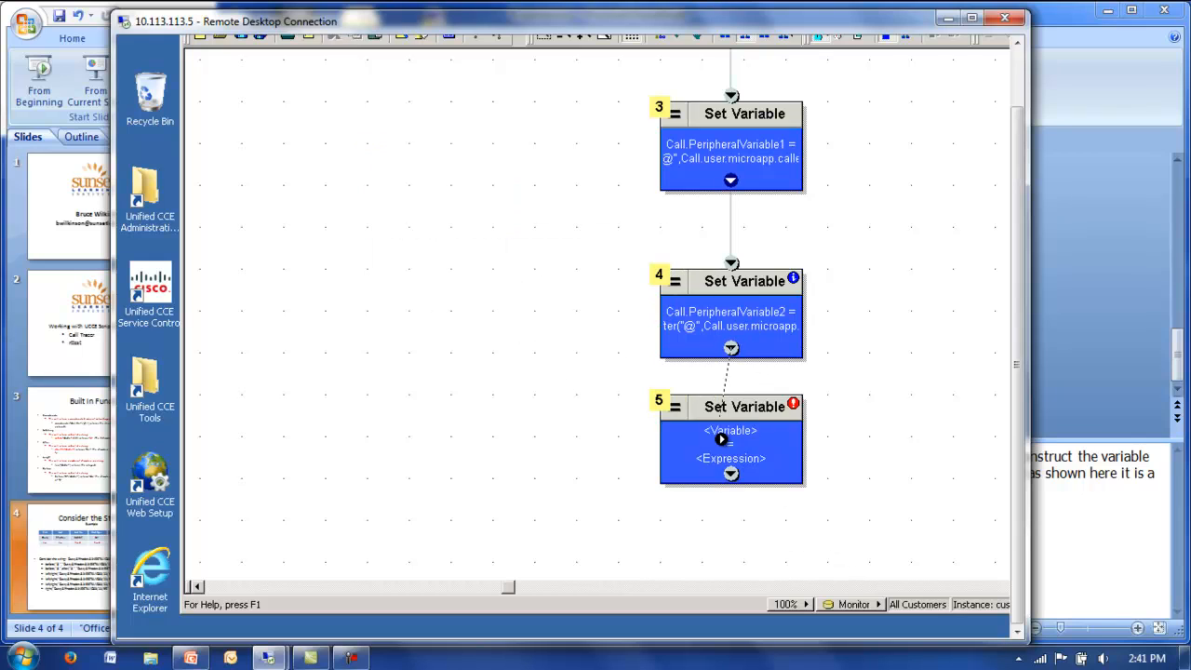
pyautogui.rightClick(729, 437)
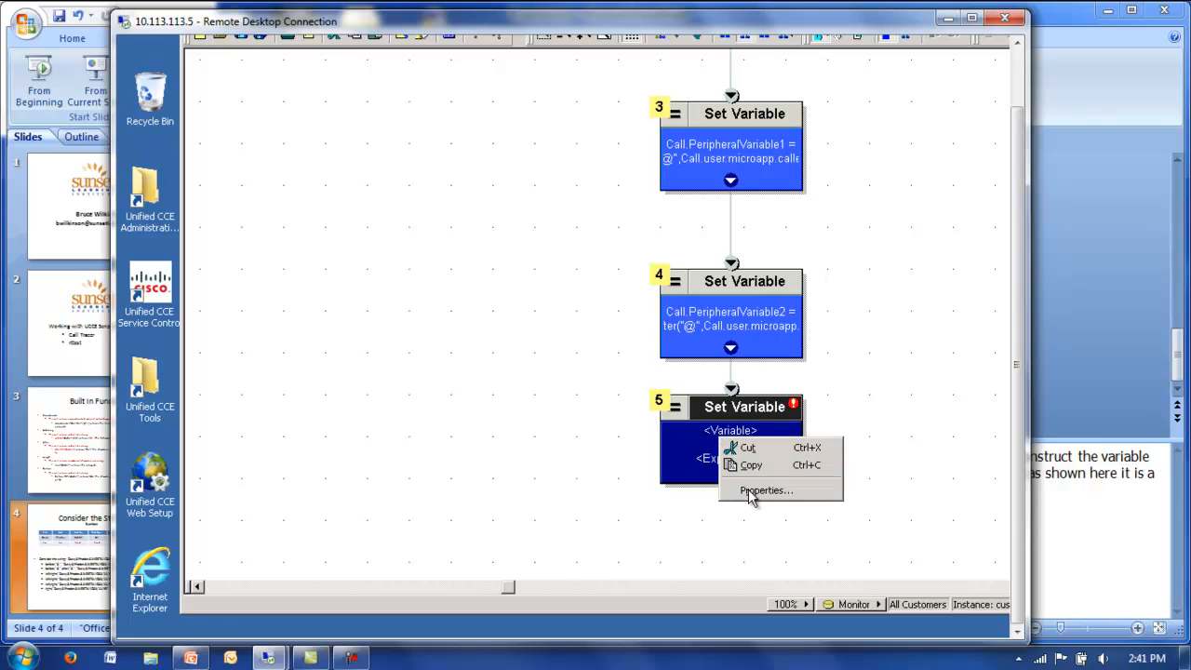
pyautogui.click(765, 492)
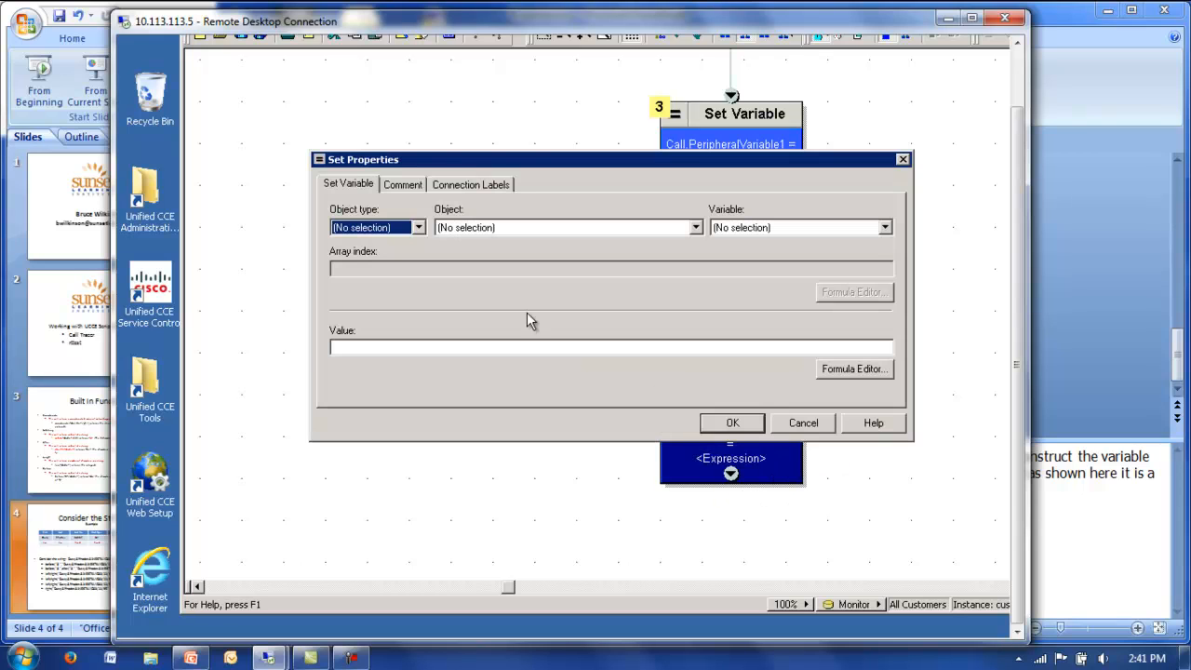
# Target Call PeripheralVariable3 in the fifth node and start an empty value formula.
pyautogui.click(417, 227)
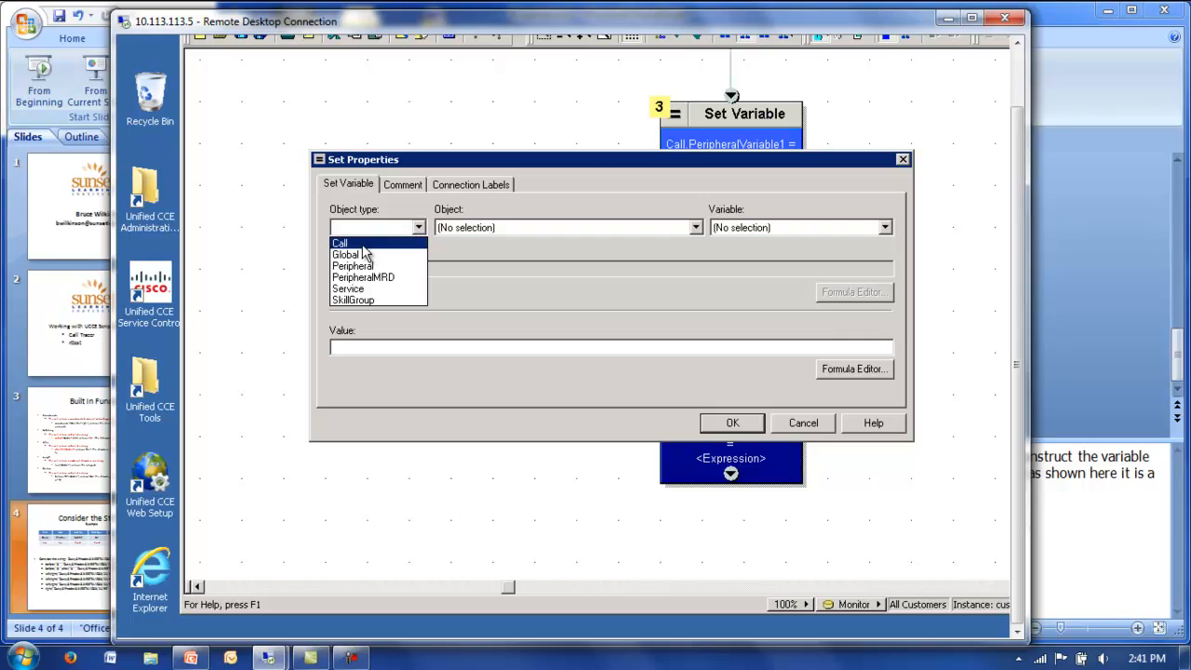
pyautogui.click(339, 242)
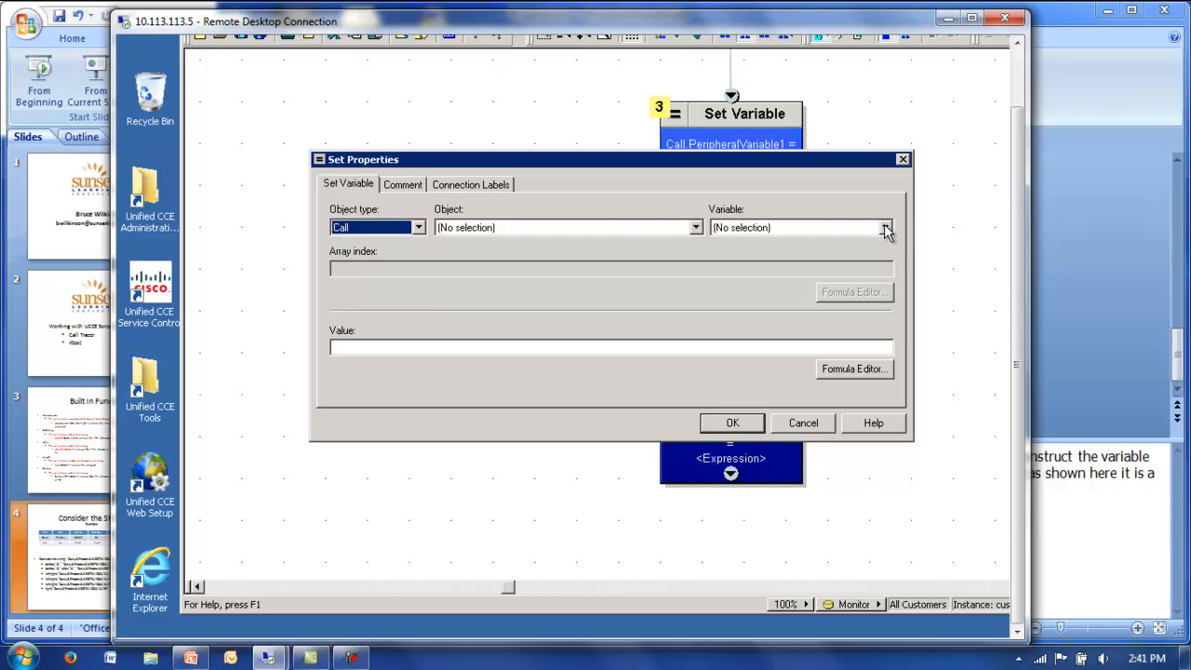
pyautogui.click(884, 227)
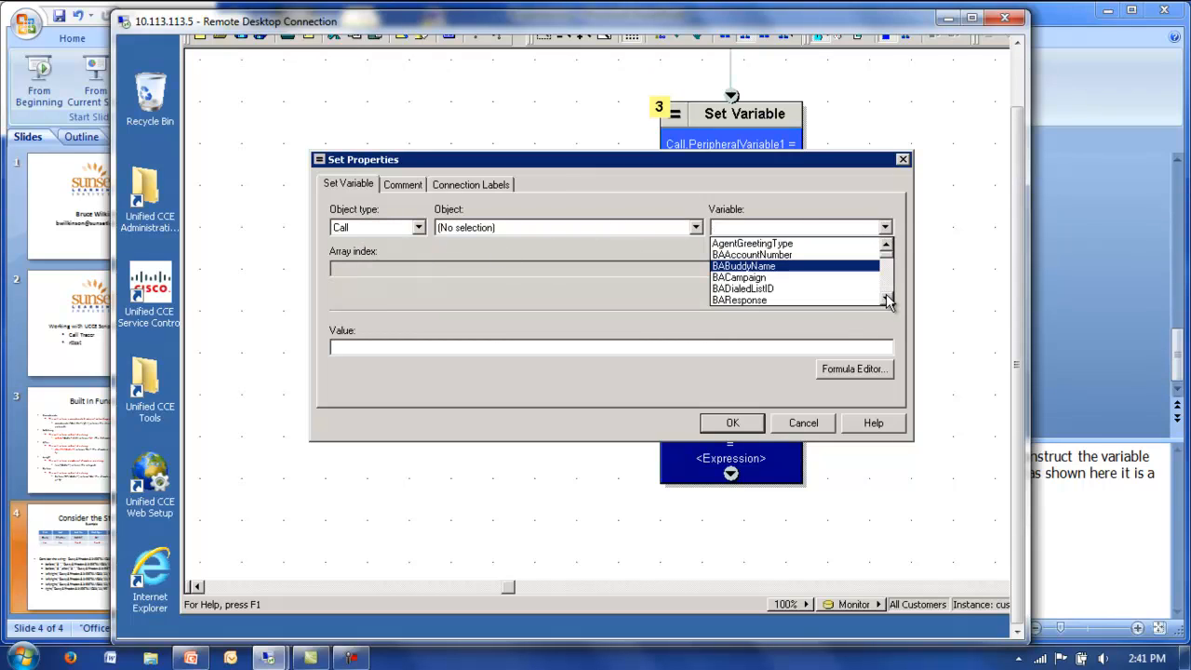
pyautogui.click(886, 300)
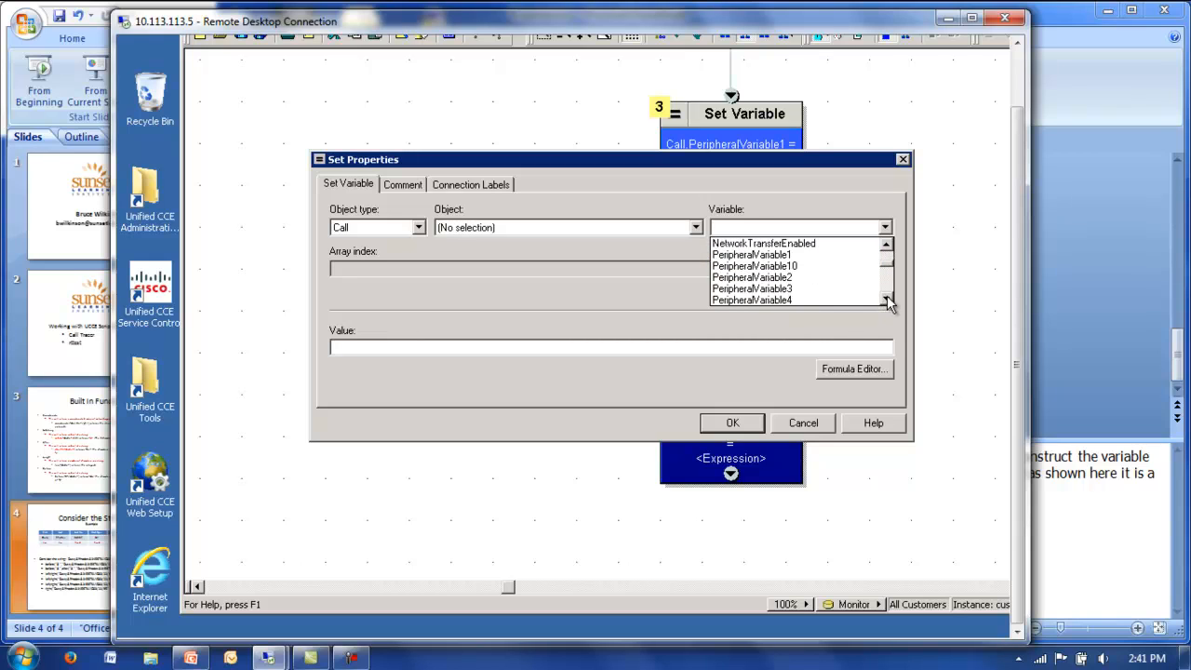
pyautogui.click(752, 289)
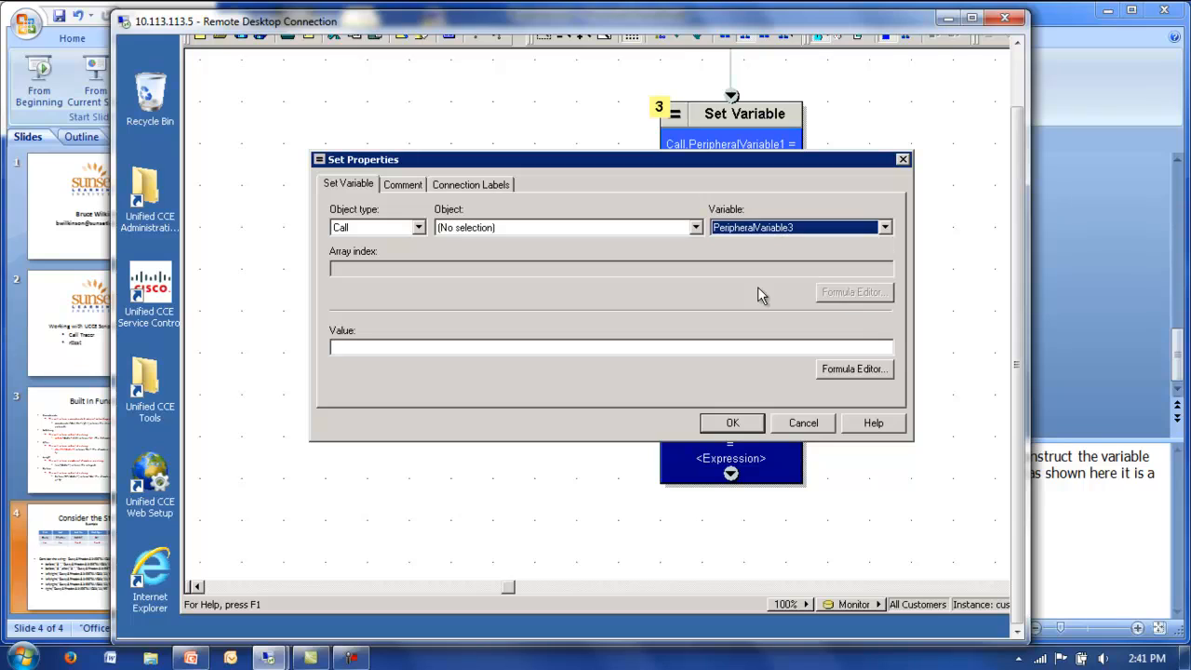
pyautogui.click(852, 369)
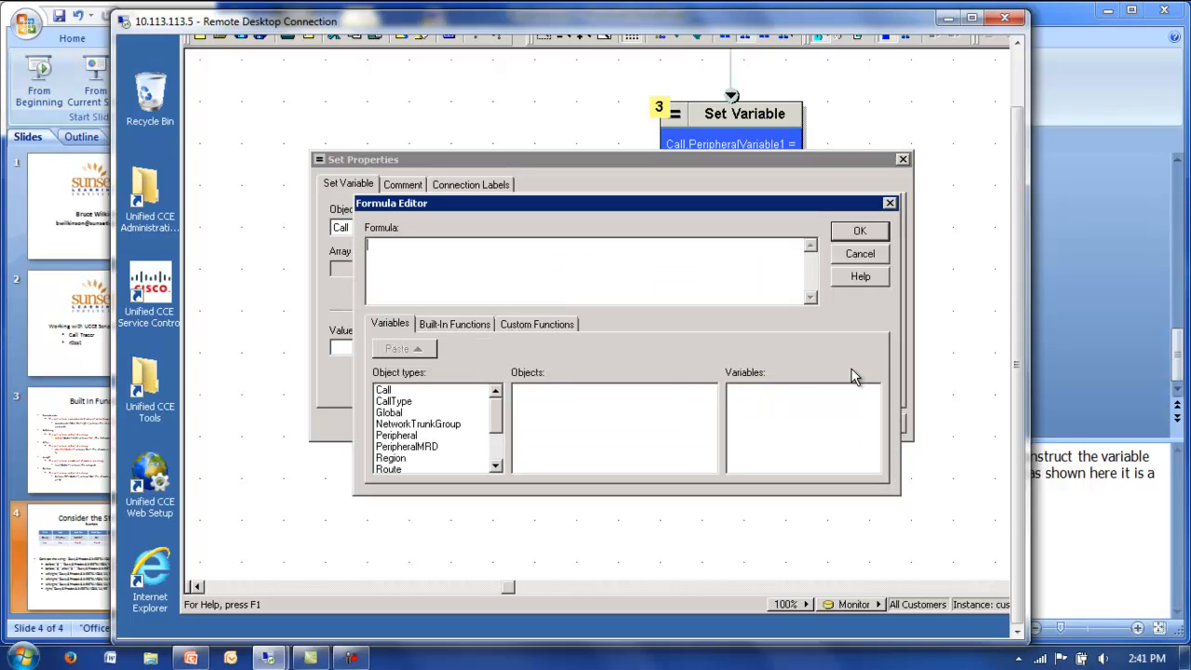
pyautogui.moveTo(463, 331)
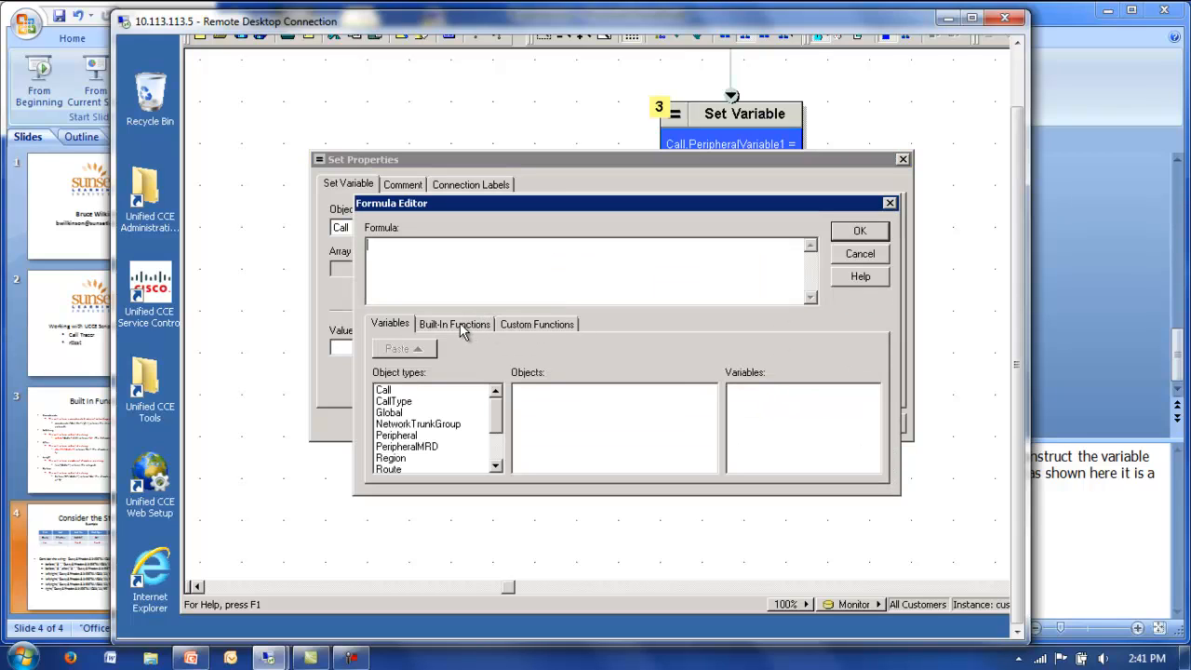
# Insert the left() built-in function into the PeripheralVariable3 formula.
pyautogui.click(454, 323)
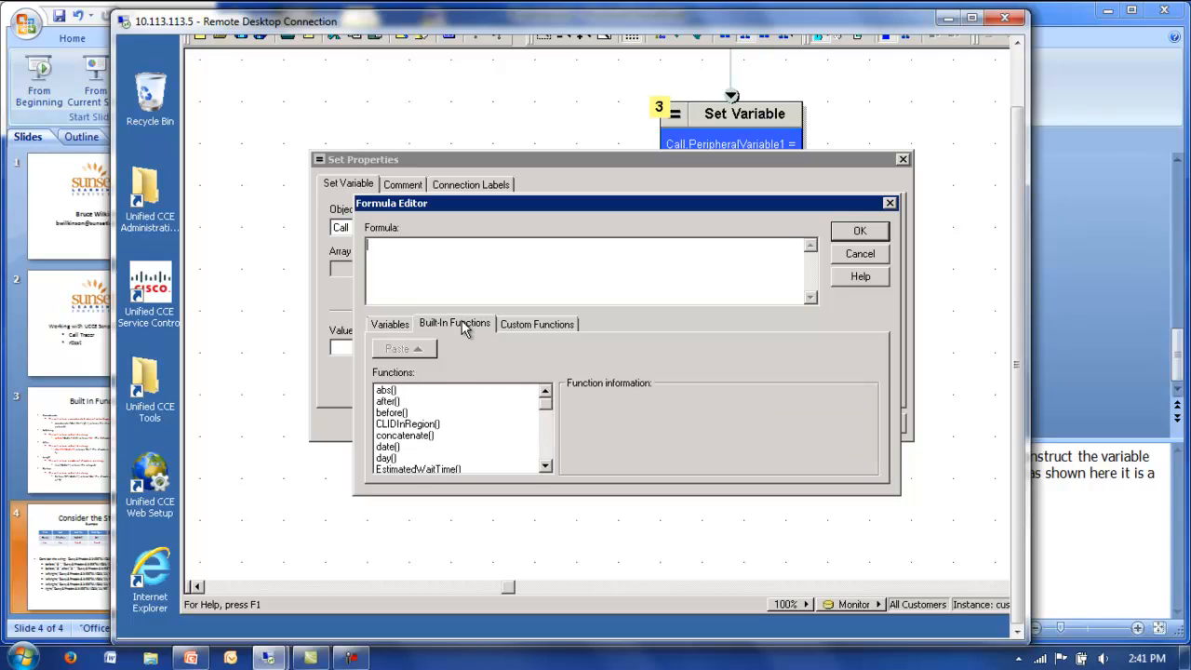
pyautogui.moveTo(483, 456)
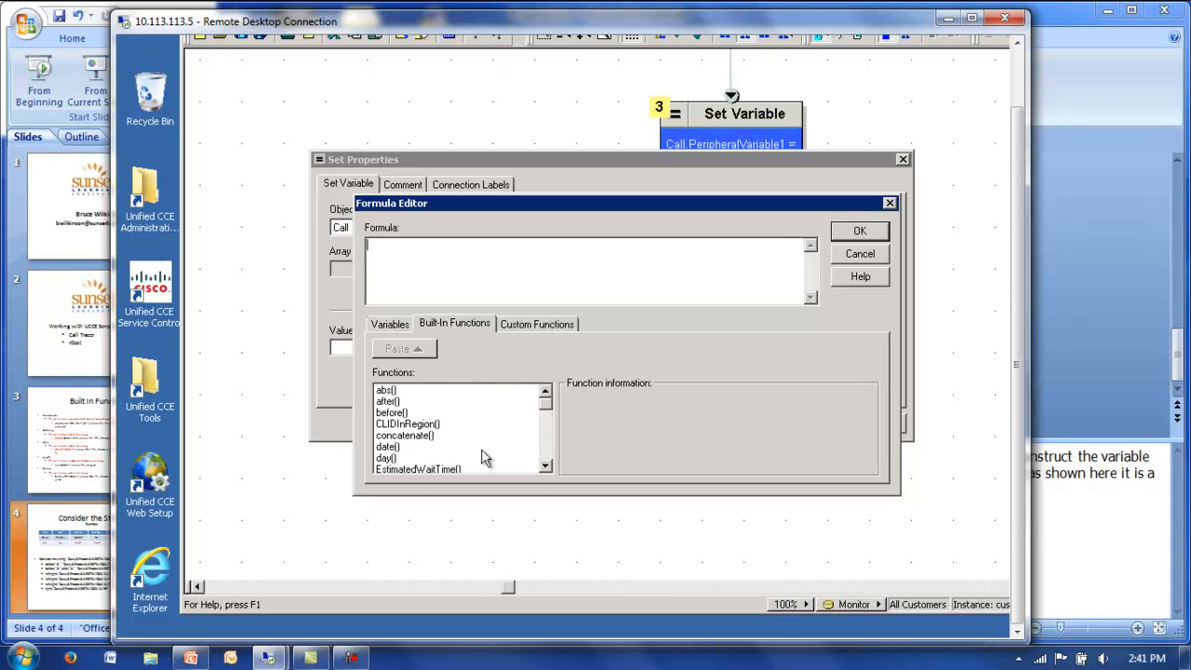
pyautogui.click(545, 469)
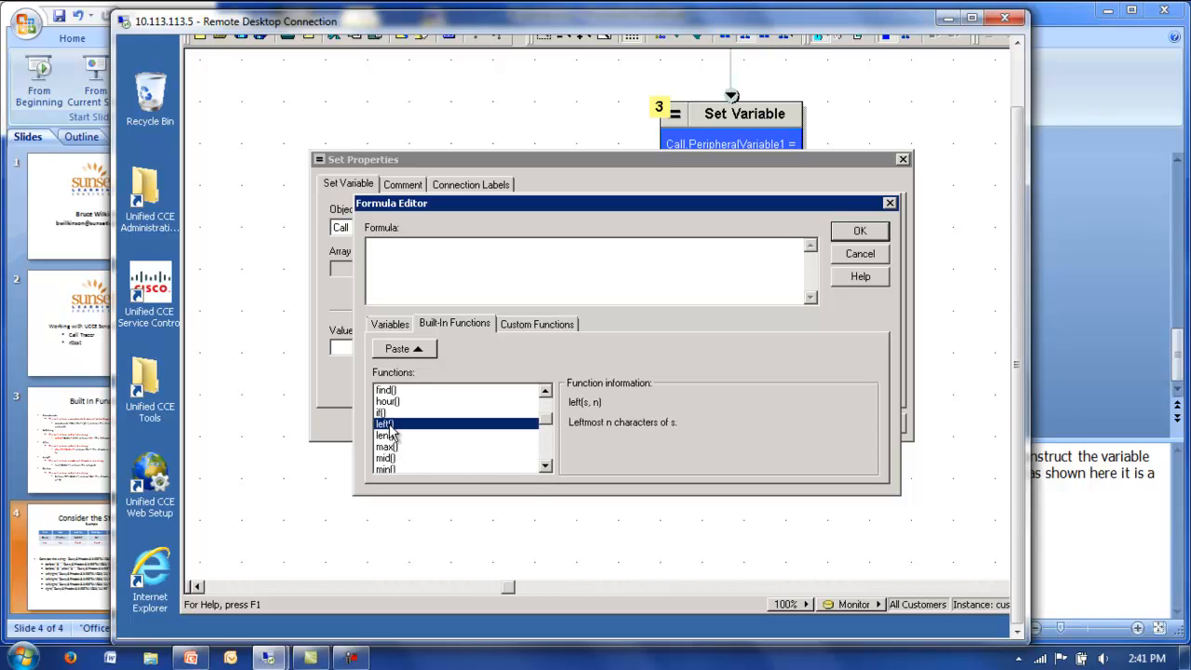
pyautogui.click(398, 348)
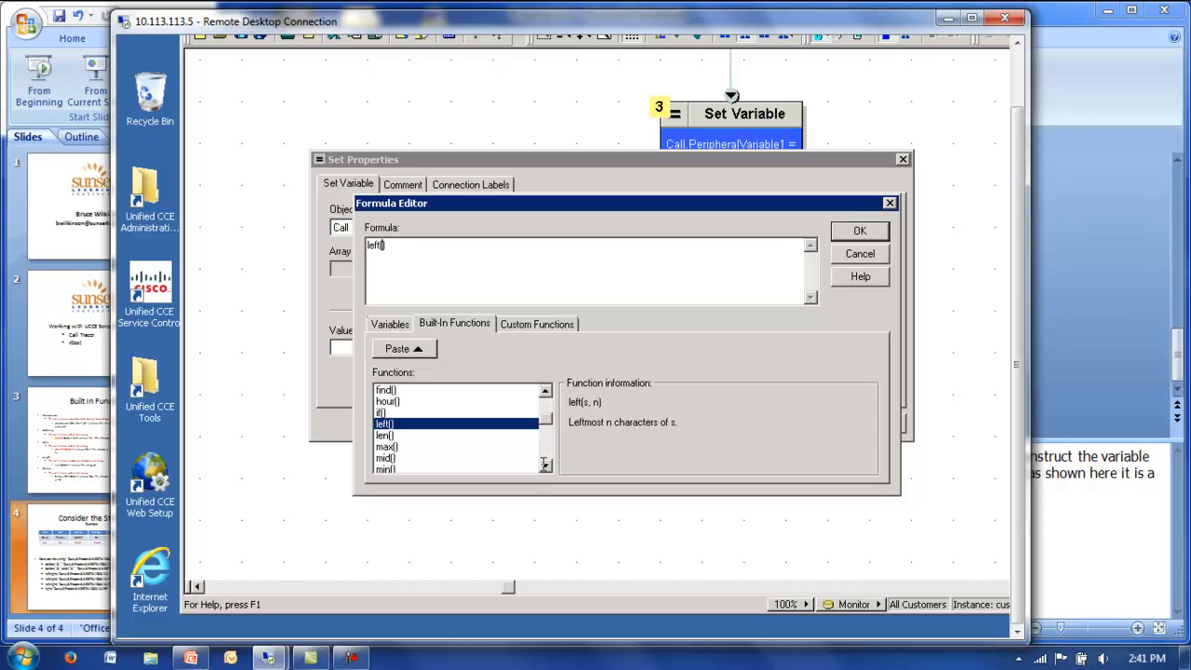
pyautogui.moveTo(549, 443)
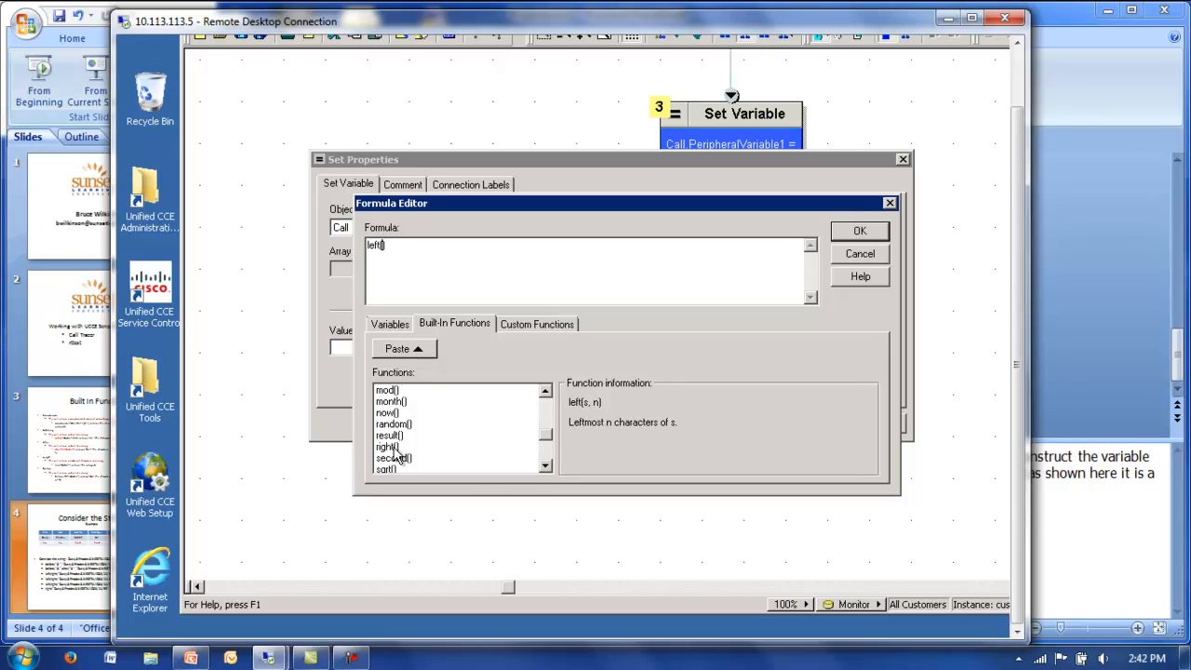
# Nest right() inside left() so the formula reads left(right()), ready for a variable.
pyautogui.click(387, 447)
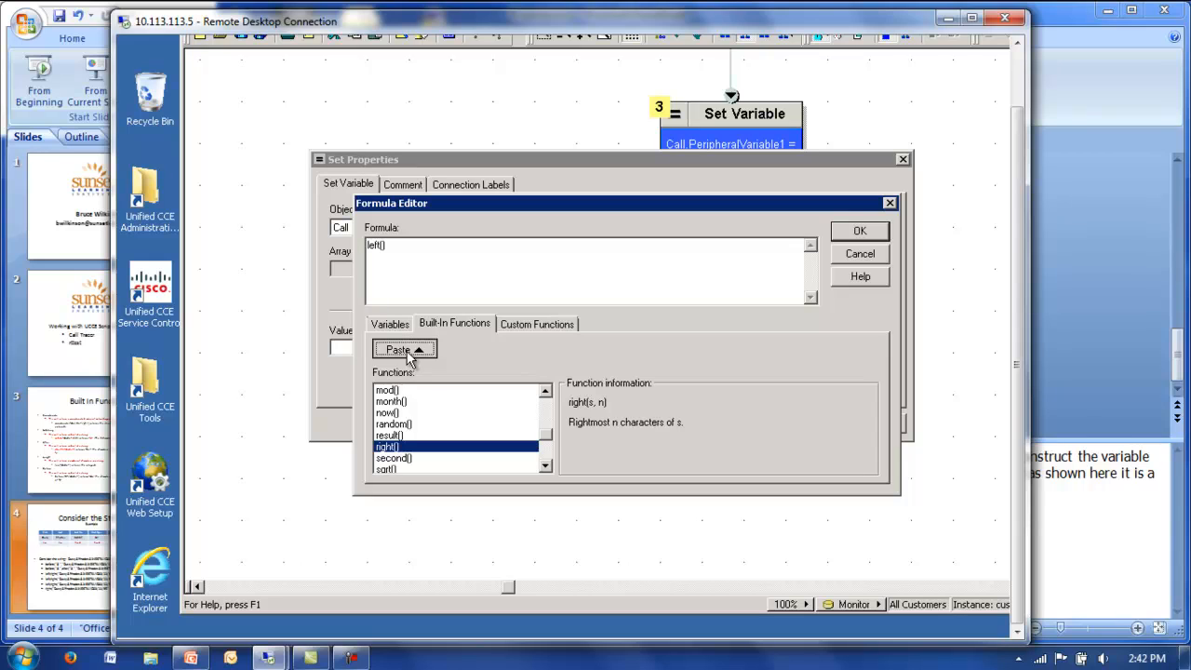
pyautogui.click(404, 348)
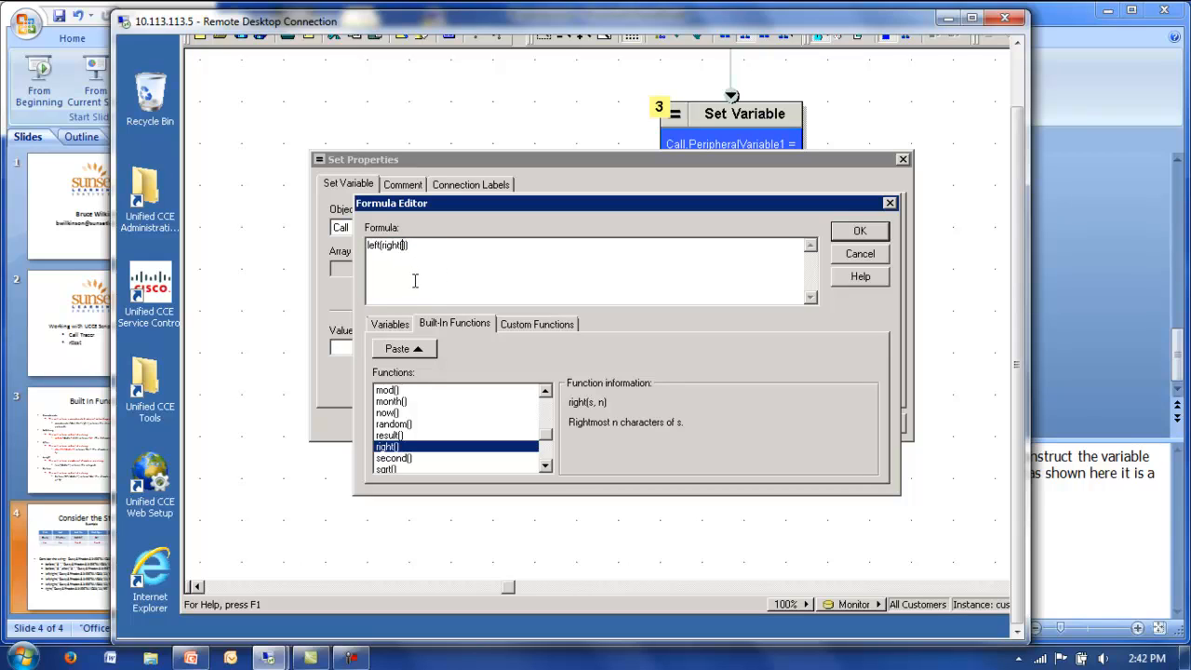
pyautogui.click(390, 324)
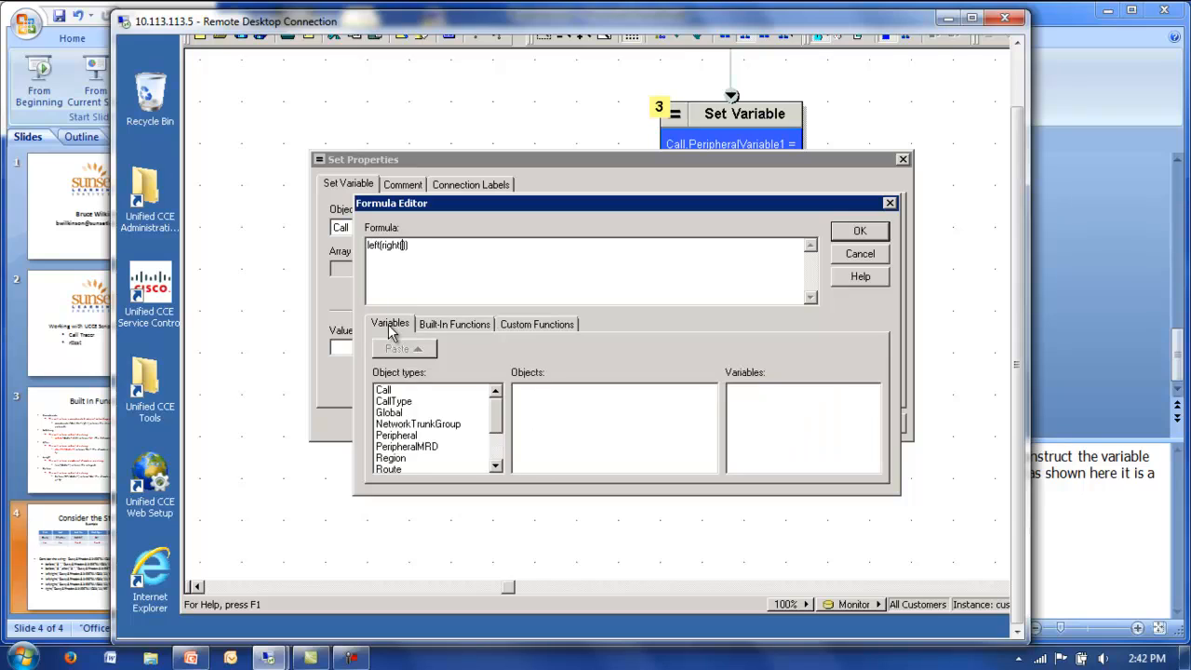
pyautogui.moveTo(383, 399)
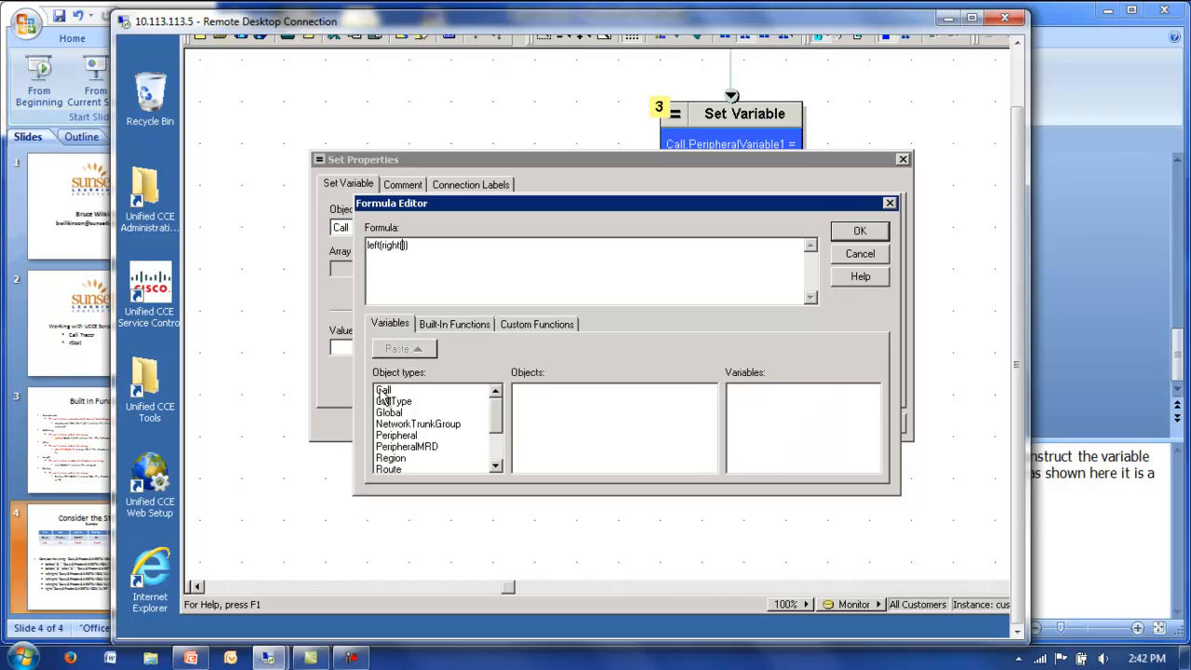
# Insert Call.user.microapp.caller_input as the right() argument, giving left(right(Call.user.microapp.caller_input)).
pyautogui.click(384, 389)
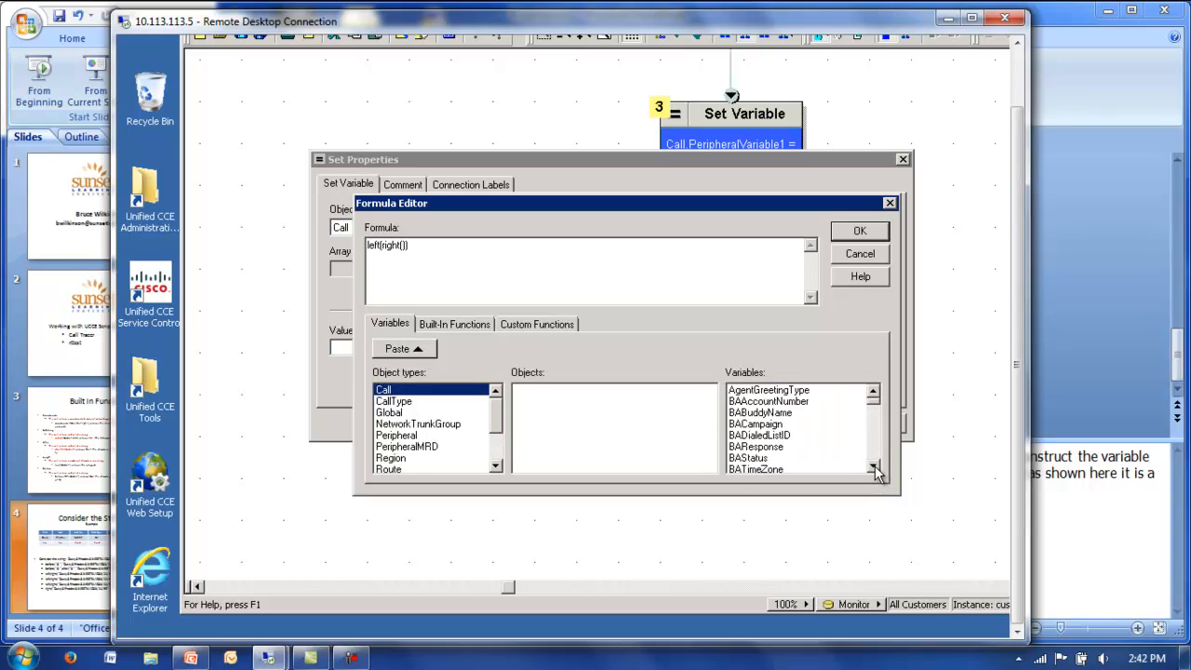
pyautogui.click(873, 469)
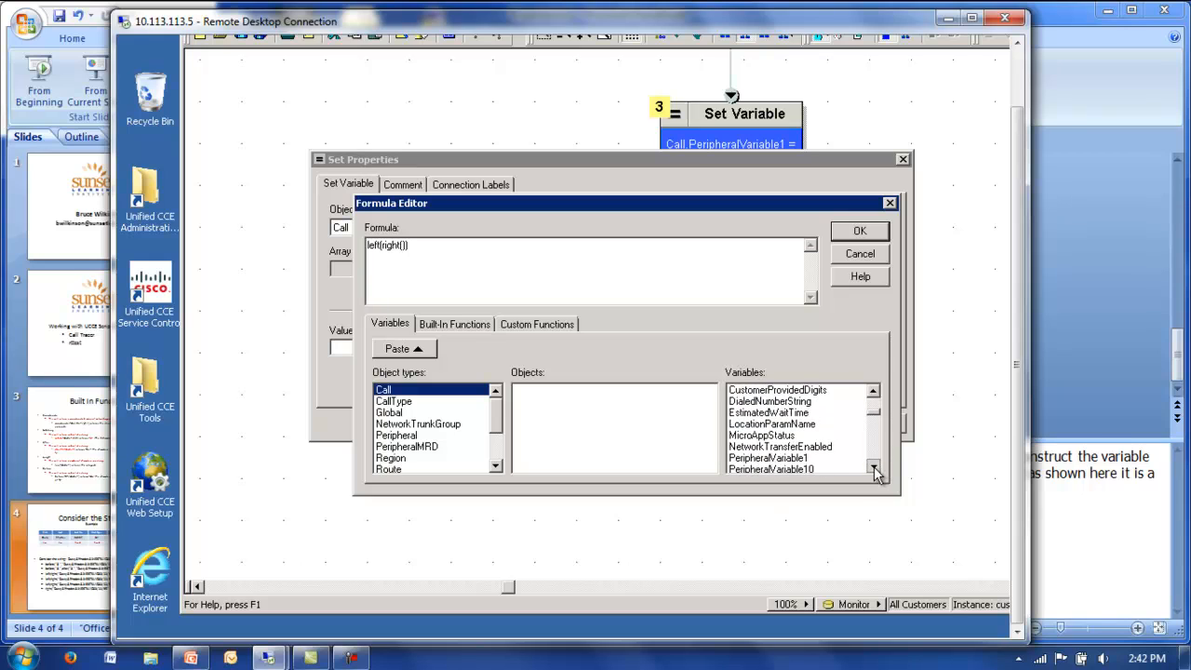
pyautogui.click(872, 469)
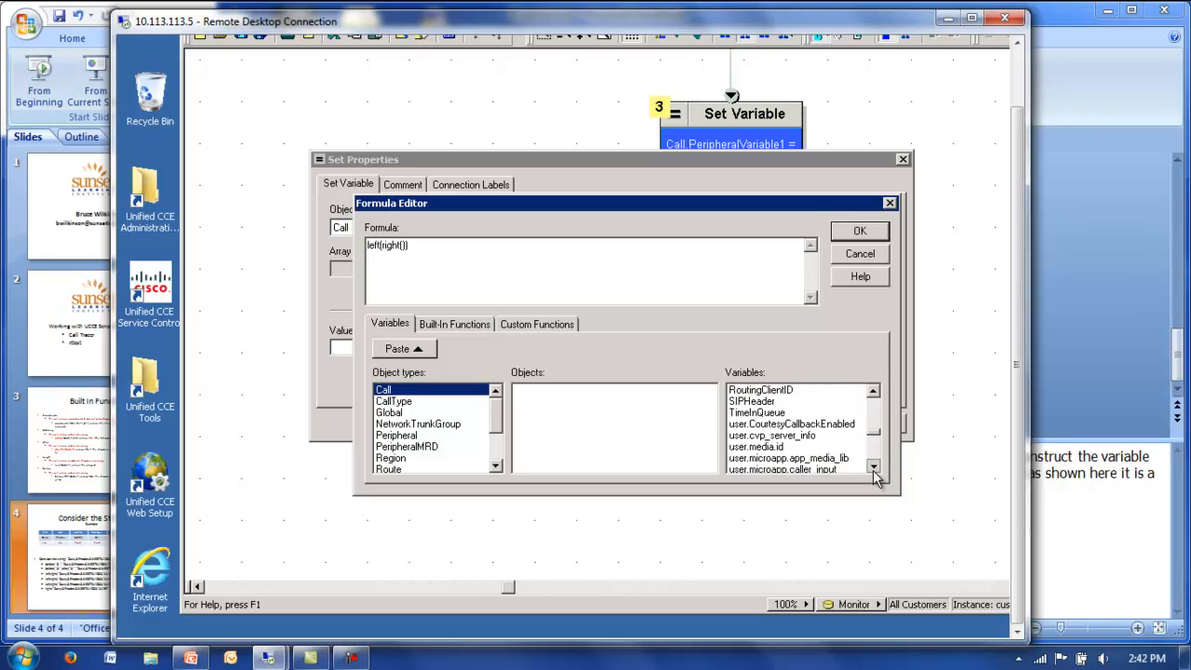
pyautogui.click(873, 467)
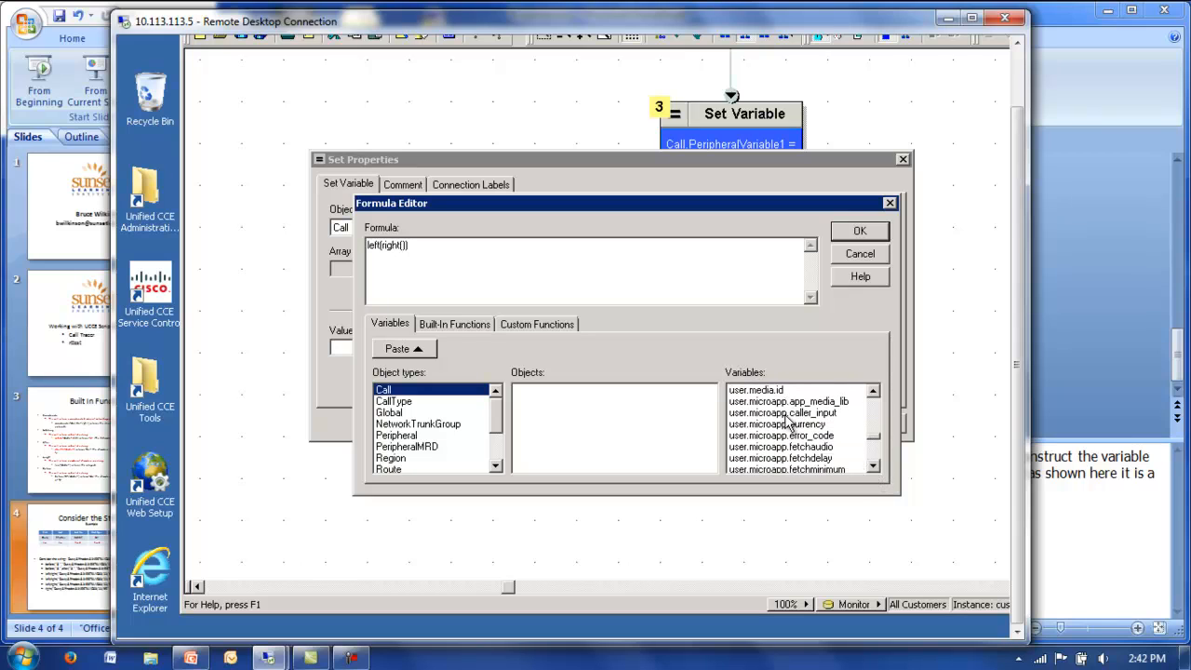
pyautogui.moveTo(789, 425)
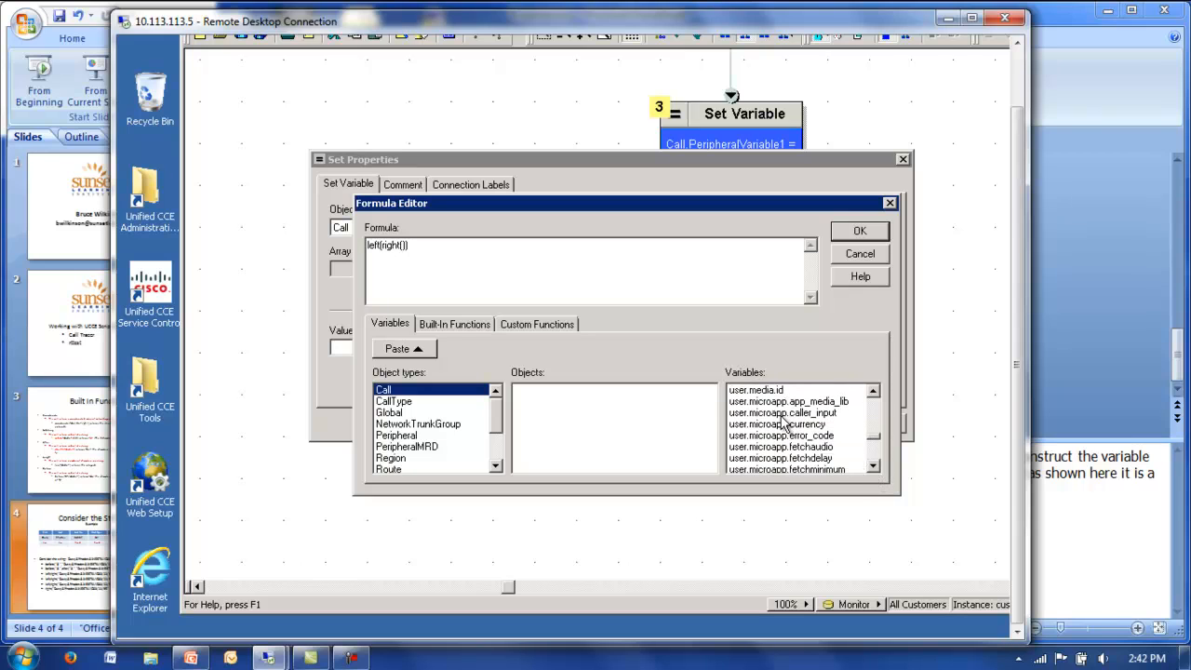
pyautogui.click(782, 413)
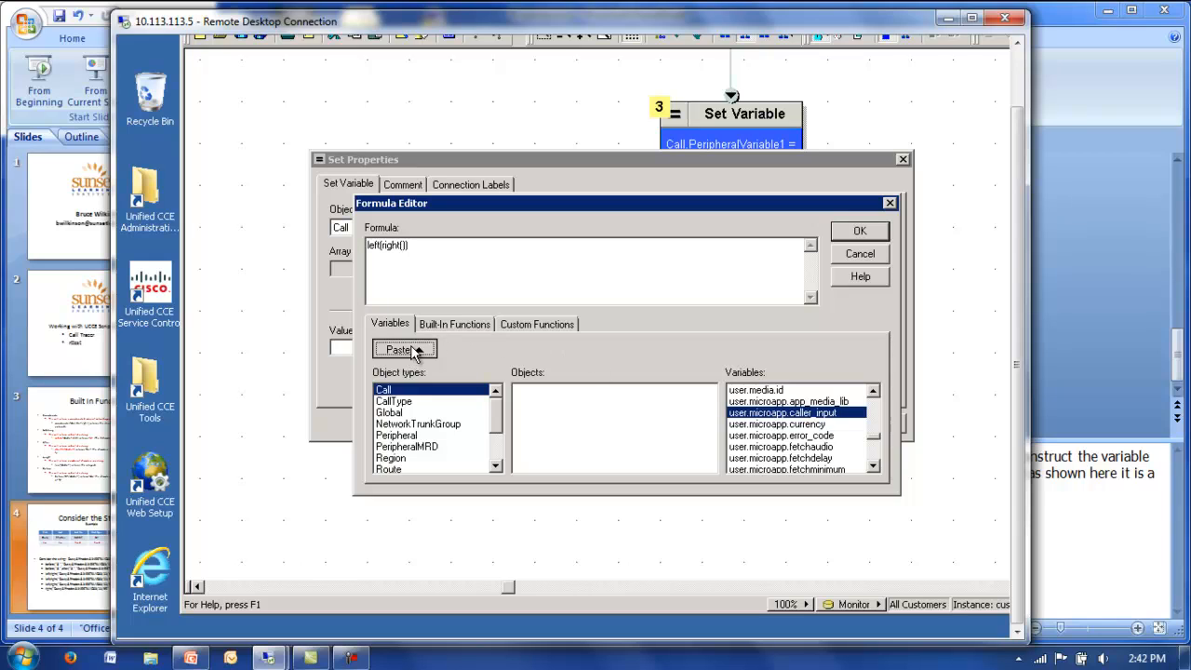
pyautogui.click(398, 348)
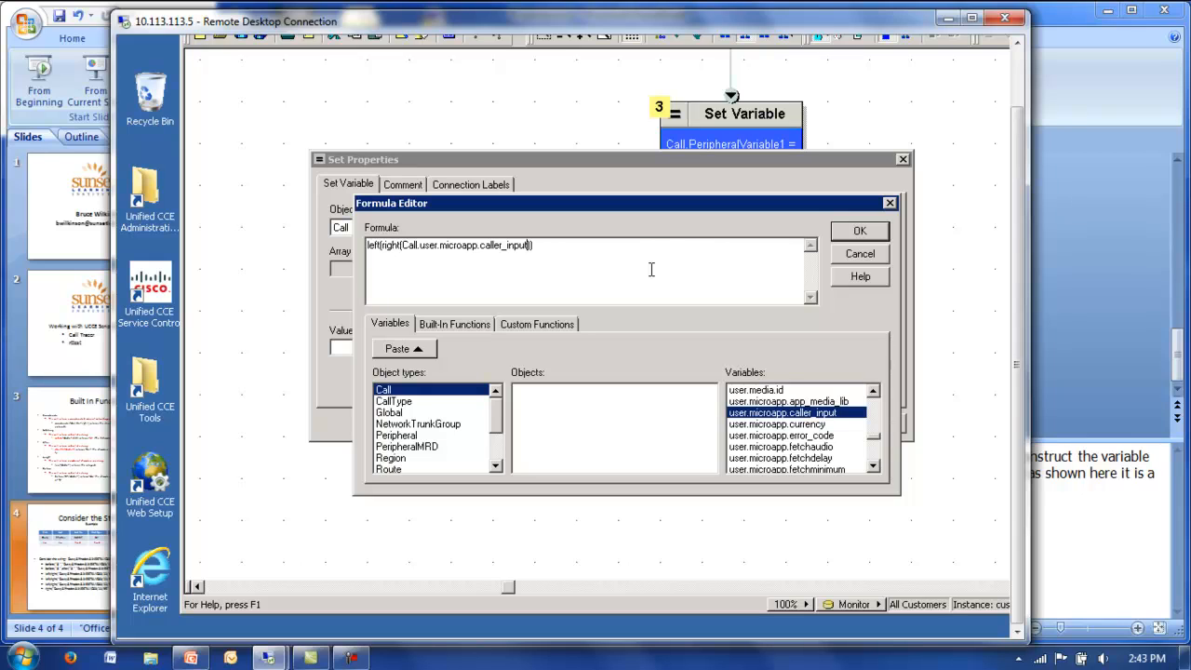
# Complete the formula as left(right(Call.user.microapp.caller_input,"17"),"5").
pyautogui.write(')')
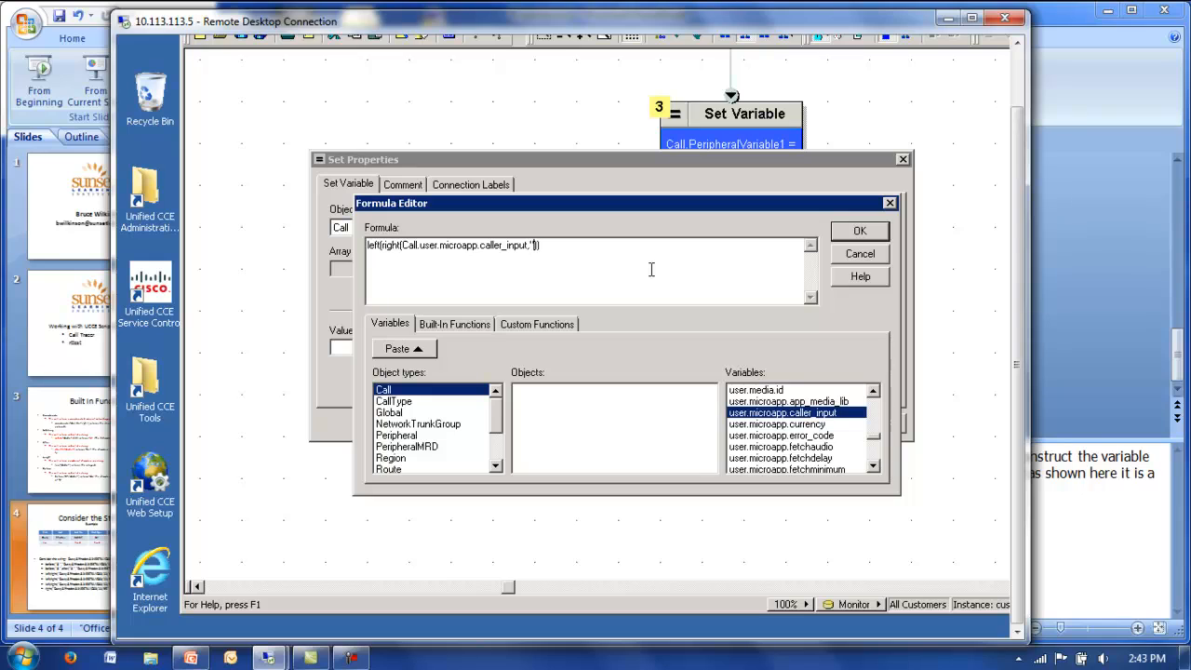
pyautogui.write('17')
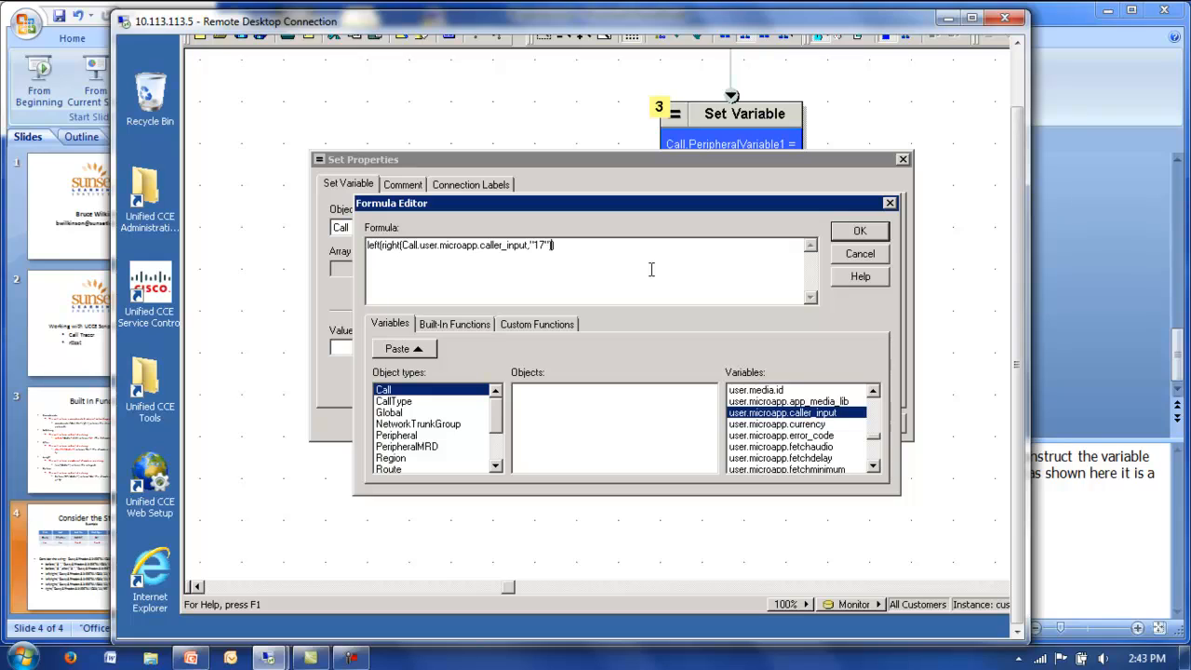
pyautogui.write(')')
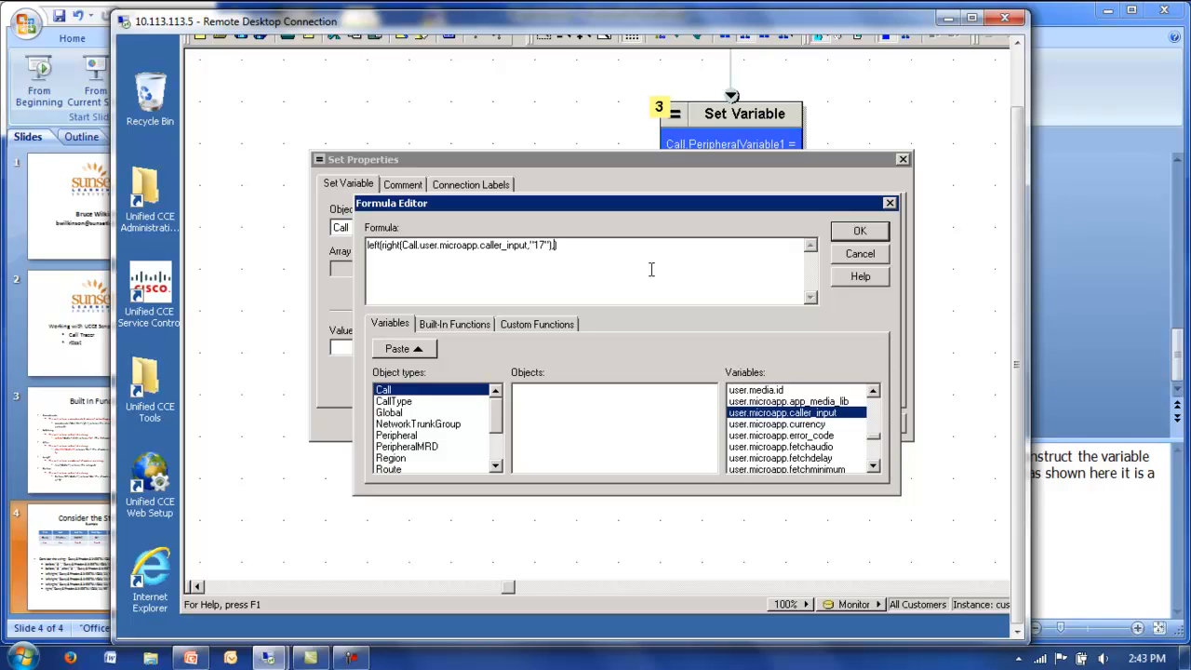
pyautogui.write(',"5"')
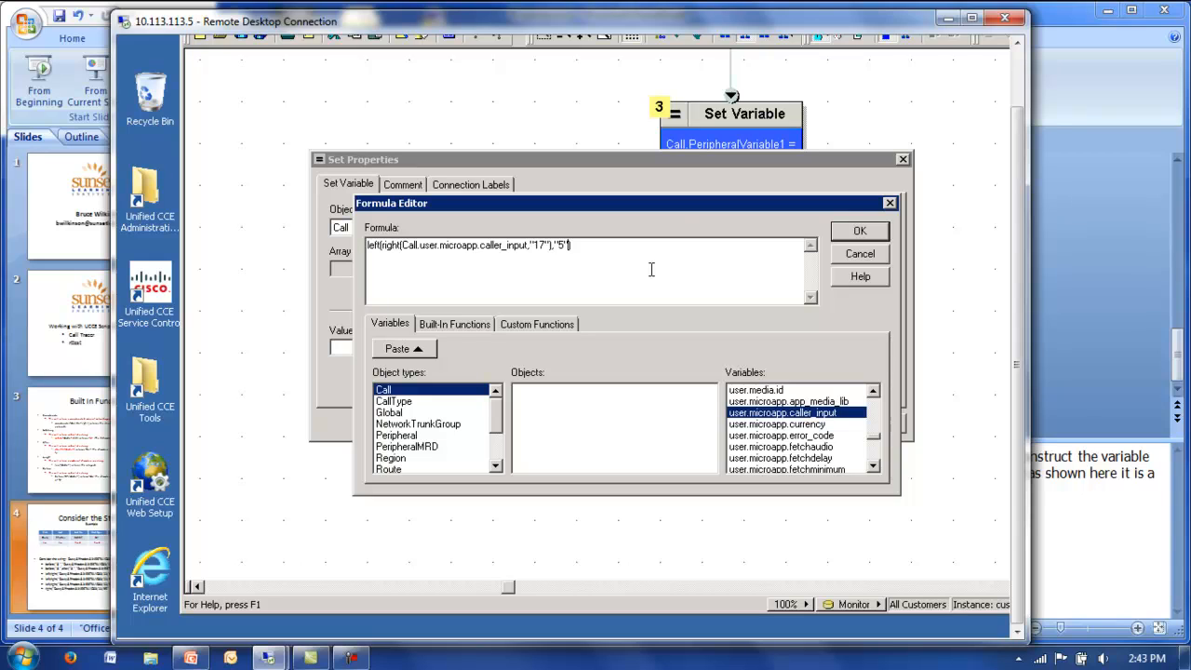
pyautogui.moveTo(953, 164)
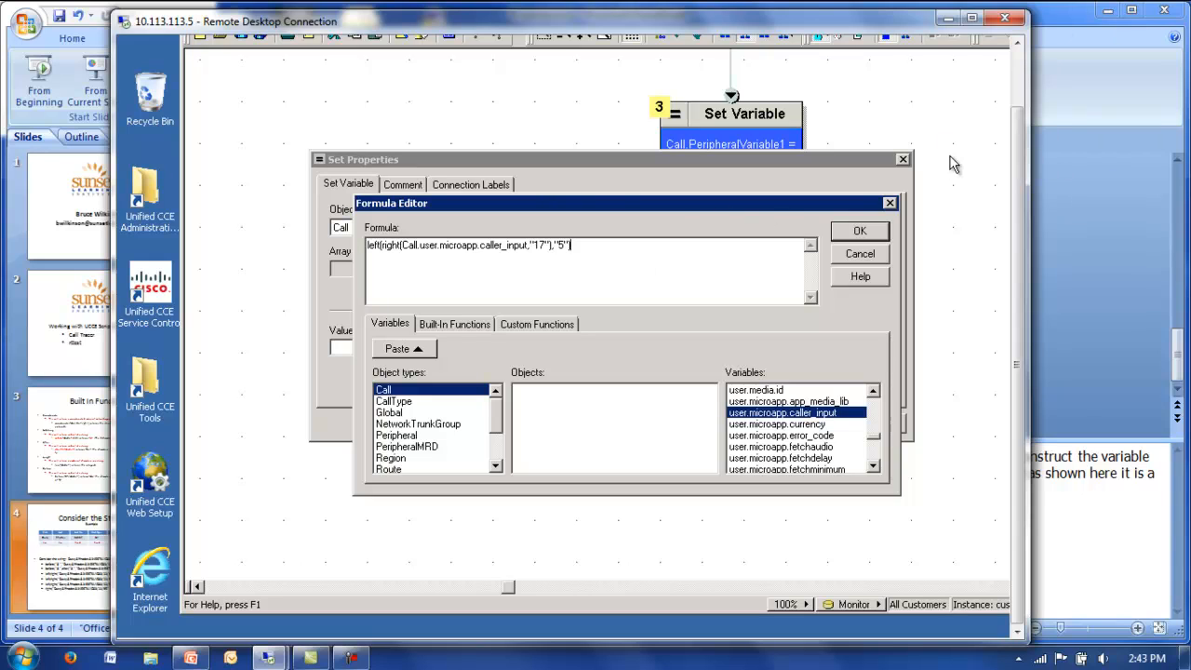
pyautogui.moveTo(856, 244)
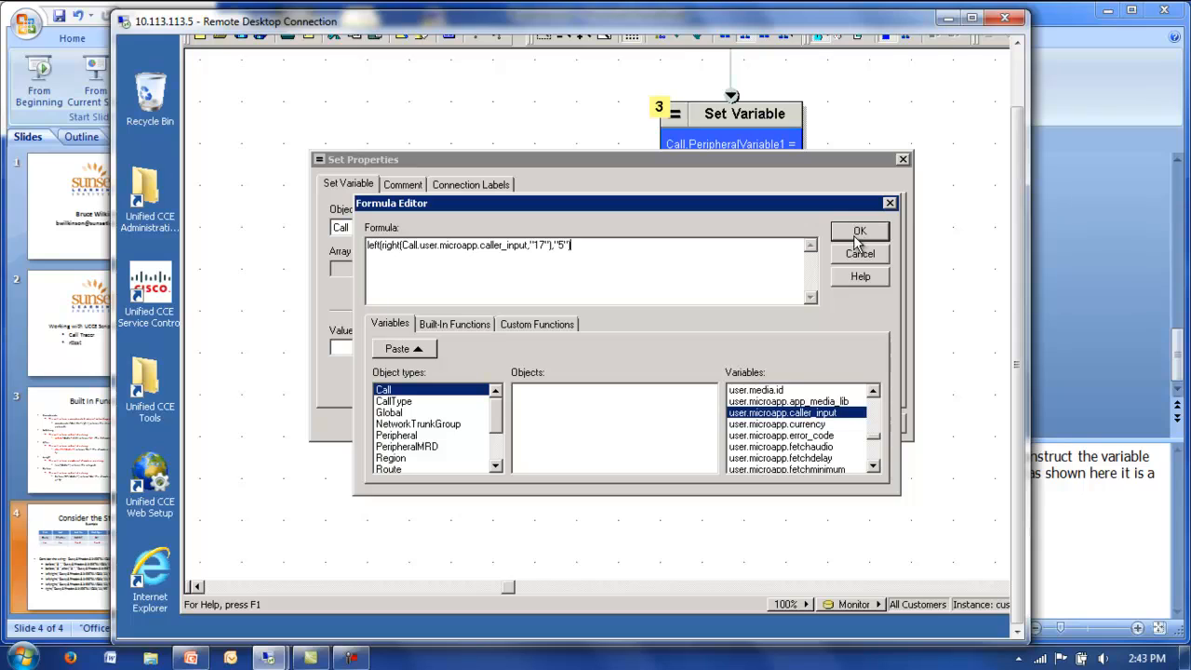
# Accept the formula and apply it to PeripheralVariable3, closing both dialogs.
pyautogui.click(860, 230)
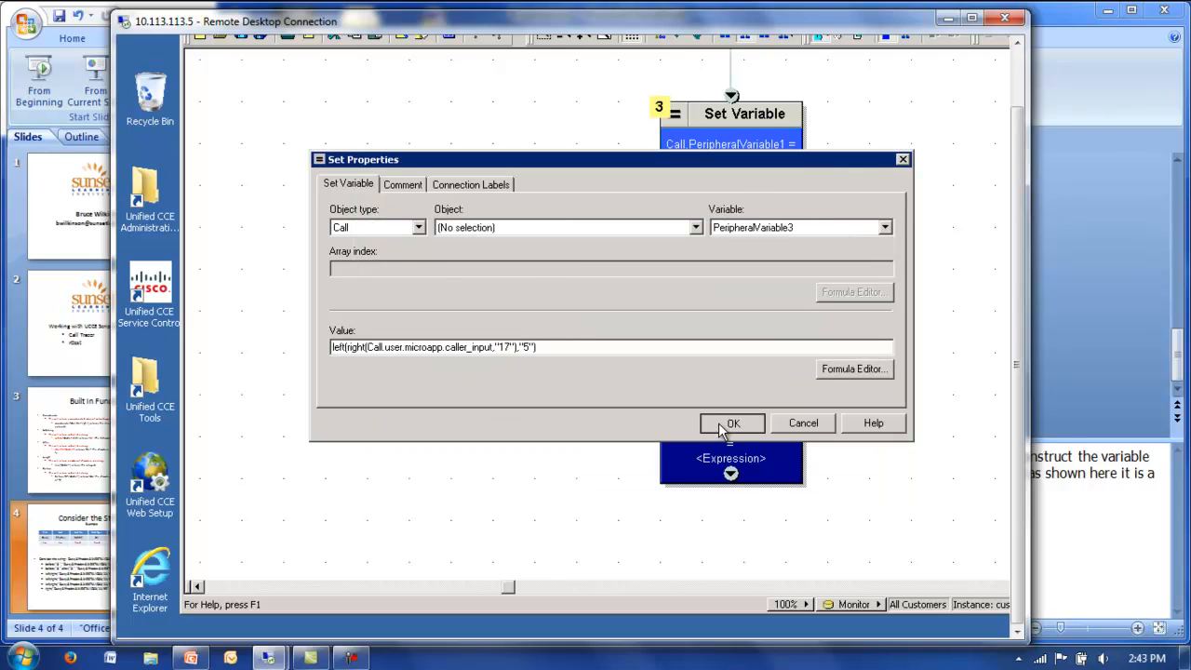
pyautogui.click(734, 422)
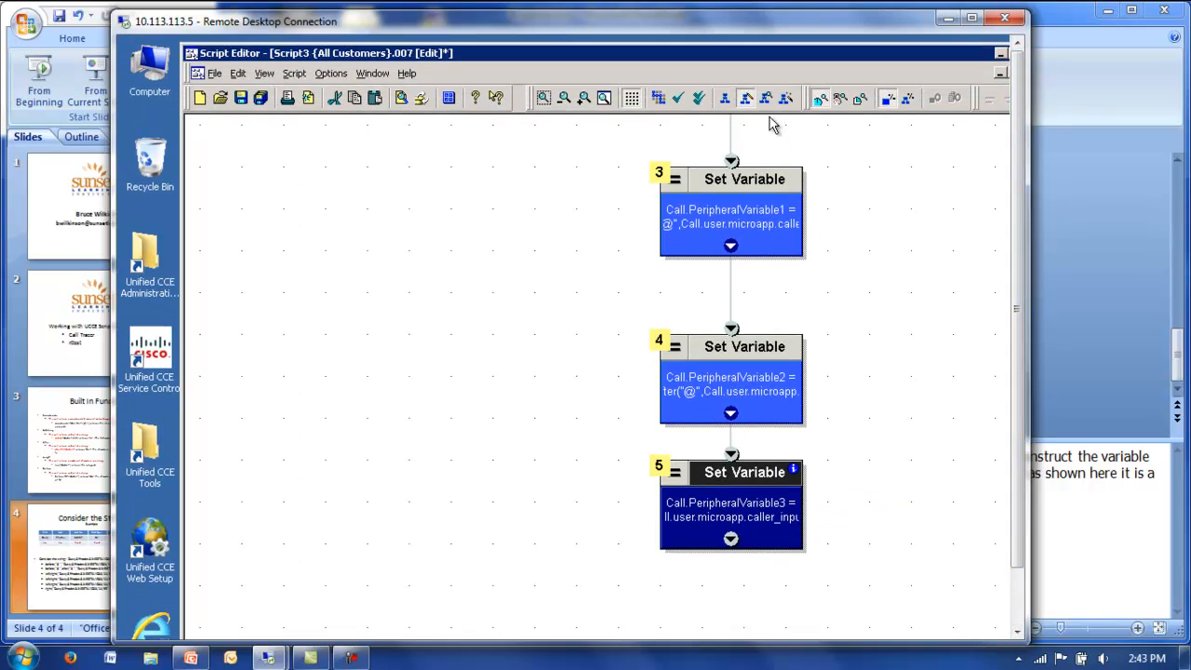
# Return Script3 to browse mode, saving it despite one warning, and start the Call Tracer.
pyautogui.click(726, 97)
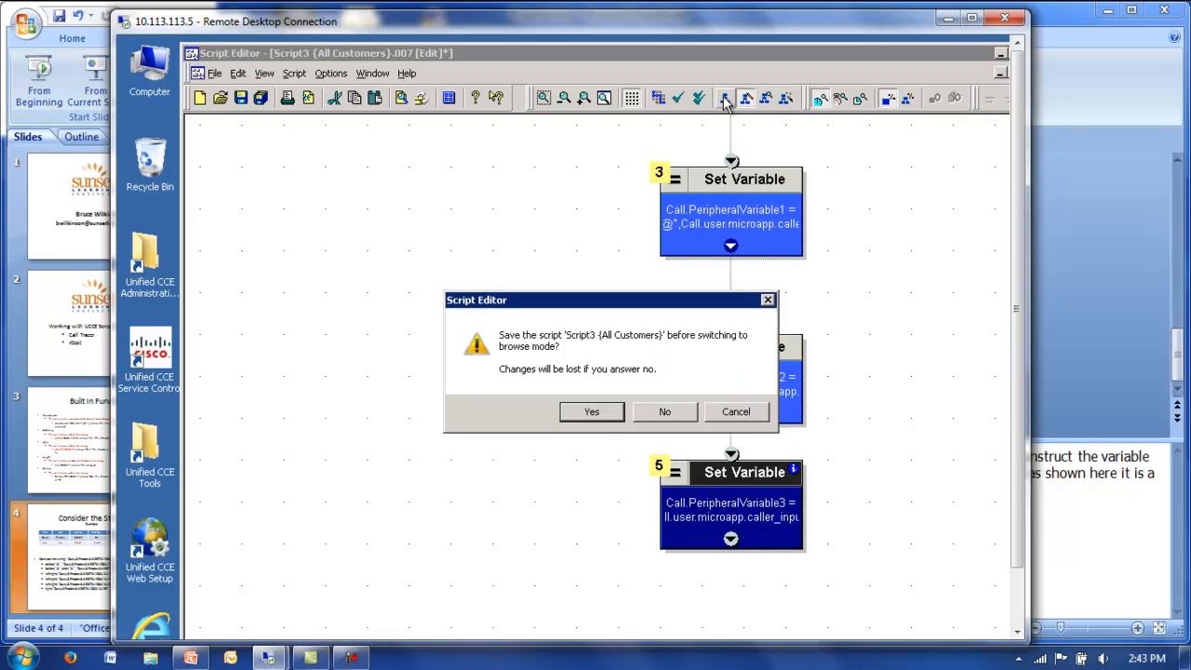
pyautogui.click(592, 411)
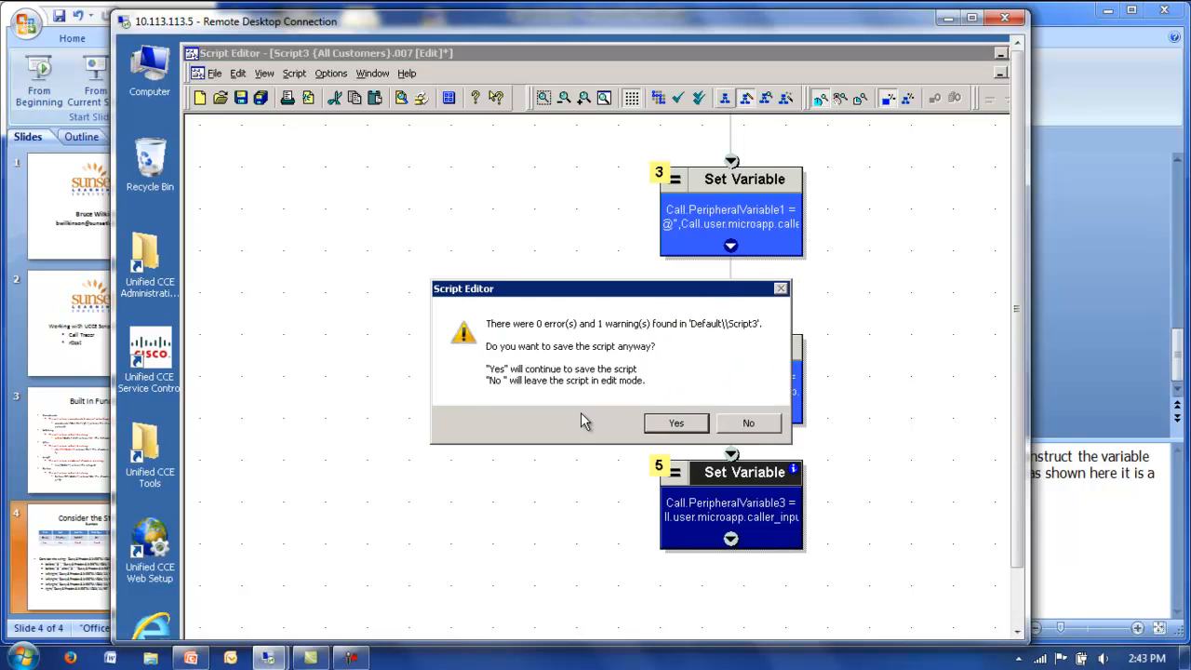
pyautogui.click(675, 422)
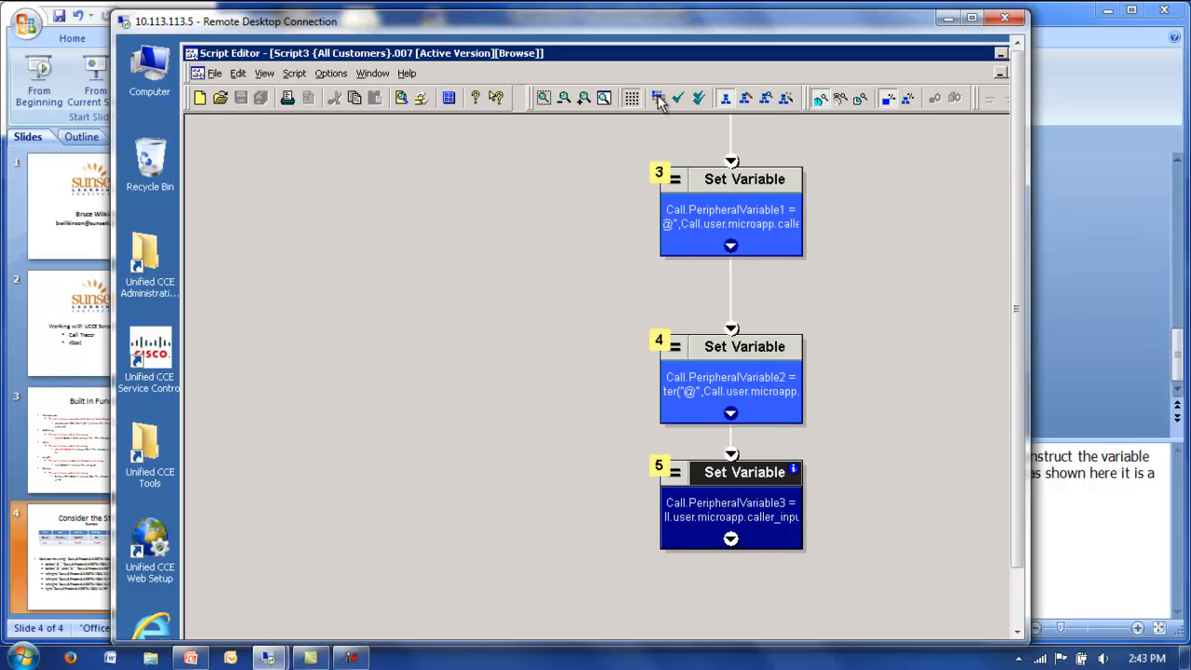
pyautogui.click(659, 97)
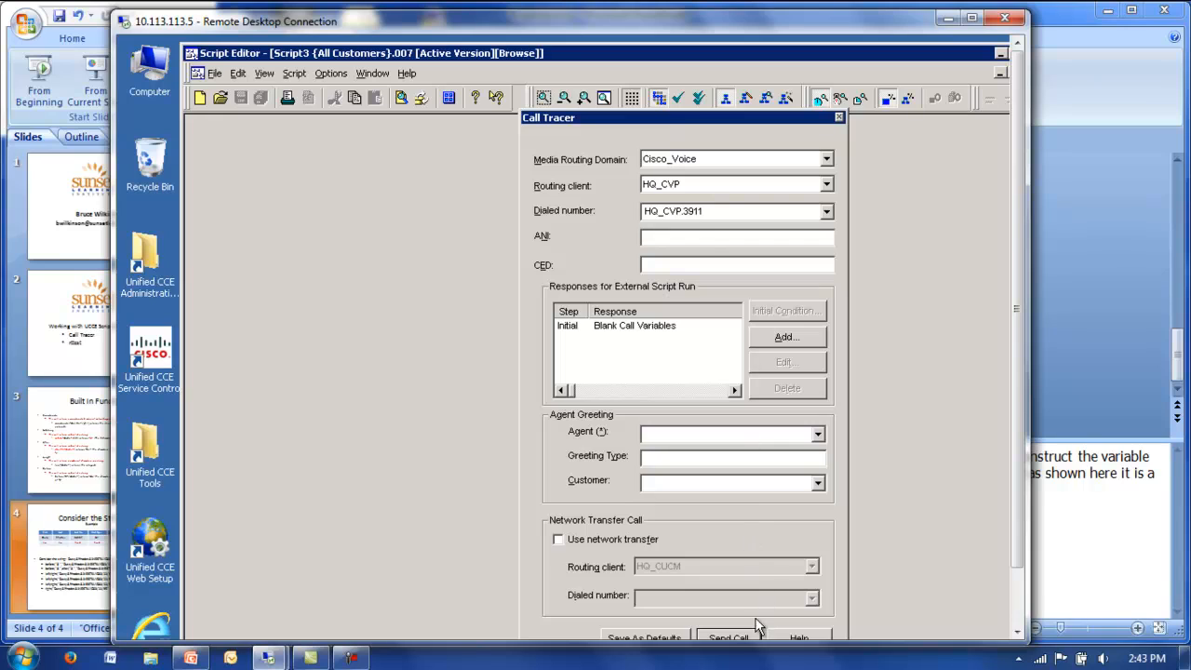
pyautogui.click(727, 636)
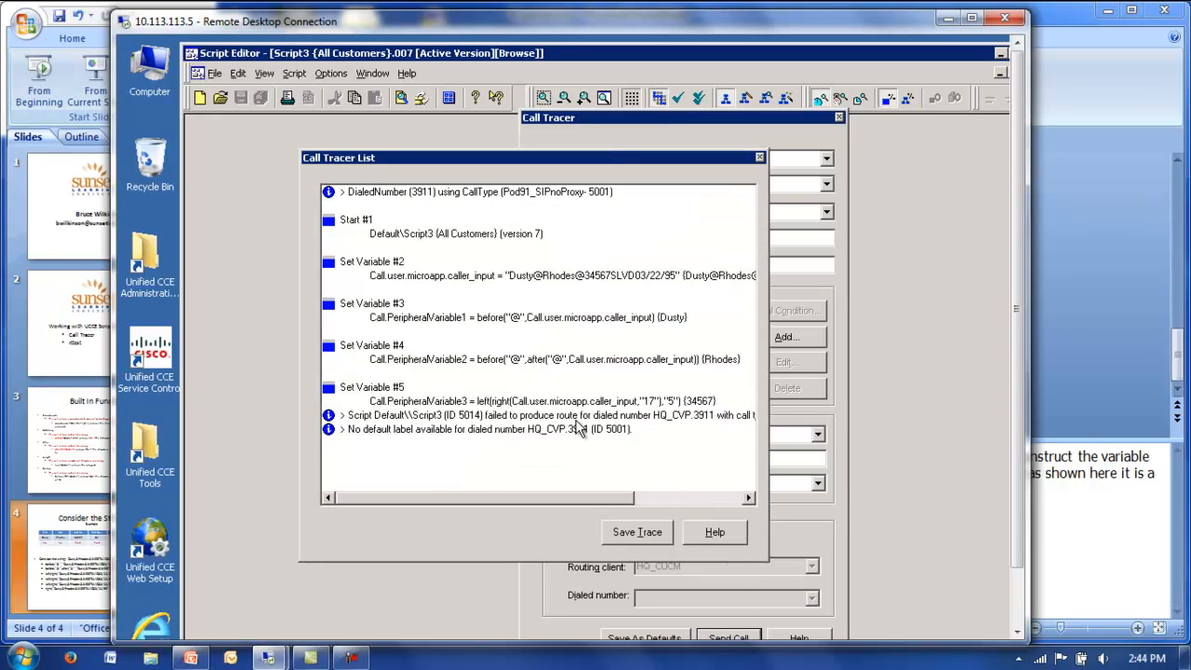
pyautogui.moveTo(707, 413)
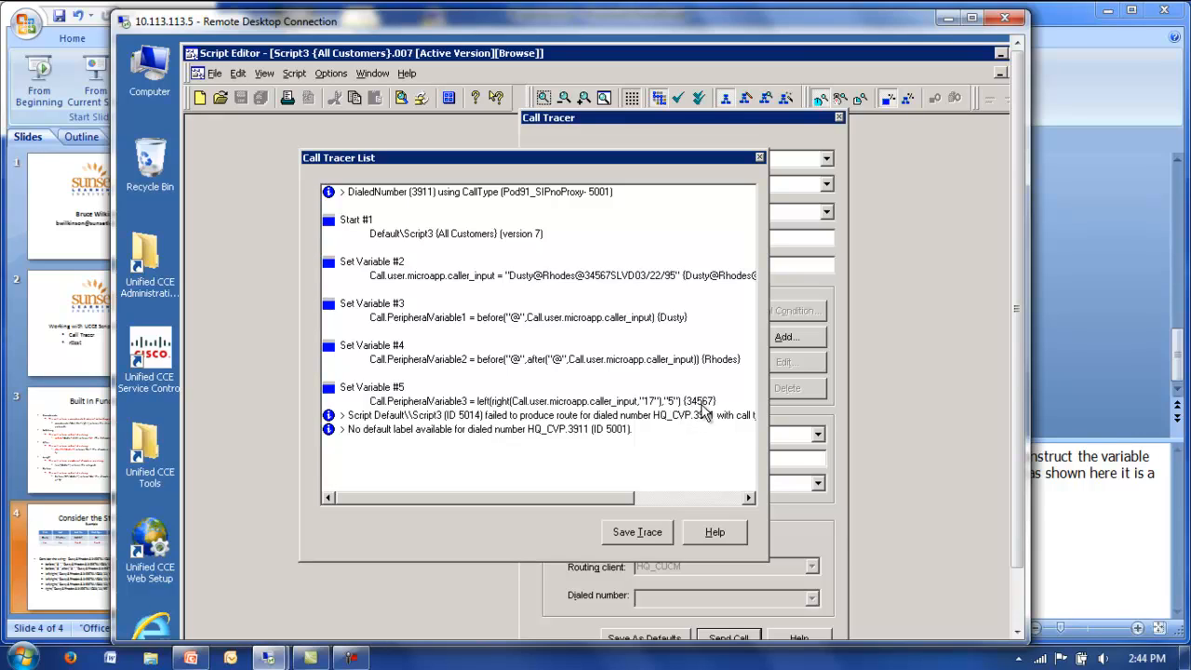
pyautogui.moveTo(719, 413)
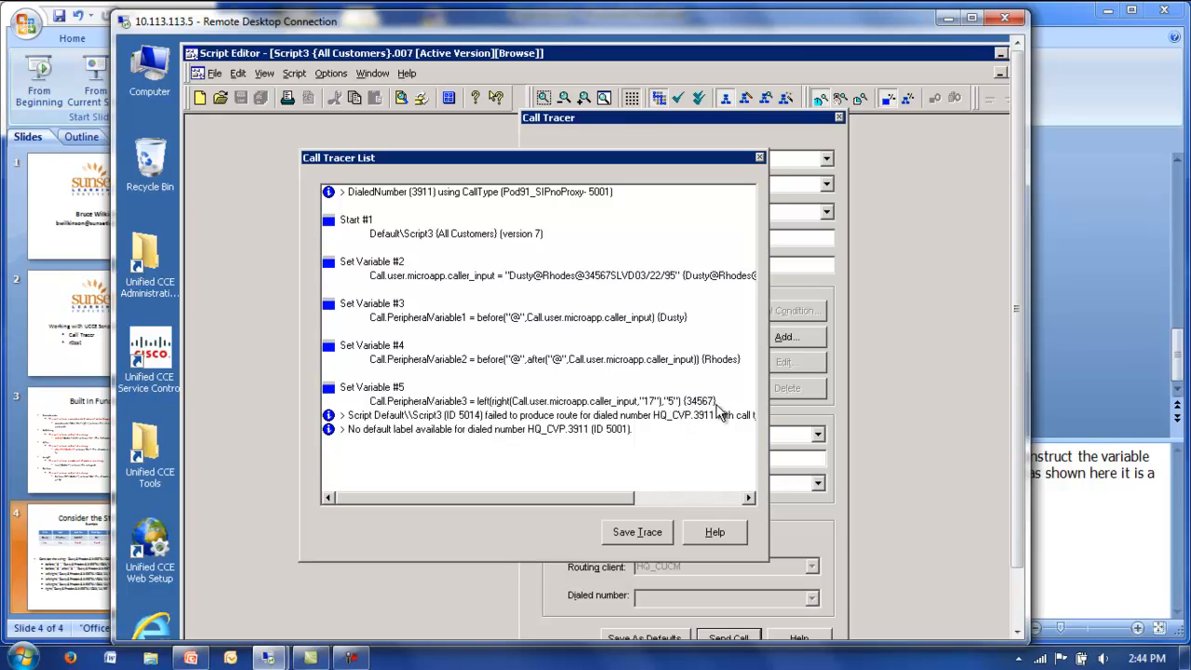
pyautogui.moveTo(465, 410)
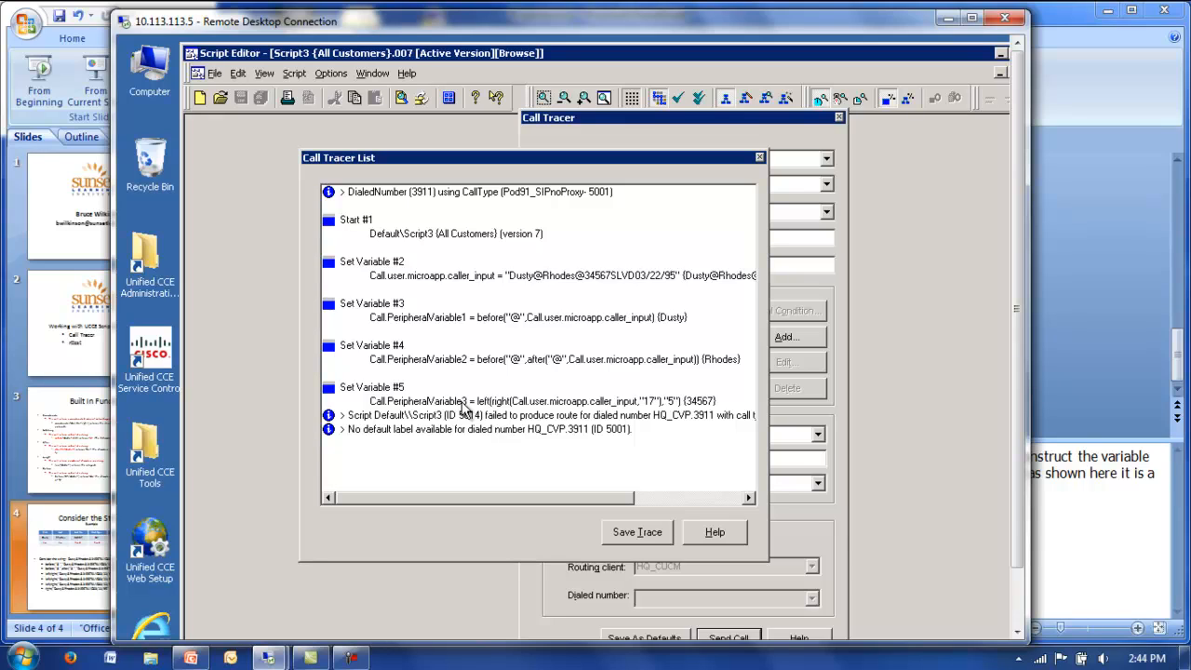
pyautogui.moveTo(514, 286)
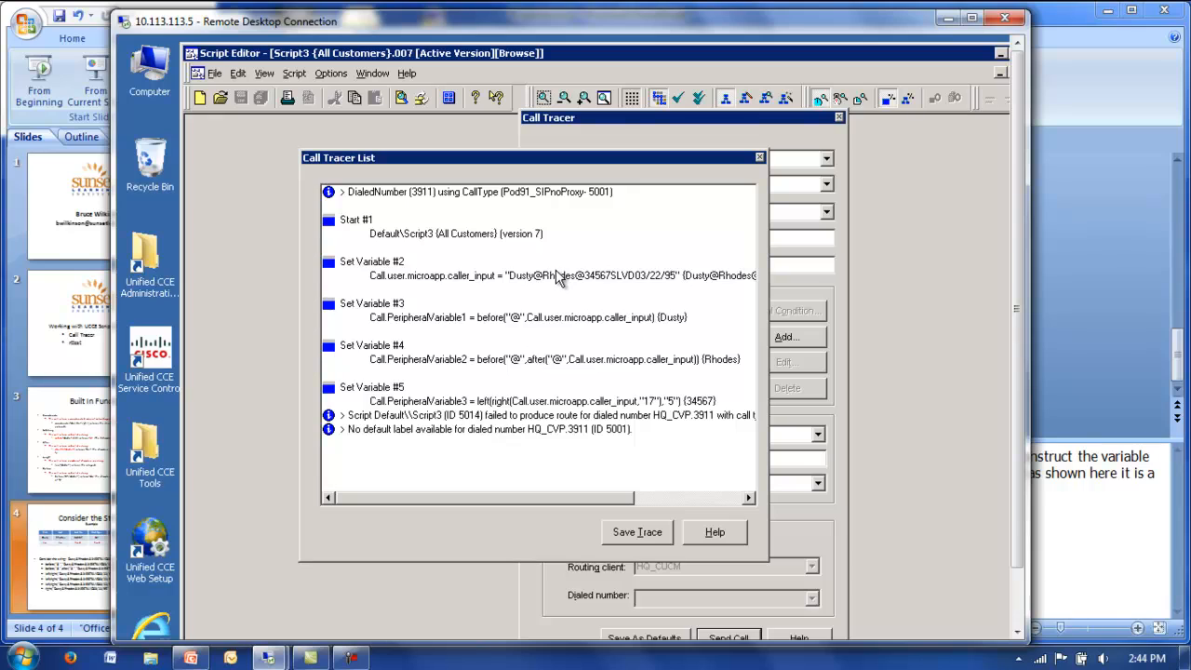
pyautogui.moveTo(547, 327)
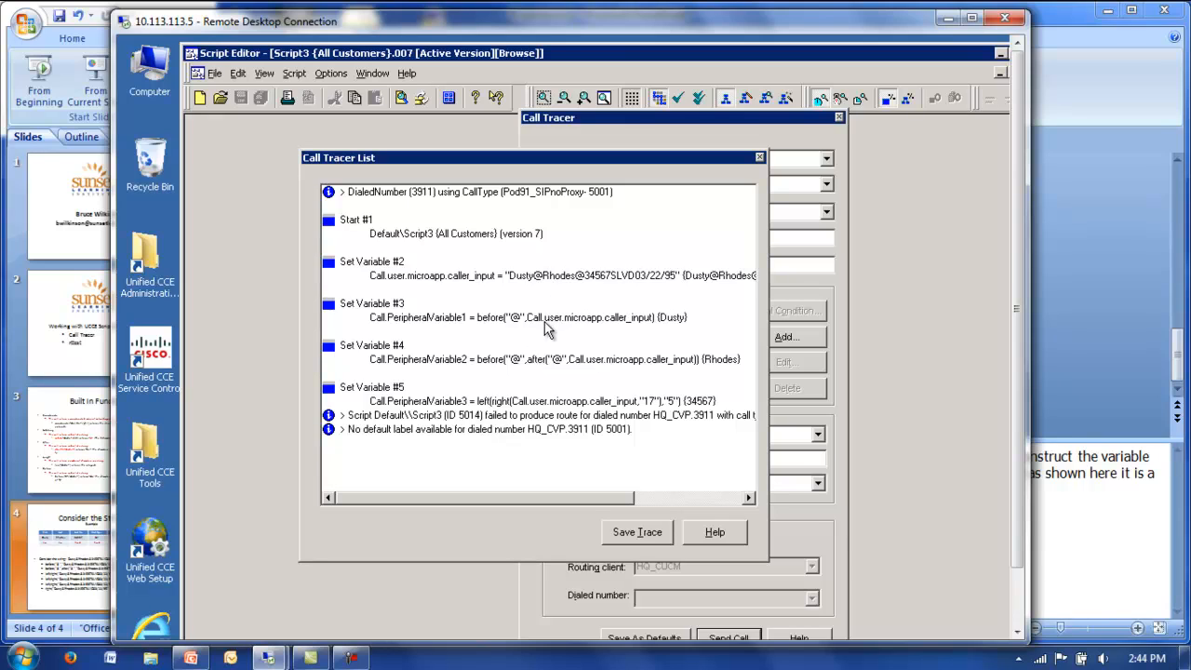
pyautogui.moveTo(547, 365)
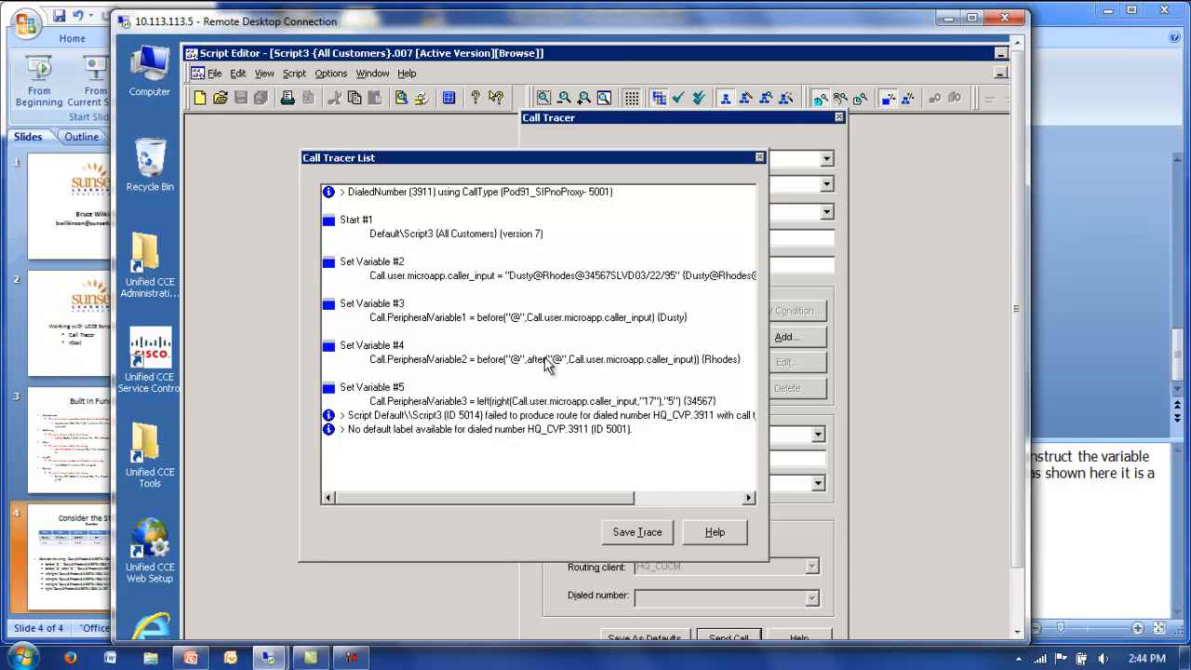
pyautogui.moveTo(879, 223)
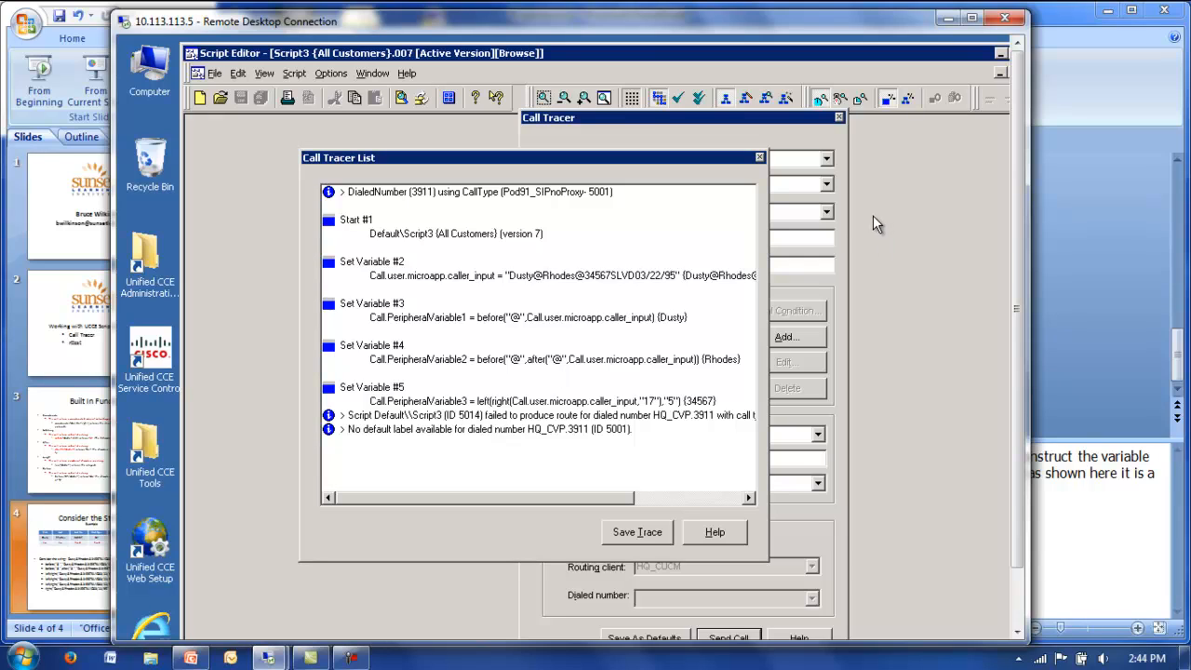
pyautogui.moveTo(873, 231)
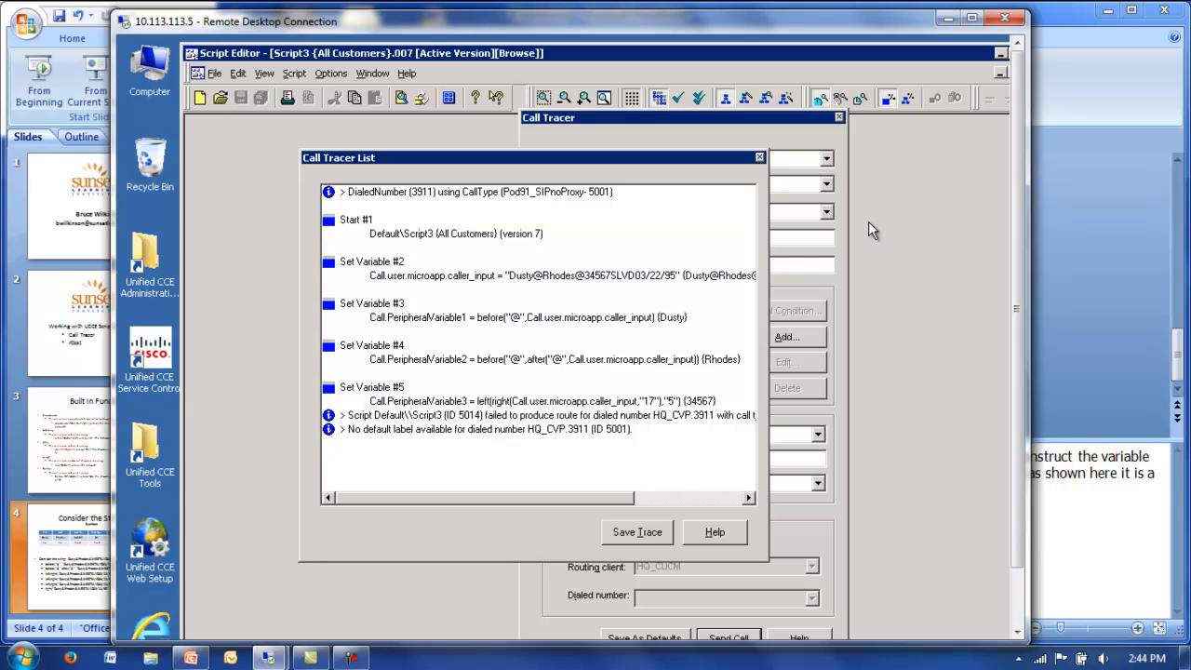
pyautogui.moveTo(865, 232)
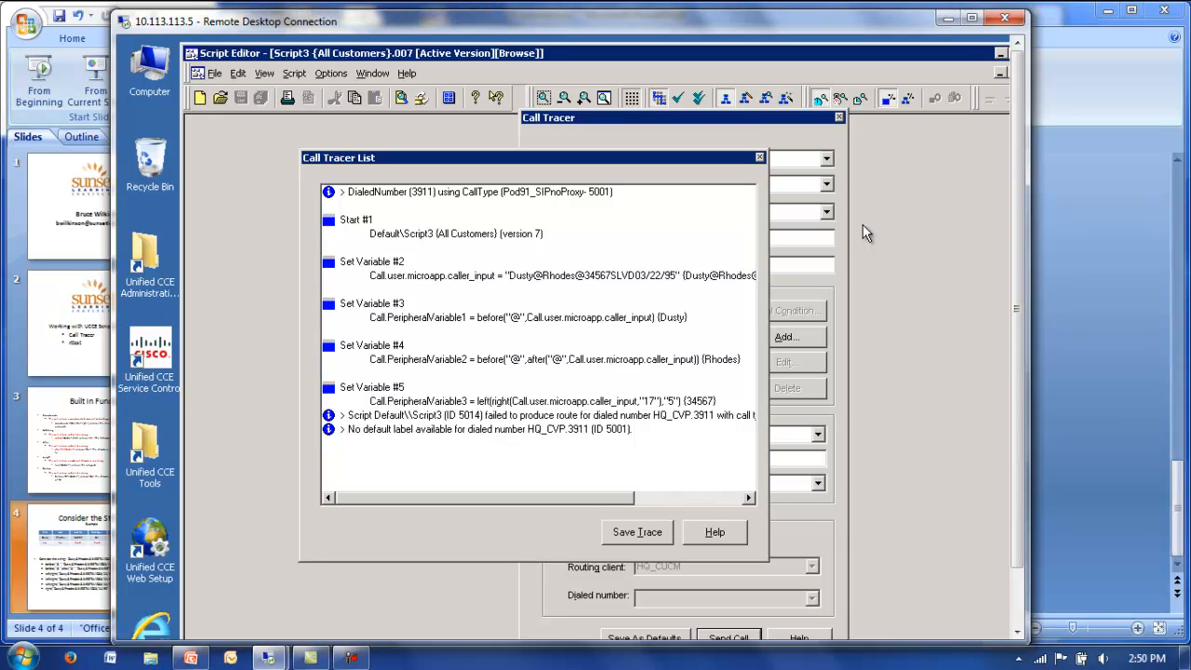
pyautogui.moveTo(841, 179)
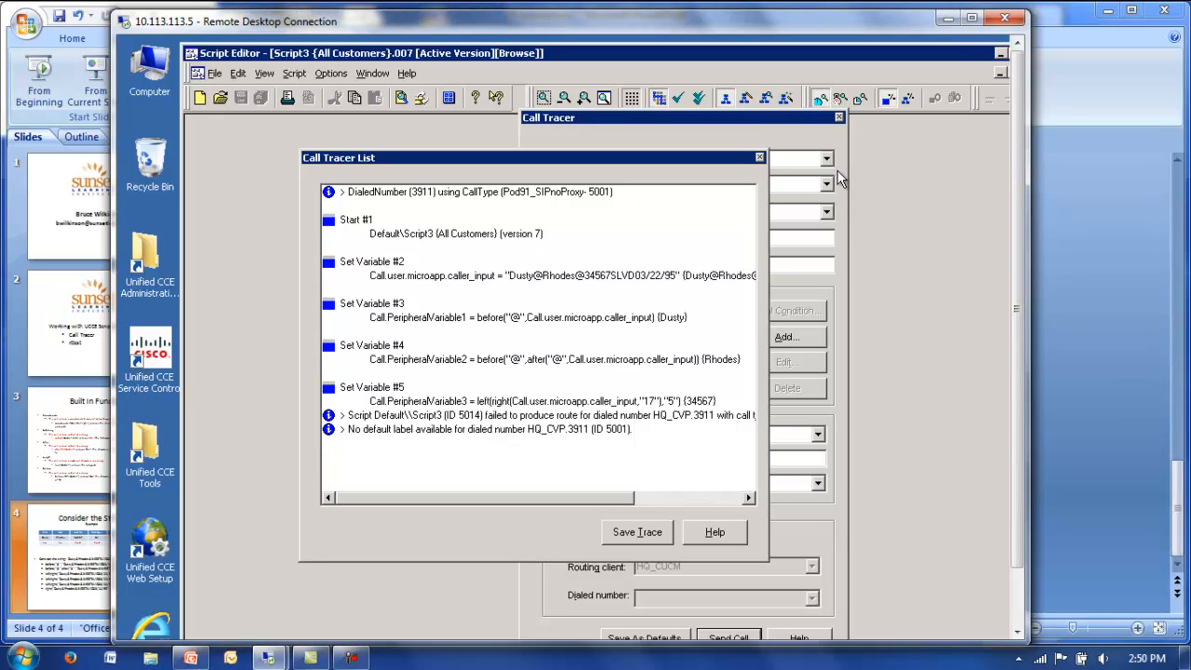
pyautogui.moveTo(822, 182)
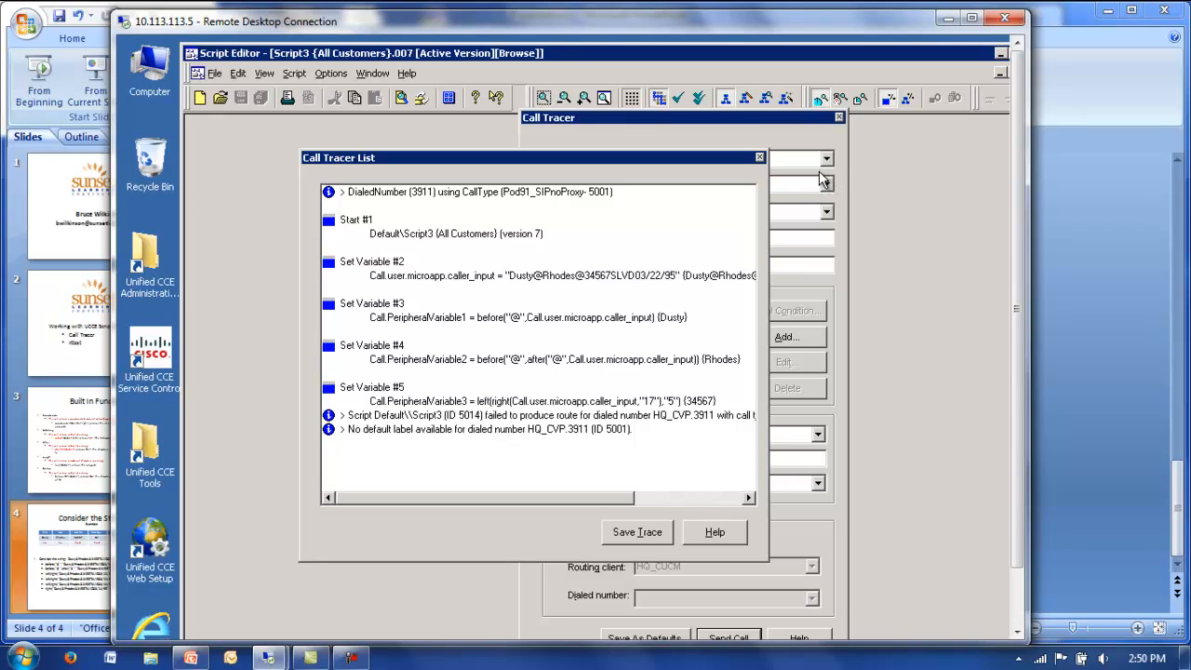
pyautogui.moveTo(711, 260)
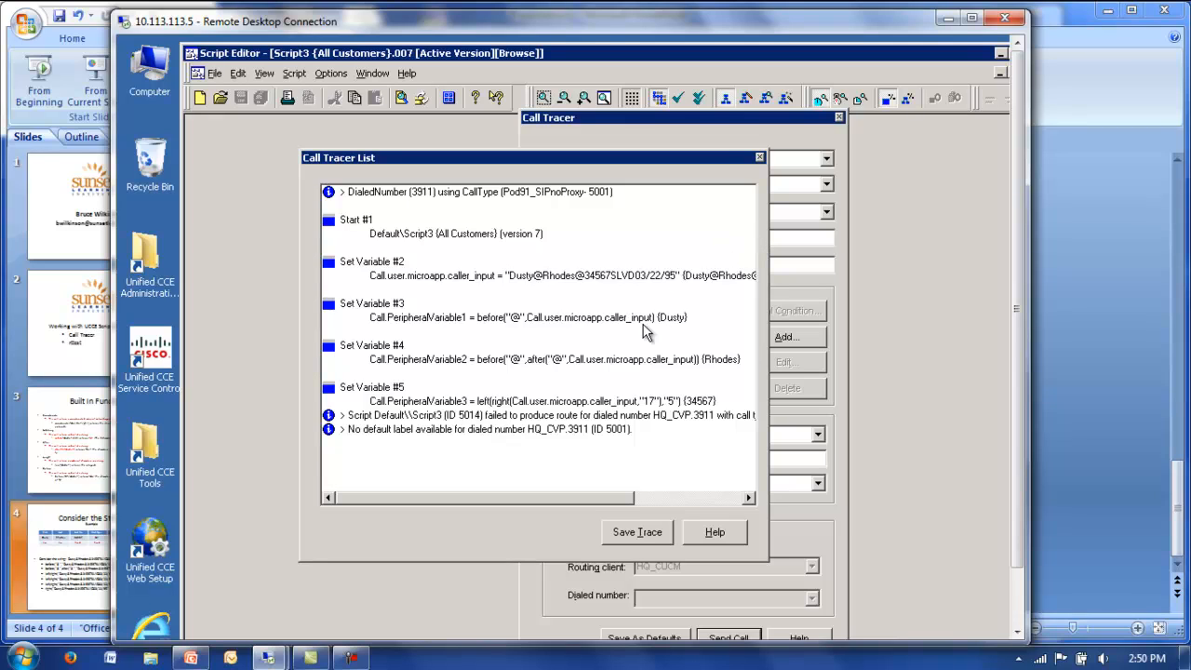
pyautogui.moveTo(636, 417)
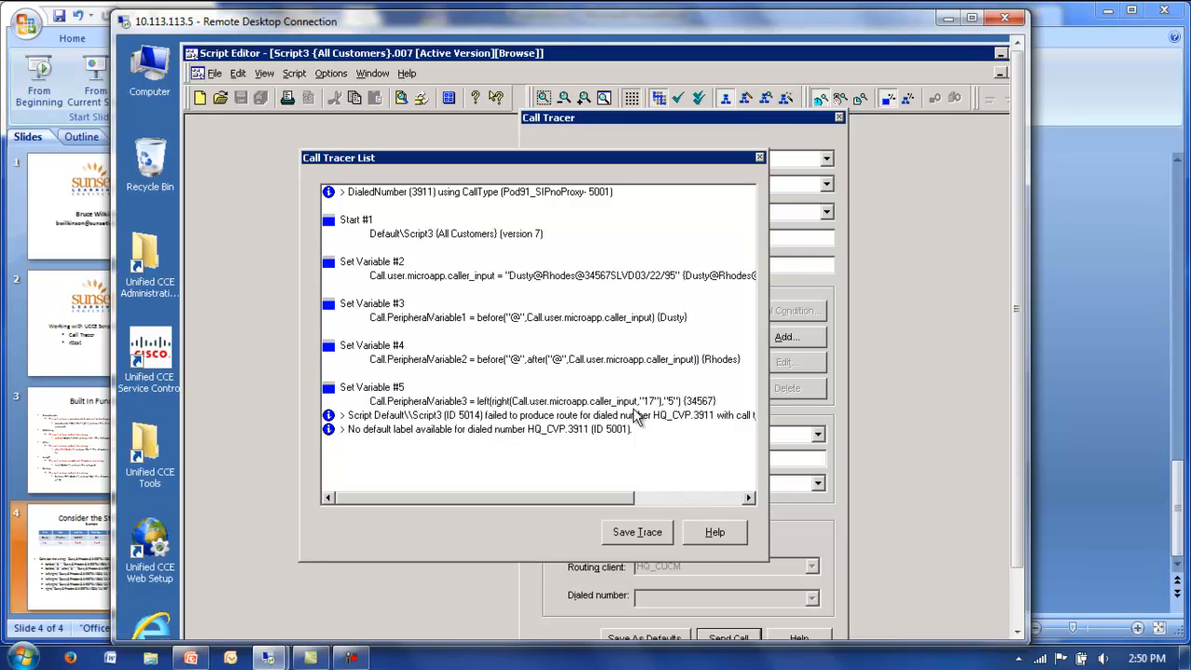
pyautogui.moveTo(640, 420)
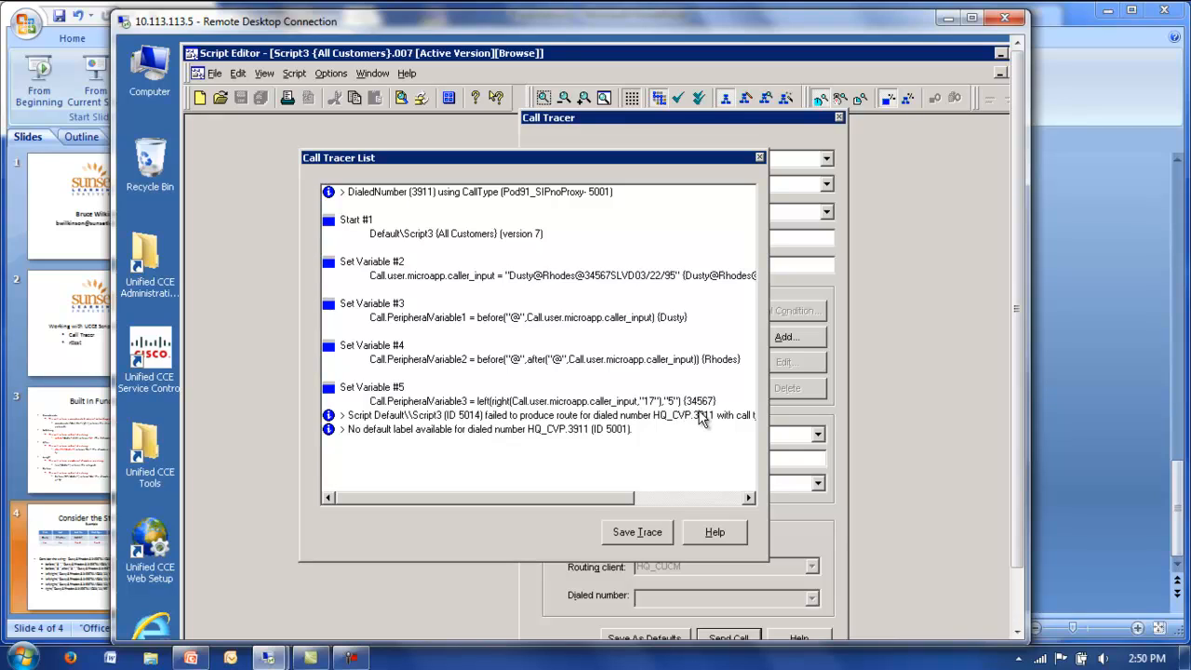
pyautogui.moveTo(655, 436)
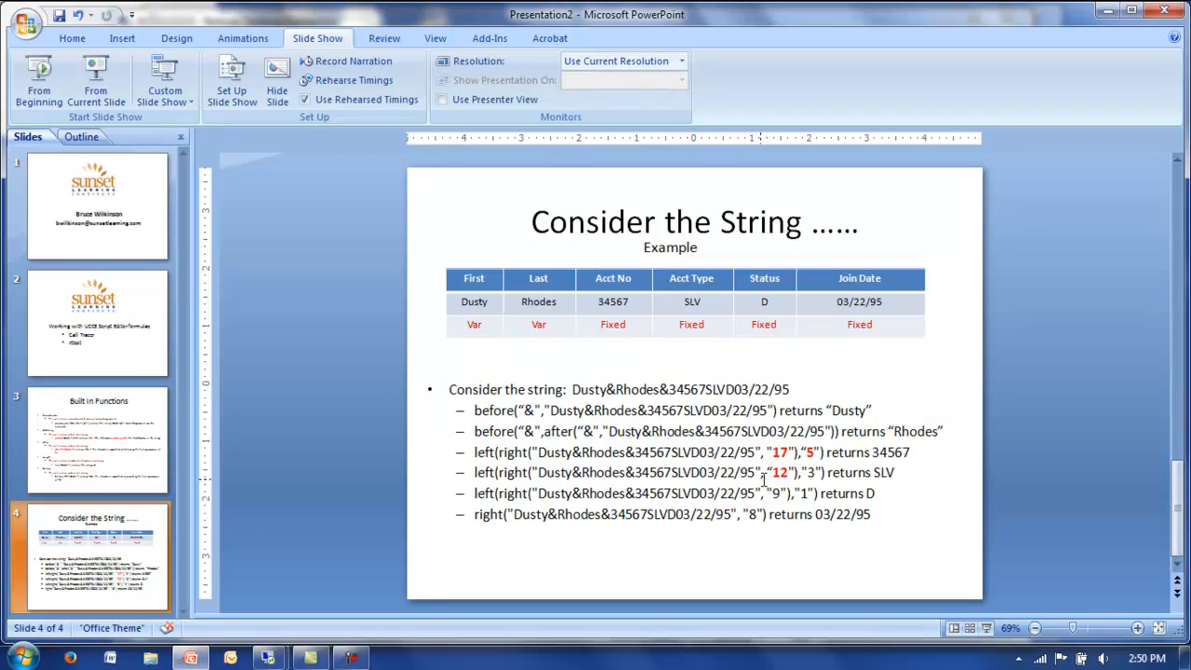
pyautogui.moveTo(745, 488)
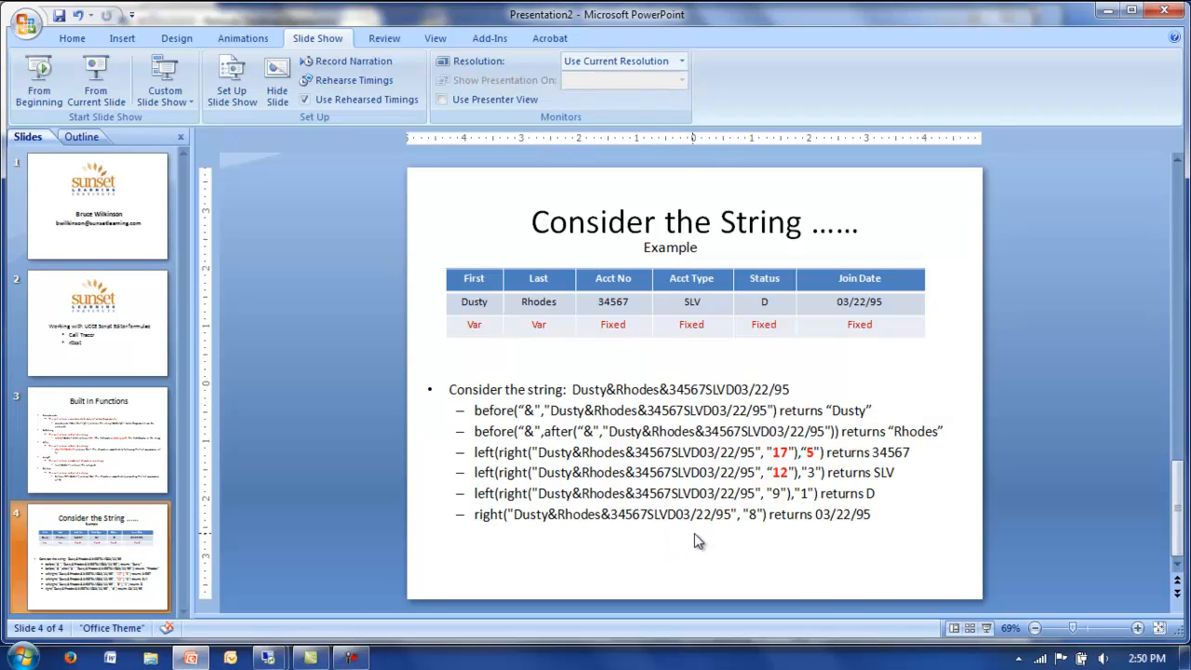
pyautogui.moveTo(688, 547)
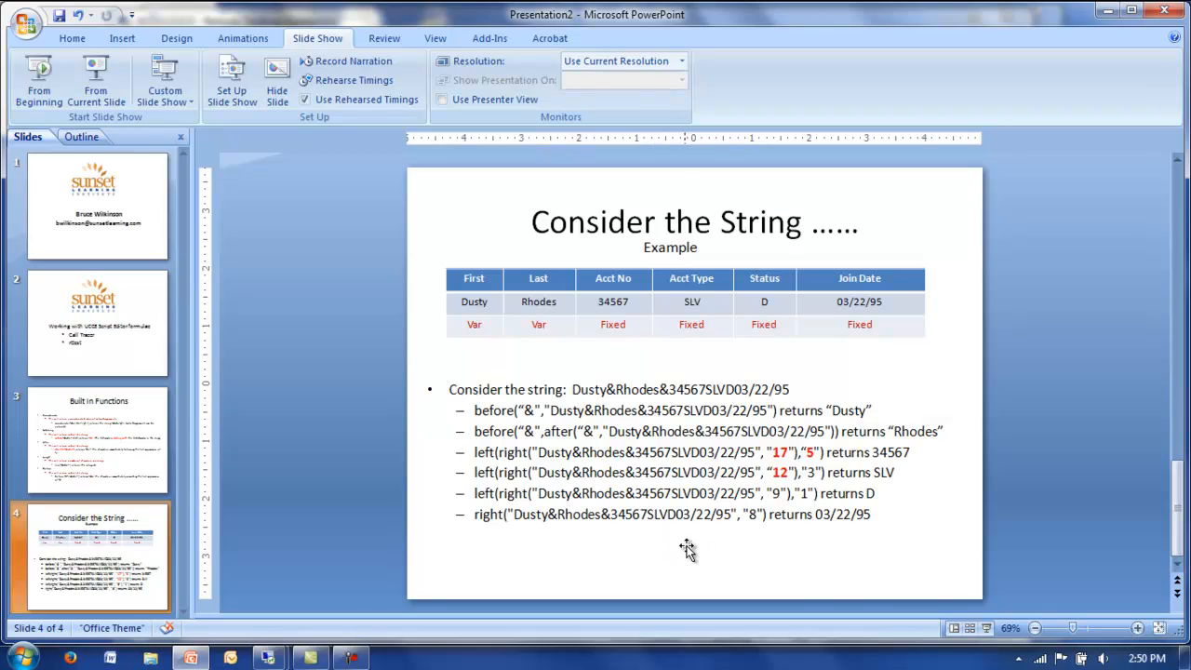
pyautogui.moveTo(703, 549)
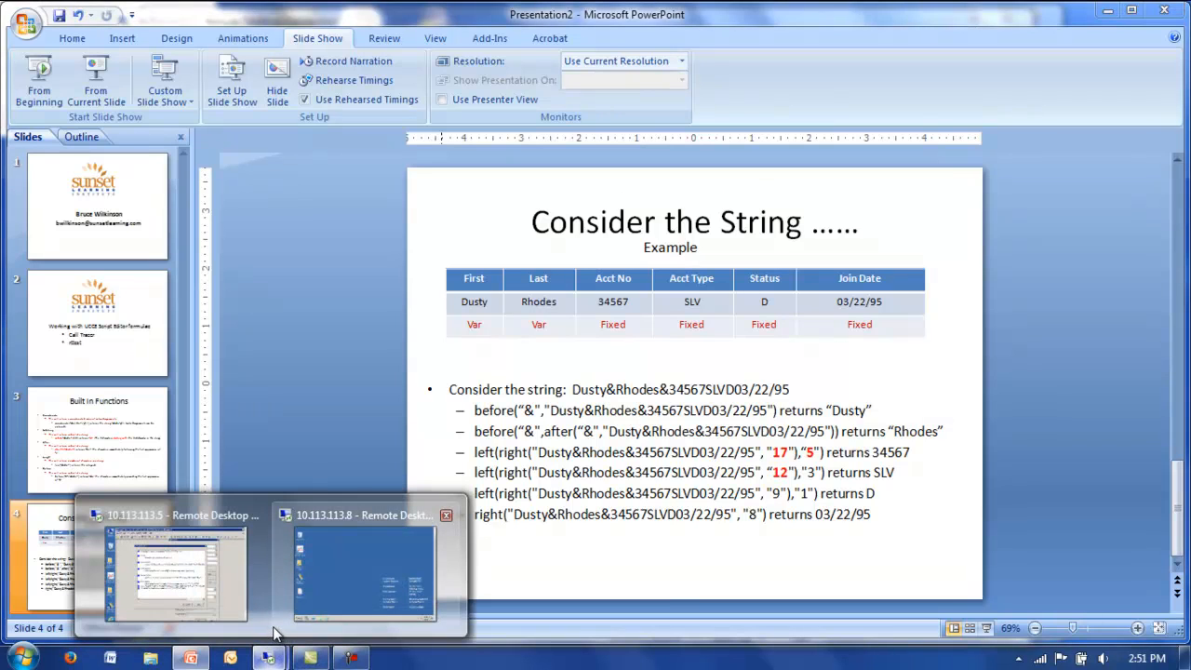
pyautogui.moveTo(372, 595)
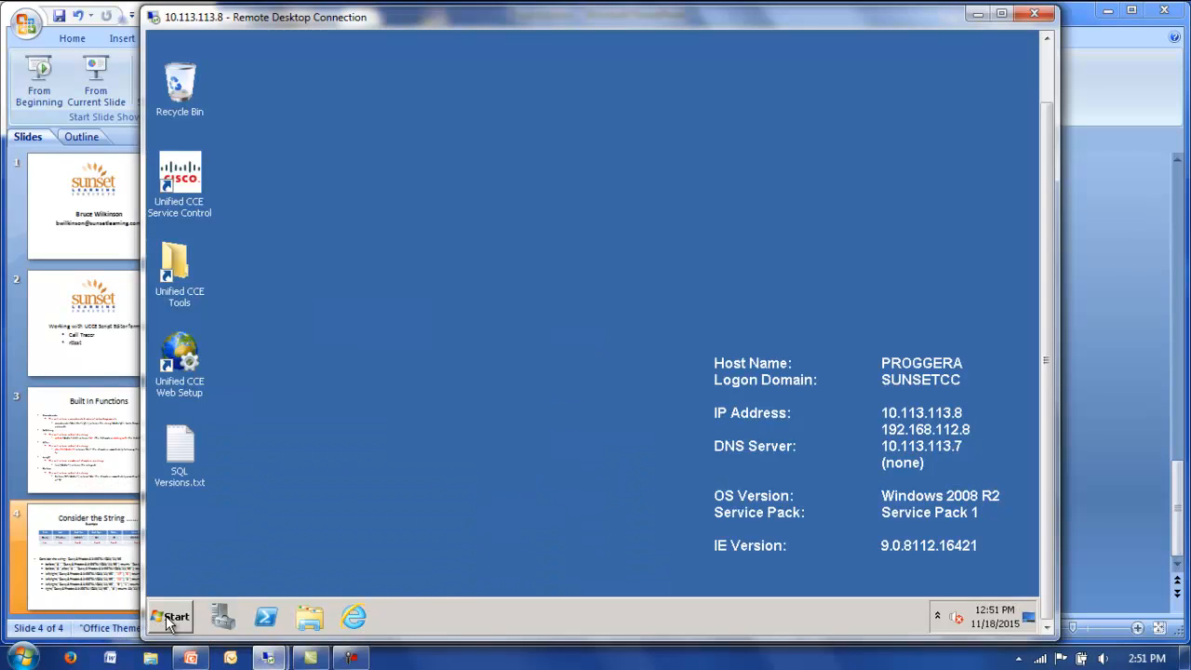
# Launch Command Prompt from the Start menu on the 10.113.113.8 server.
pyautogui.click(171, 618)
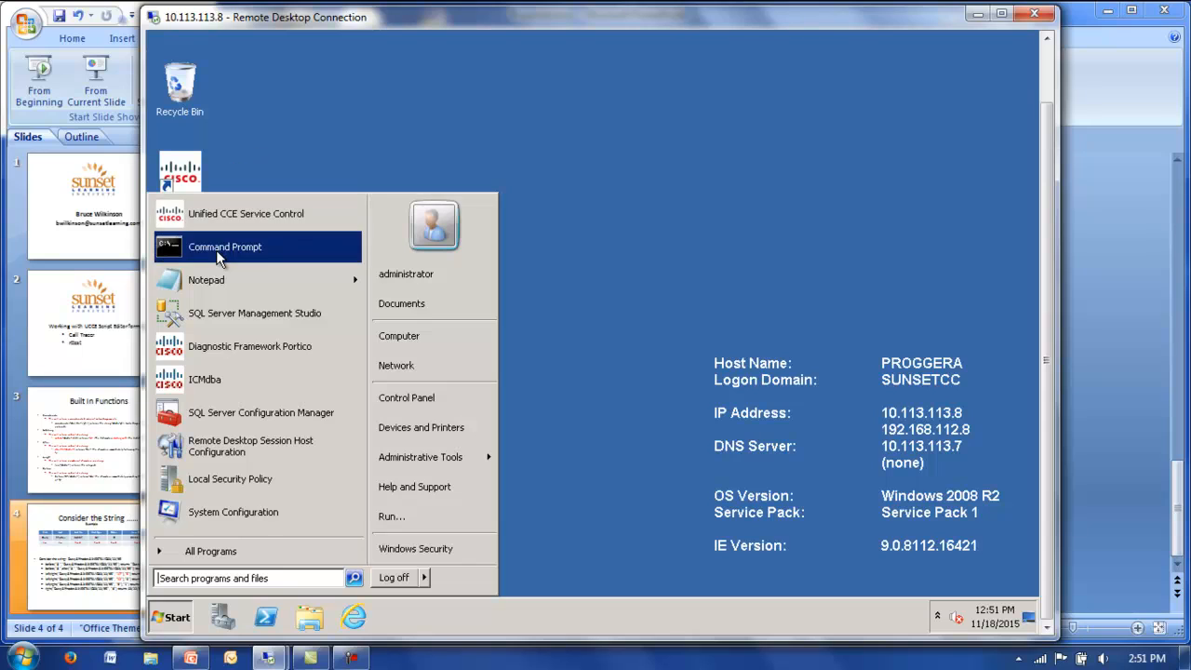
pyautogui.click(224, 246)
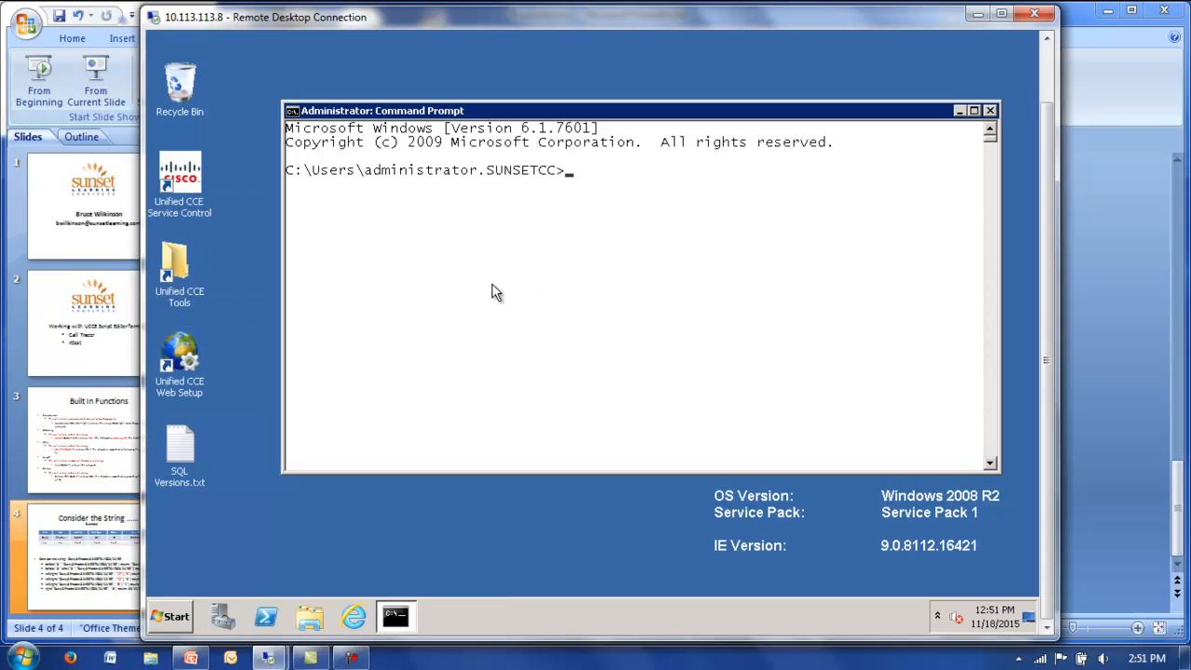
pyautogui.moveTo(483, 296)
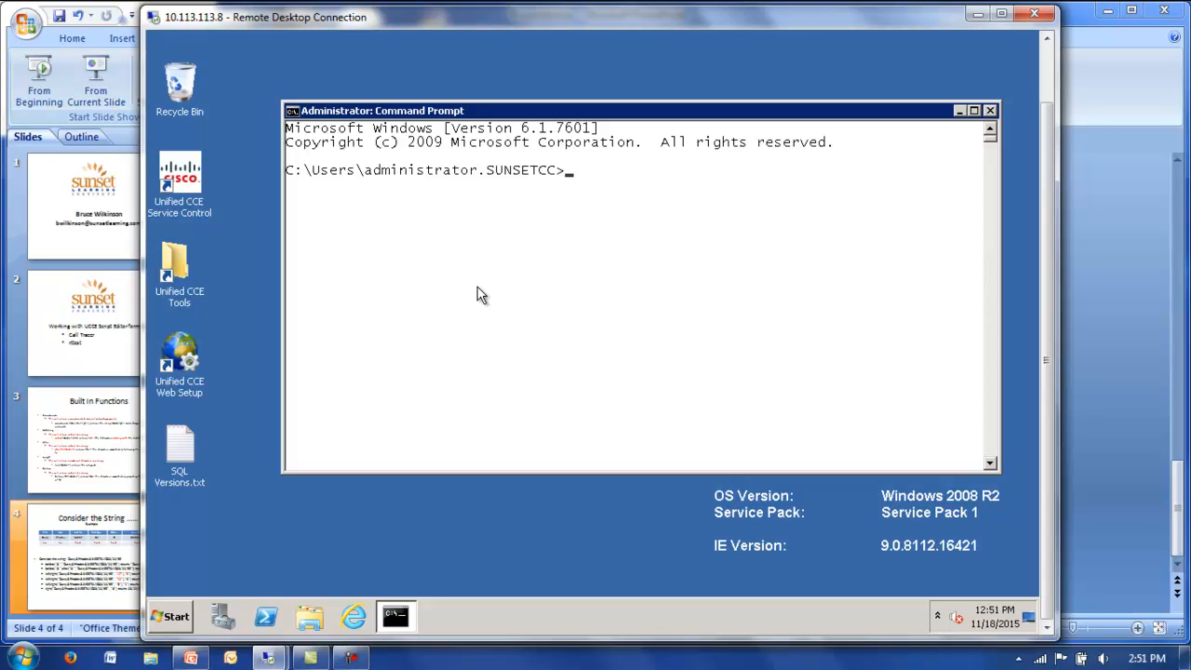
# Attempt rttest /system proggera, first mistyping the system name as proggerea.
pyautogui.write('cd..')
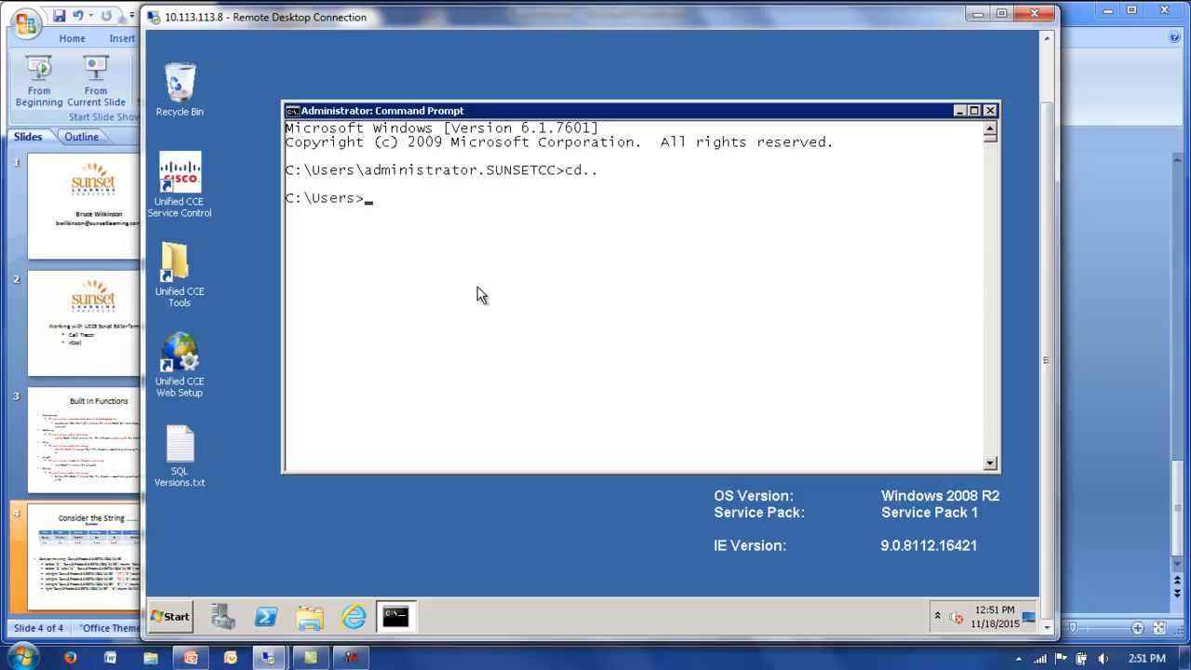
pyautogui.write('cd..')
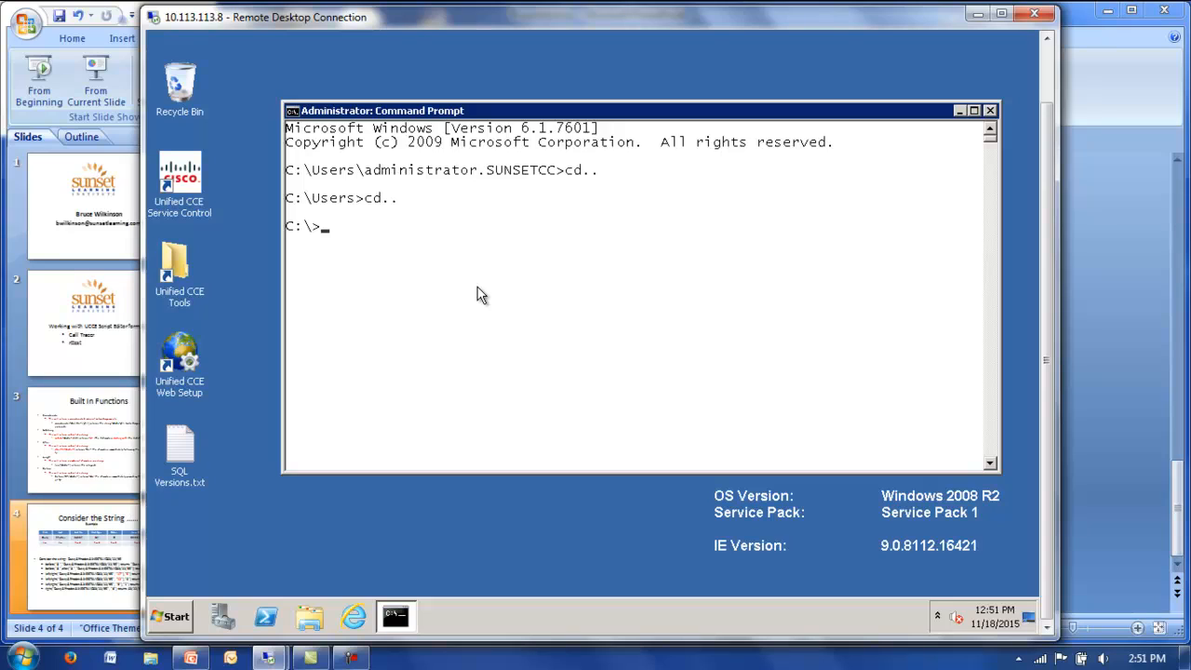
pyautogui.write('r')
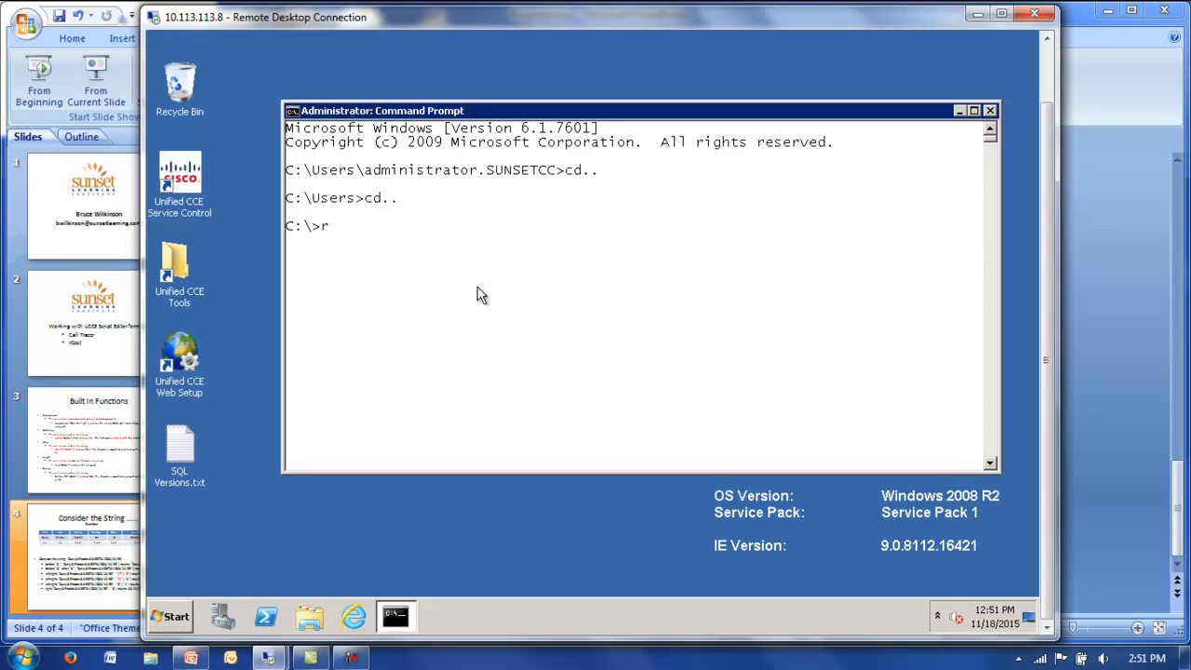
pyautogui.write('tt')
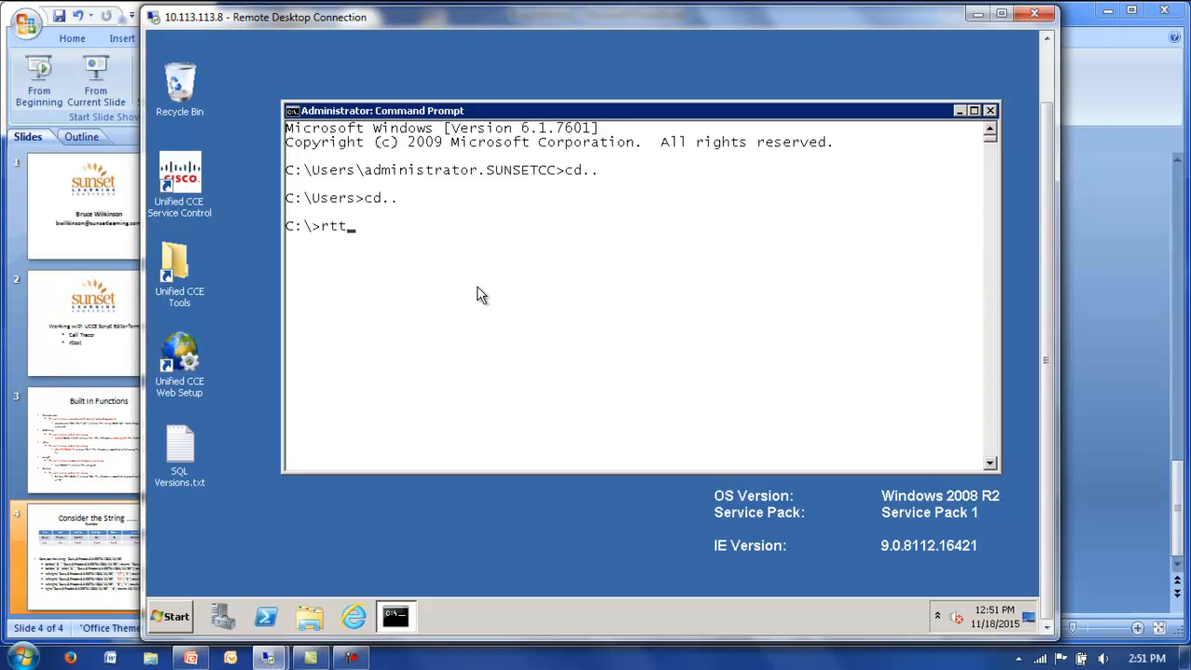
pyautogui.write('est /system p')
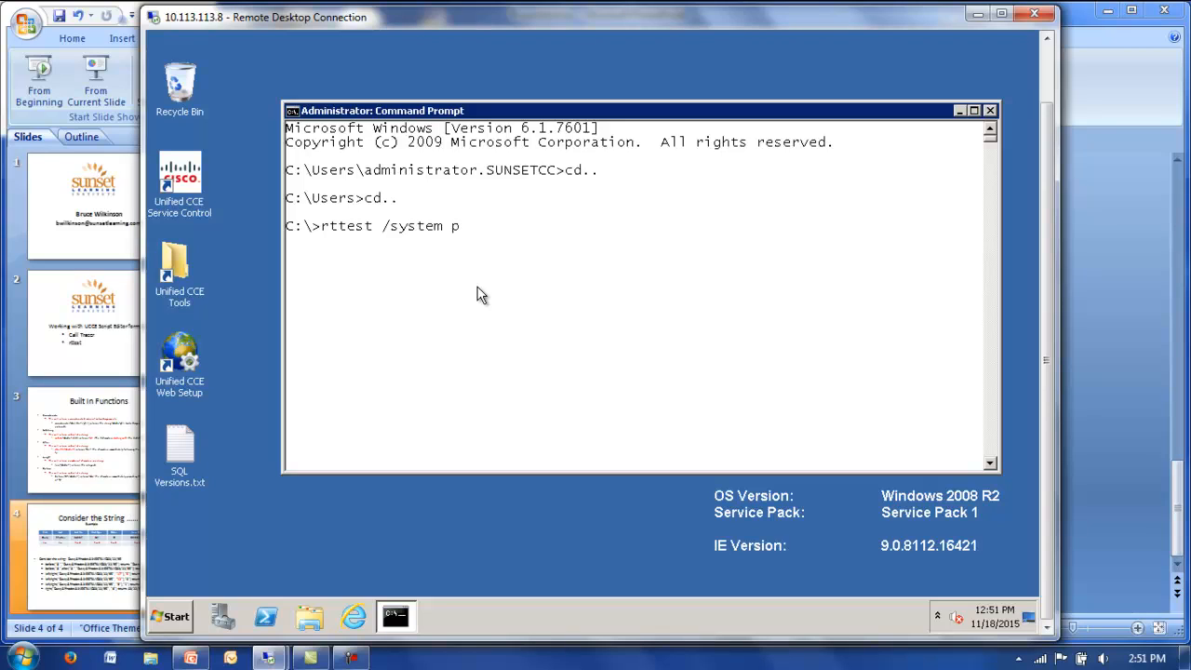
pyautogui.write('roggerea')
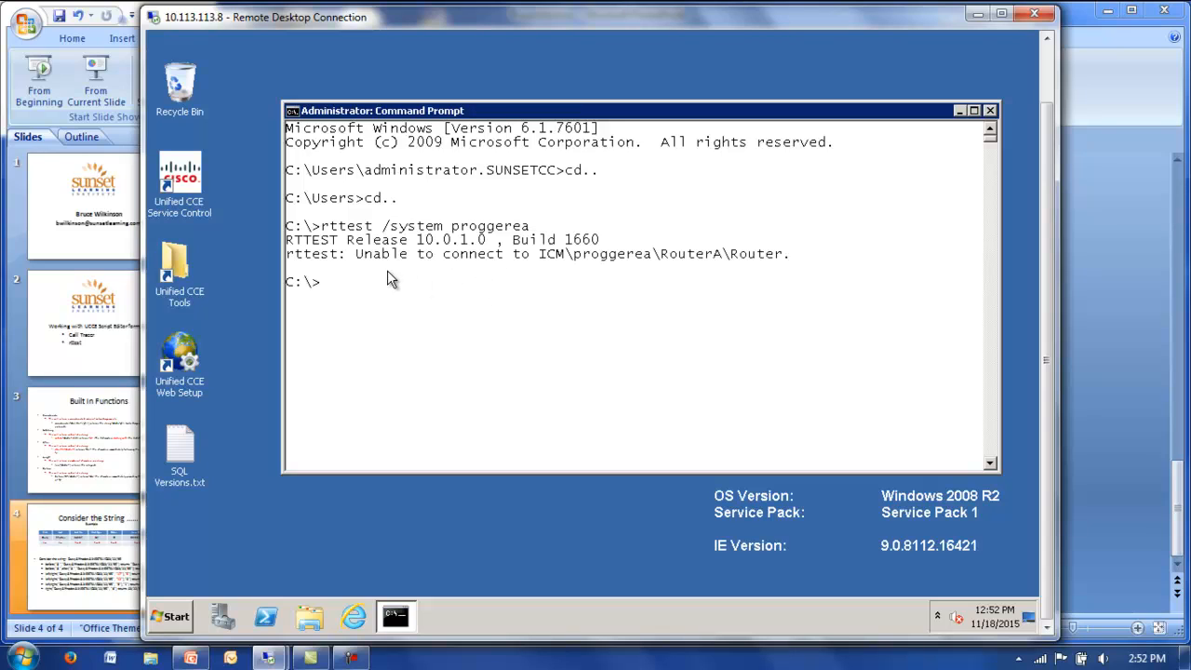
pyautogui.write('rttest /system proggerea')
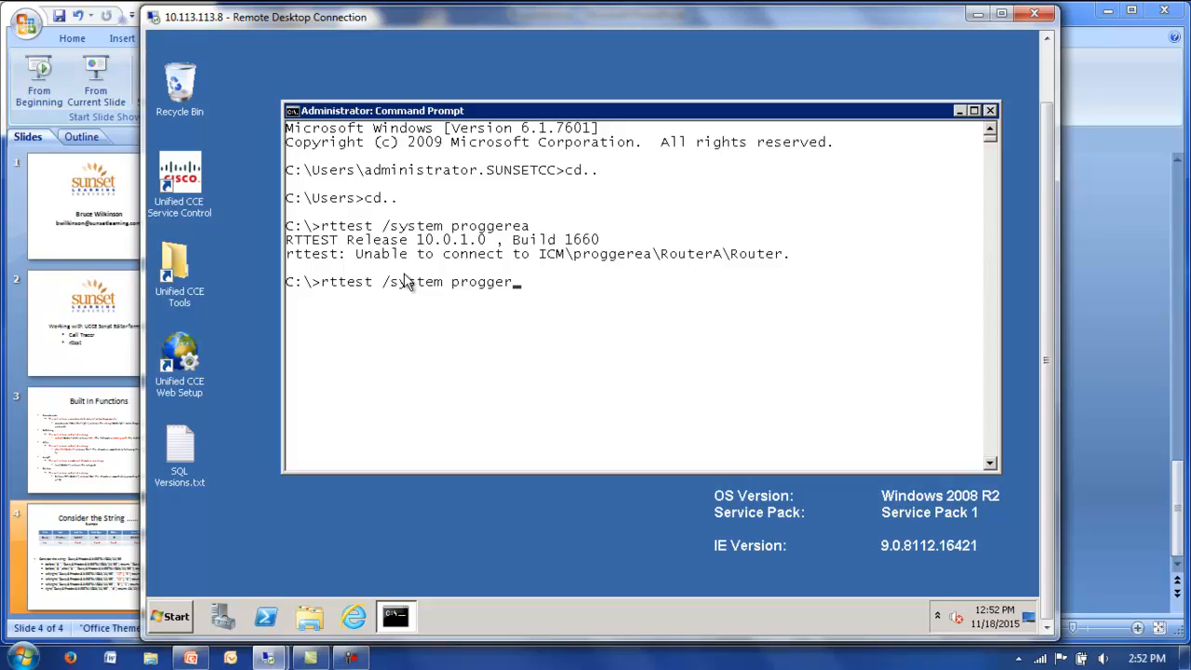
pyautogui.write('a')
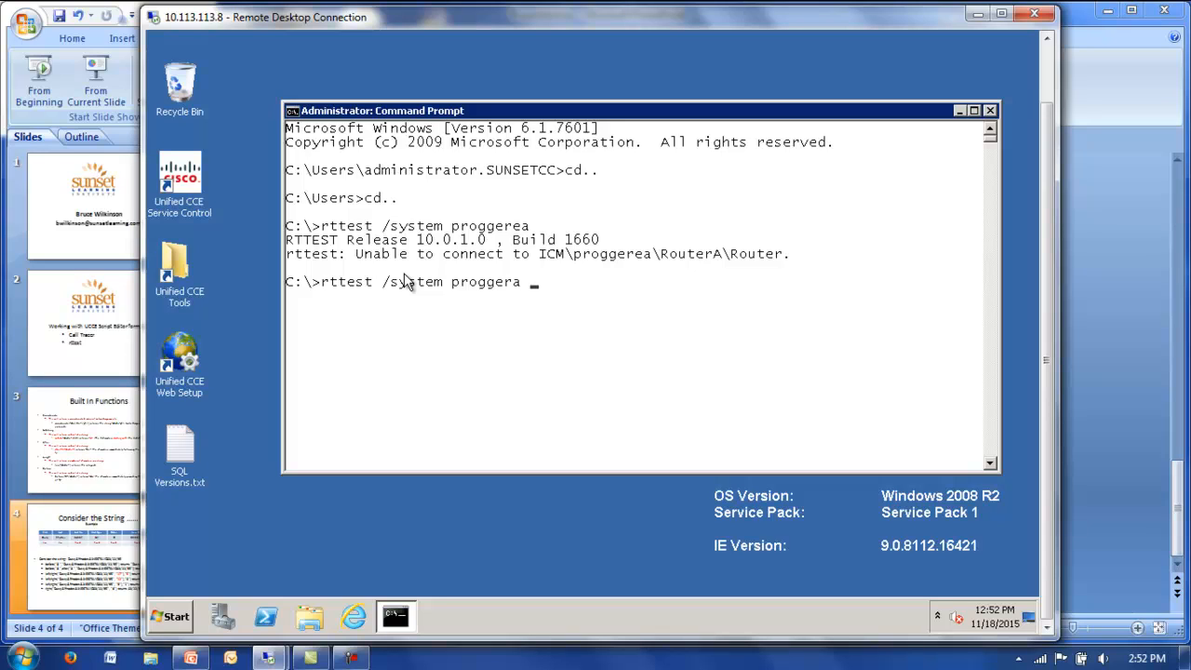
# Add /cust cus01 and node routera, hit the too-many-arguments error, and retype with /node routera.
pyautogui.write('/')
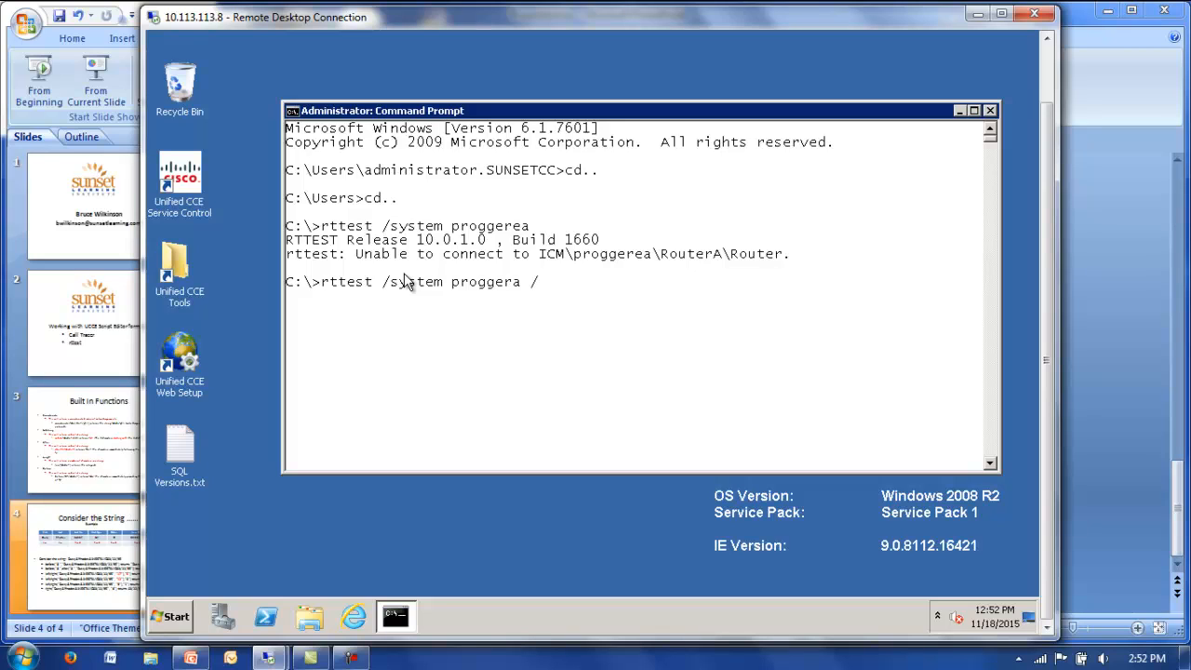
pyautogui.write('cust cu')
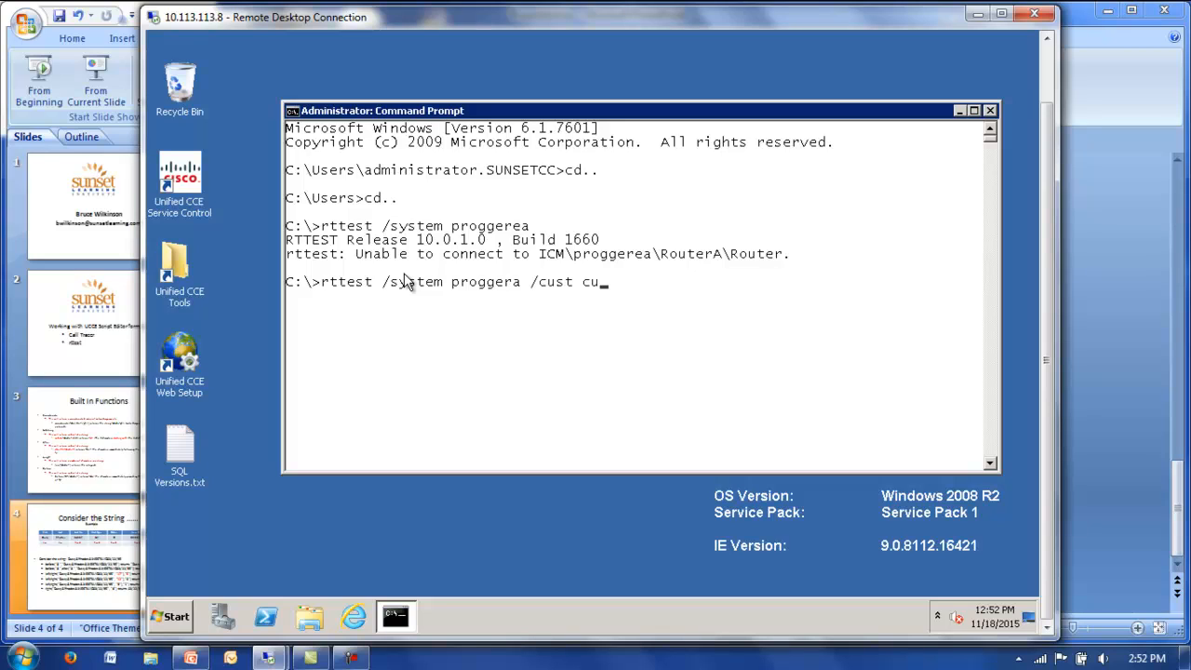
pyautogui.write('s')
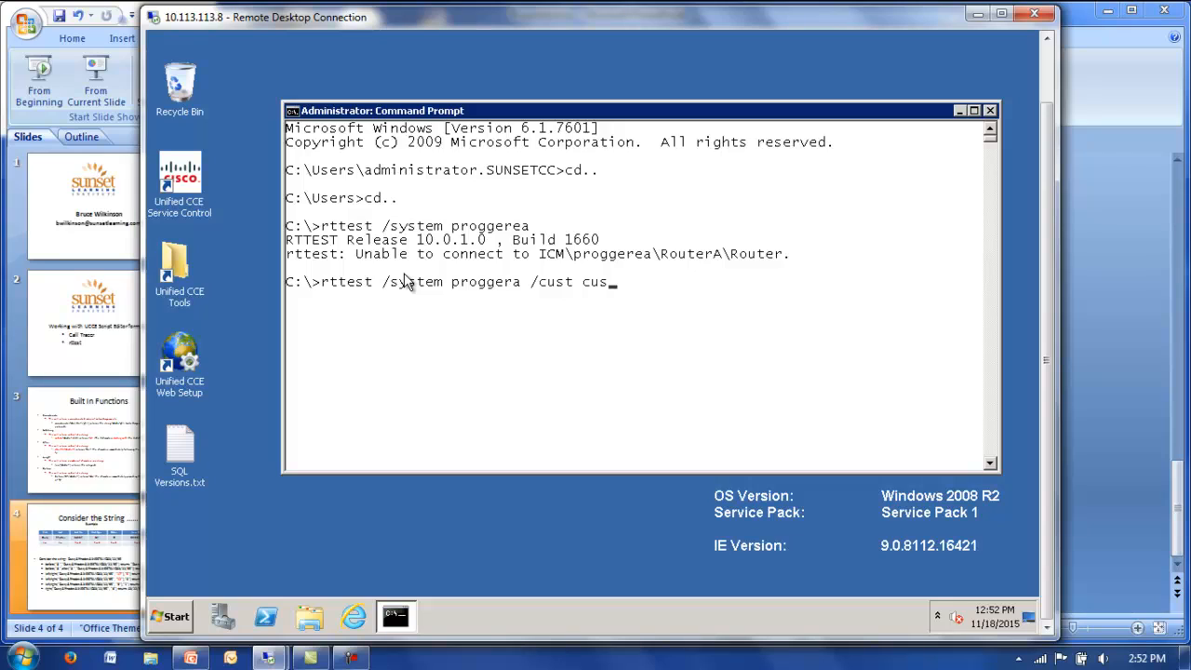
pyautogui.write('01')
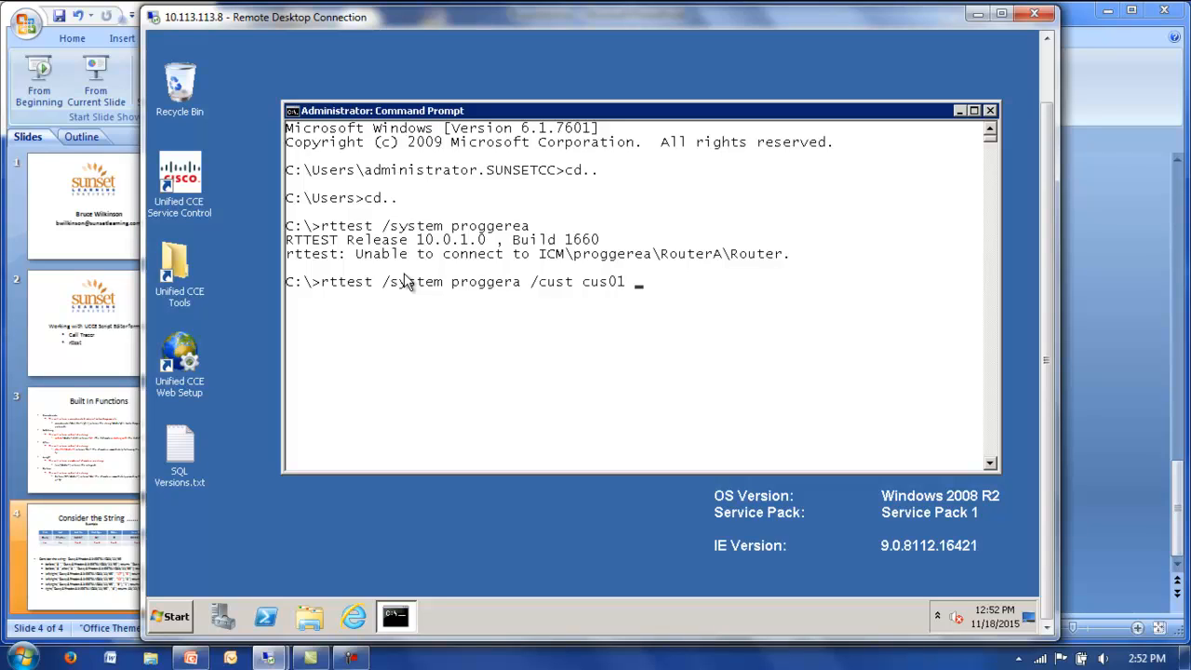
pyautogui.write('node')
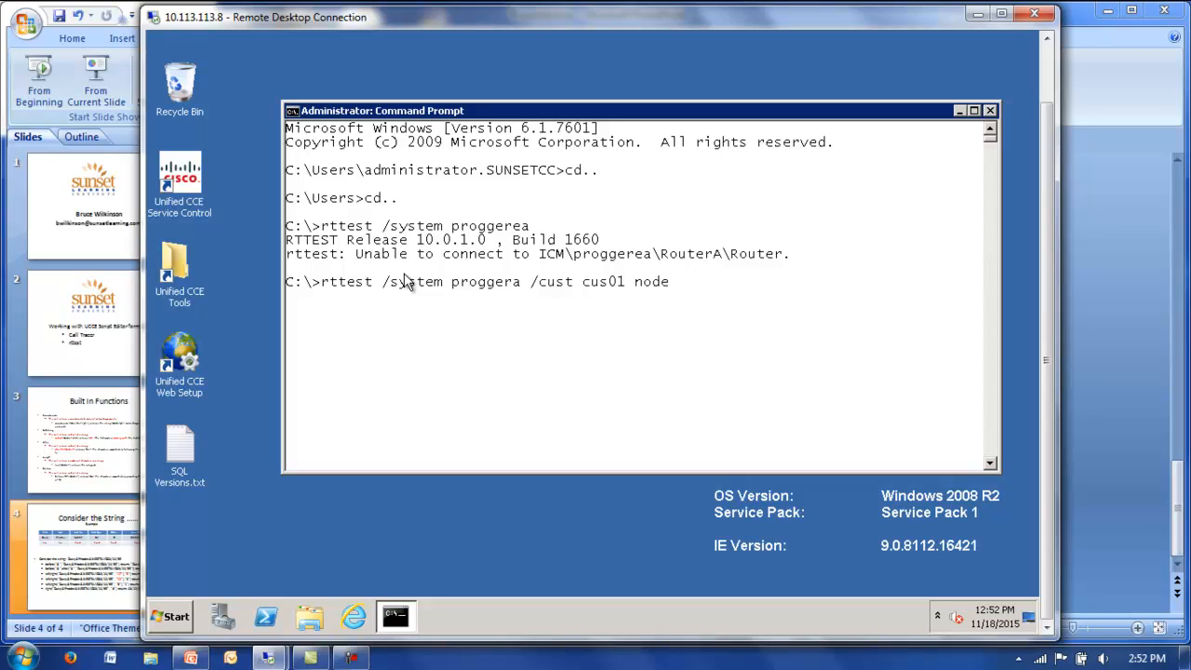
pyautogui.write('/')
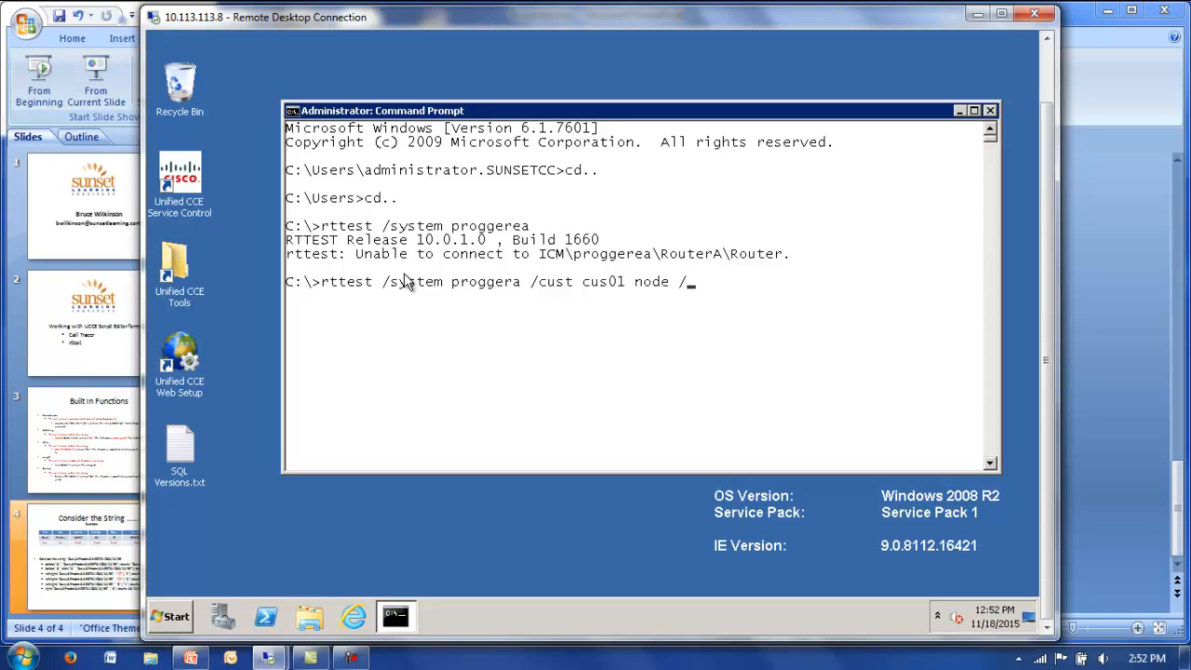
pyautogui.write('route')
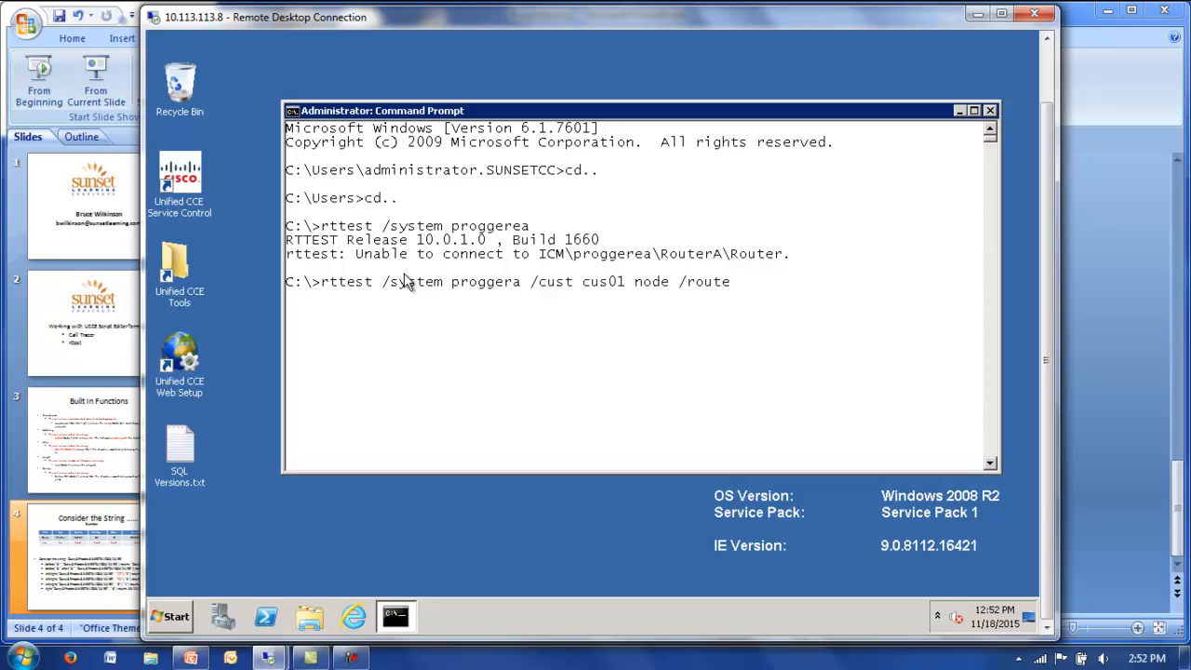
pyautogui.write('ra')
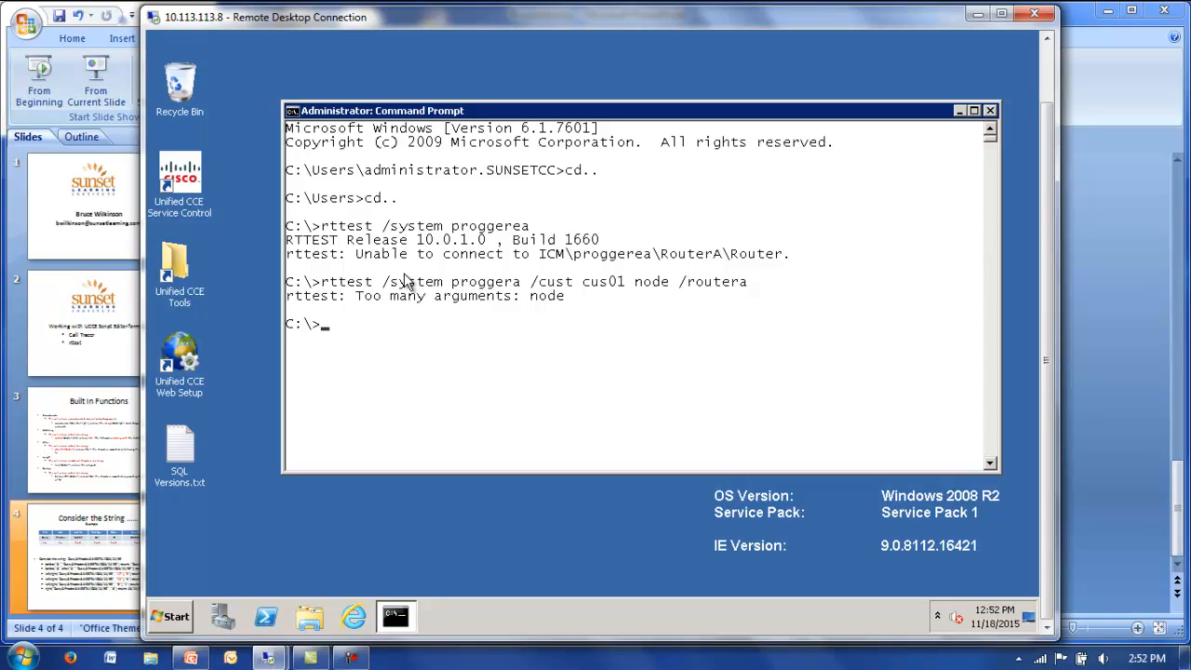
pyautogui.write('rttest /system proggera /cust cus01 node /routera')
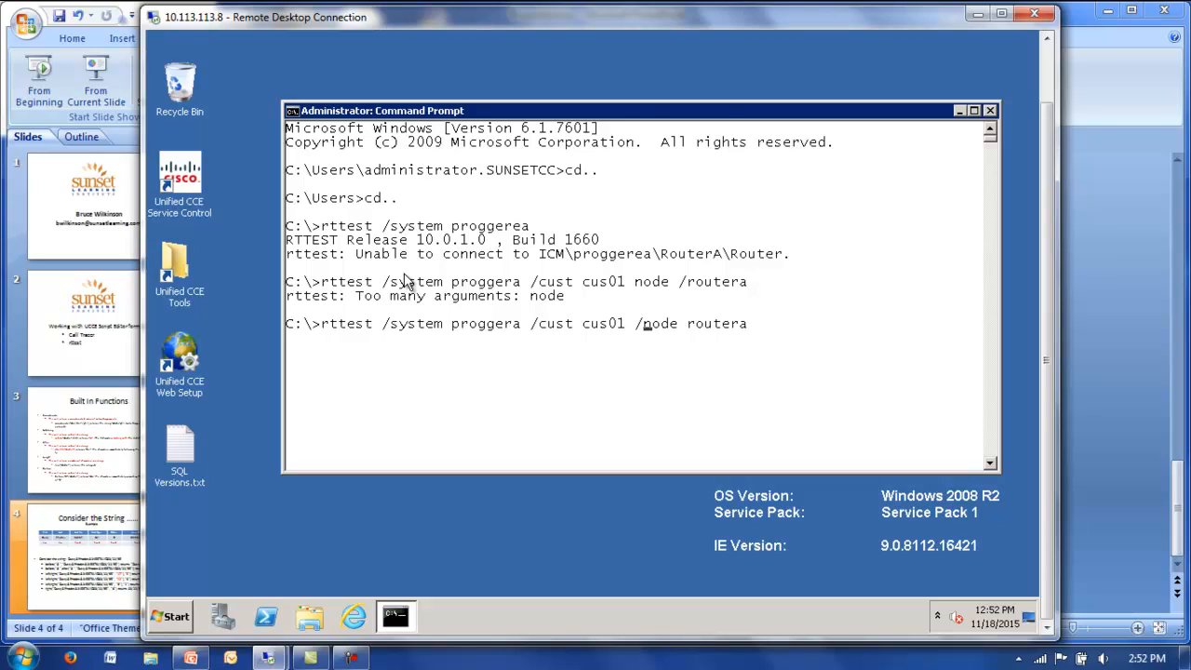
# Connect rttest to routera and begin an expr left(right(" command.
pyautogui.press('enter')
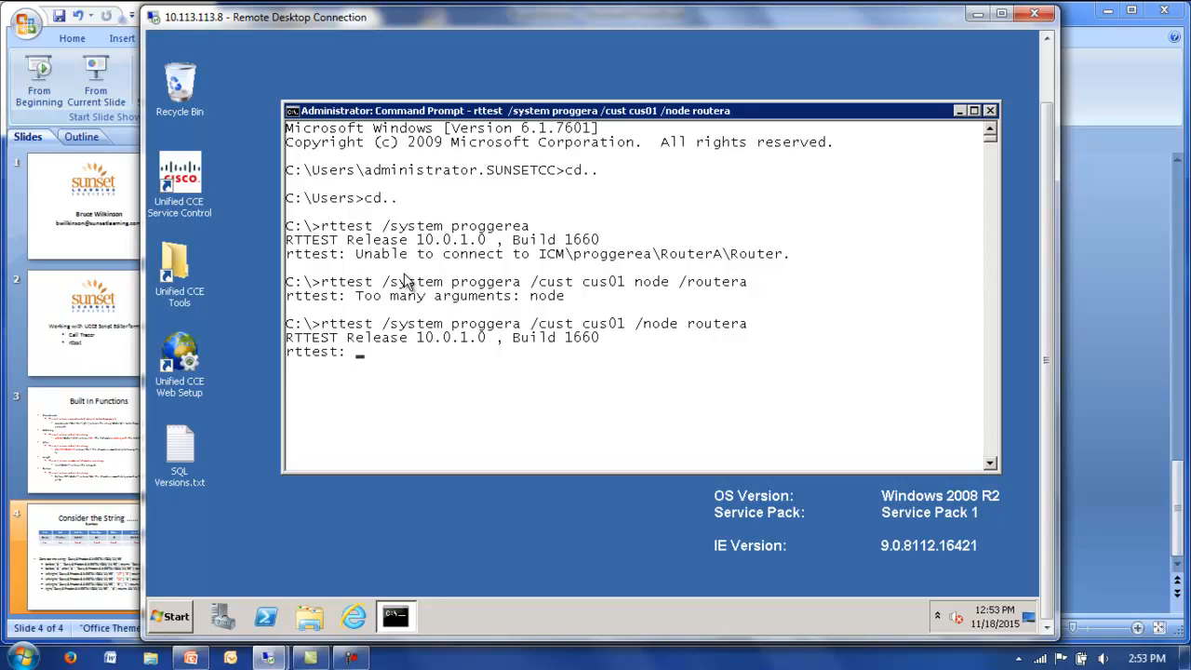
pyautogui.write('exp')
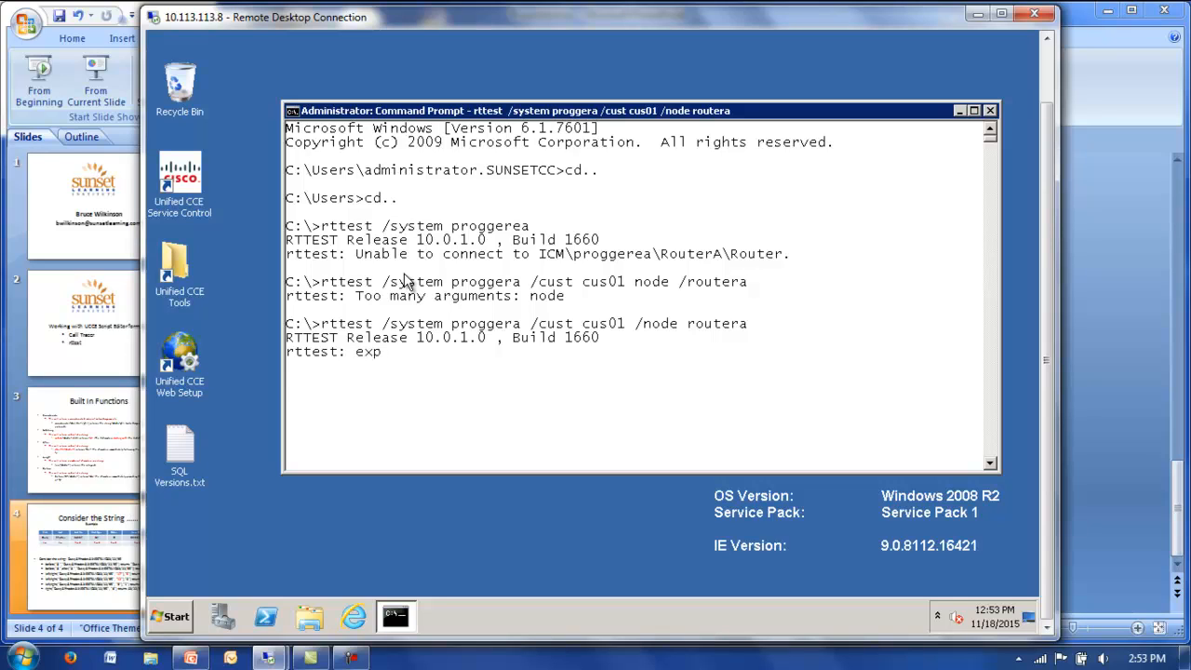
pyautogui.write('r')
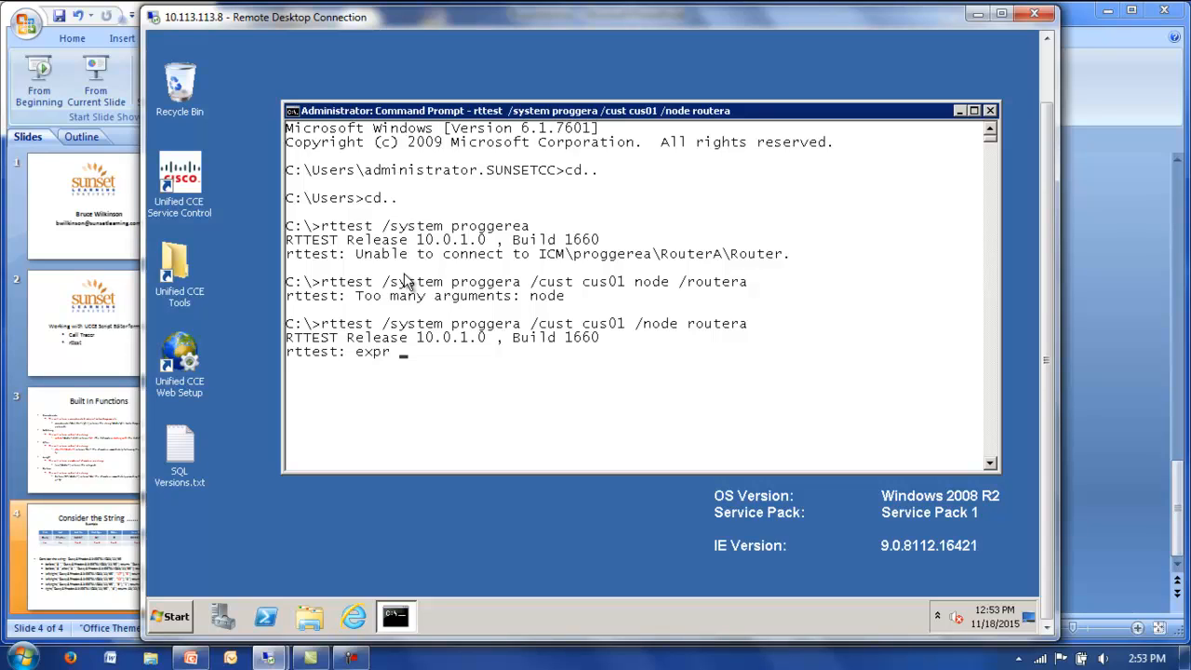
pyautogui.write('le')
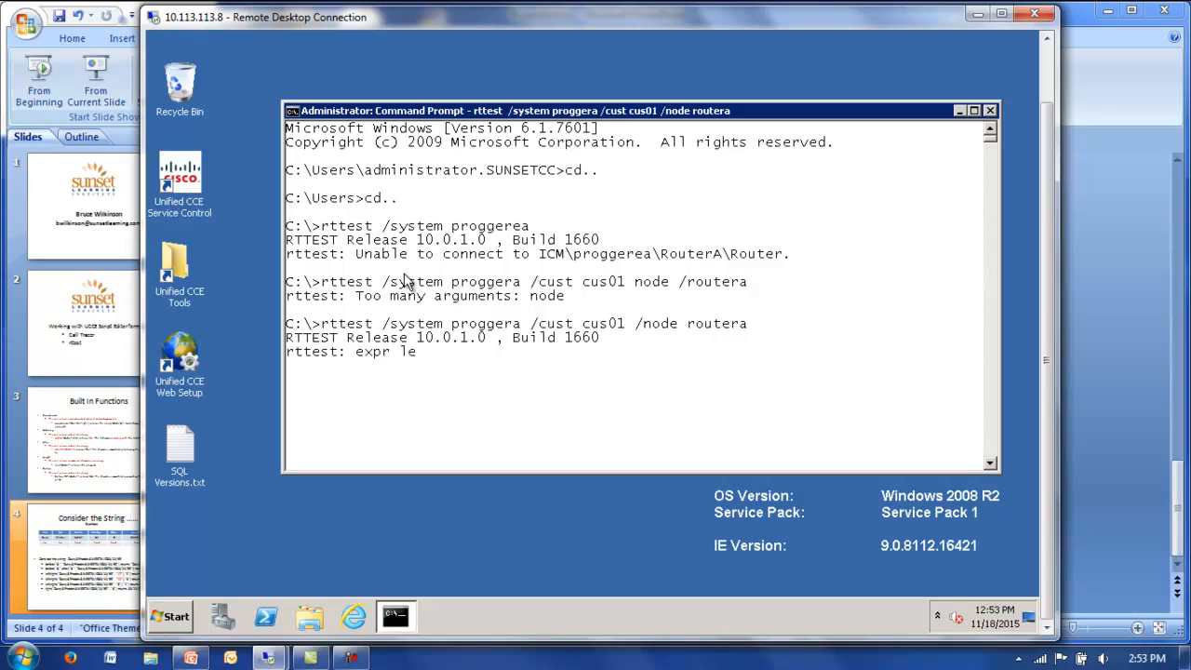
pyautogui.write('ft')
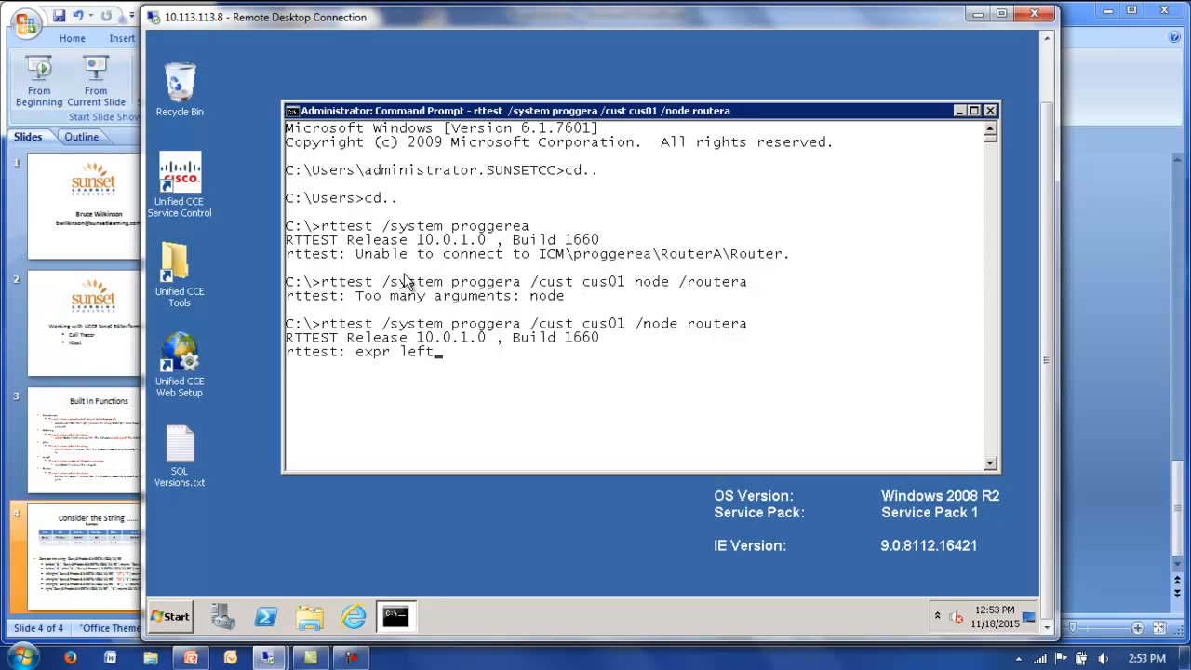
pyautogui.write('(right')
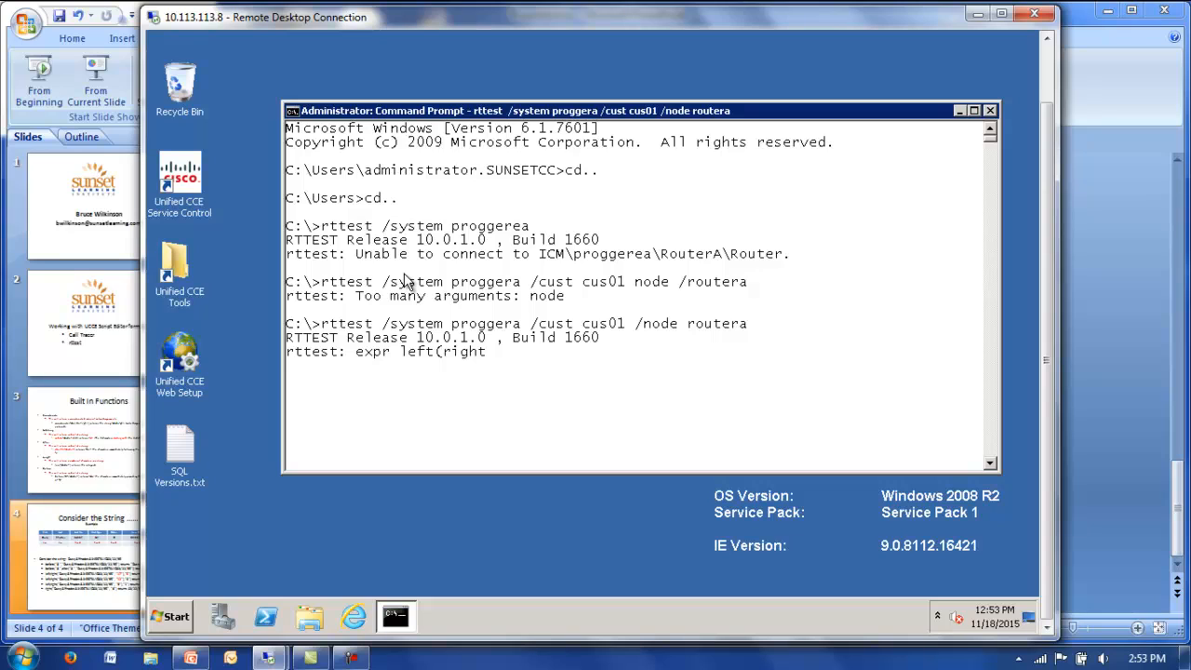
pyautogui.write('("')
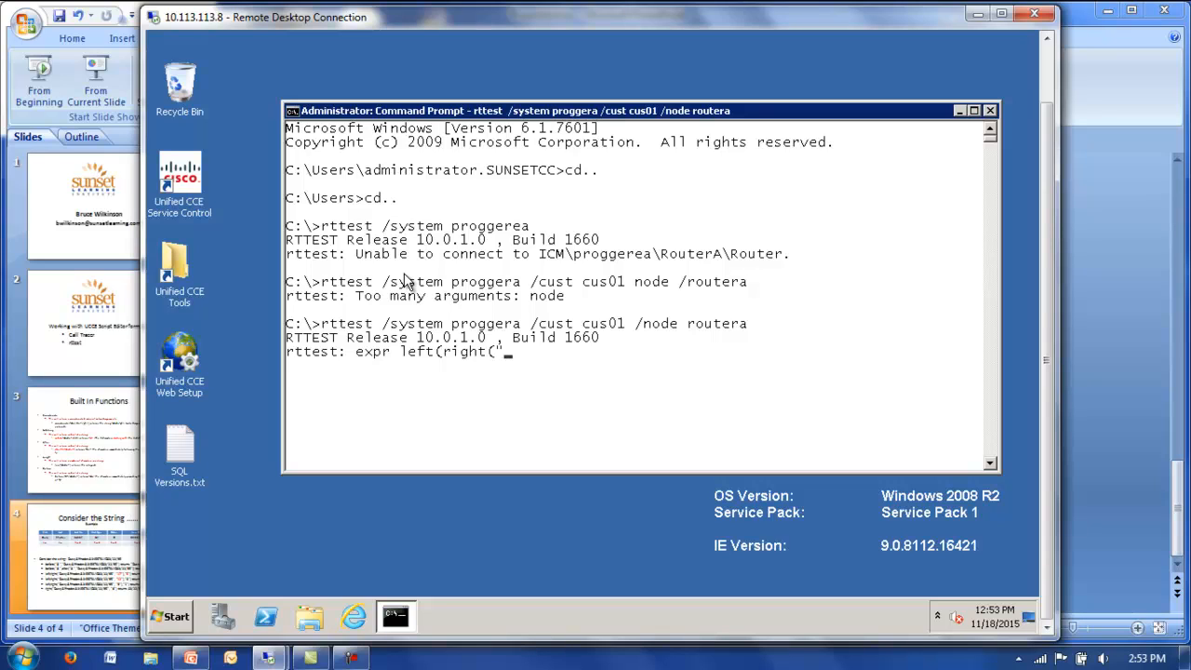
# Enter the sample caller string "Dusty@Rhodes@34567SLV03/22/95" as the right() argument.
pyautogui.write('Dusty@Rho')
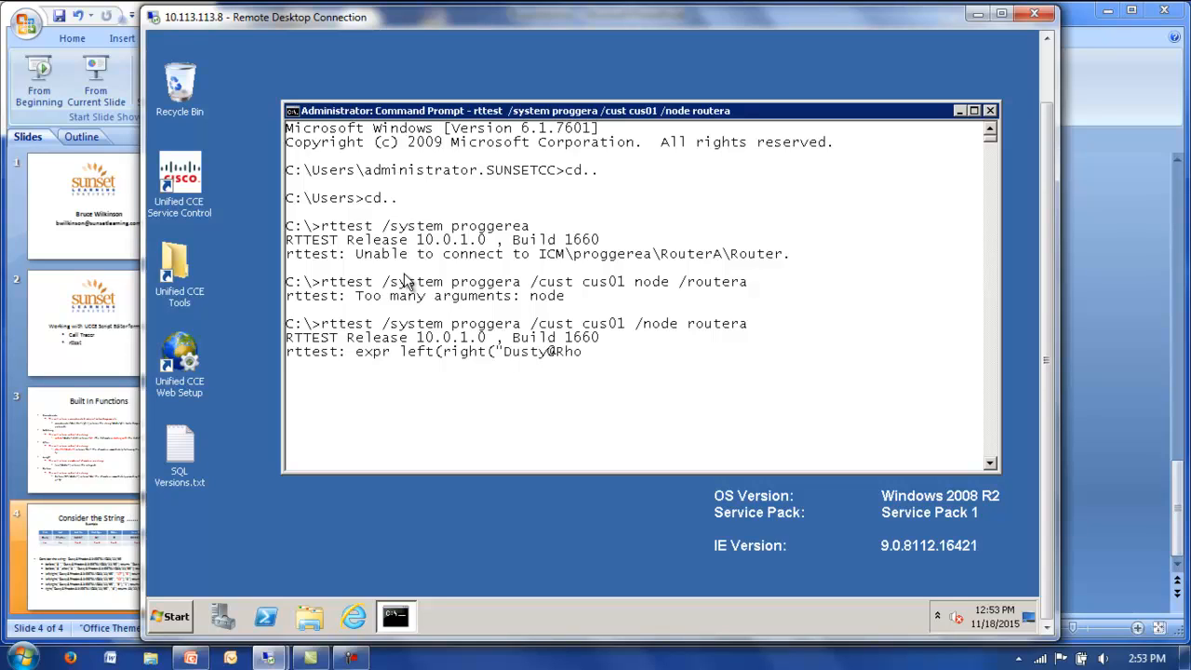
pyautogui.write('des')
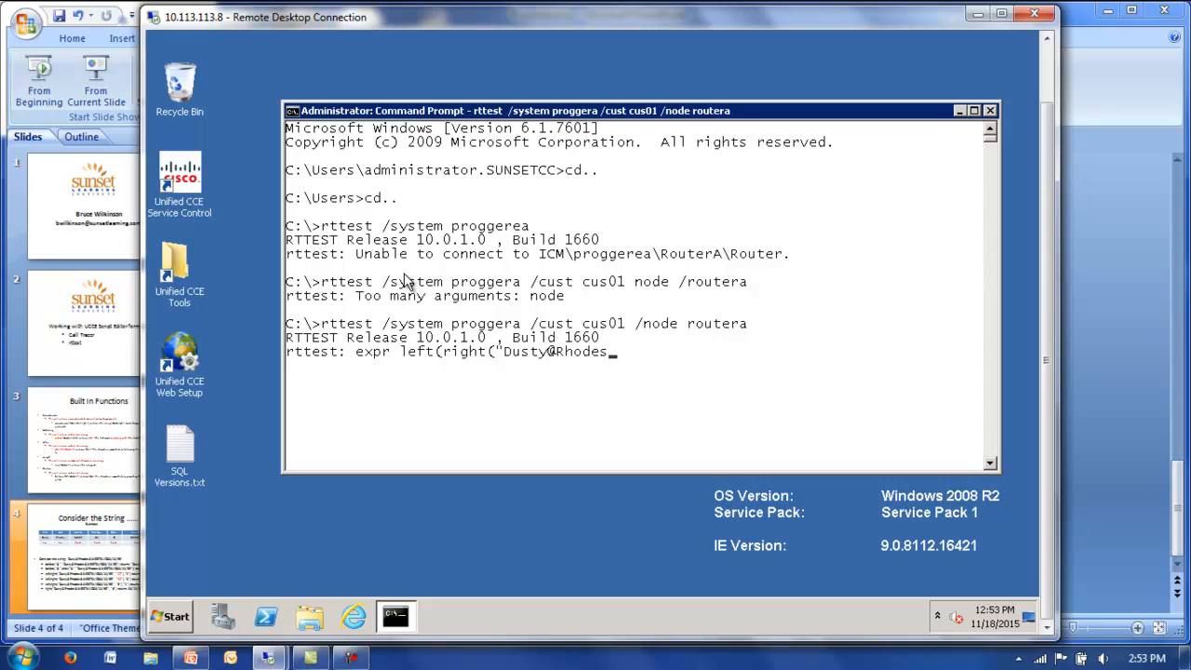
pyautogui.write('@3')
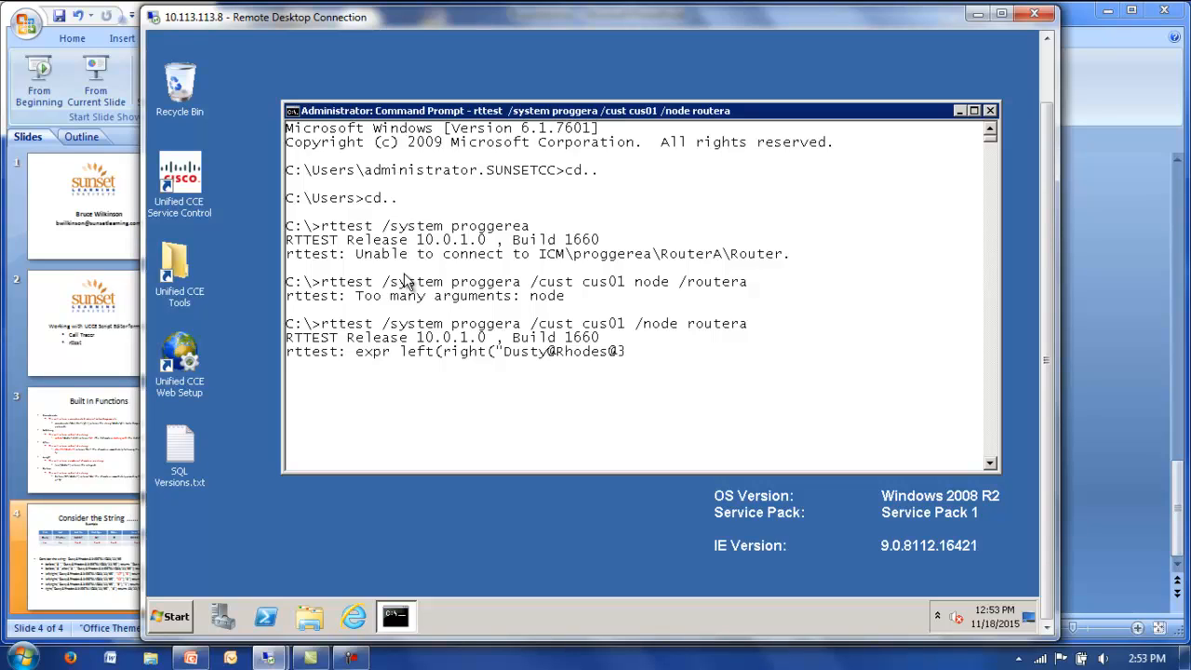
pyautogui.write('4567')
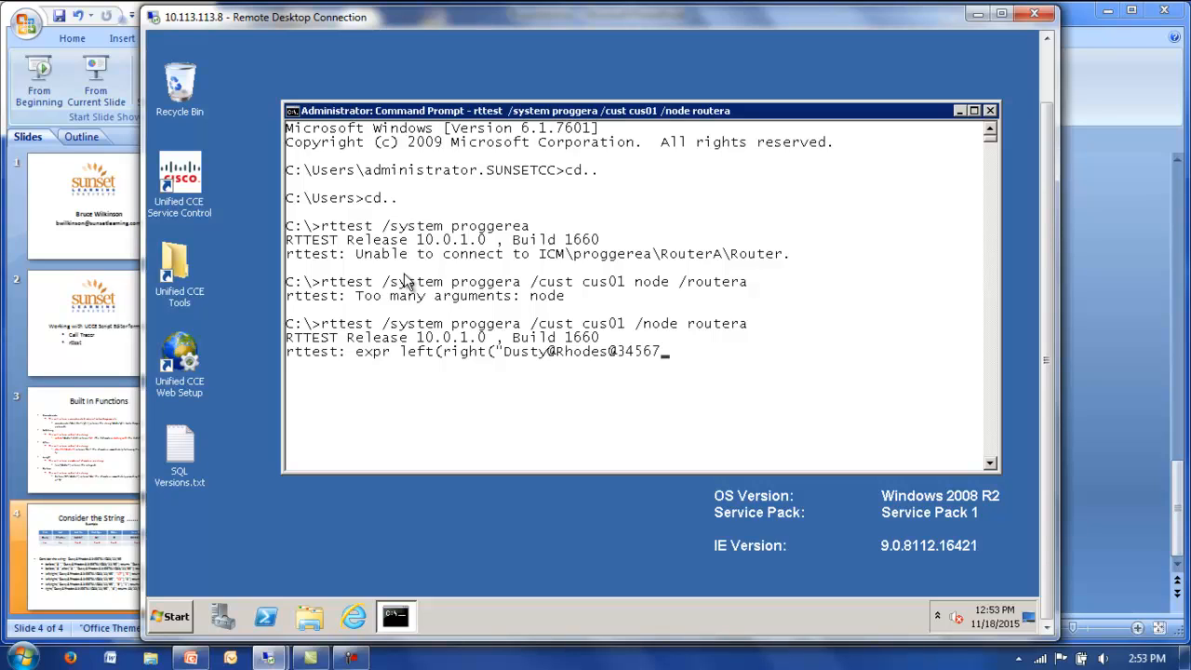
pyautogui.write('SL')
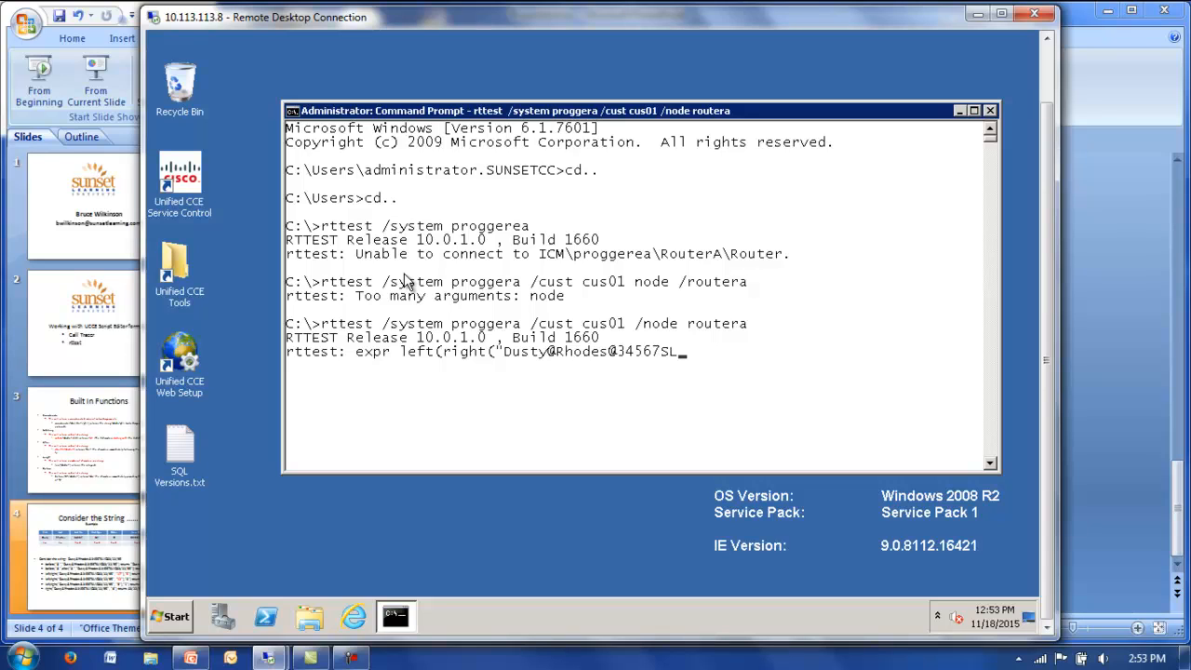
pyautogui.write('VD')
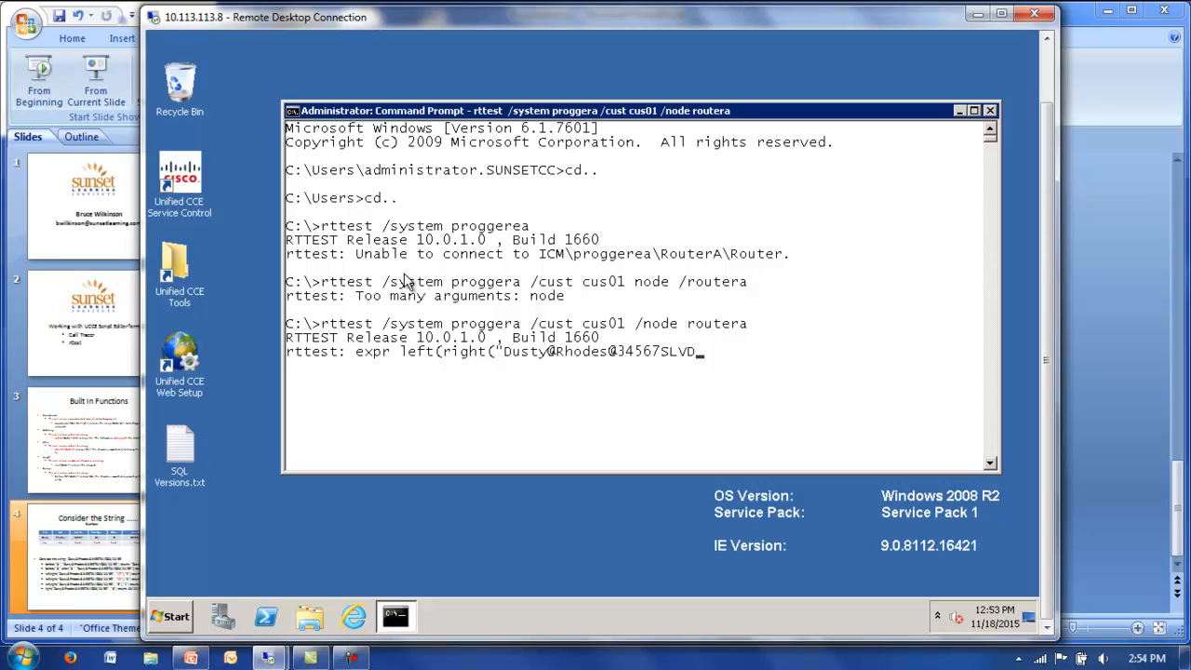
pyautogui.write('03/')
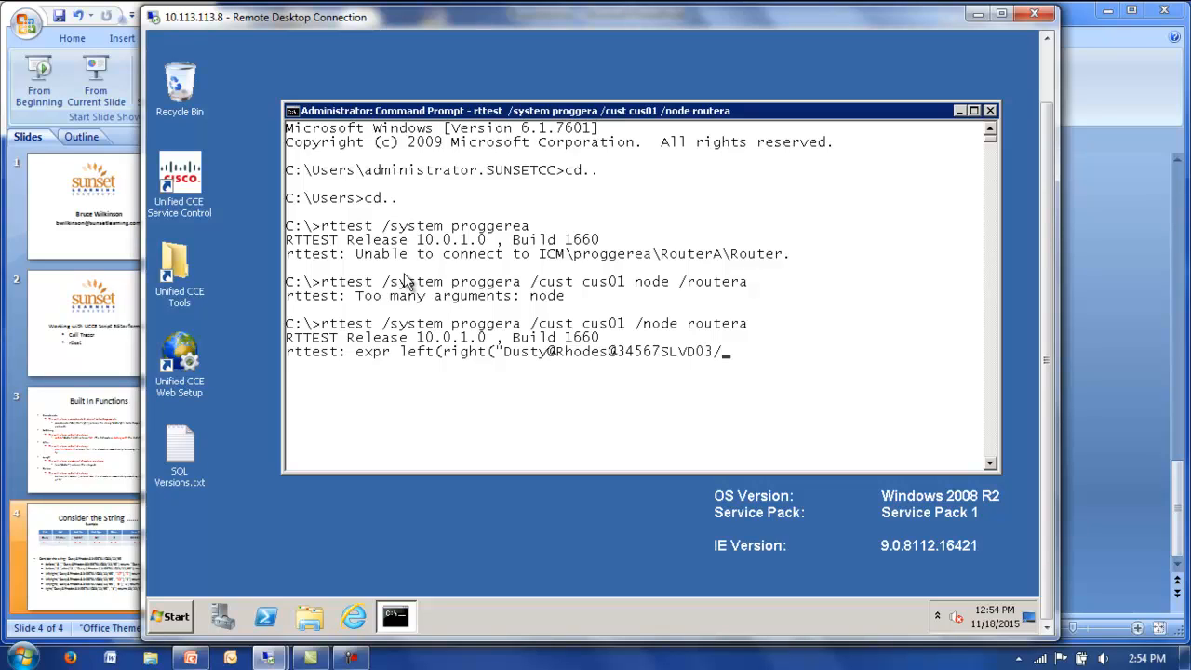
pyautogui.write('22/95')
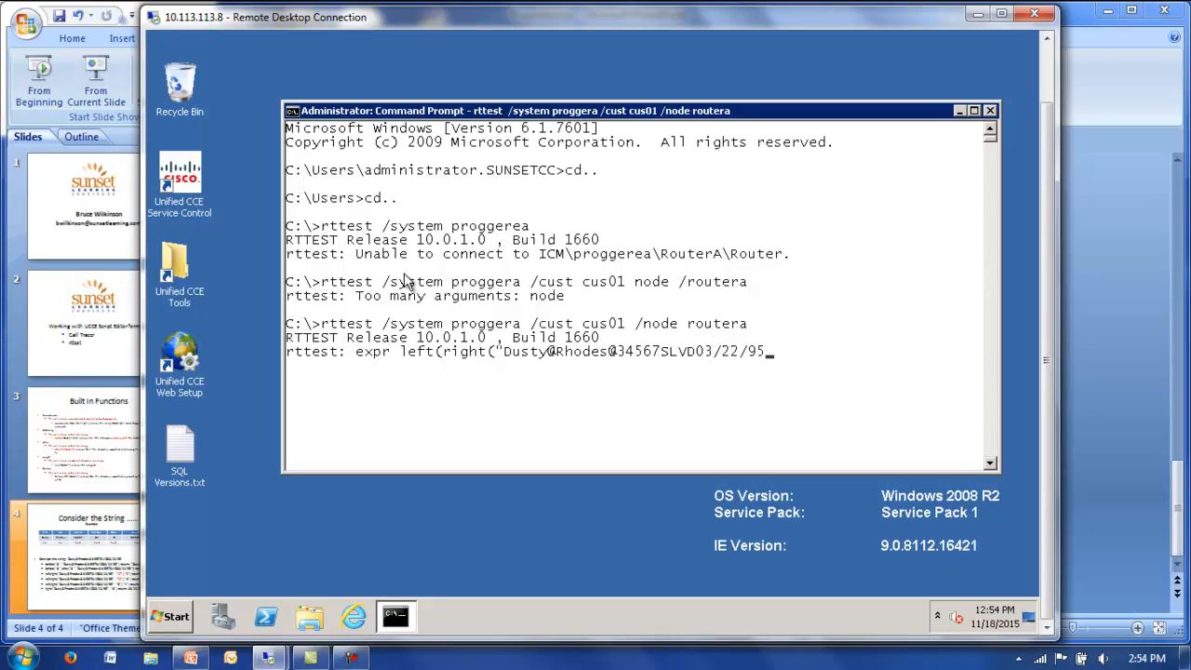
pyautogui.write('"')
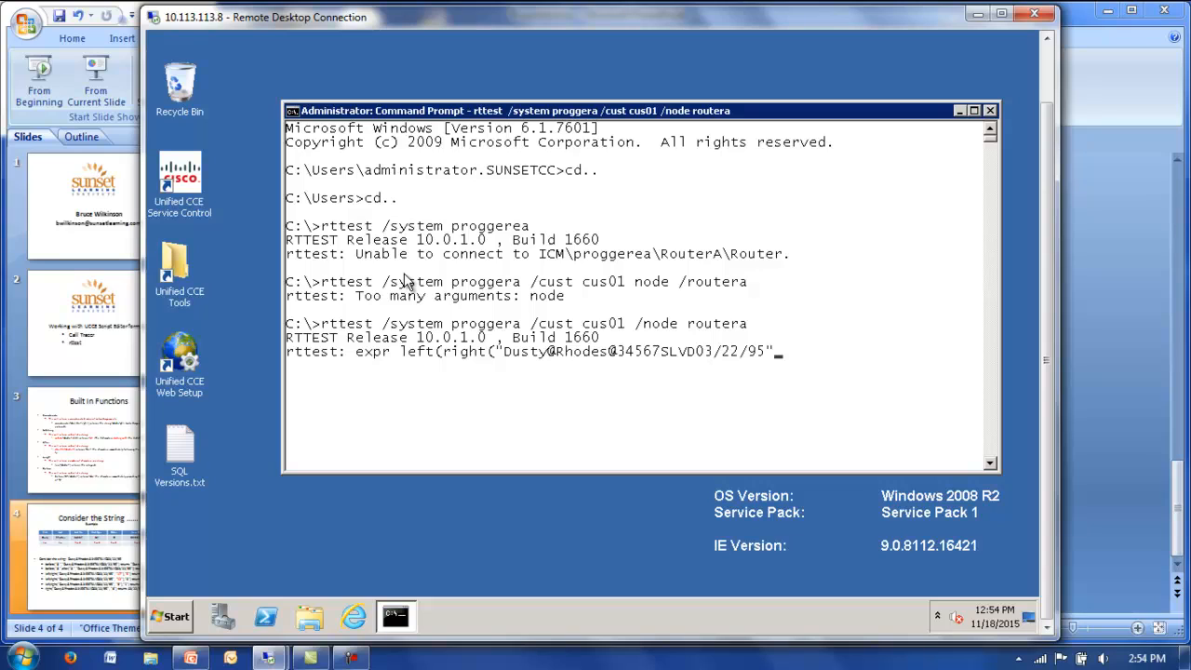
# Finish the expression with right count "17" and left count 5.
pyautogui.write(',')
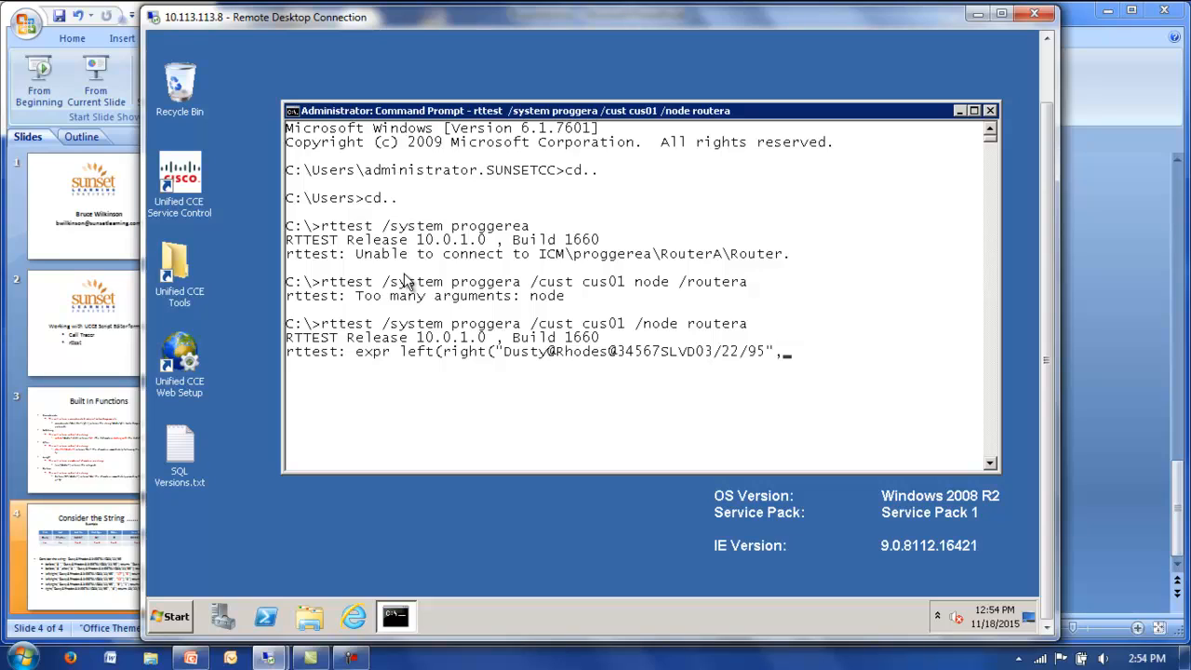
pyautogui.write('1')
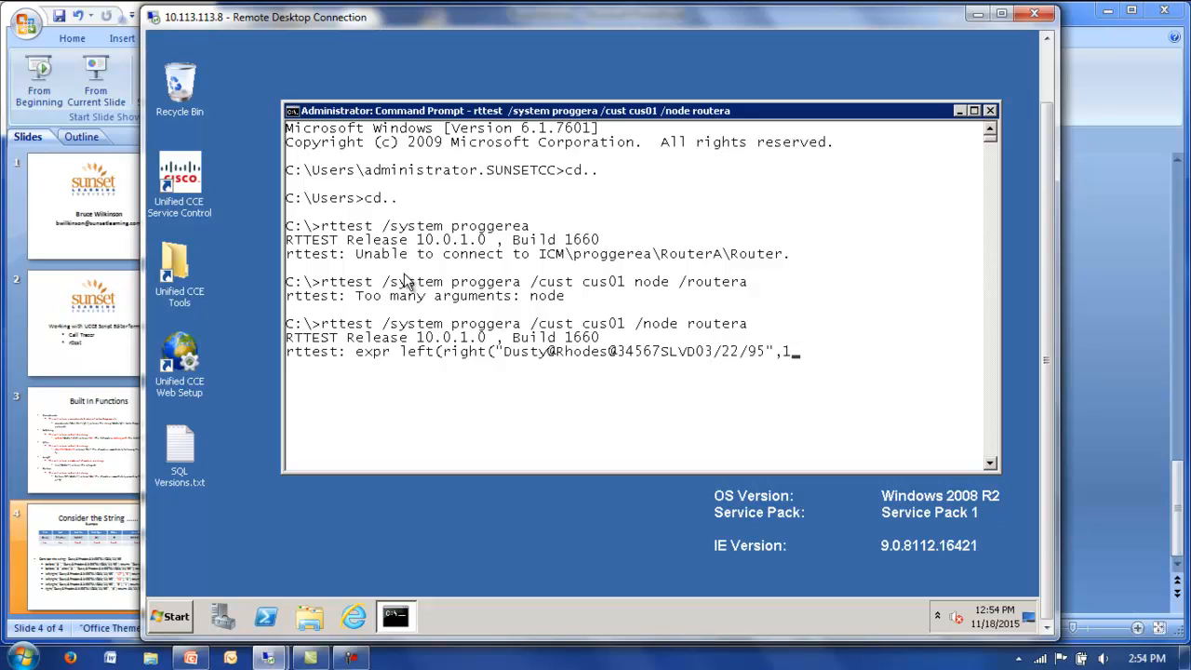
pyautogui.write('7"')
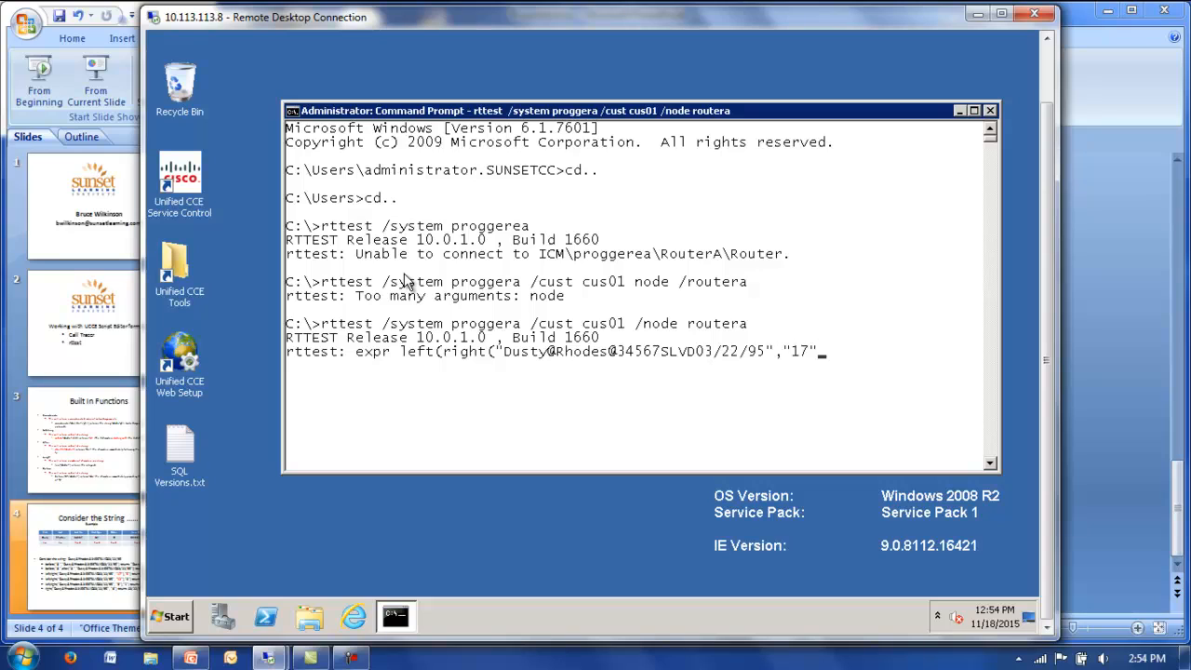
pyautogui.write(')')
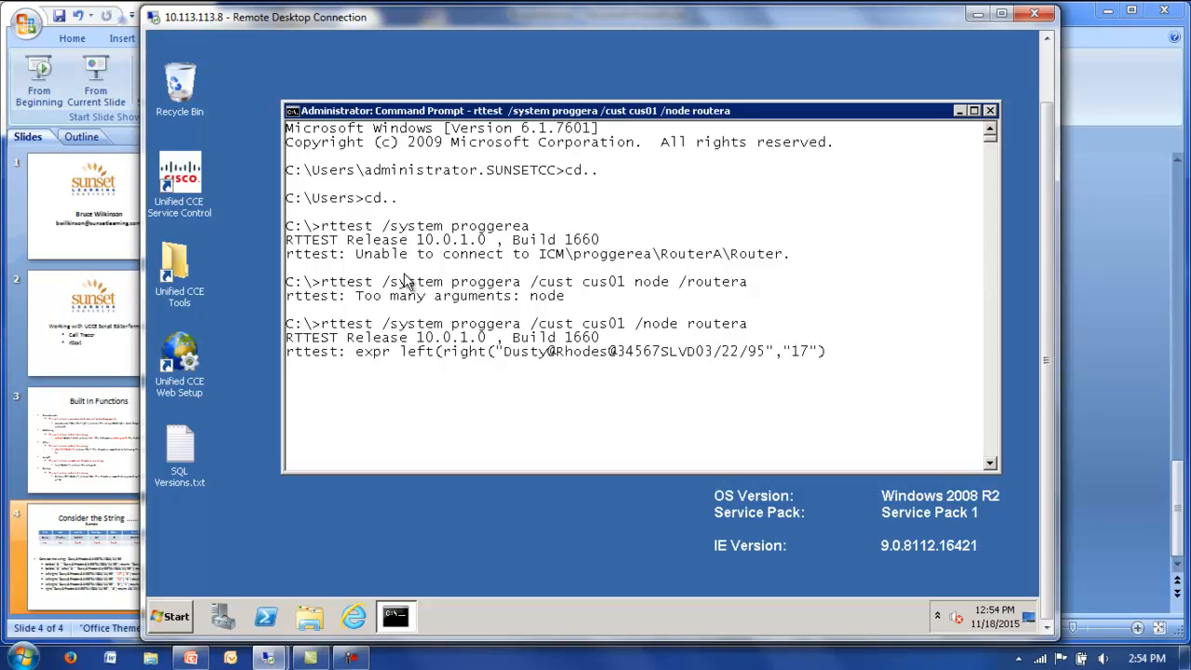
pyautogui.write(',')
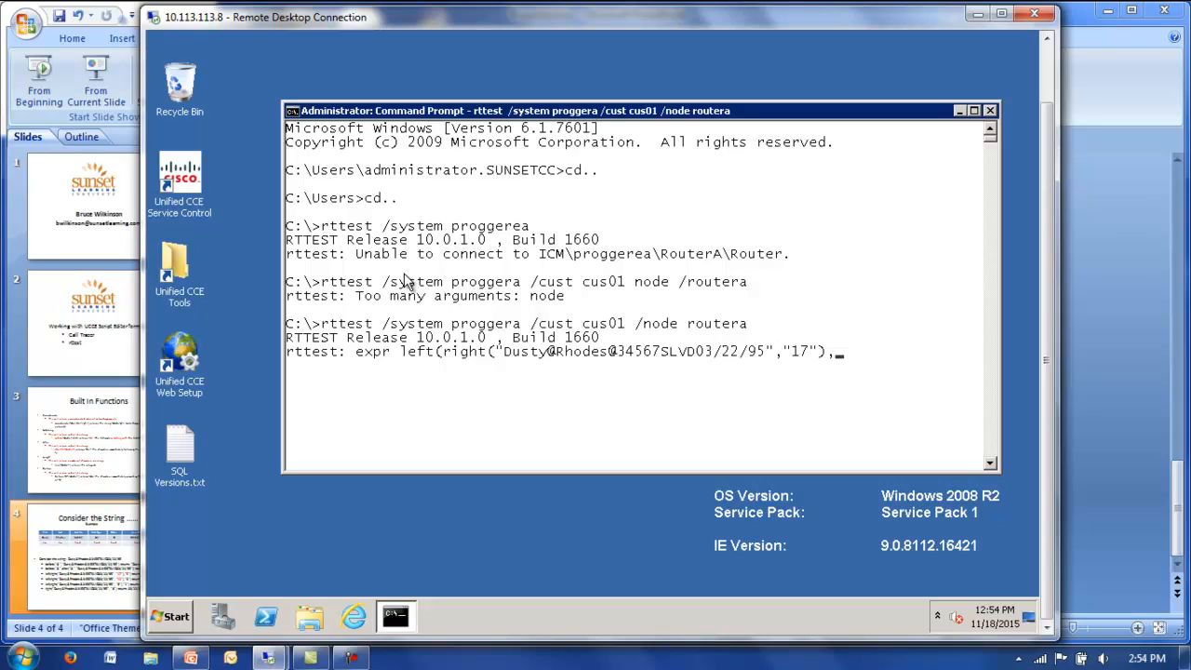
pyautogui.write(',')
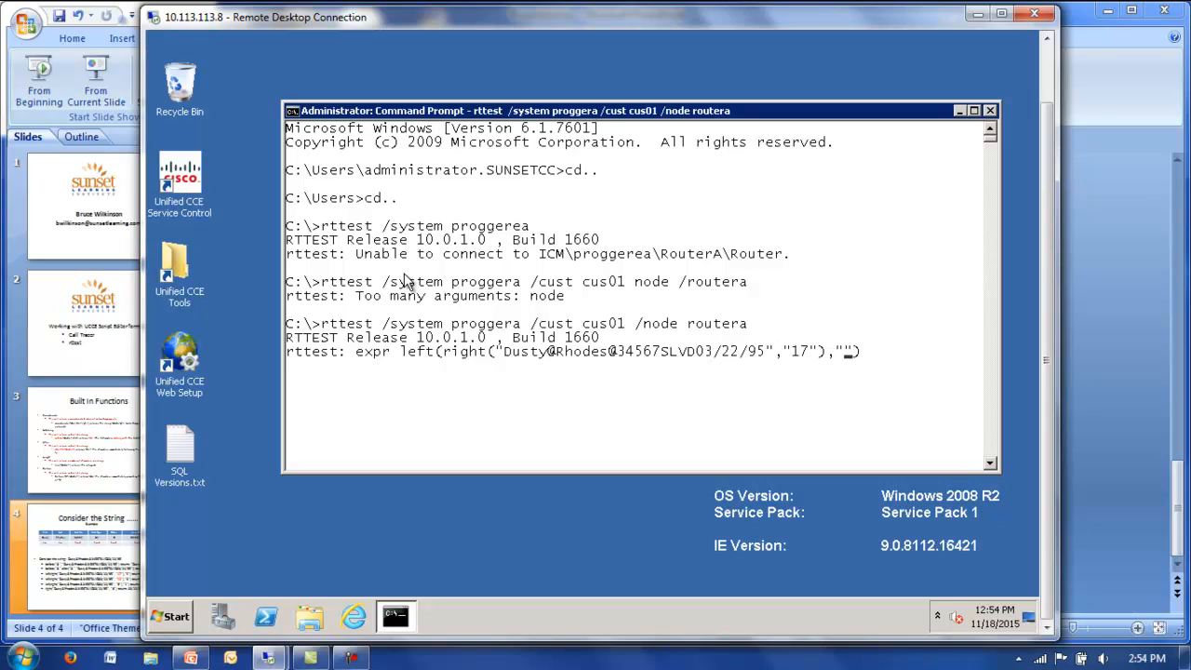
pyautogui.write('5')
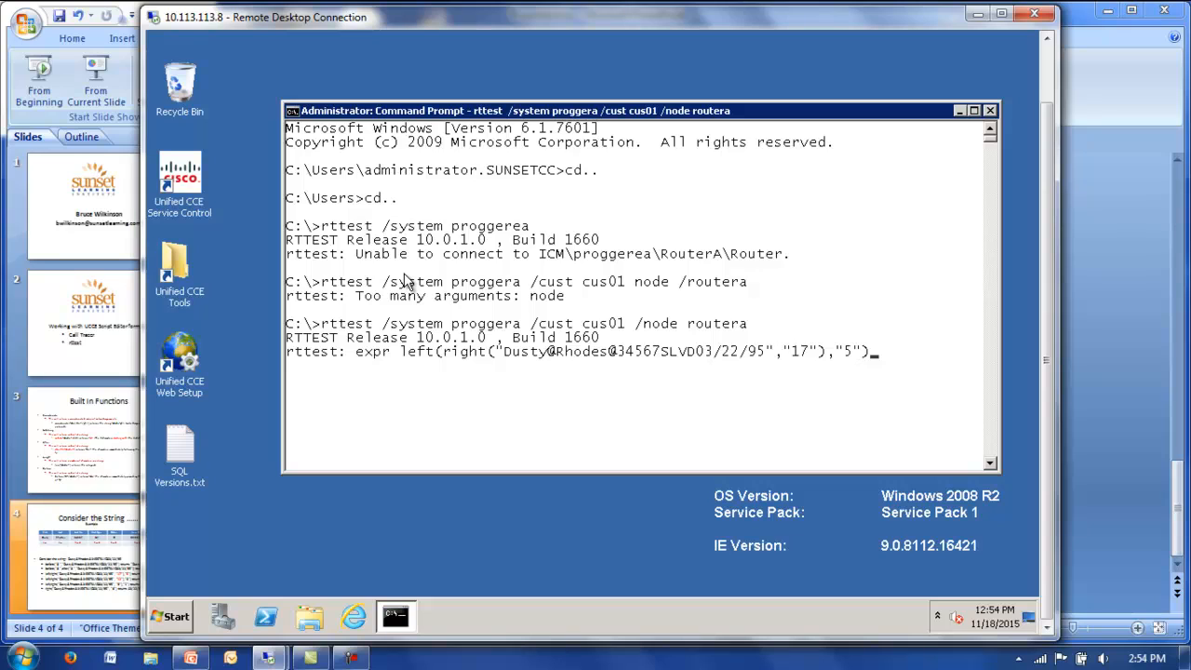
pyautogui.moveTo(451, 372)
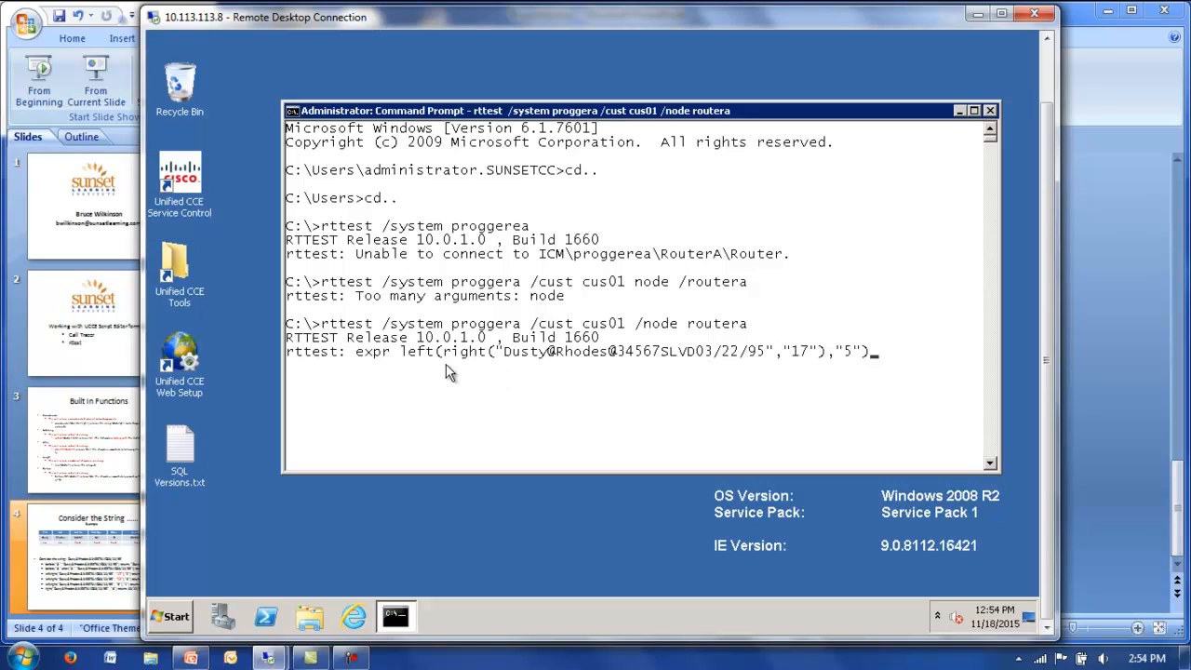
pyautogui.moveTo(428, 376)
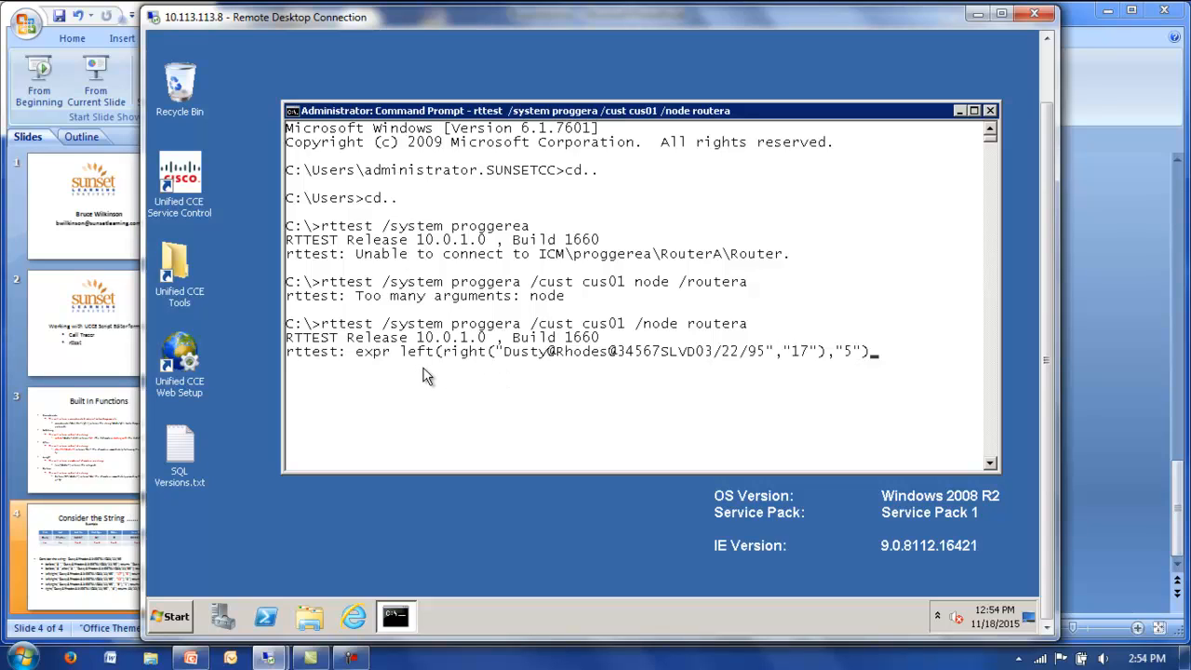
pyautogui.moveTo(547, 368)
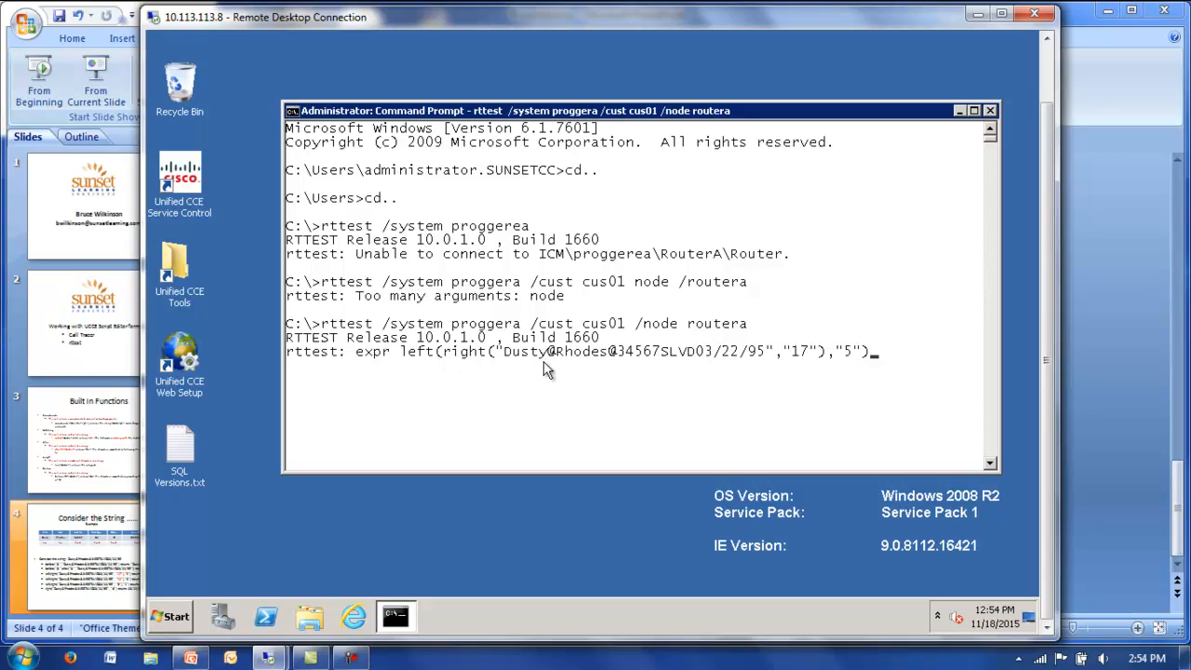
pyautogui.moveTo(804, 365)
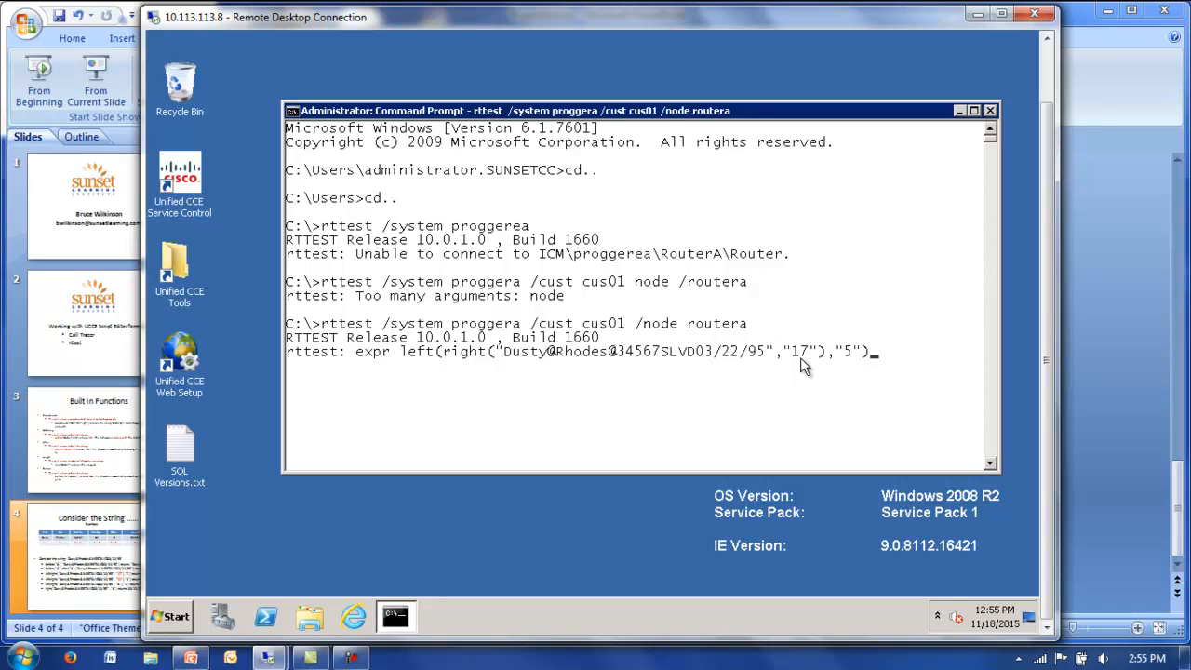
pyautogui.moveTo(763, 363)
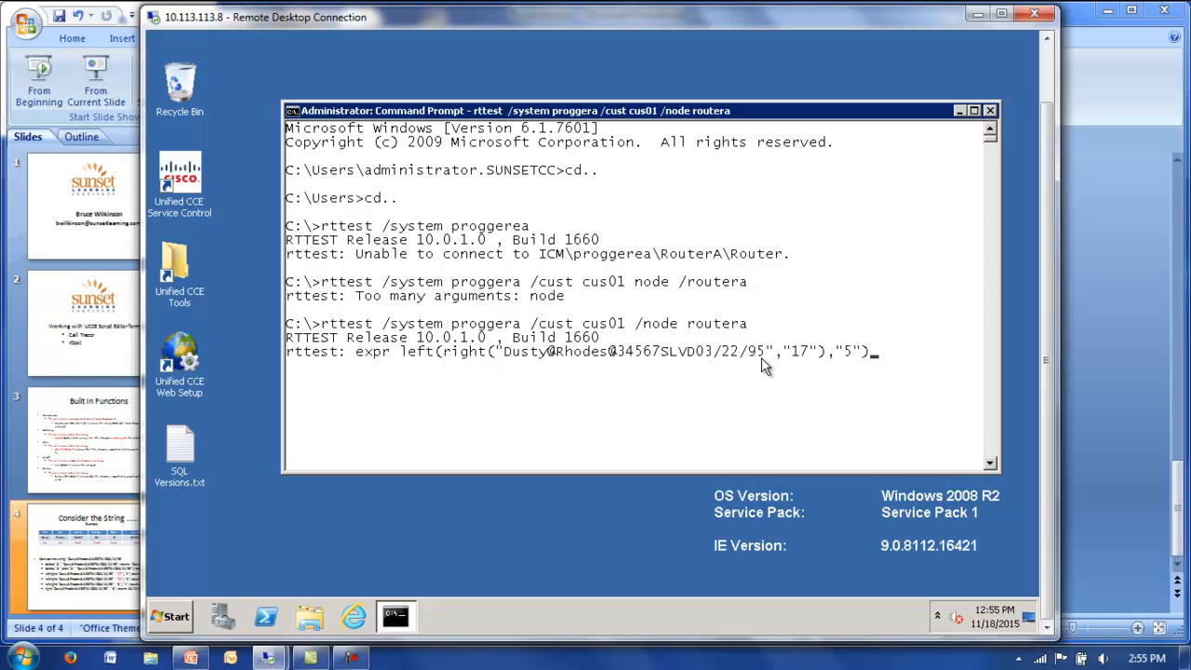
pyautogui.moveTo(704, 363)
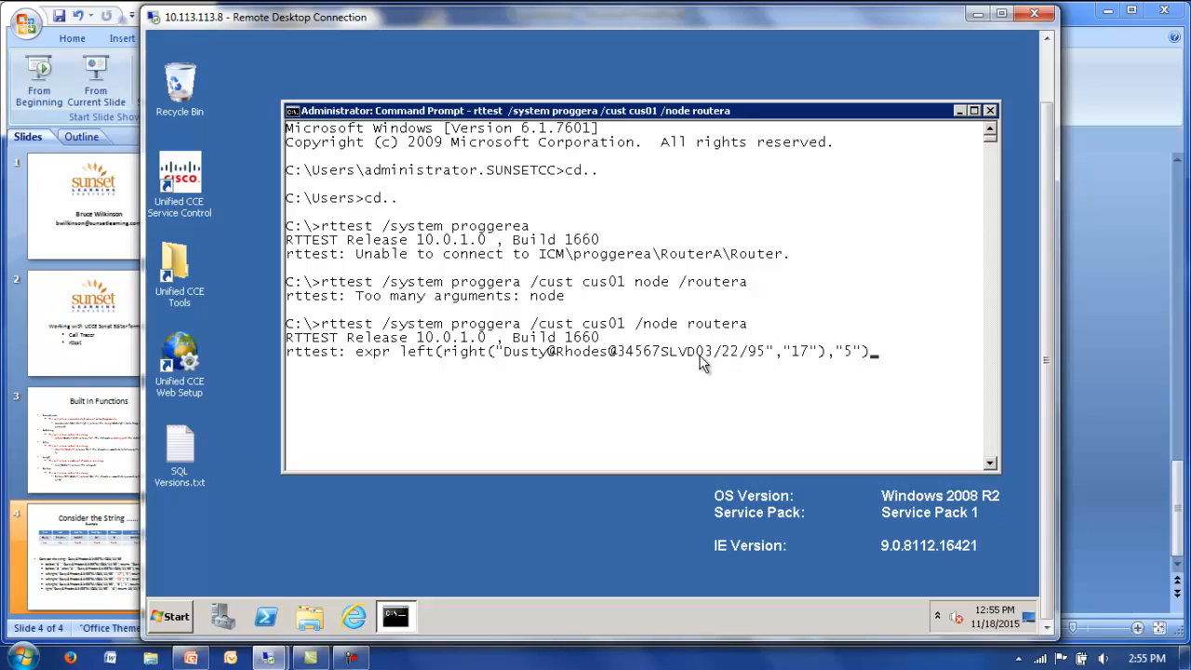
pyautogui.moveTo(661, 363)
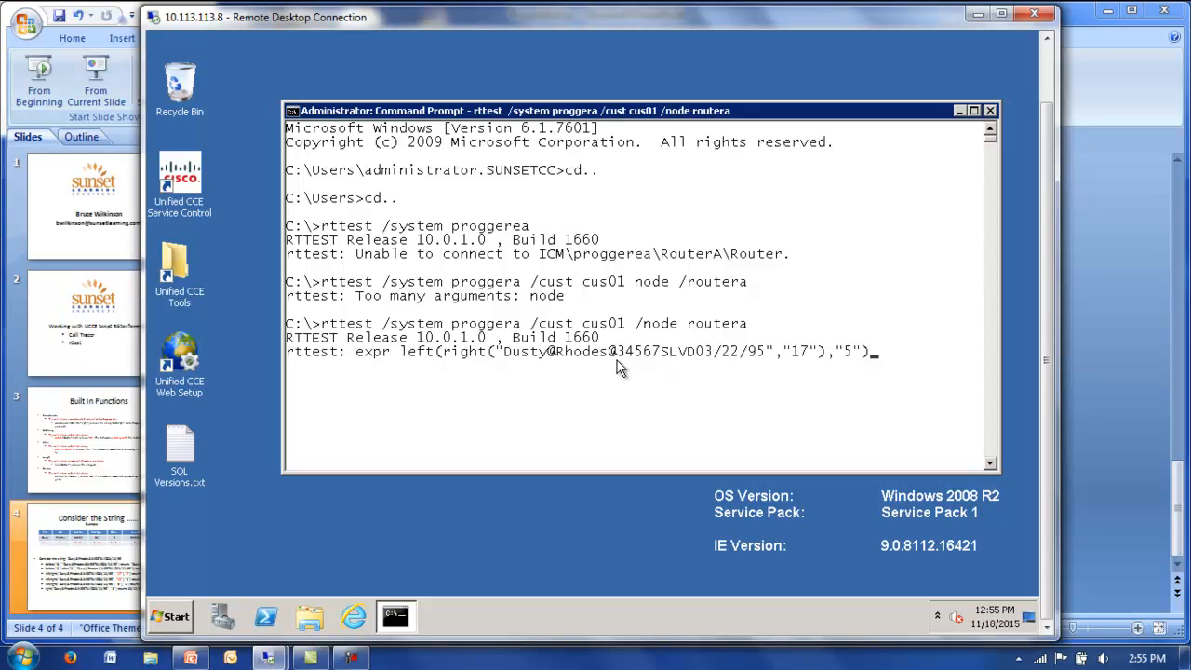
pyautogui.moveTo(664, 372)
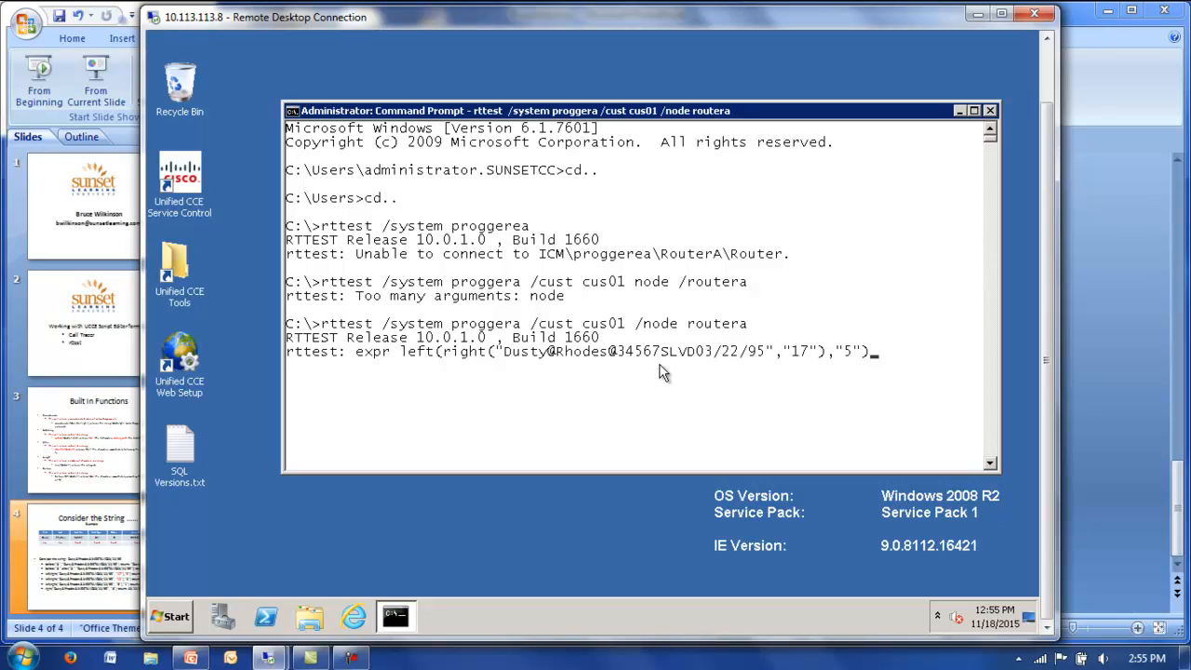
pyautogui.moveTo(624, 374)
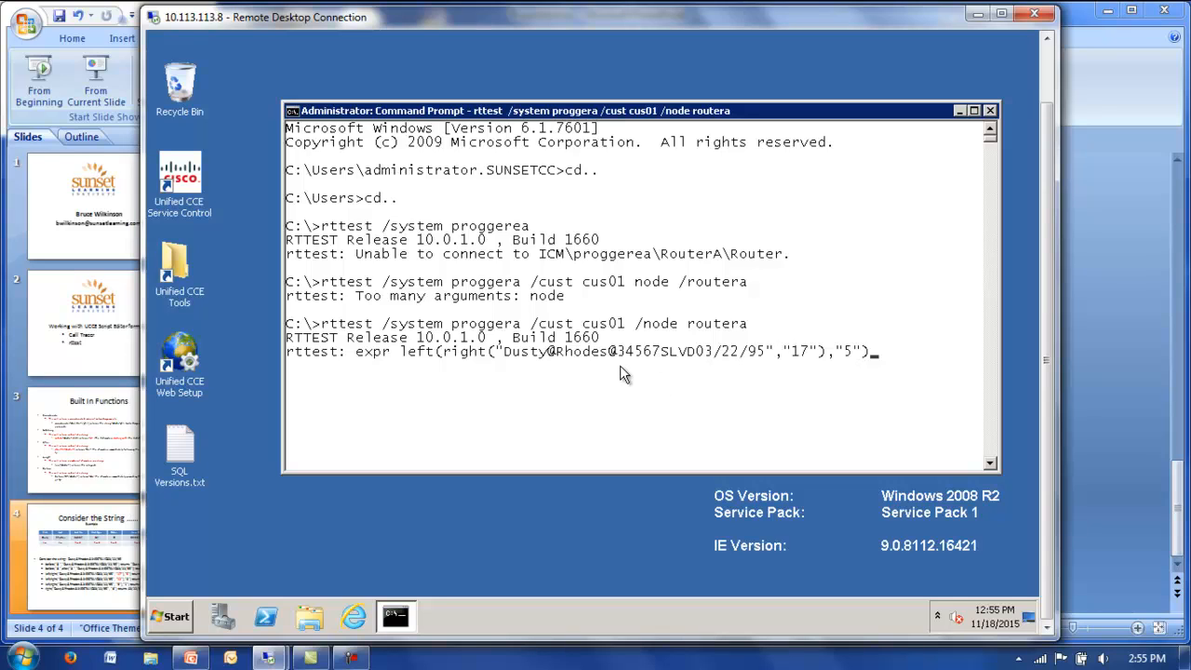
pyautogui.moveTo(761, 365)
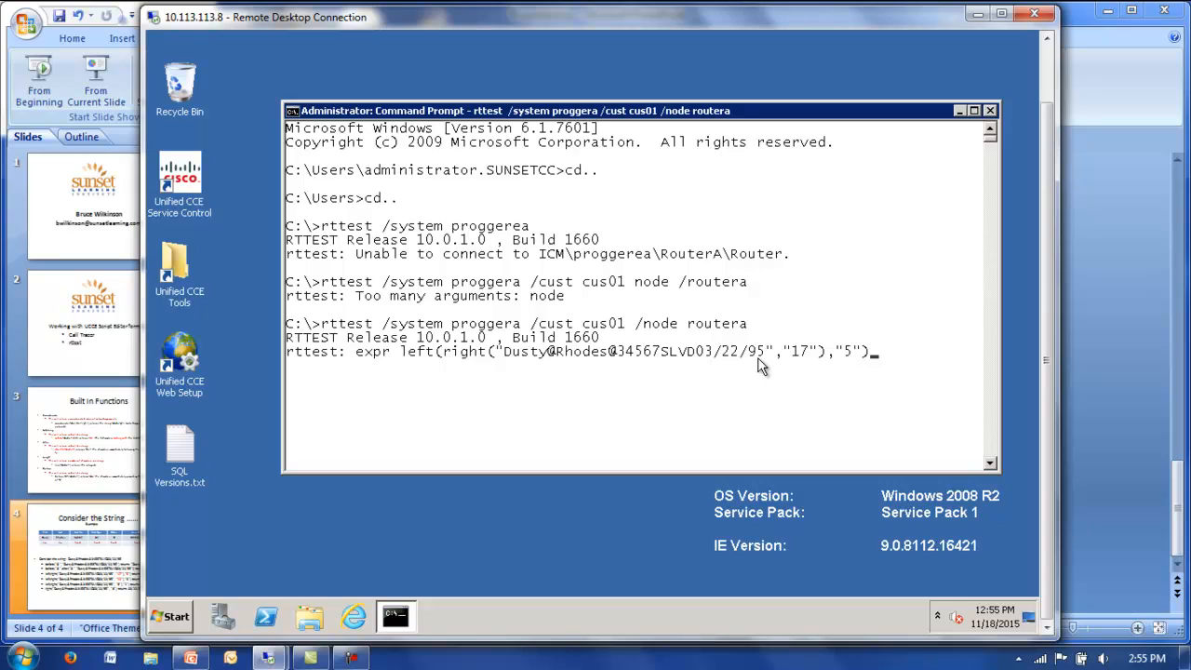
pyautogui.moveTo(837, 391)
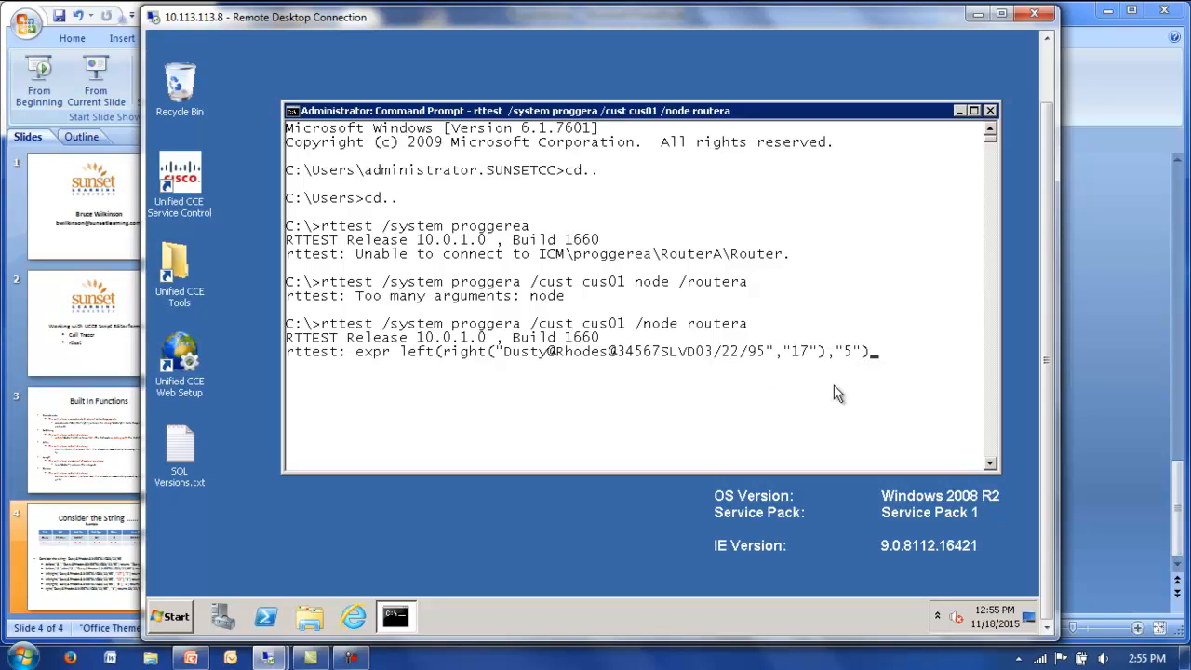
pyautogui.moveTo(847, 363)
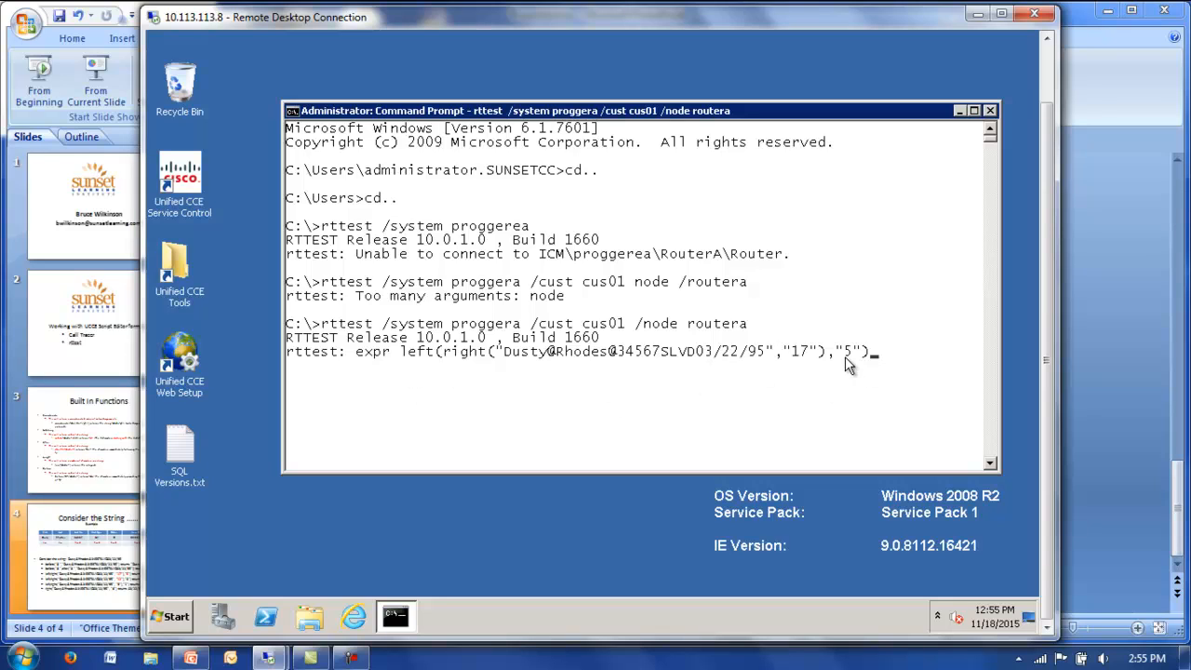
pyautogui.moveTo(644, 363)
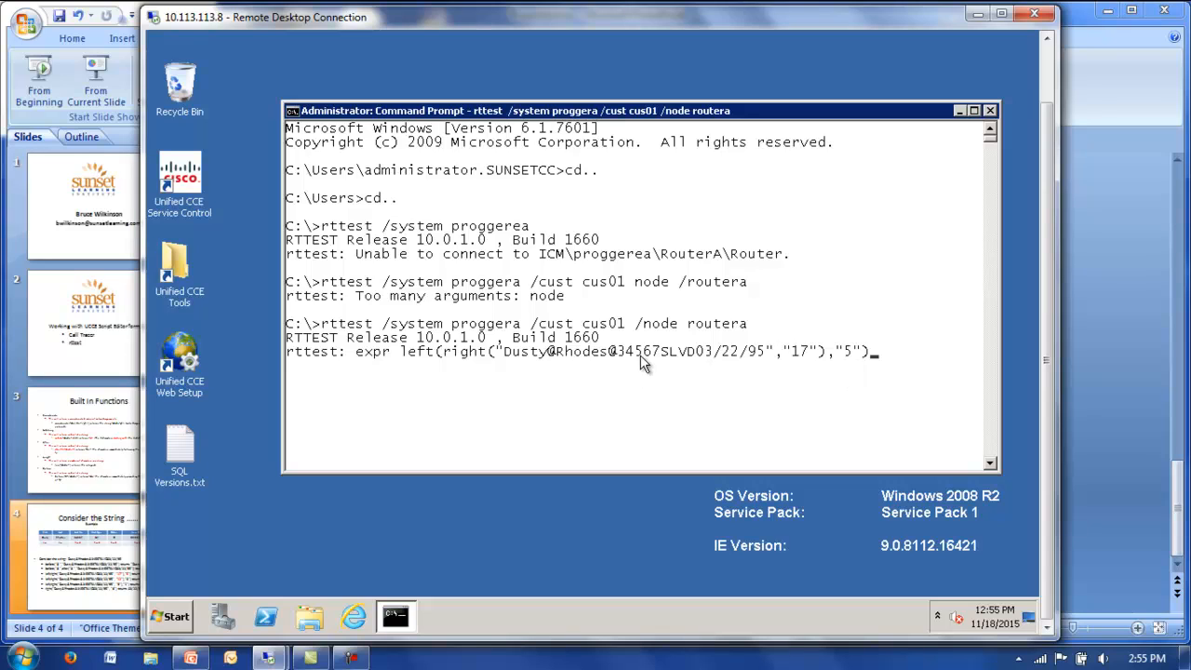
pyautogui.moveTo(925, 425)
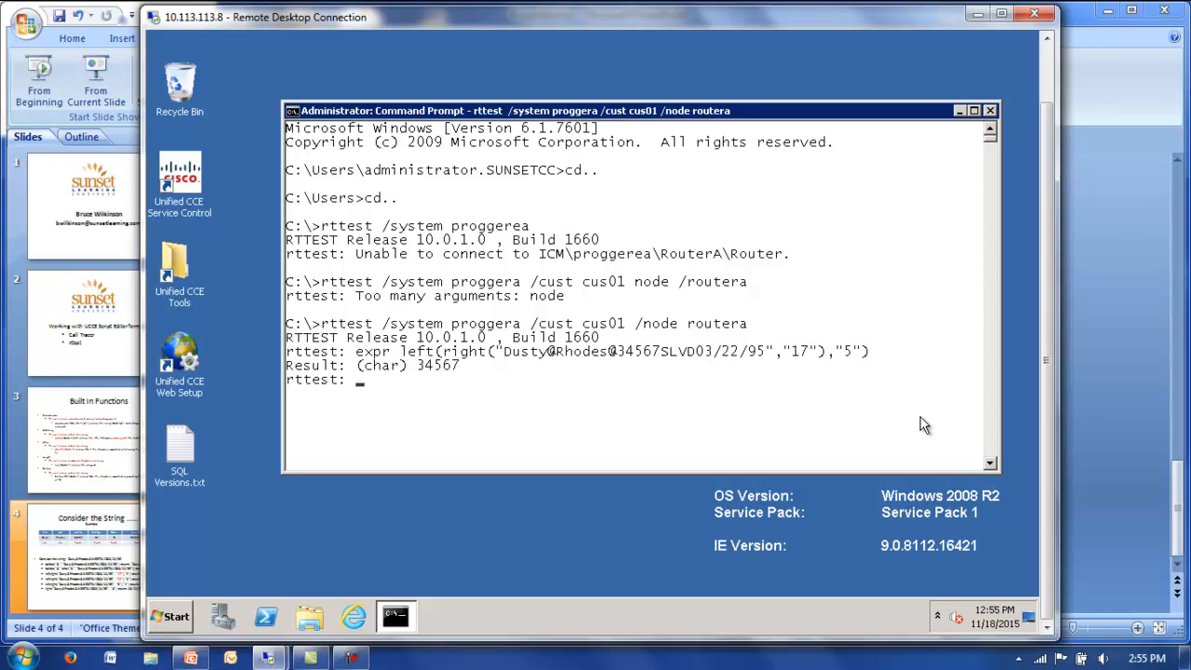
# Recall the expr, change it to left(right(...,"12"),"3") and evaluate it, returning (char) SLV.
pyautogui.write('expr left(right("Dusty@Rhodes@34567SLVD03/22/95","17"),"5")')
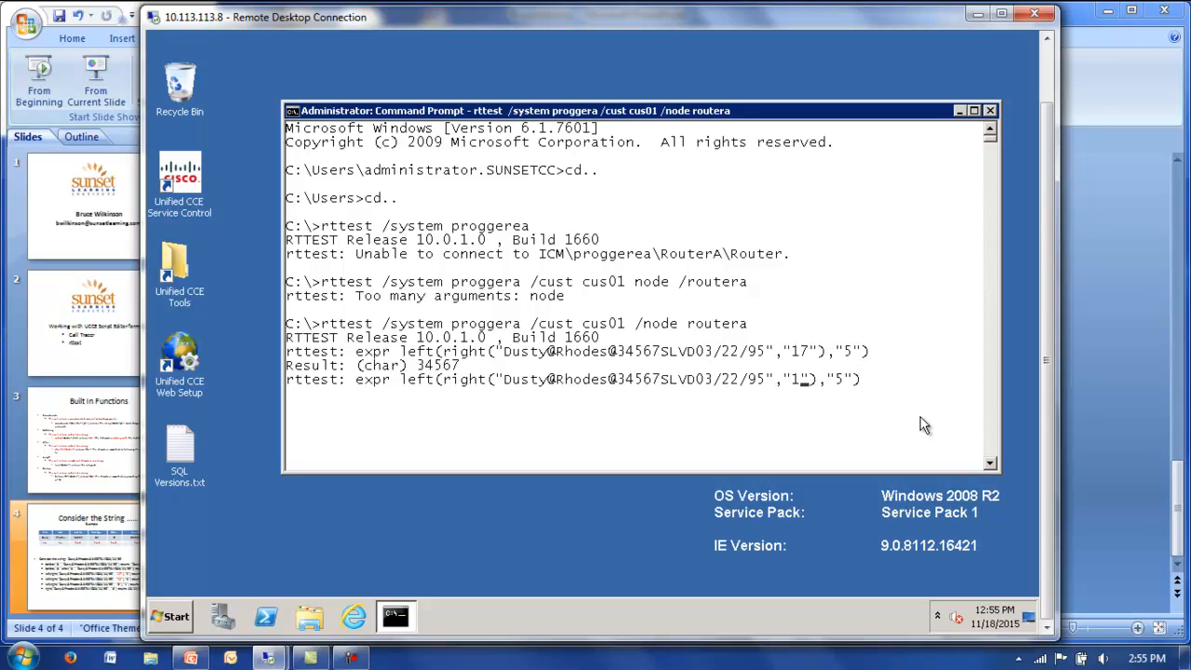
pyautogui.write('2')
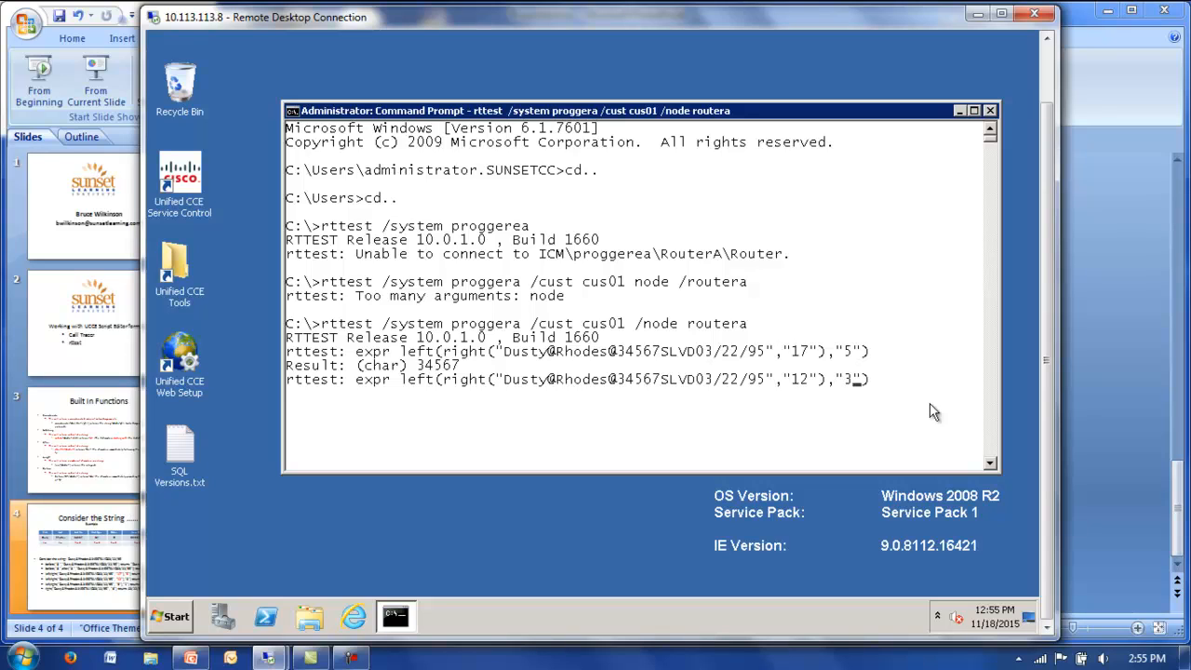
pyautogui.moveTo(785, 395)
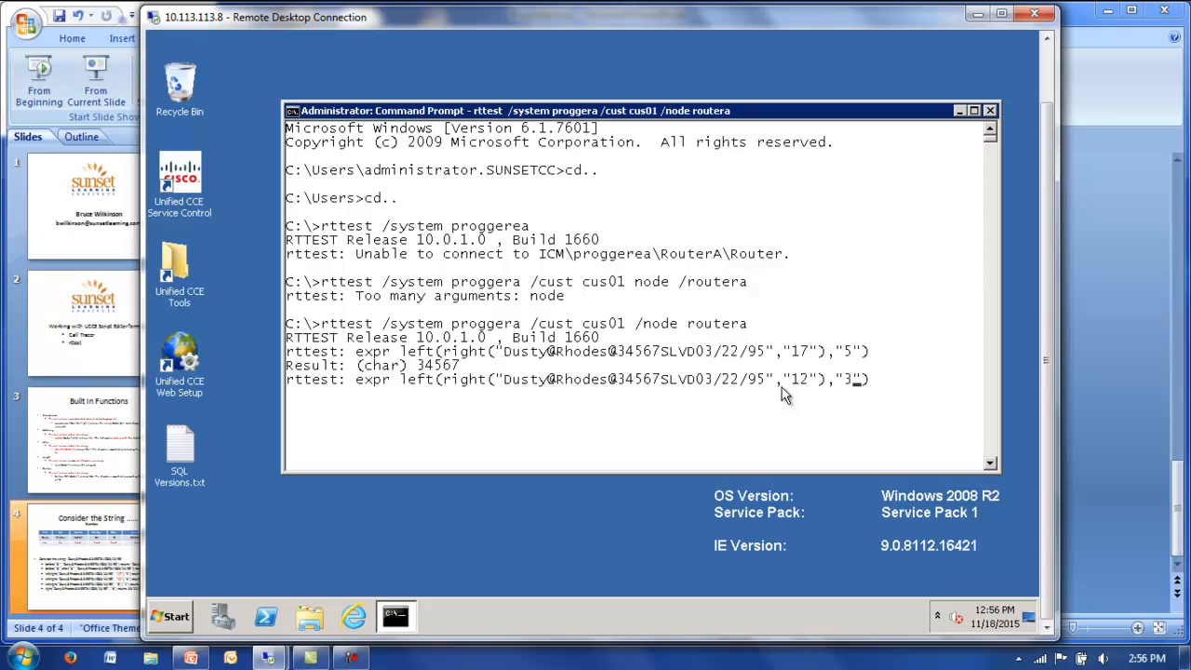
pyautogui.moveTo(763, 400)
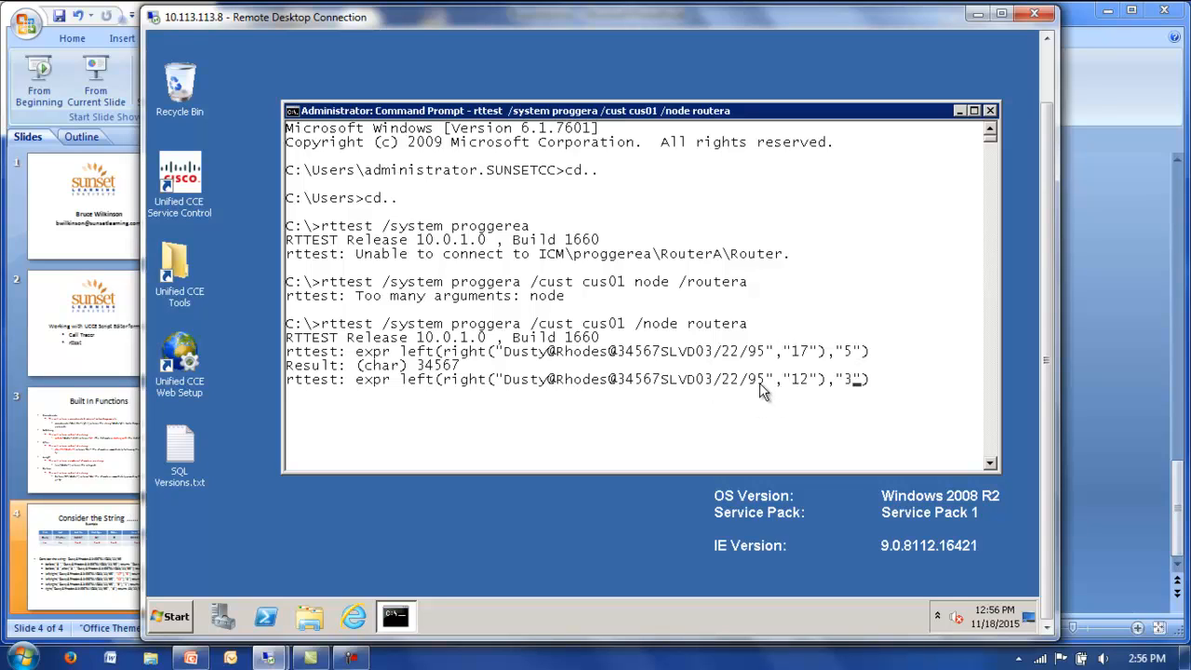
pyautogui.moveTo(709, 389)
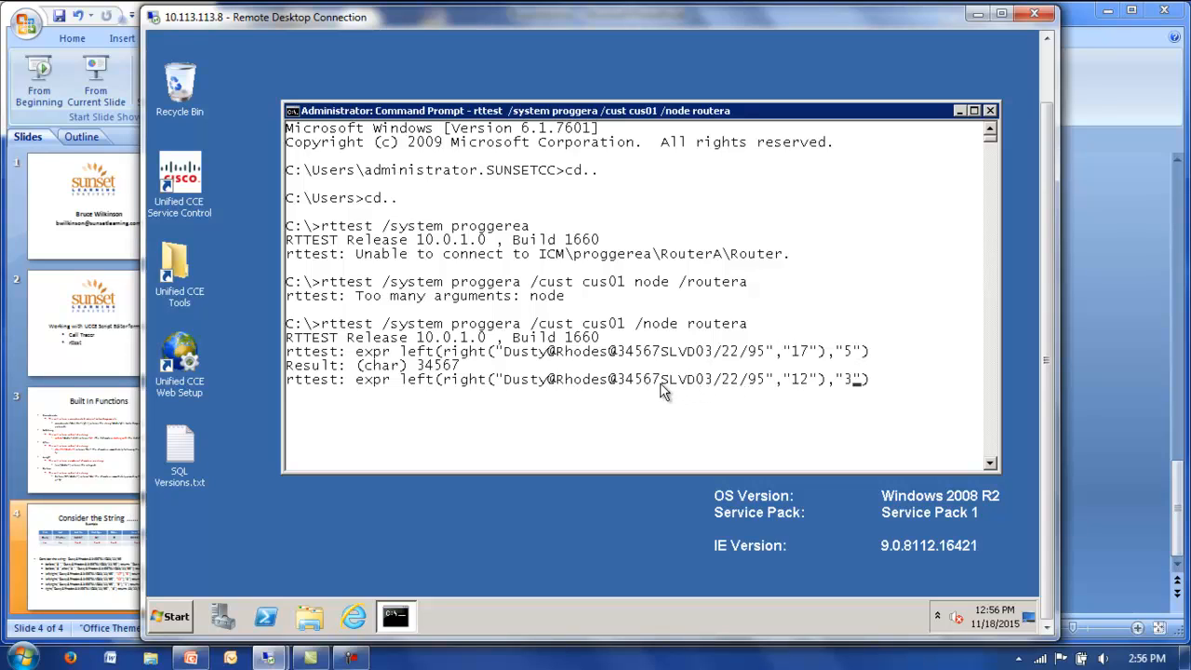
pyautogui.moveTo(707, 398)
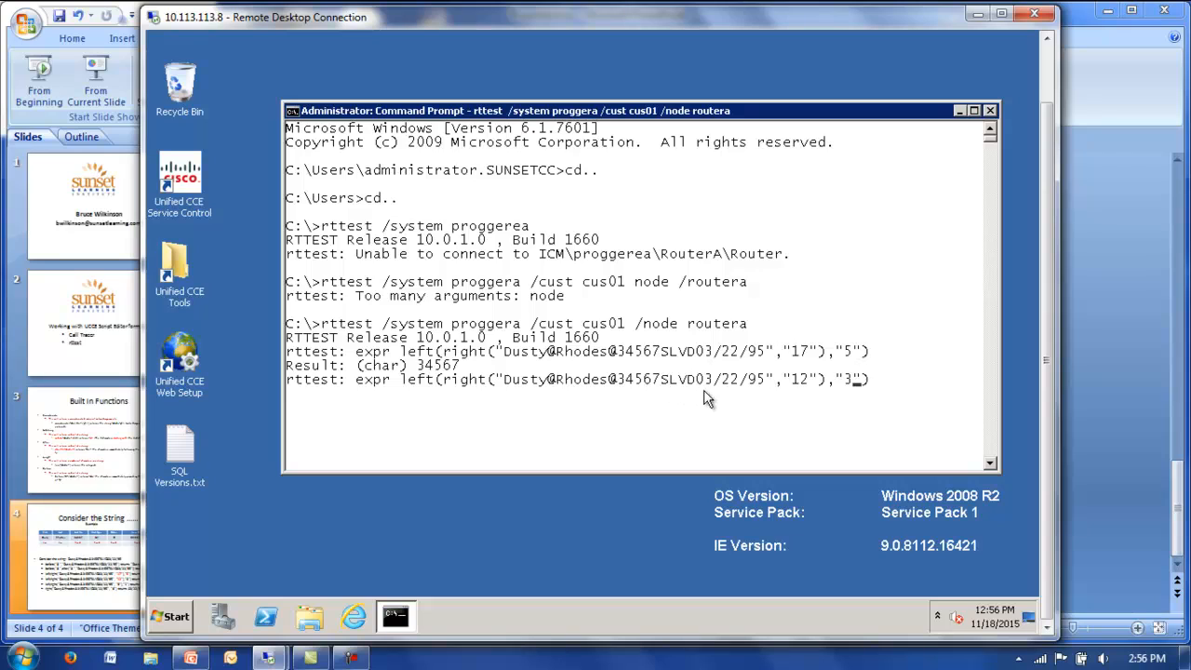
pyautogui.moveTo(618, 406)
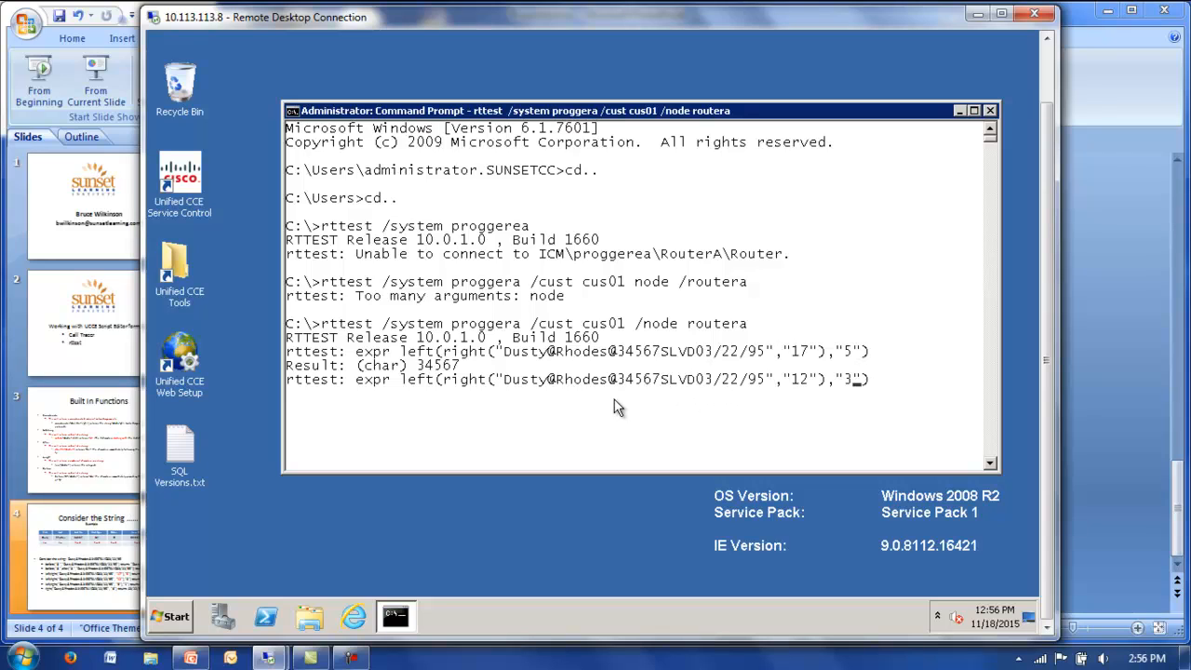
pyautogui.moveTo(741, 426)
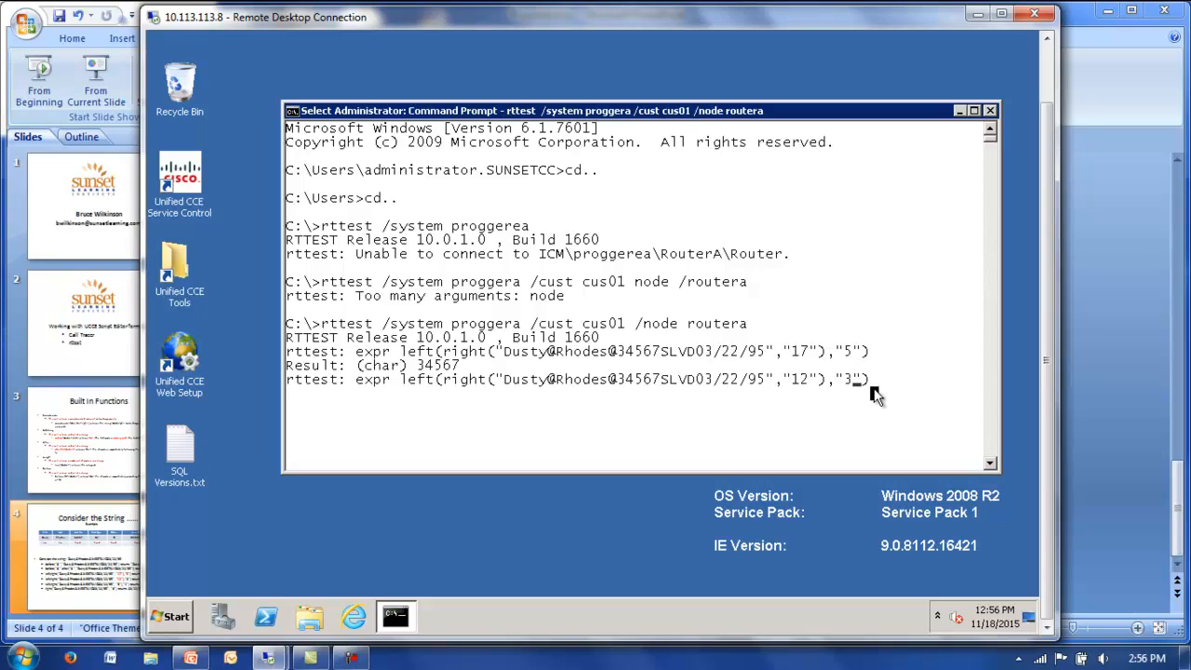
pyautogui.moveTo(871, 382)
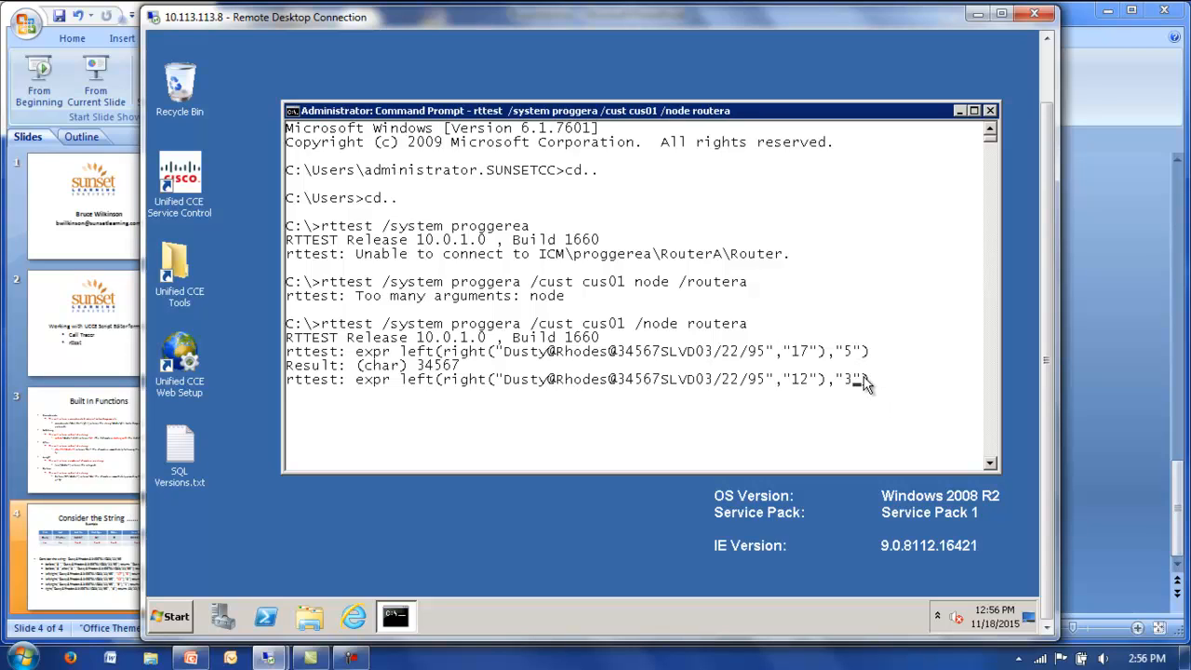
pyautogui.moveTo(882, 393)
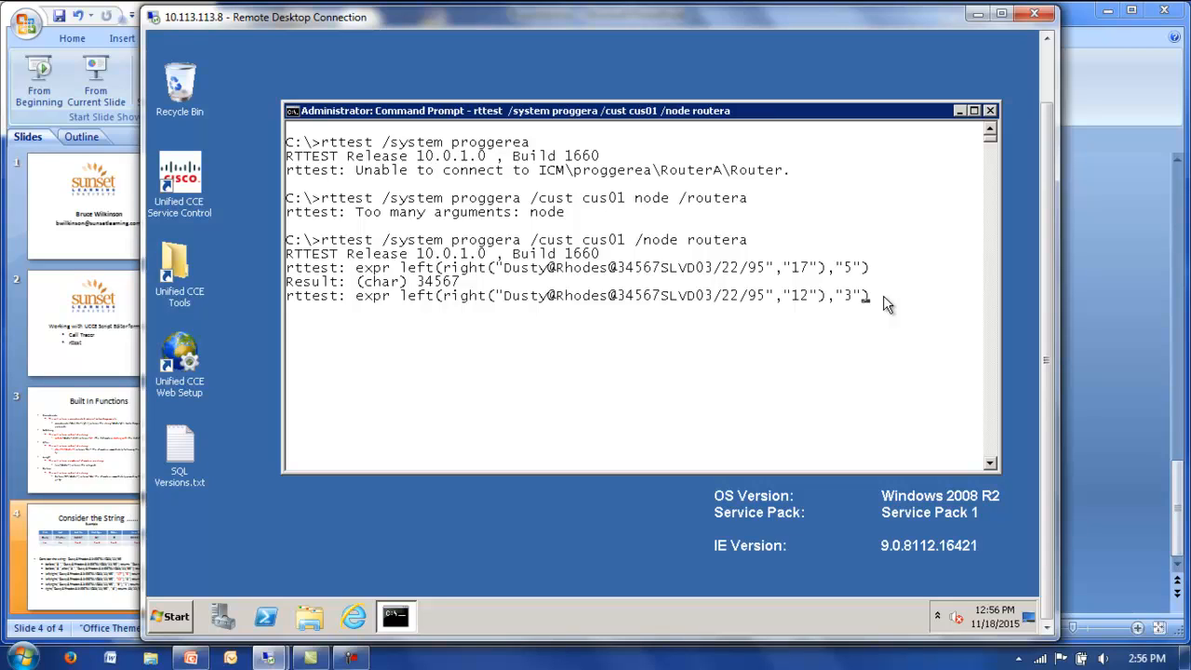
pyautogui.press('enter')
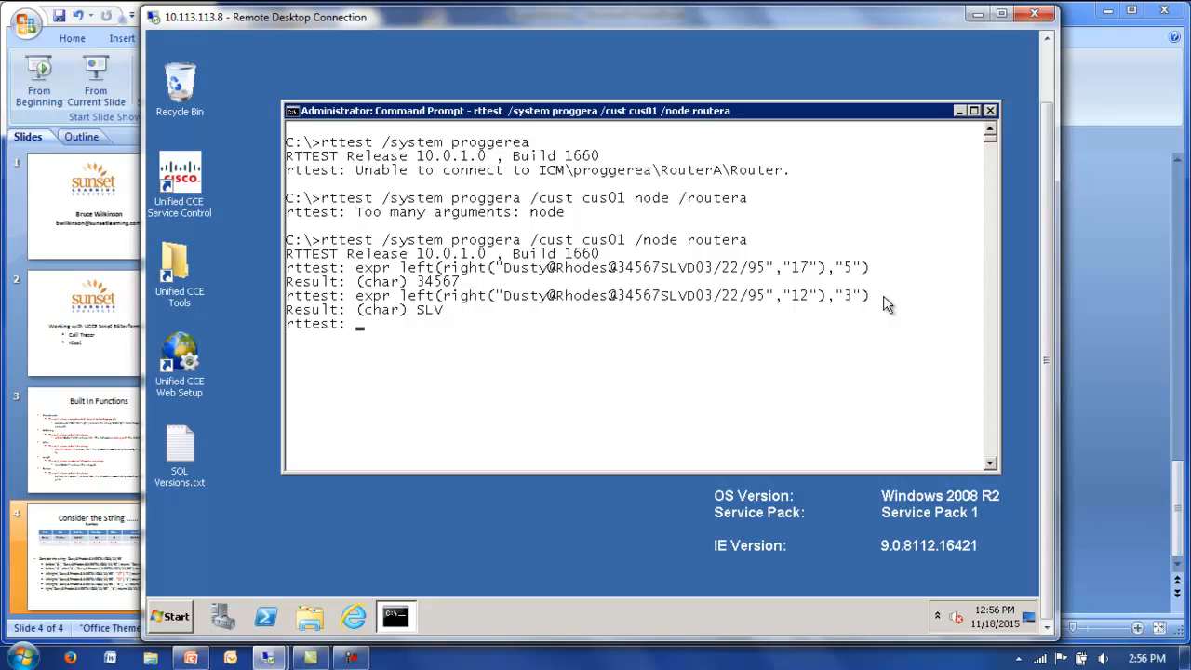
# Edit the recalled expr to right("Dusty@Rhodes@34567SLVD03/22/95","8") and evaluate, returning 03/22/95.
pyautogui.write('expr left(right("Dusty@Rhodes@34567SLVD03/22/95","12"),"3")')
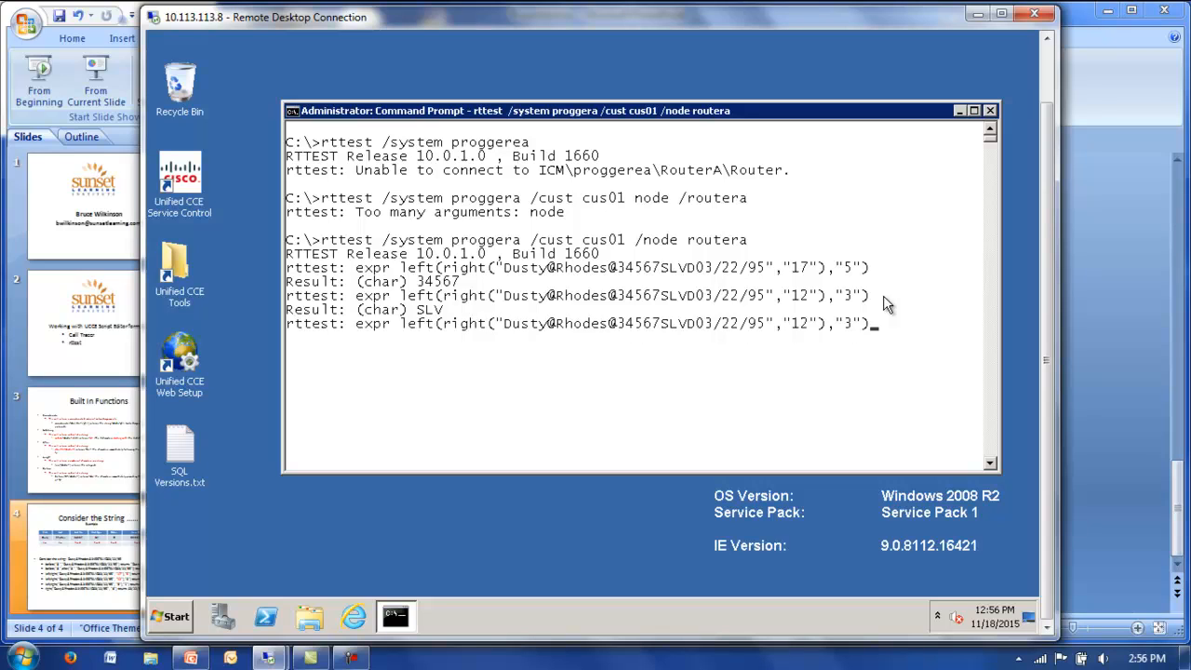
pyautogui.moveTo(647, 218)
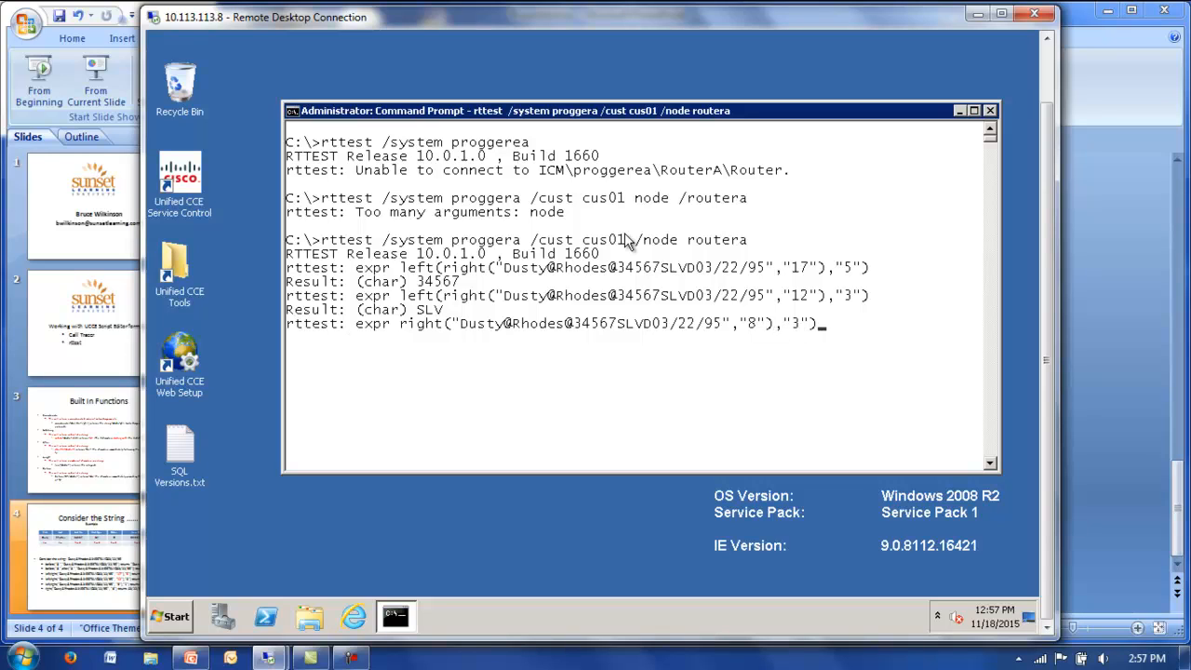
pyautogui.press('BackSpace')
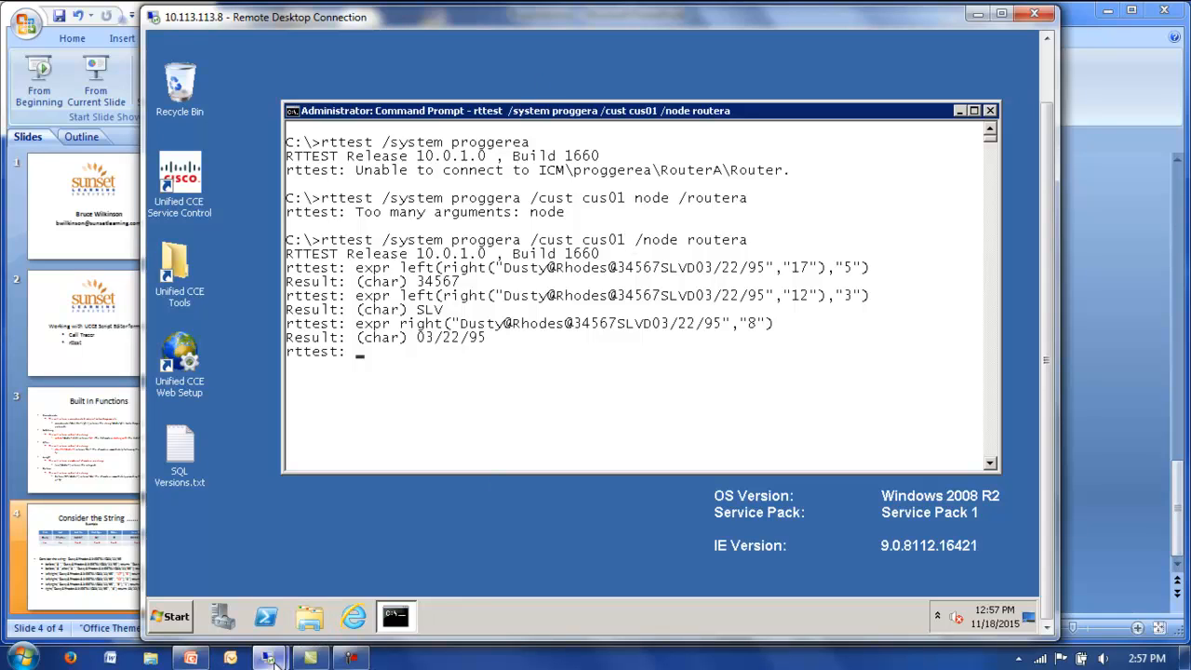
pyautogui.moveTo(268, 659)
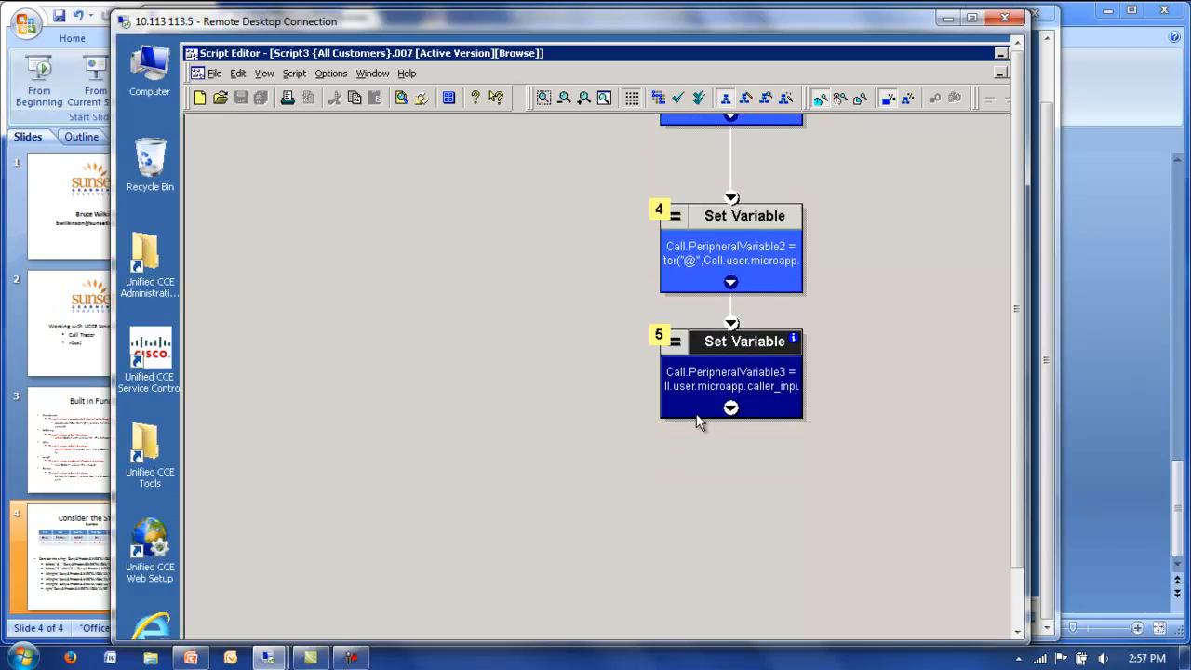
pyautogui.moveTo(700, 421)
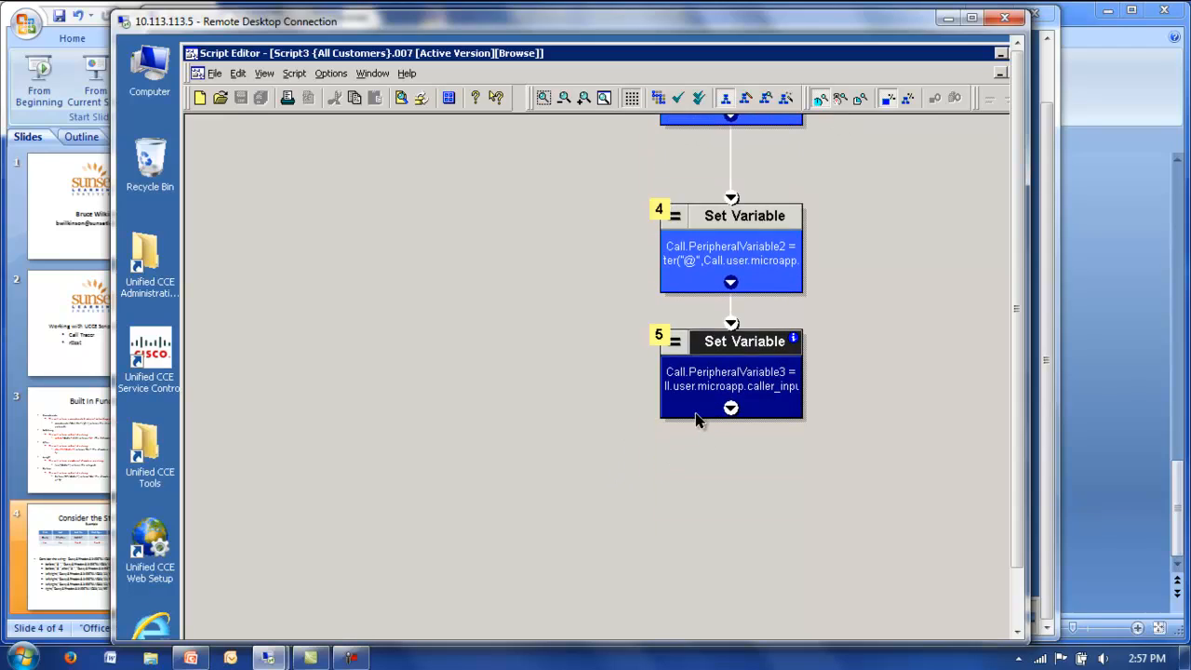